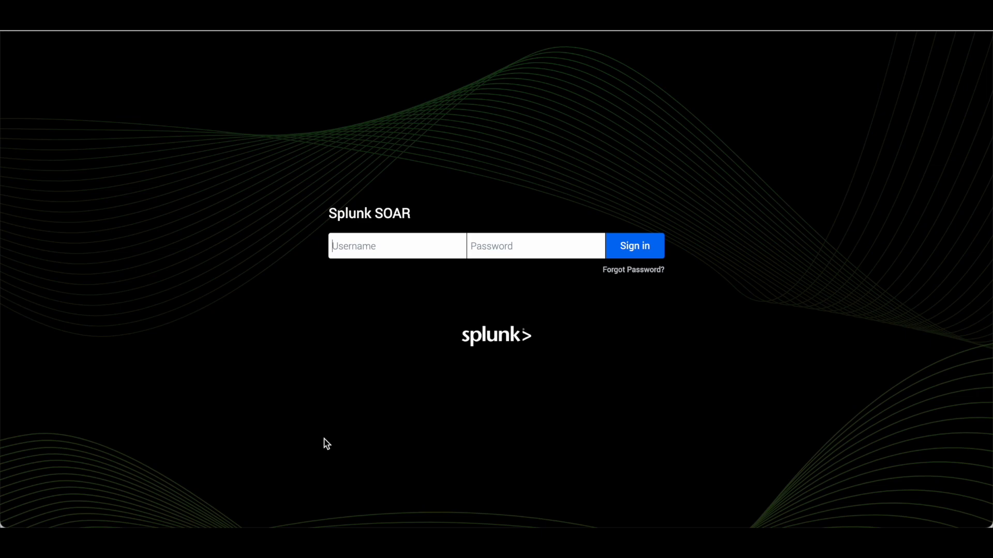
Step: Sign in to Splunk SOAR as soar_local_admin with the administrator password
text(soar)
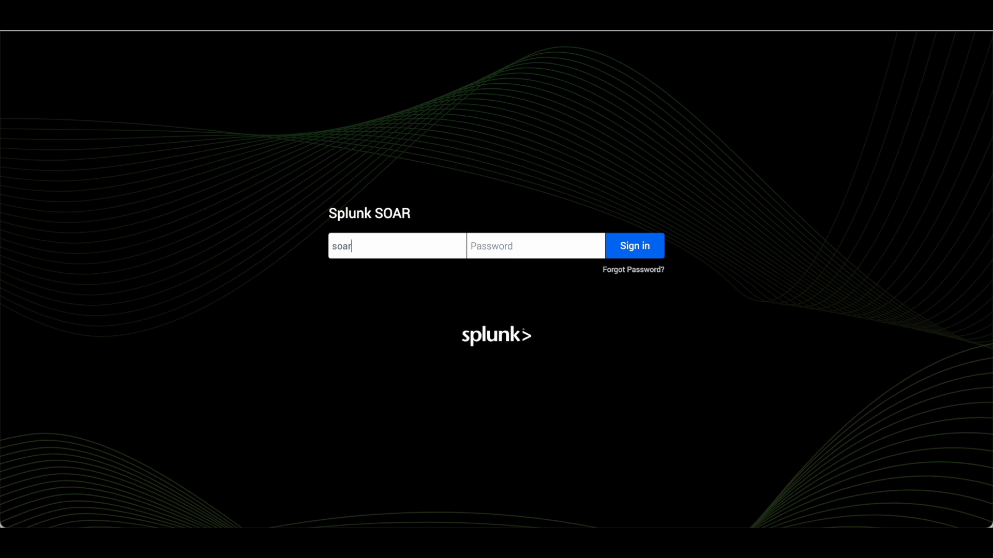
text(_local)
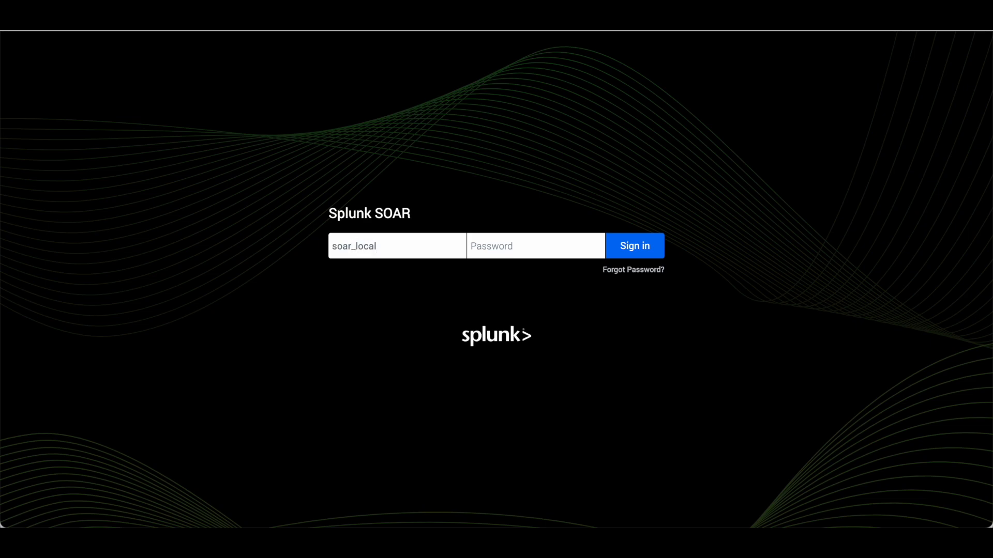
text(_admin)
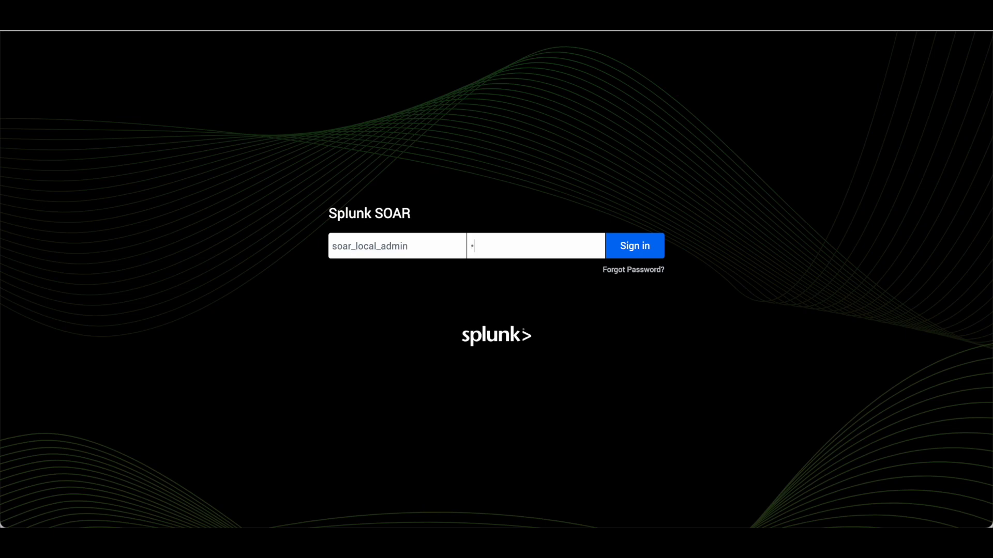
text(password)
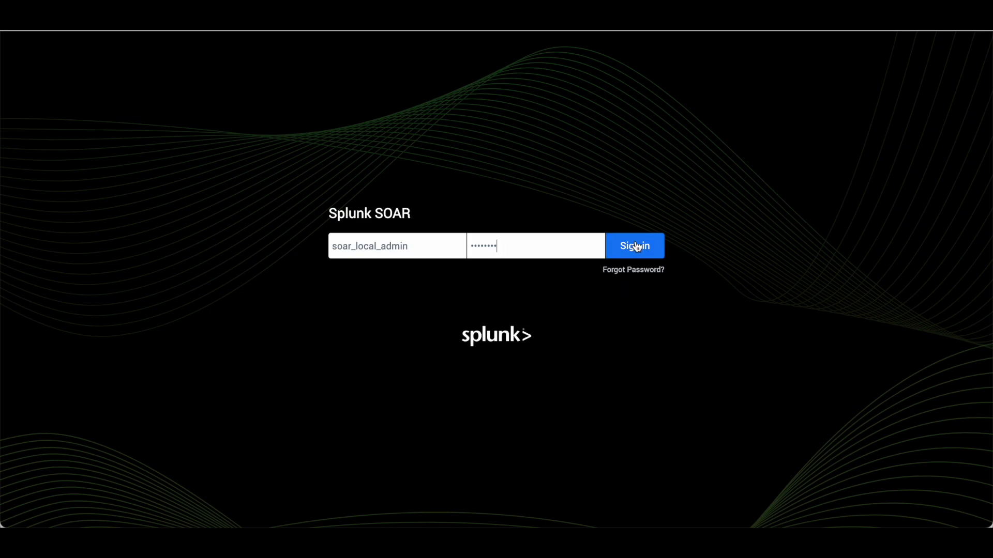
mouse_move(608, 285)
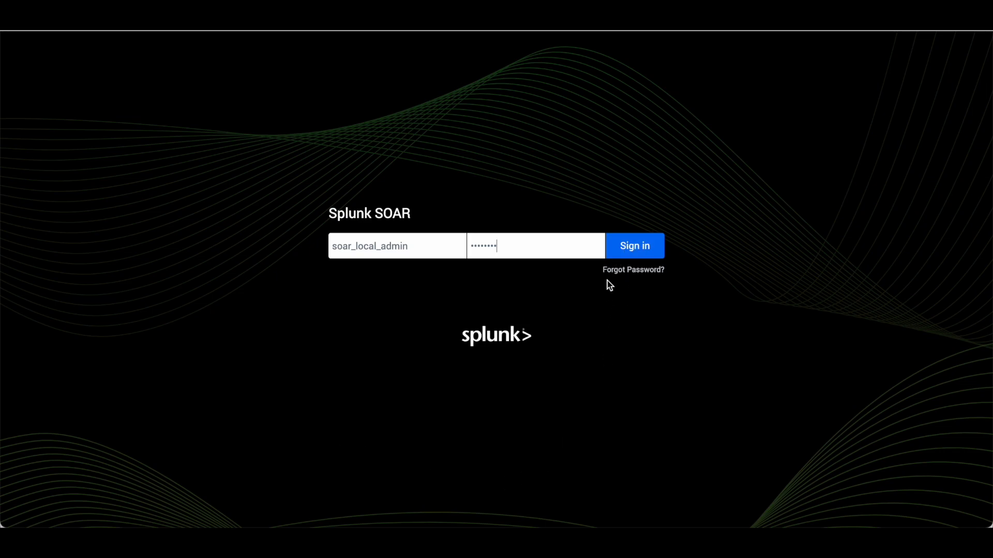
mouse_move(627, 272)
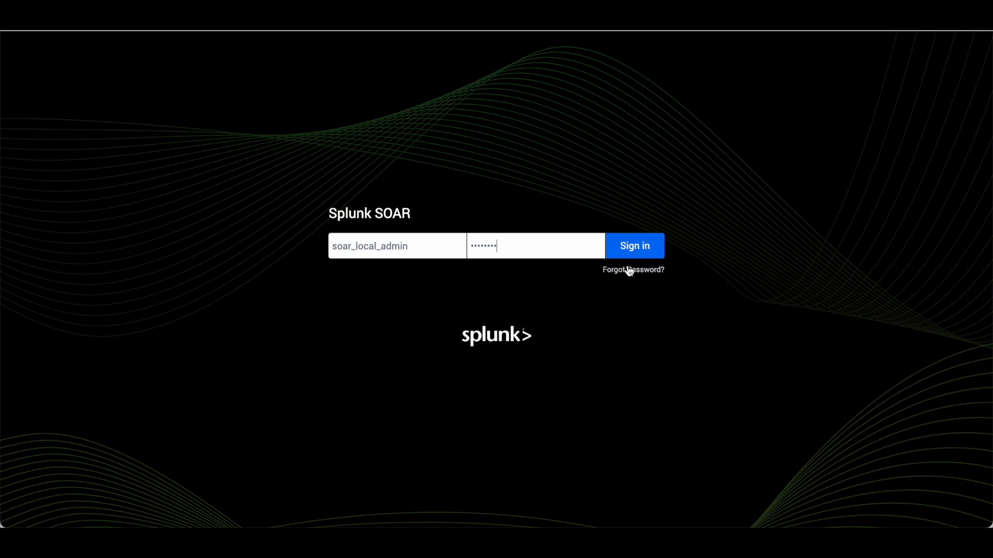
mouse_move(564, 342)
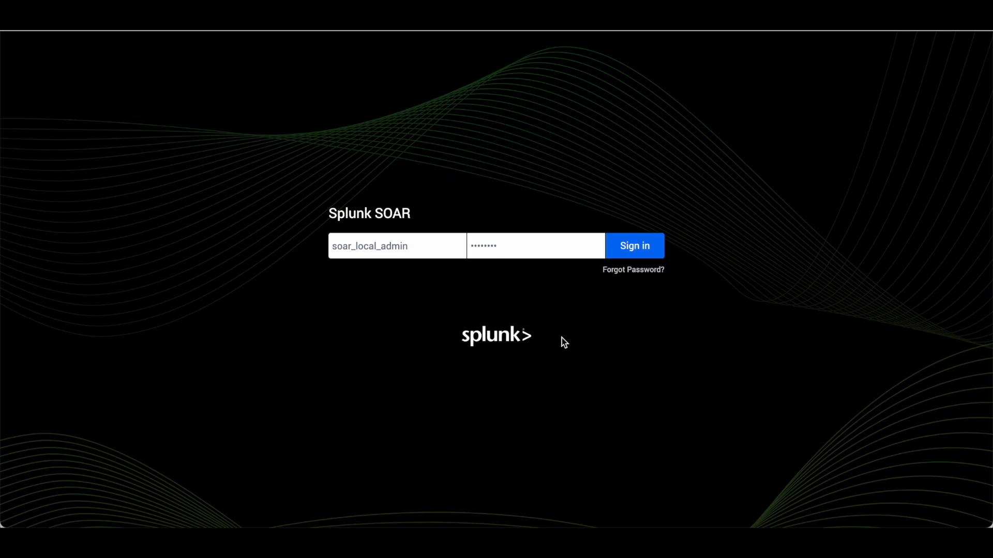
mouse_move(591, 374)
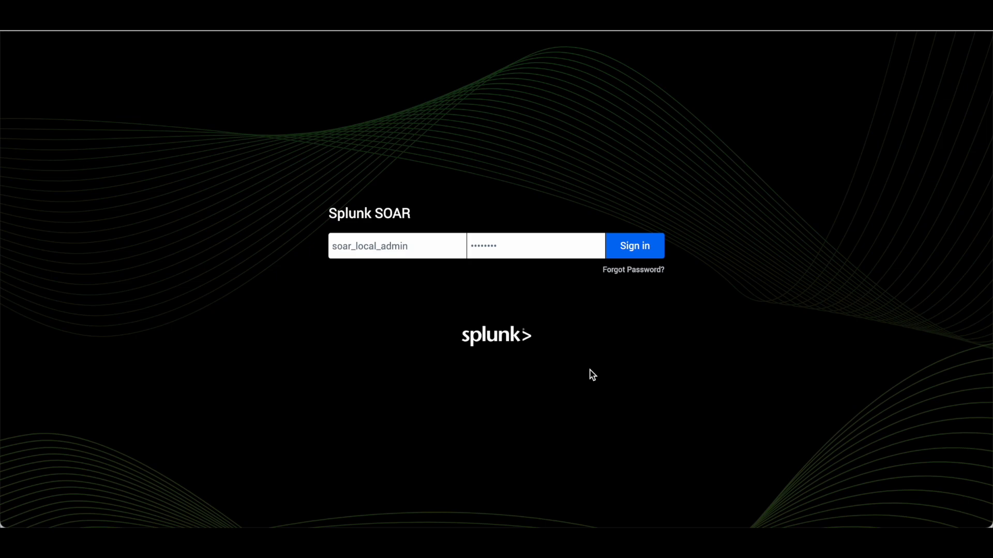
click(633, 246)
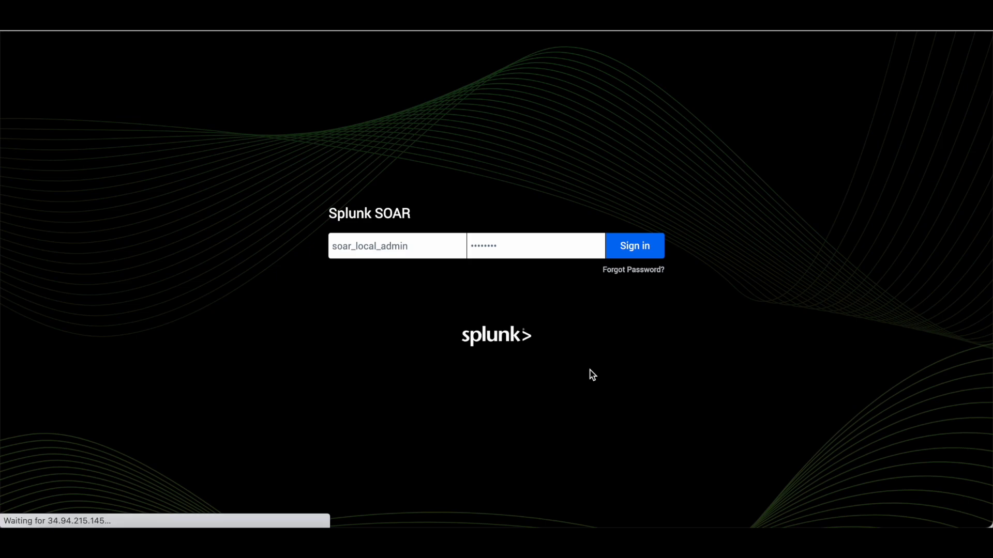
Step: Wait for sign-in to complete and the End User License Agreement page to load
click(634, 246)
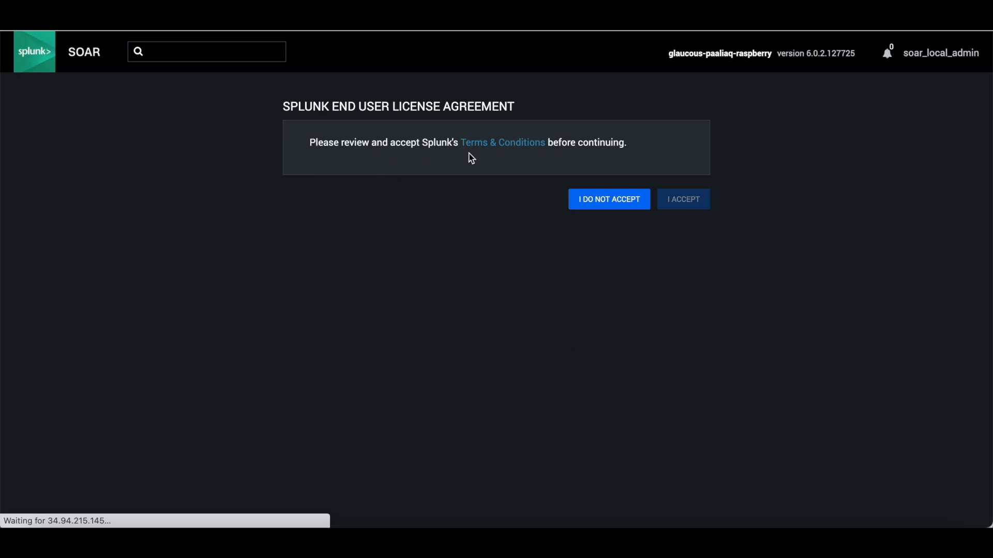
mouse_move(502, 143)
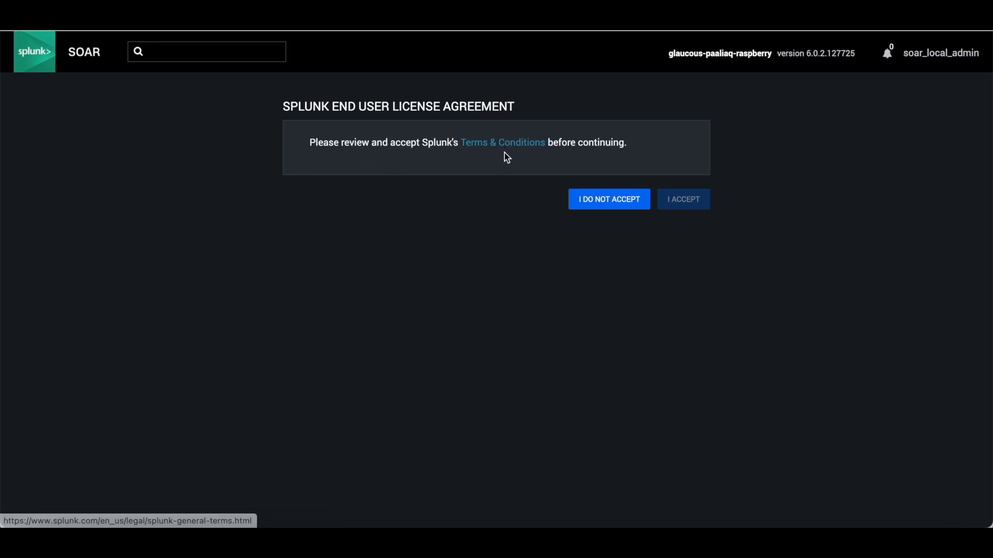
Step: Read partway through the Splunk General Terms document from the Terms & Conditions link
click(501, 143)
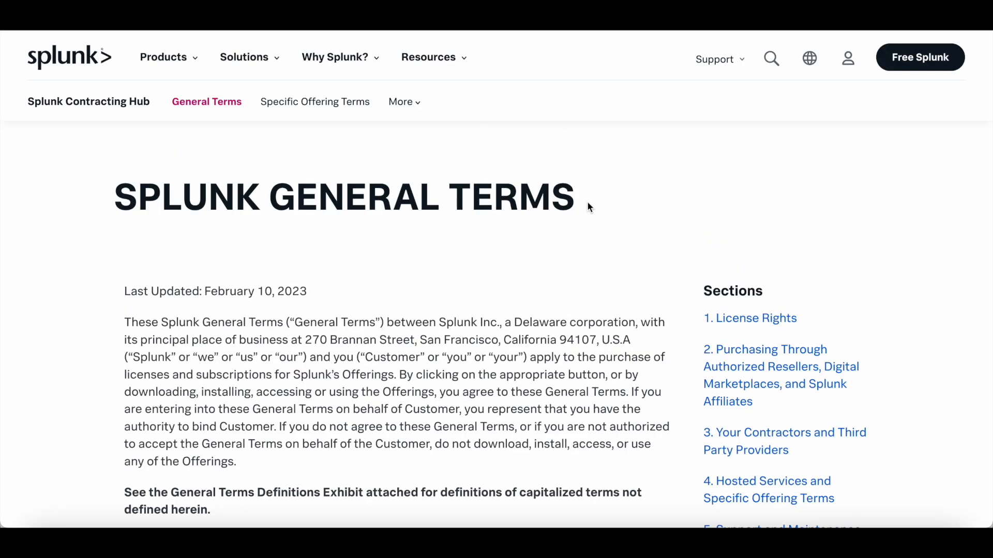
mouse_move(600, 274)
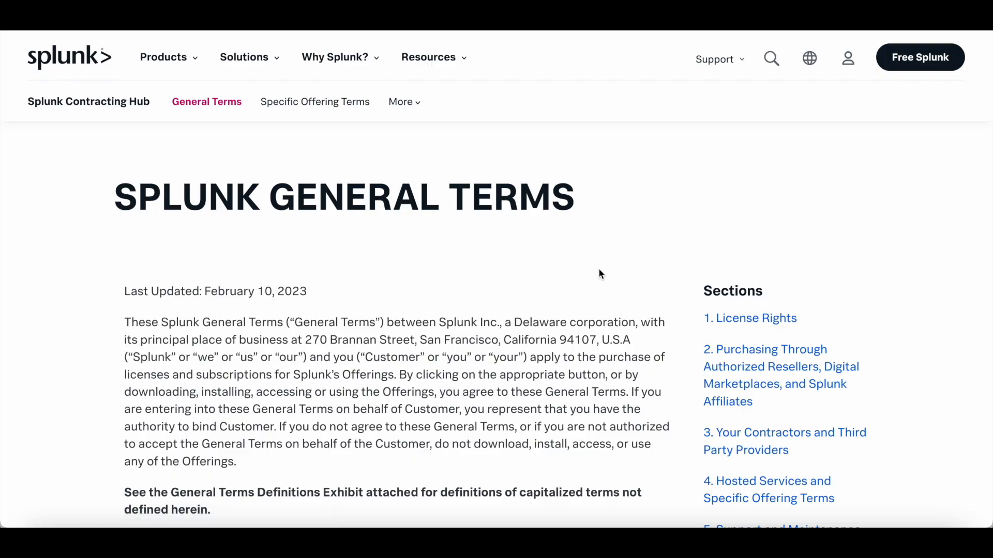
scroll(down, 3)
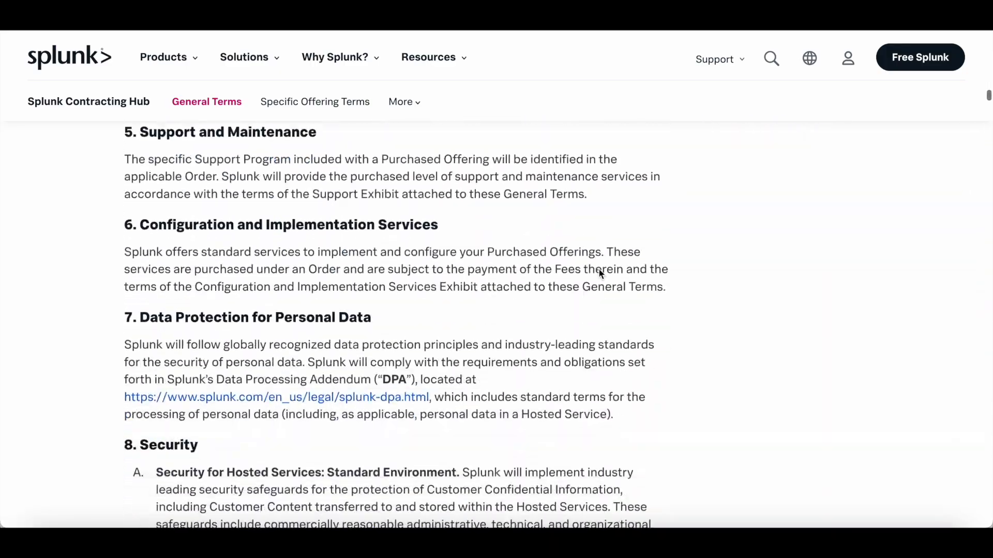
scroll(down, 3)
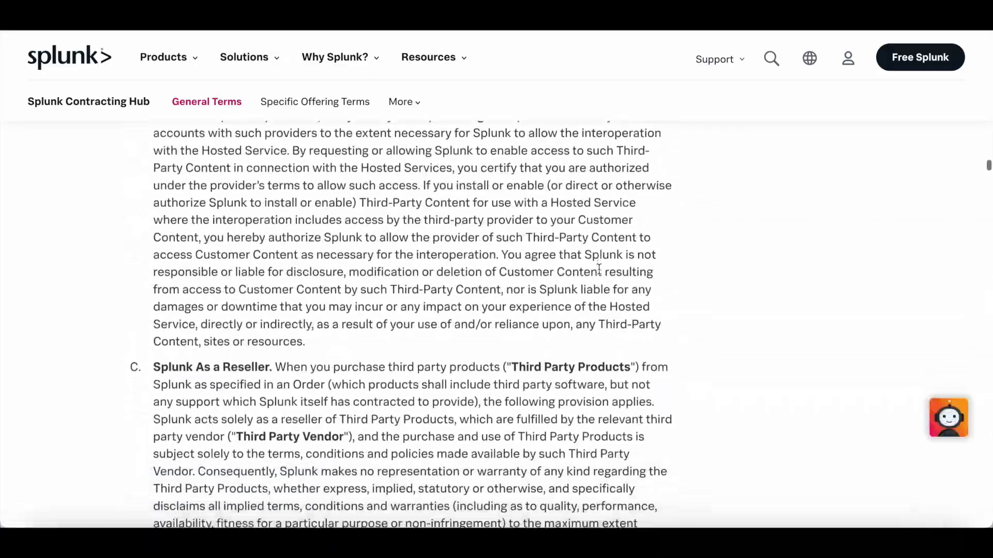
scroll(down, 3)
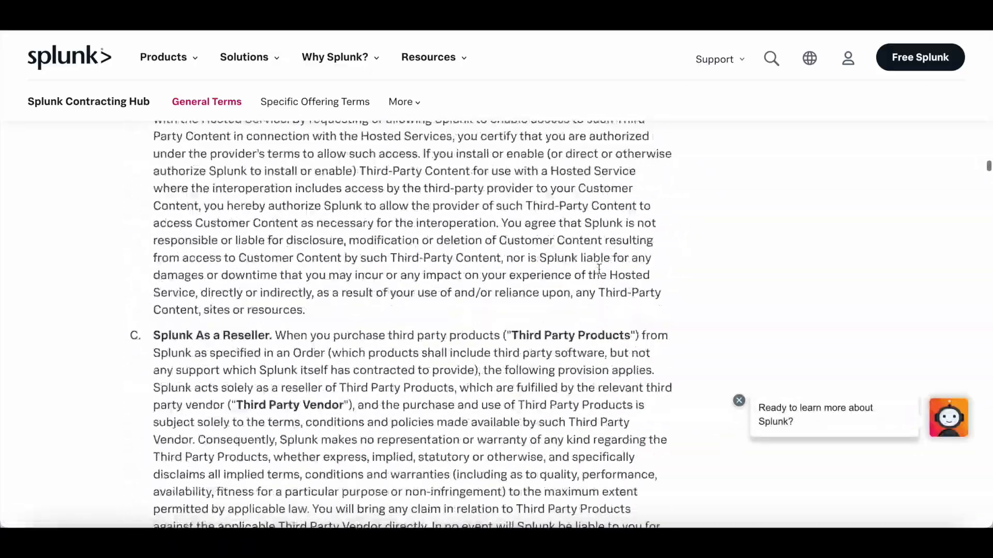
scroll(down, 3)
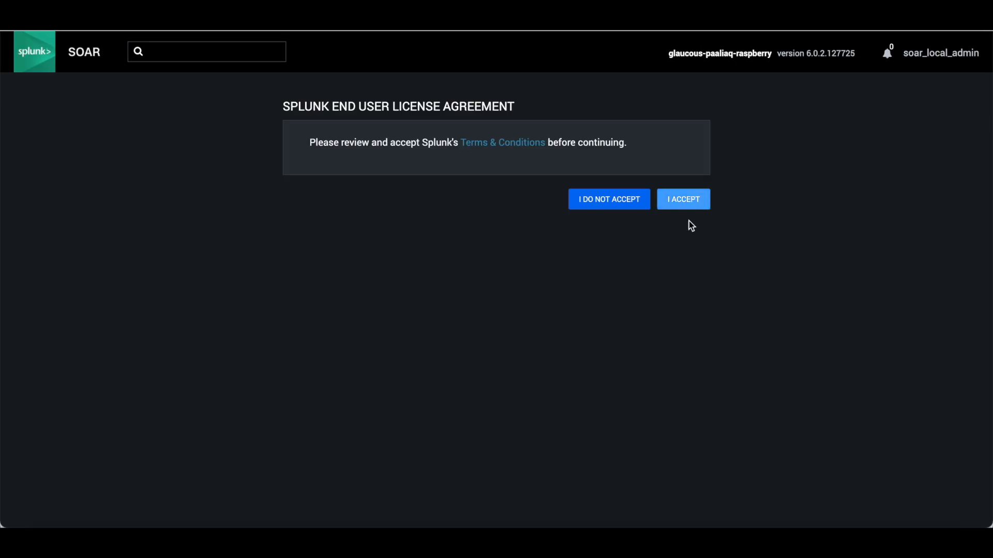
Step: Accept the license agreement so the anonymous usage data notice appears
click(682, 199)
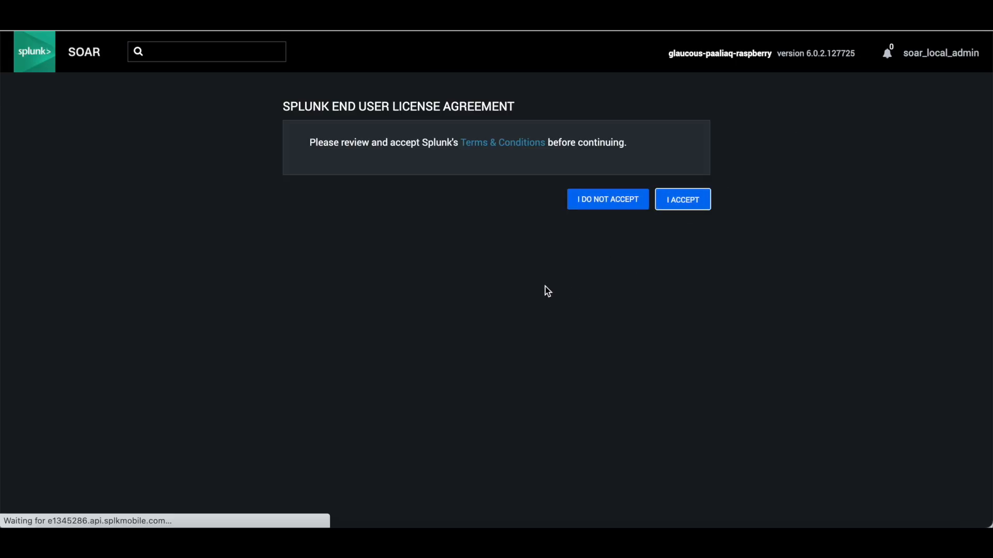
click(682, 200)
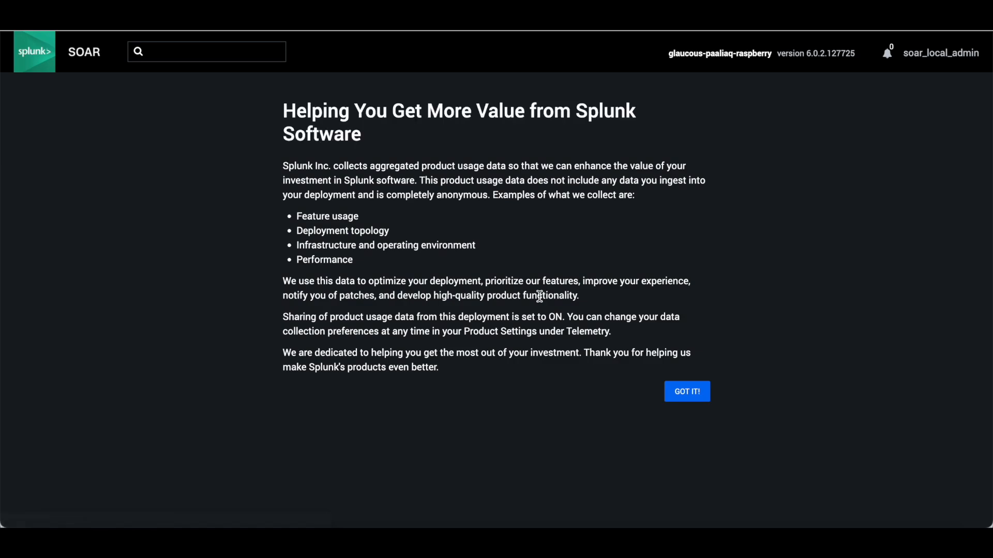
mouse_move(514, 408)
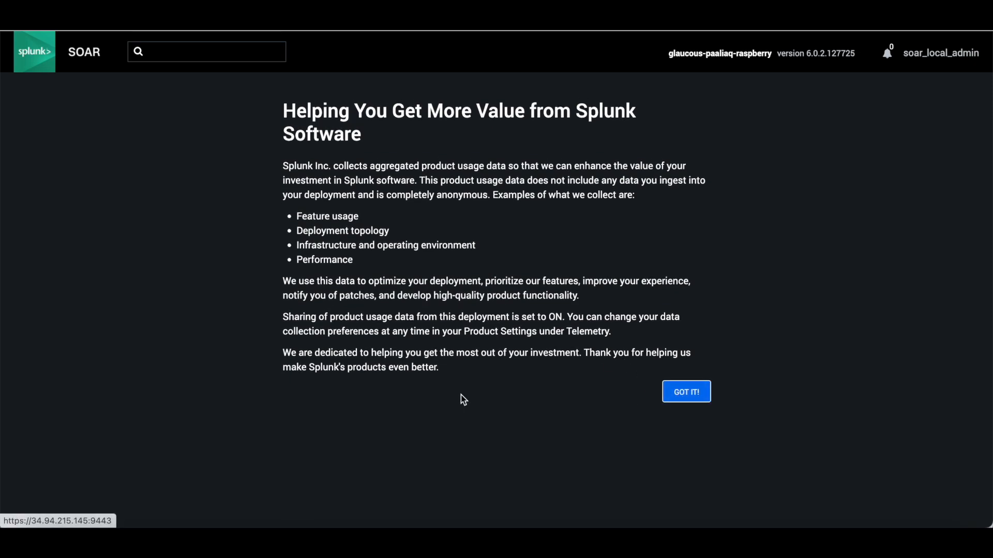
Step: Dismiss the usage data notice and start the Welcome to Splunk SOAR guided tour
click(685, 391)
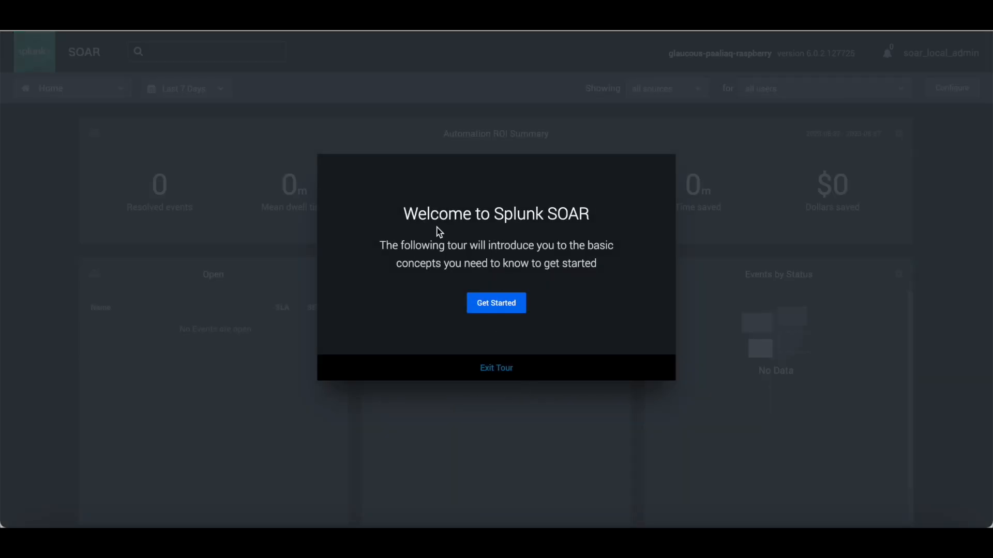
mouse_move(540, 298)
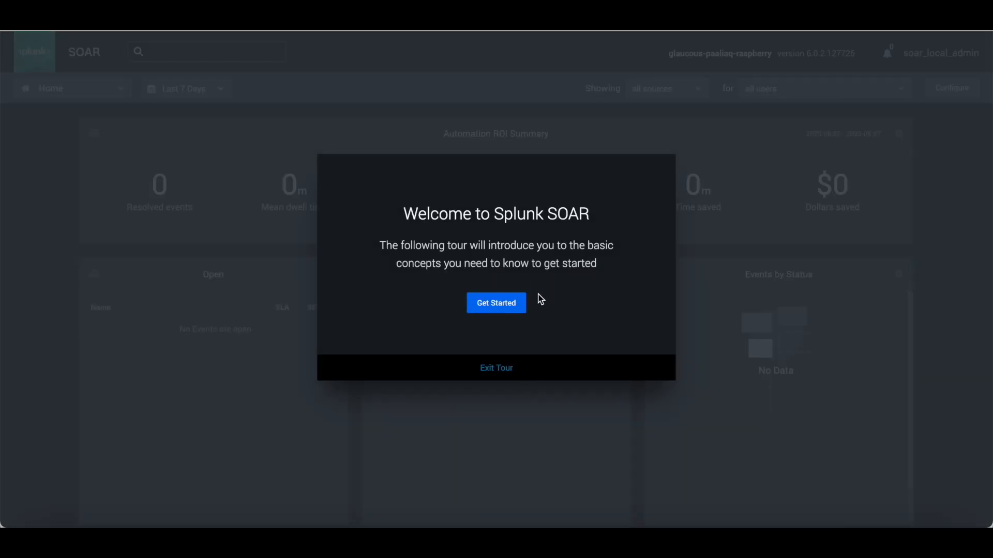
mouse_move(517, 358)
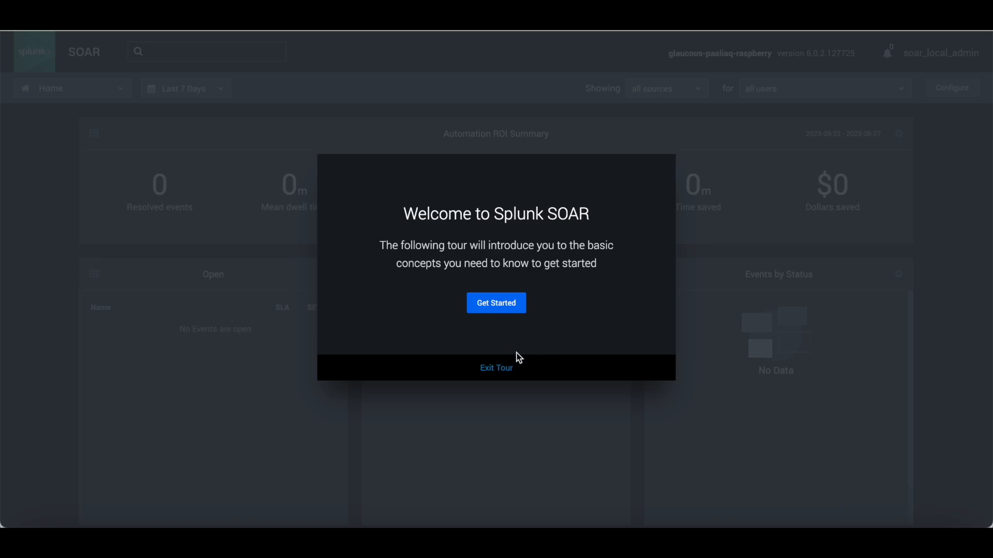
mouse_move(530, 350)
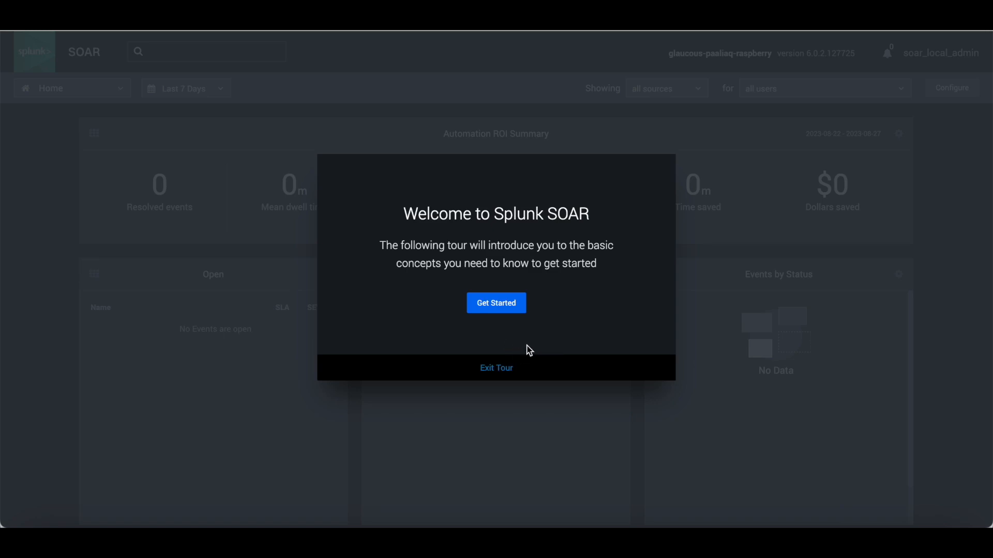
click(496, 303)
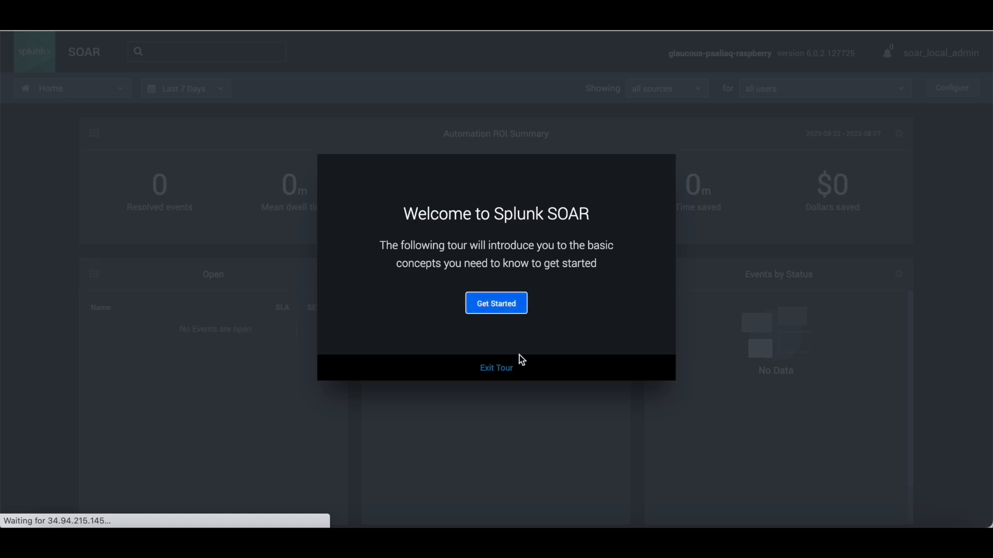
click(495, 303)
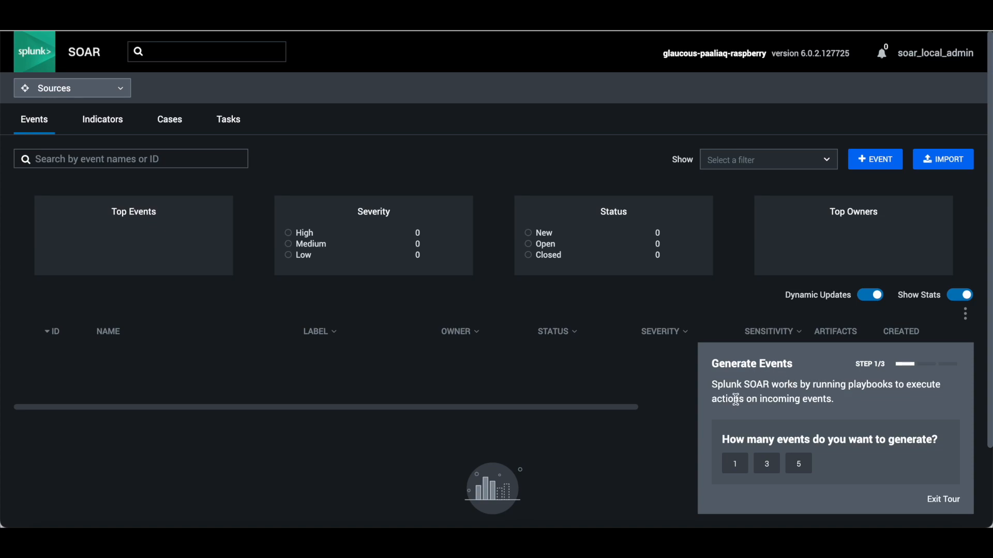
mouse_move(886, 403)
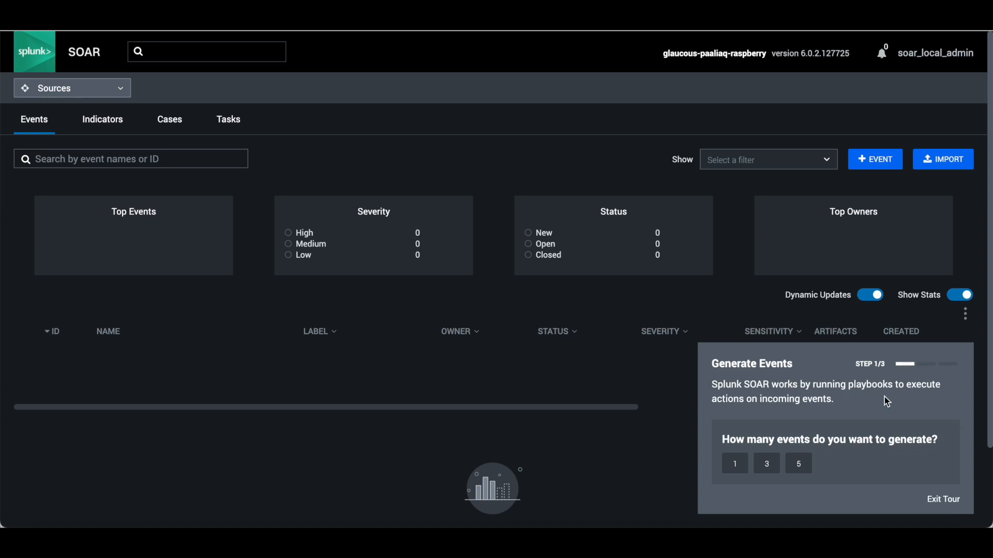
mouse_move(757, 420)
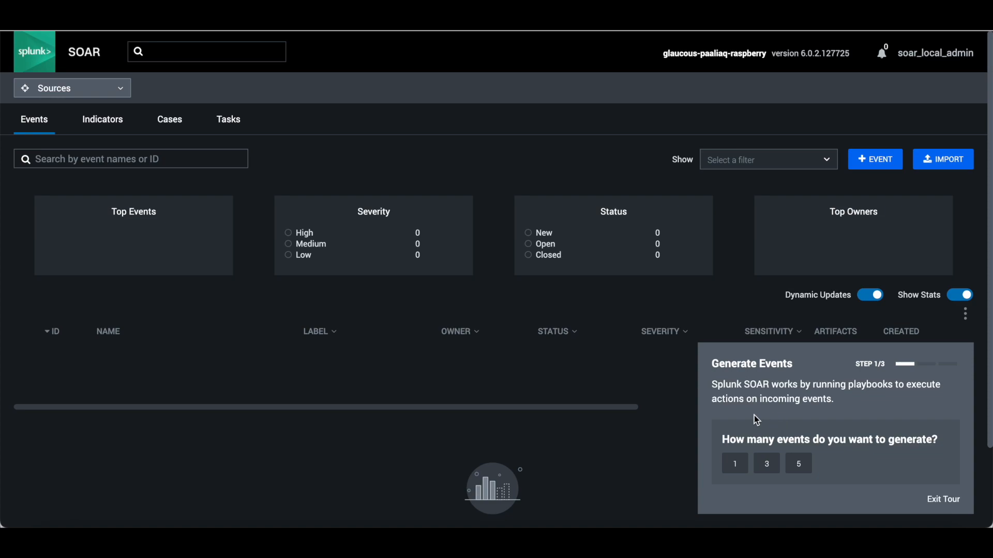
mouse_move(806, 415)
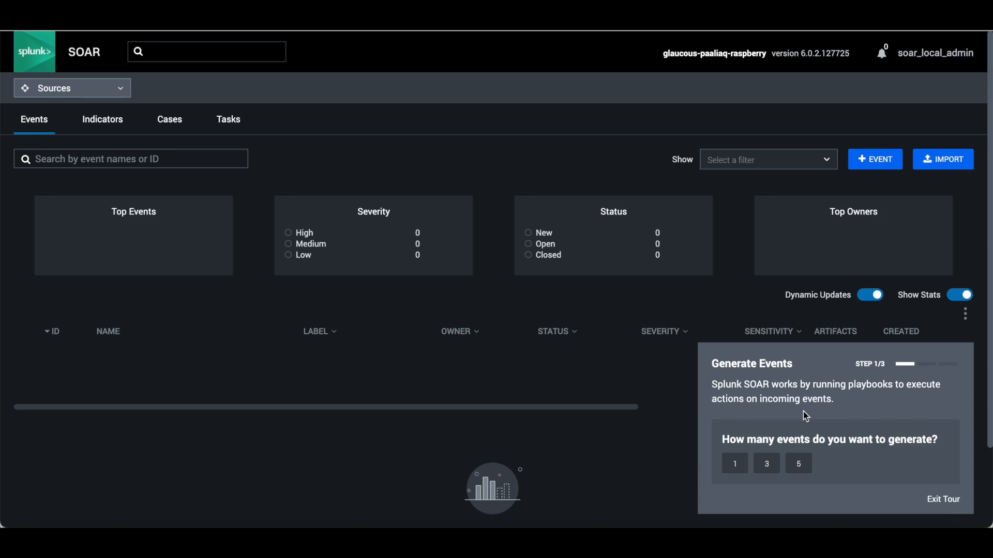
mouse_move(816, 418)
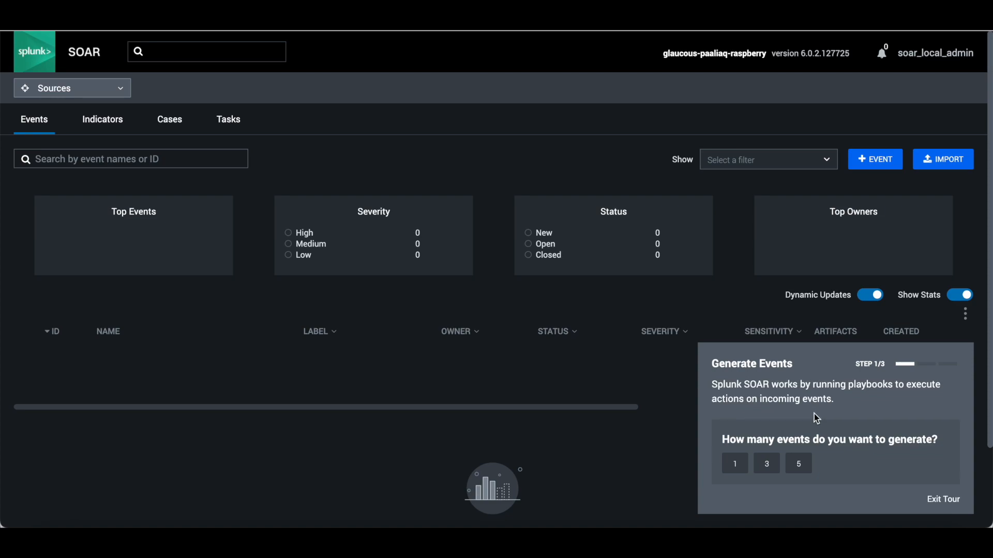
mouse_move(828, 433)
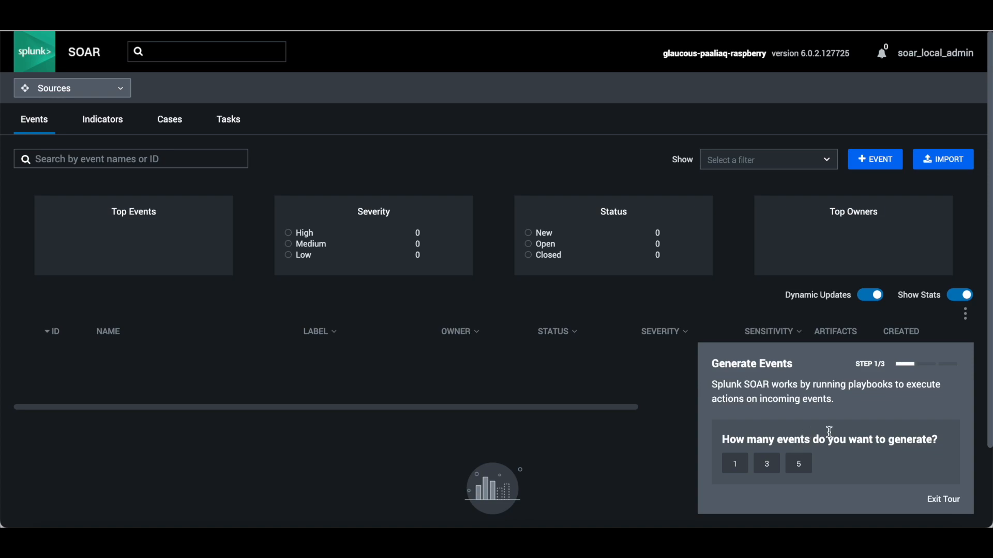
mouse_move(779, 451)
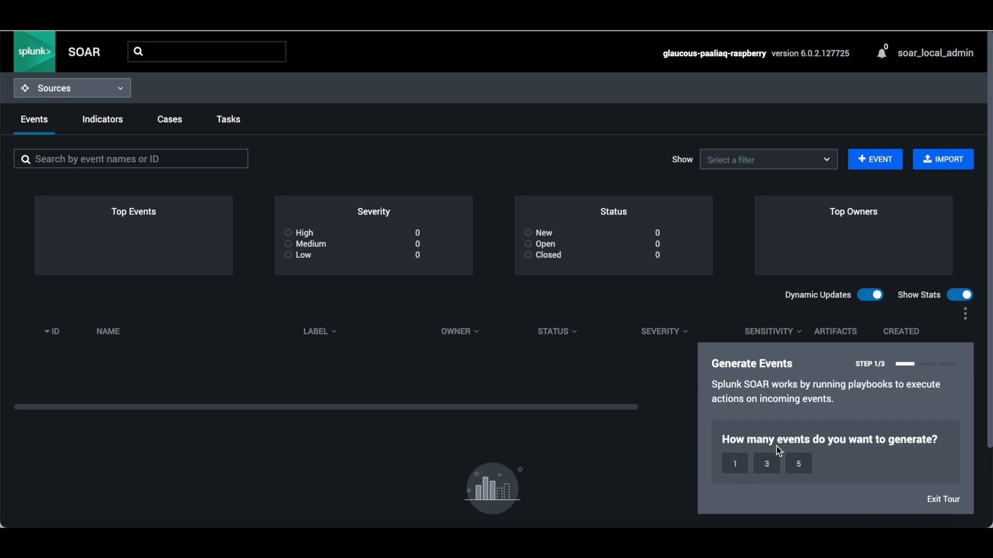
mouse_move(909, 453)
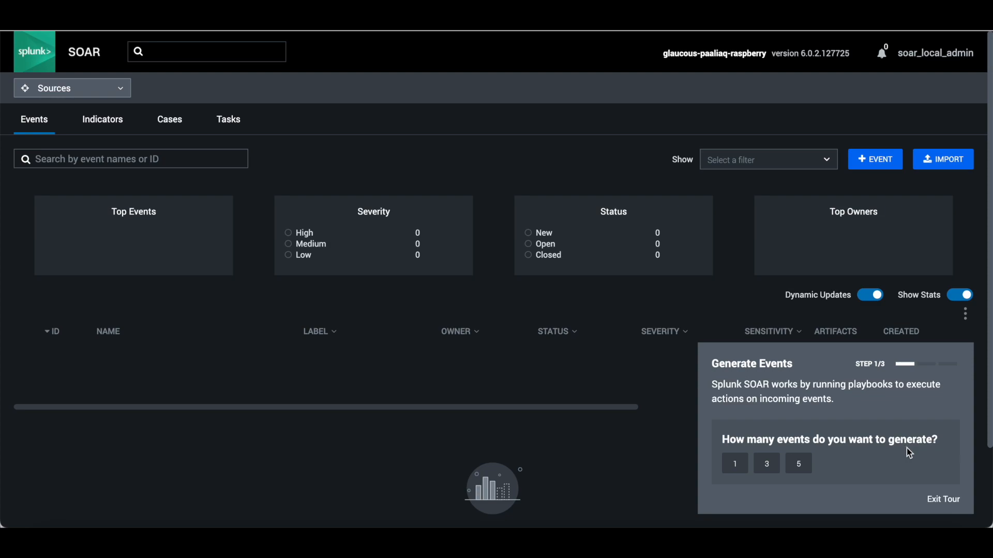
mouse_move(941, 446)
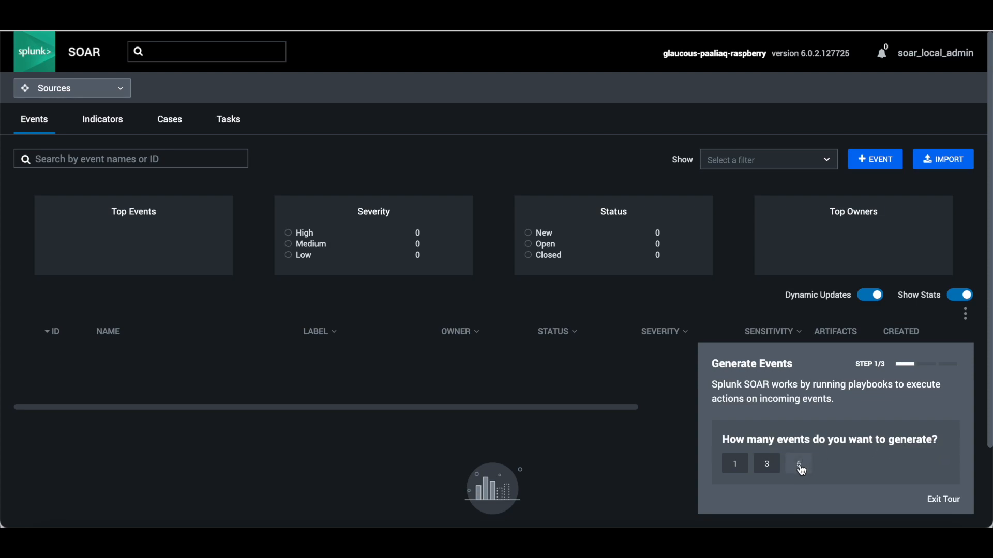
Step: Request five onboarding demonstration events from the Generate Events tour step
click(797, 463)
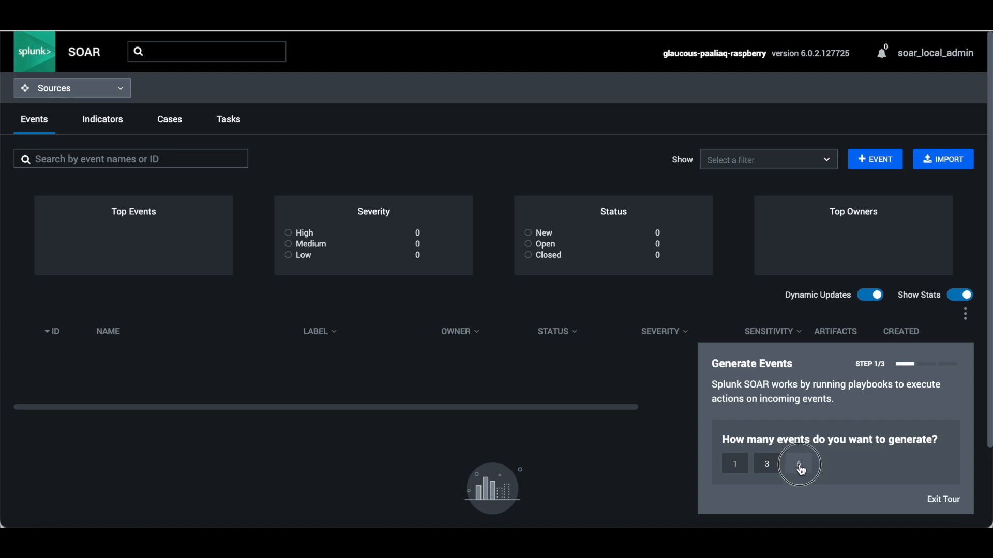
Step: Review the five new Onboarding Demonstration Events and open the first one's details
click(798, 463)
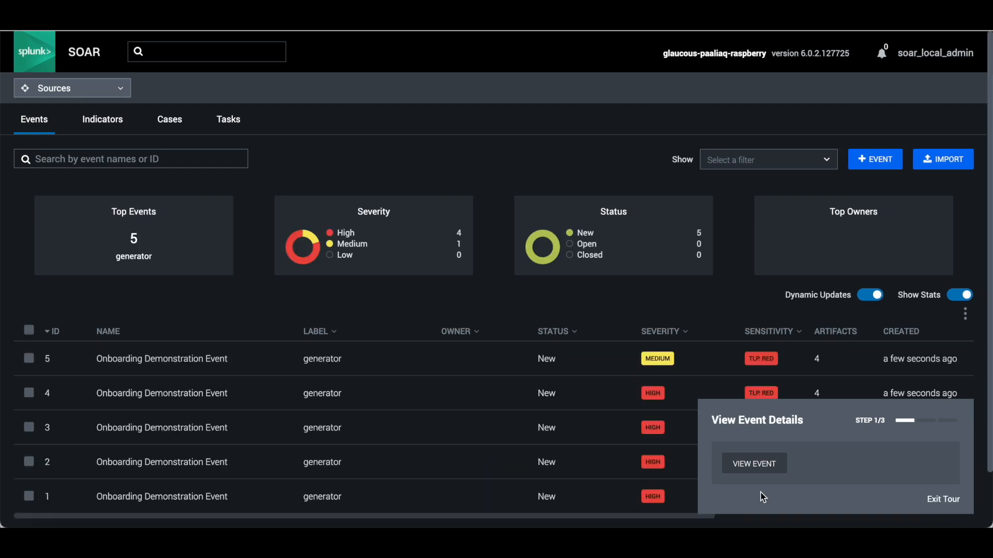
scroll(down, 3)
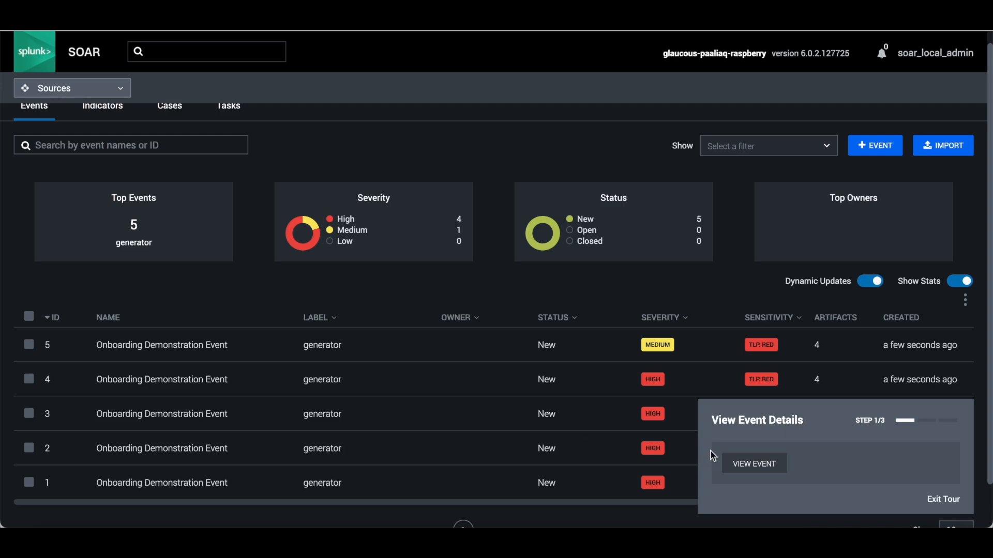
click(753, 464)
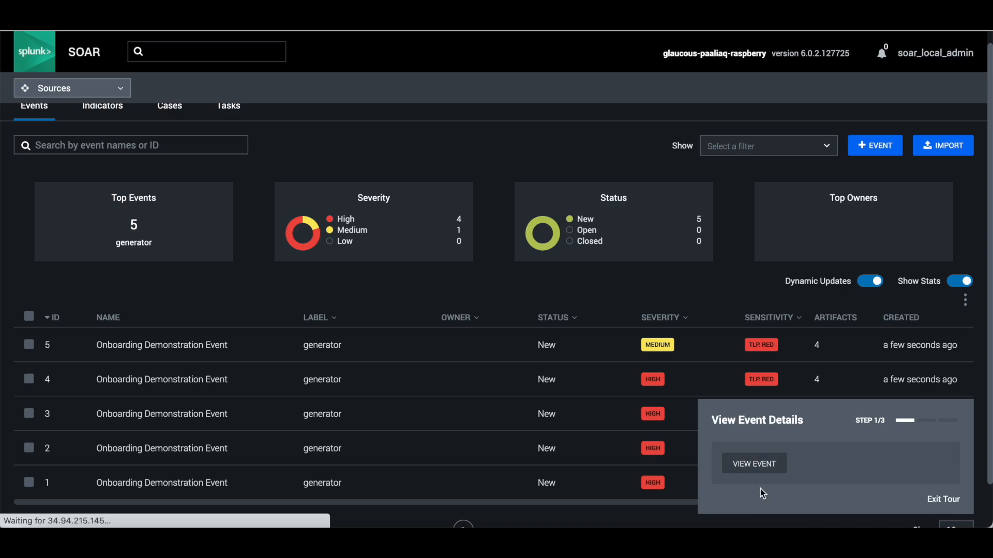
click(753, 463)
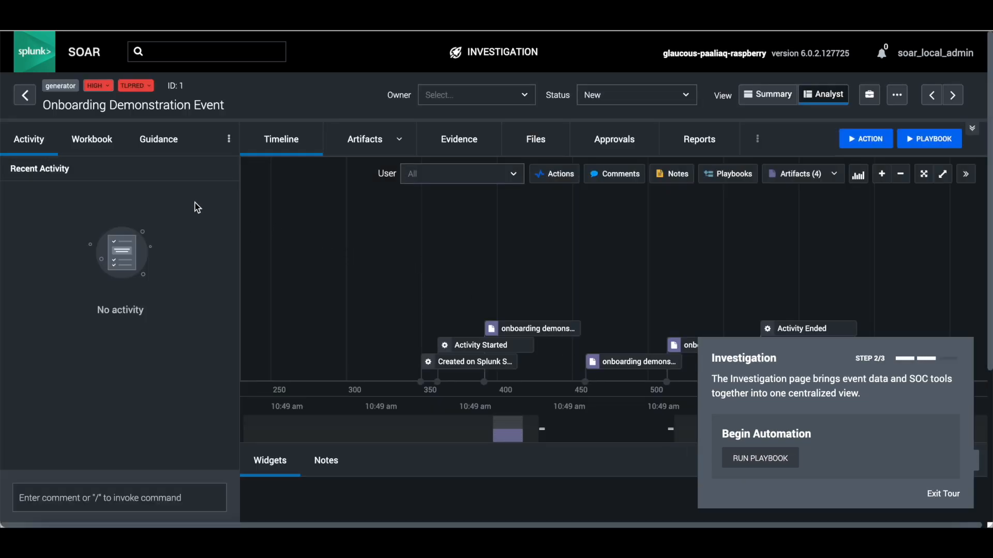
mouse_move(752, 423)
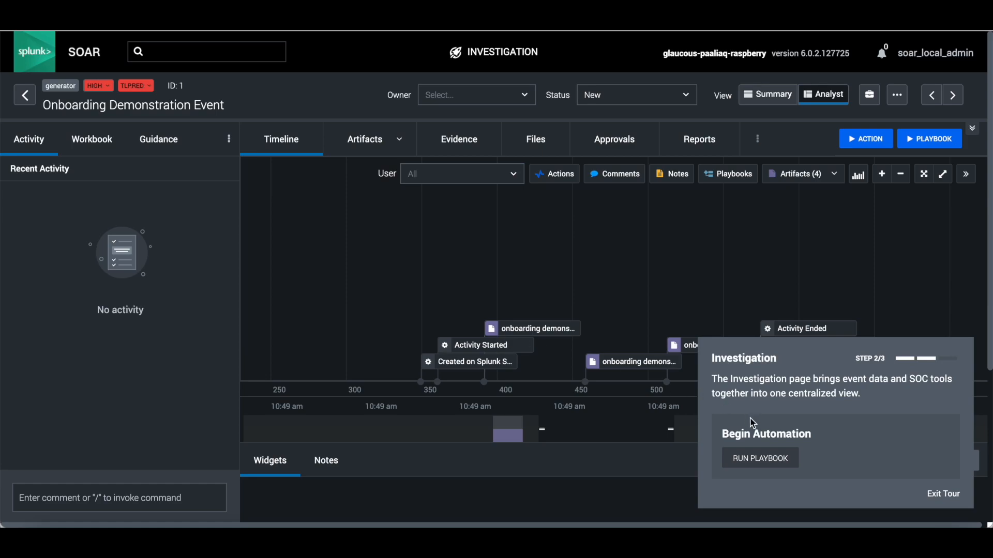
mouse_move(768, 375)
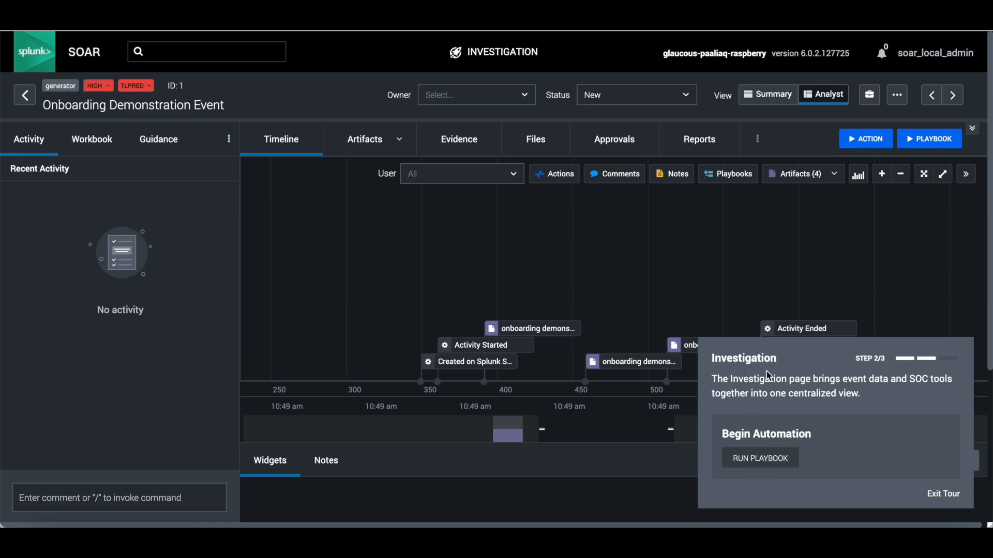
mouse_move(771, 391)
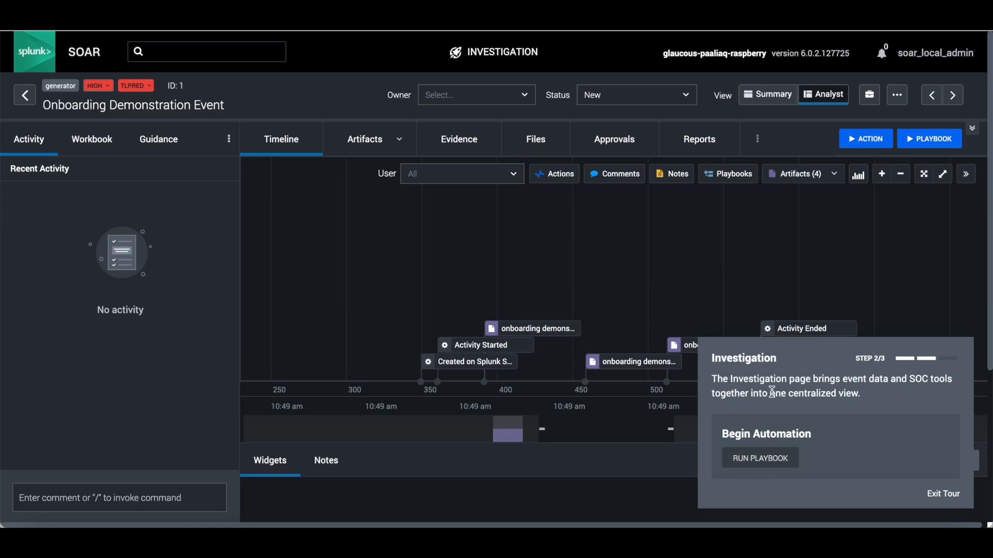
mouse_move(881, 397)
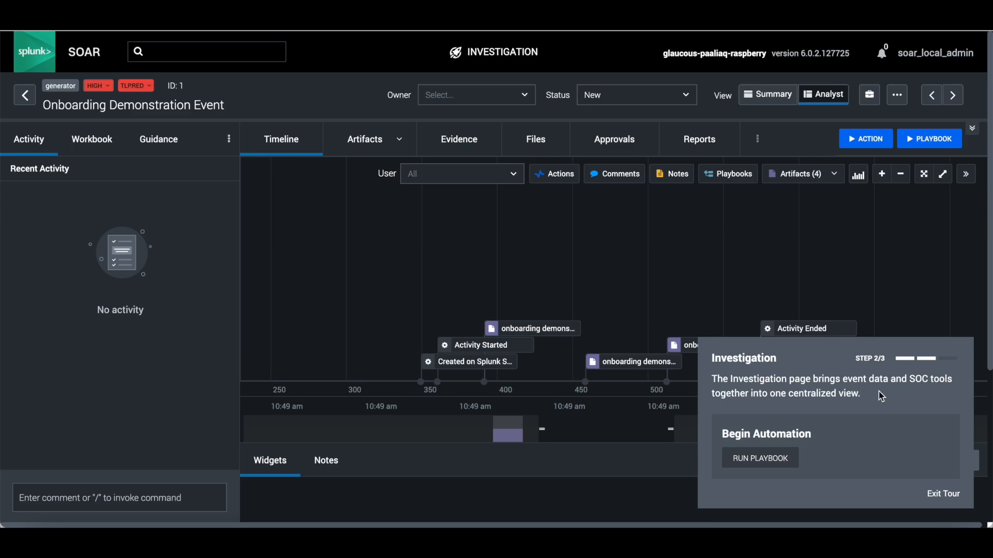
mouse_move(715, 409)
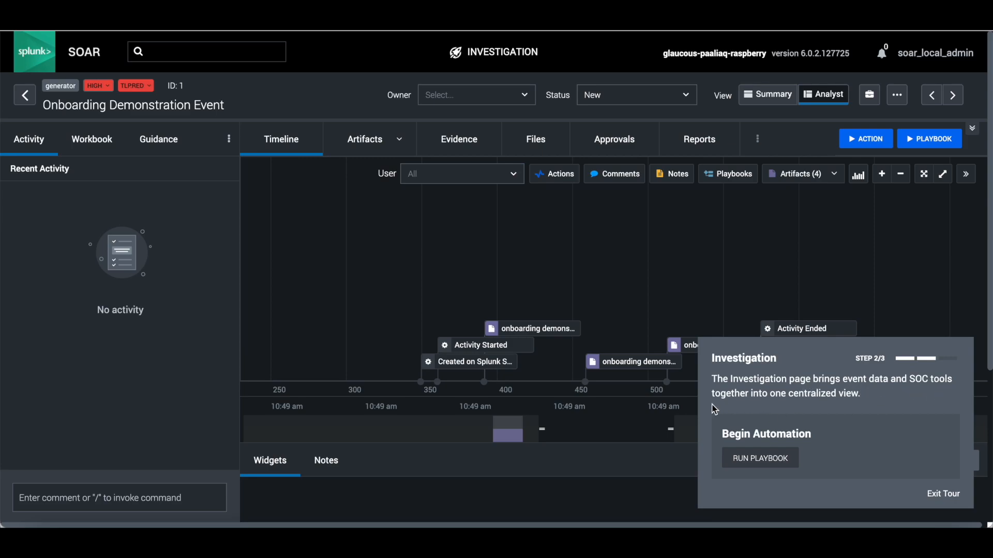
mouse_move(852, 405)
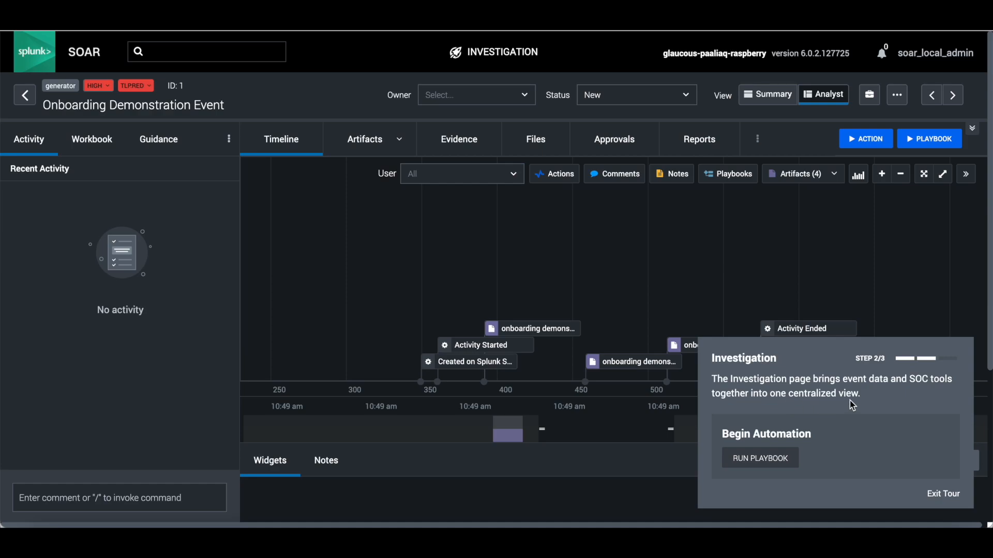
mouse_move(760, 466)
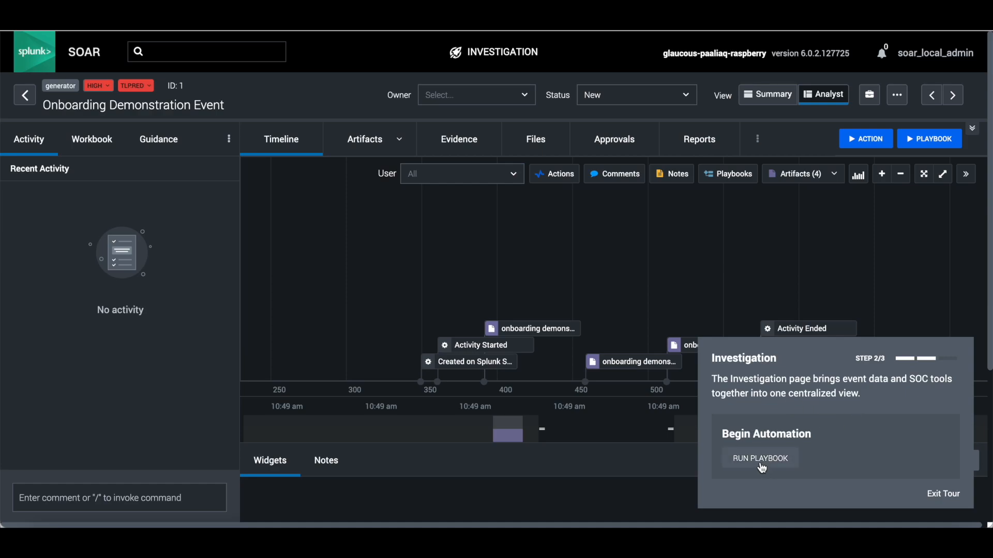
Step: Run the demonstration playbook on Onboarding Demonstration Event 1, then view the playbook
click(760, 458)
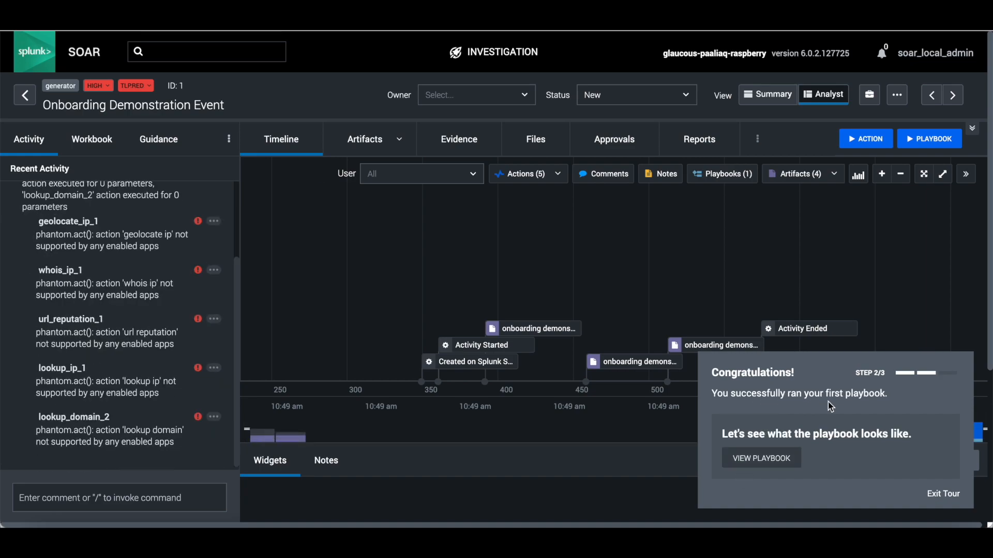
mouse_move(795, 448)
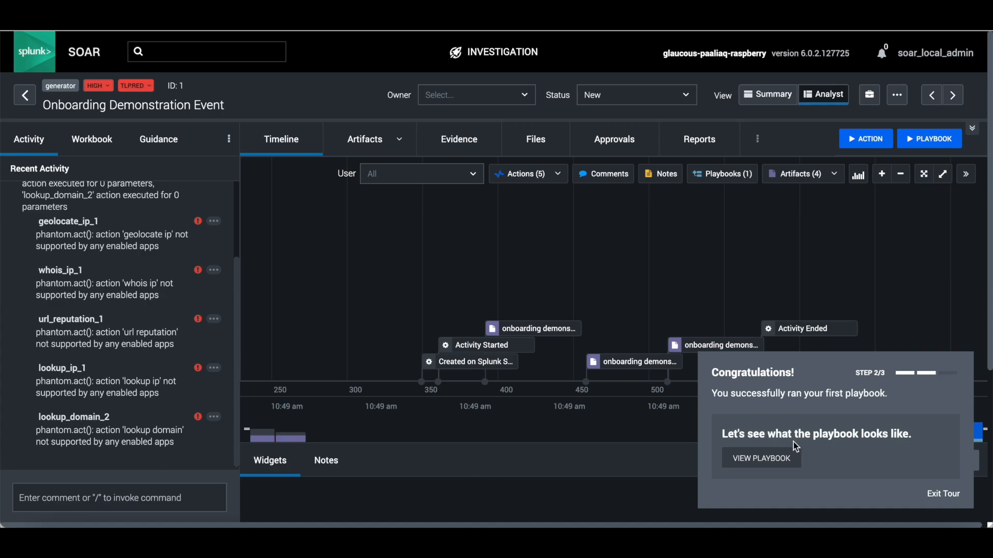
mouse_move(903, 455)
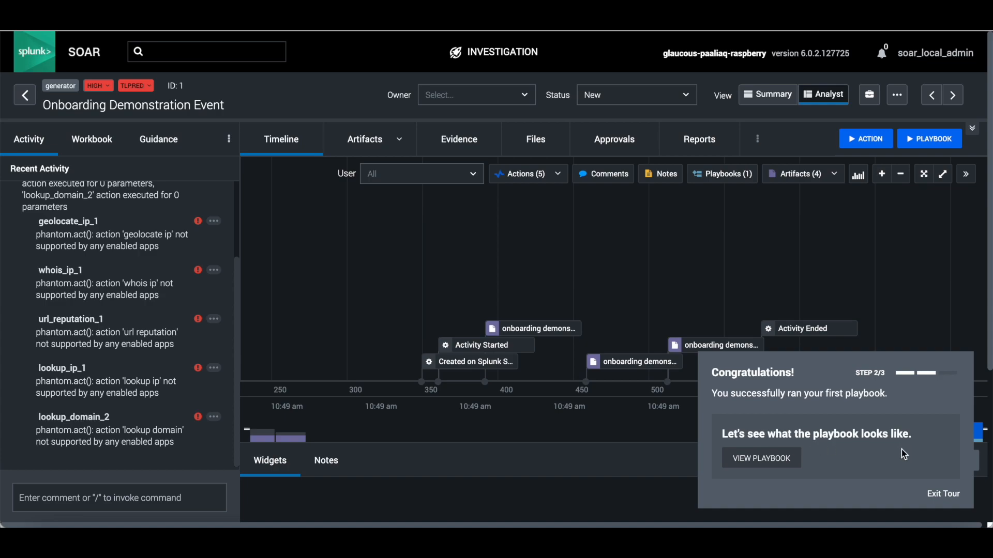
mouse_move(758, 481)
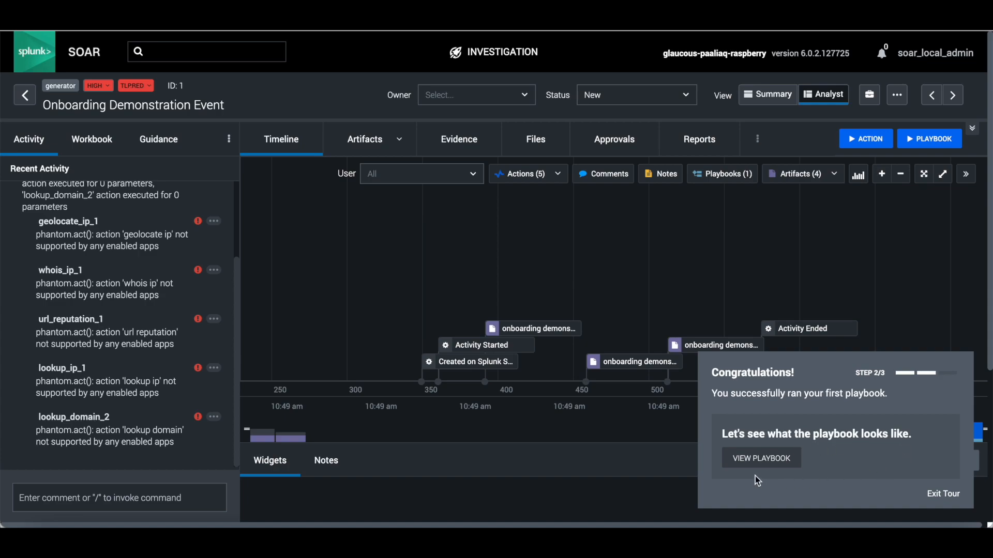
mouse_move(762, 462)
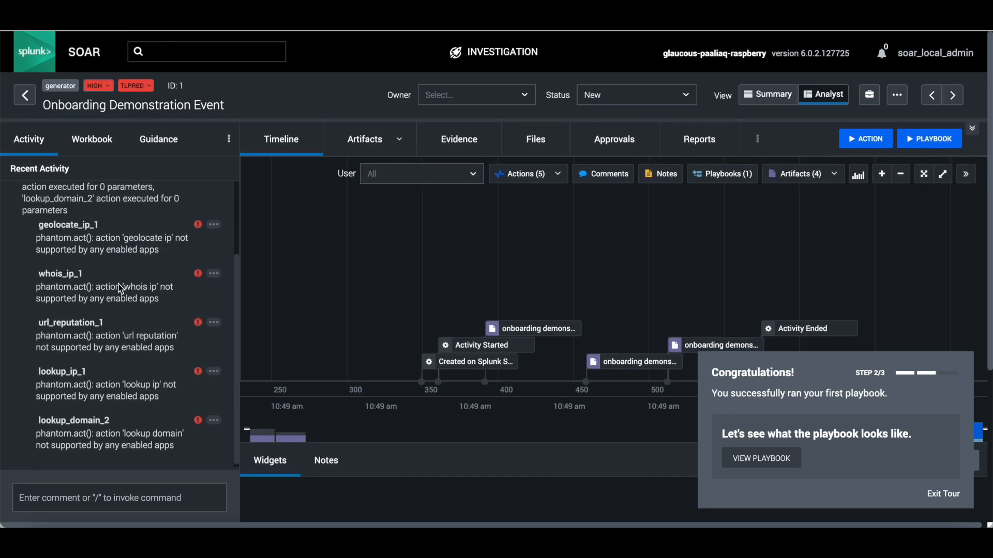
mouse_move(662, 479)
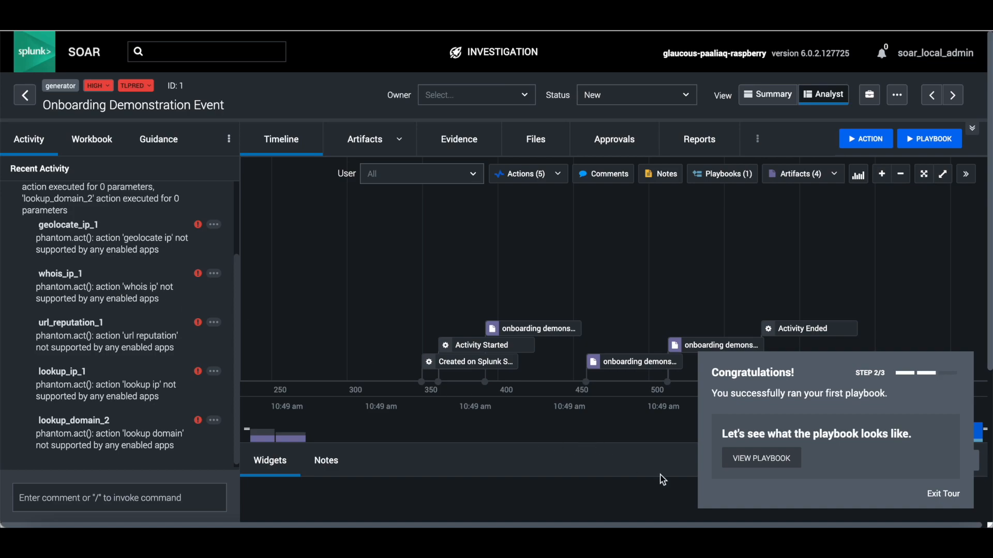
click(760, 458)
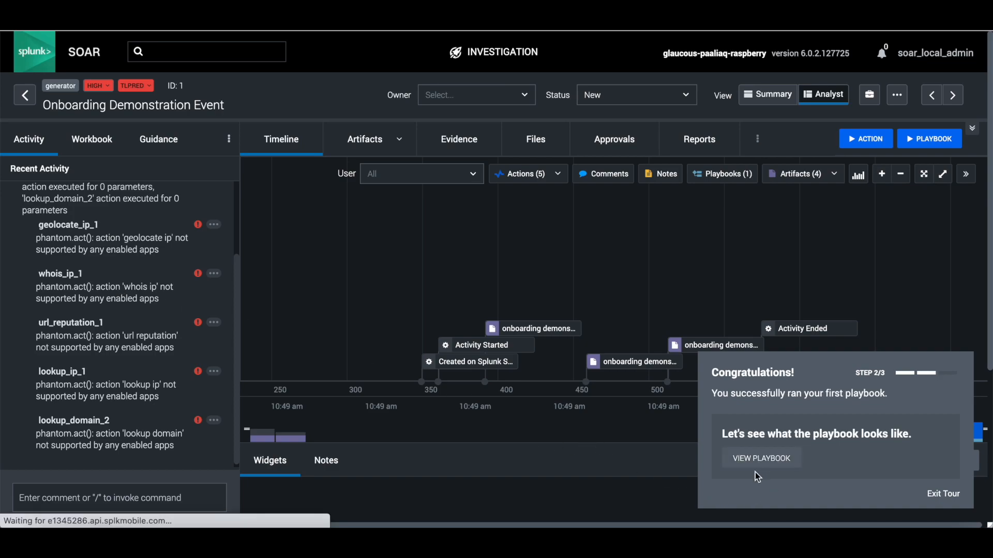
Step: Review the onboarding_demonstration playbook's missing apps and assets and proceed to Configure Splunk SOAR
click(760, 458)
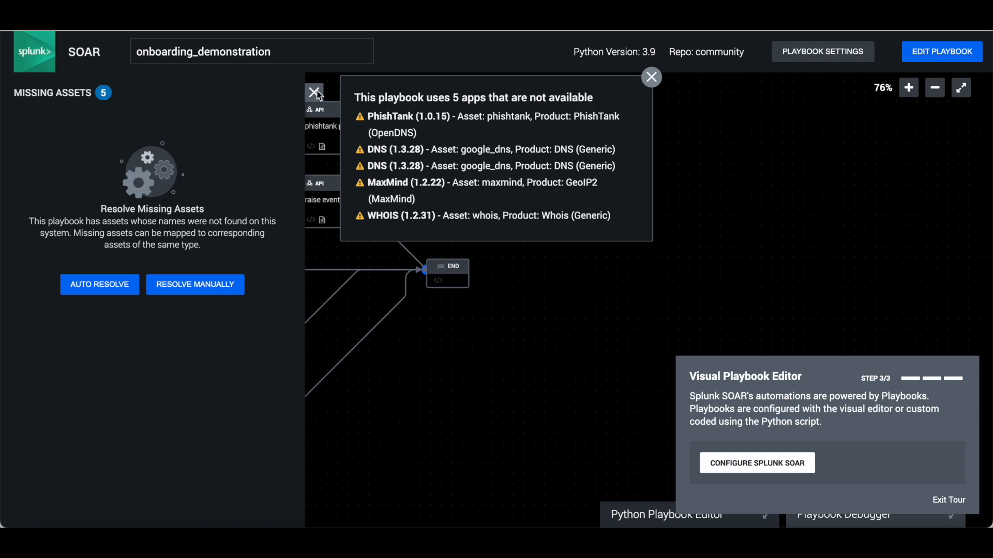
mouse_move(99, 285)
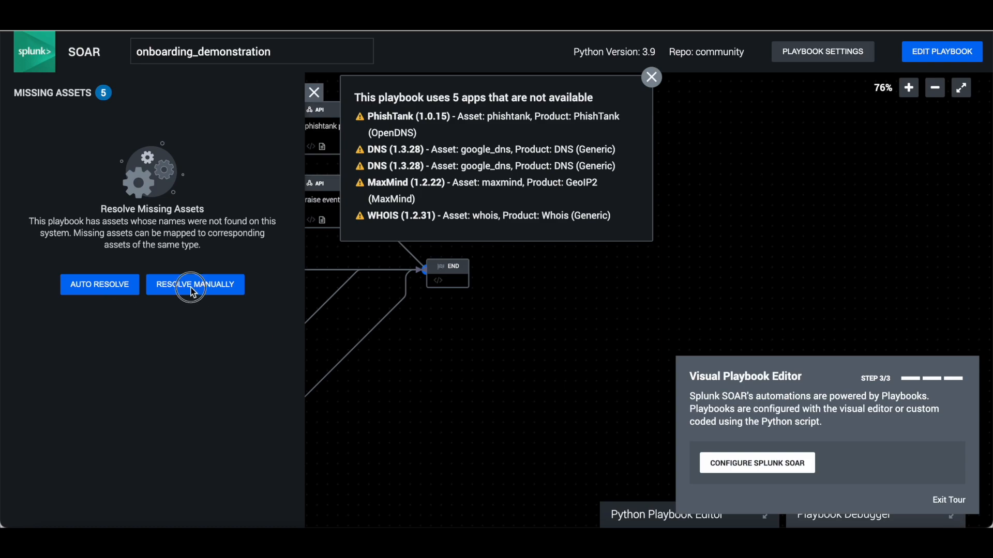
mouse_move(651, 77)
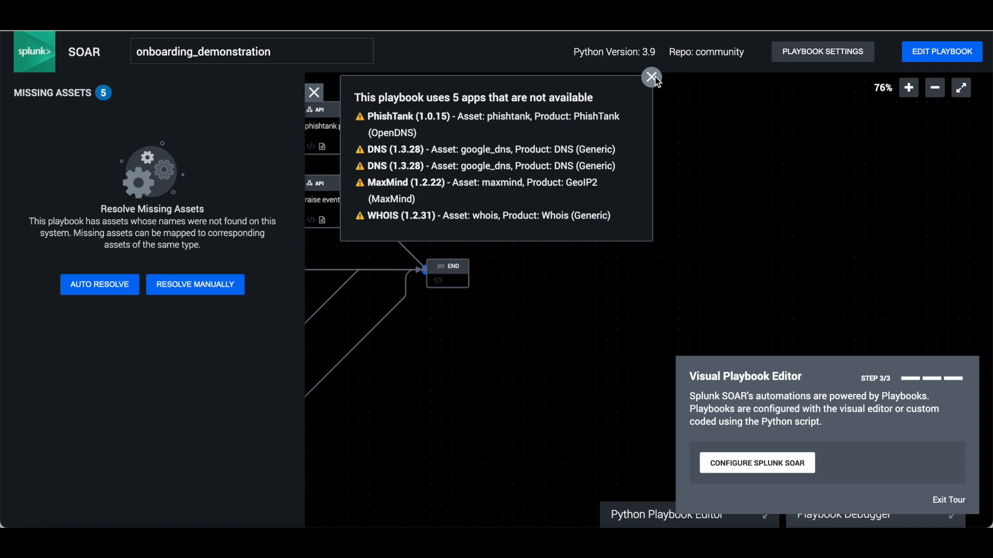
mouse_move(758, 472)
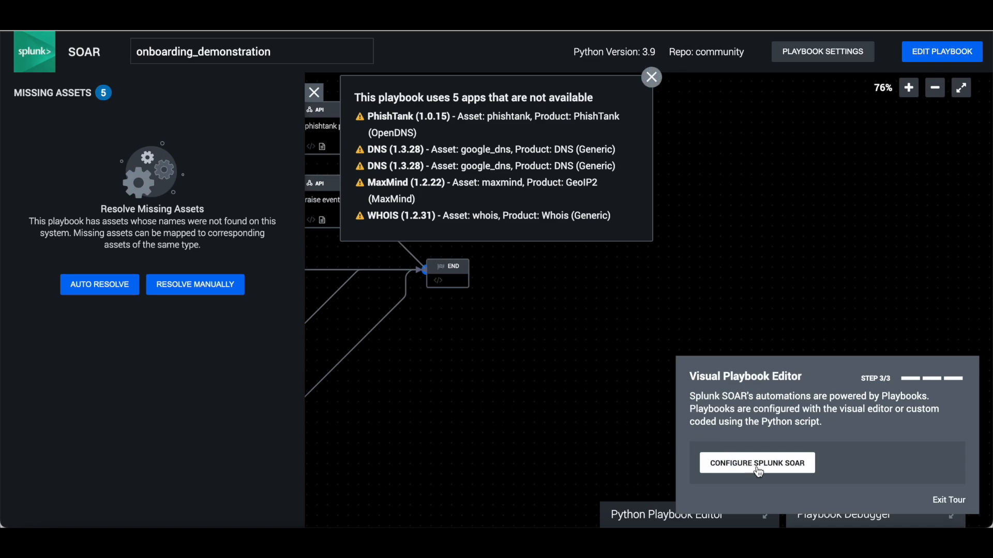
Step: Begin the setup walkthrough and enter the system maintenance contact email, accepting the autofill suggestion
click(756, 463)
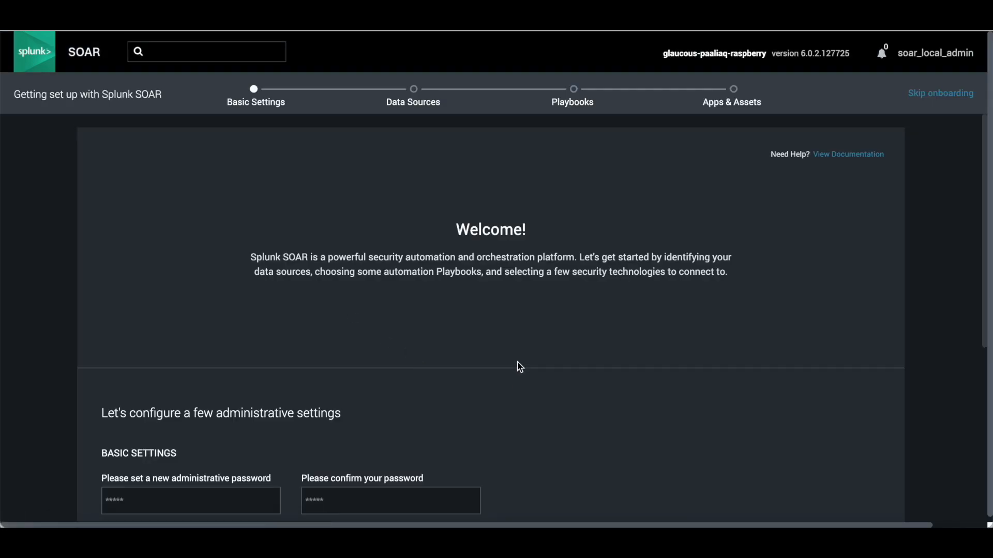
mouse_move(471, 328)
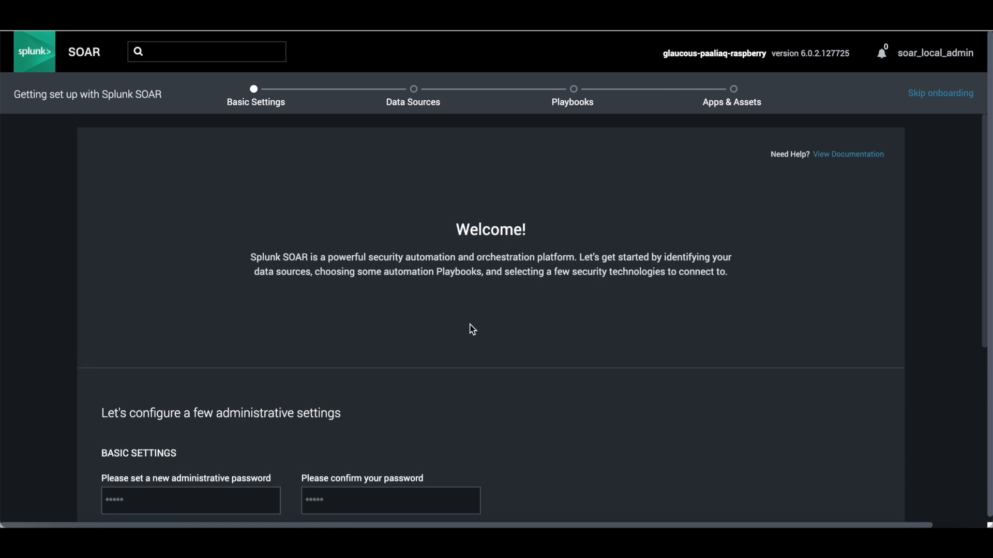
scroll(down, 3)
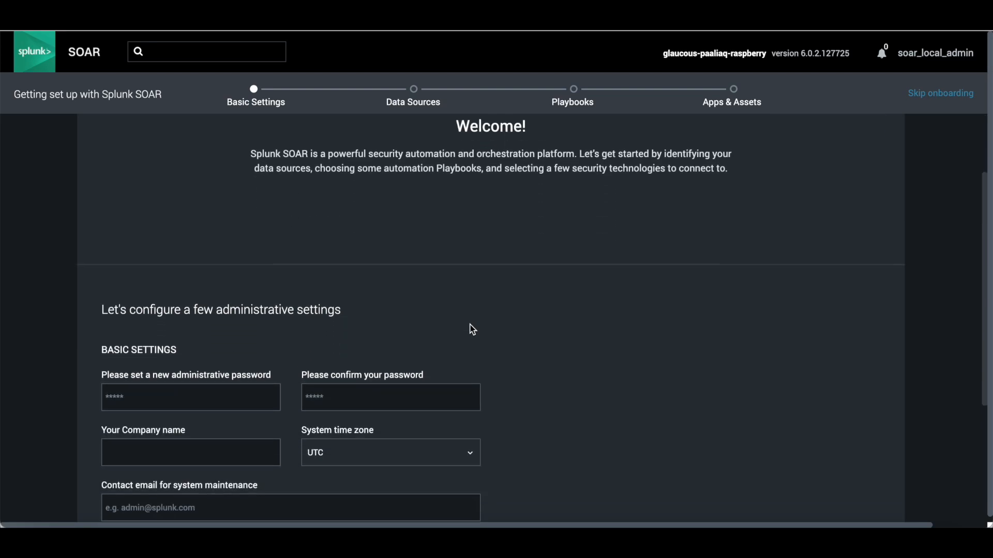
scroll(down, 3)
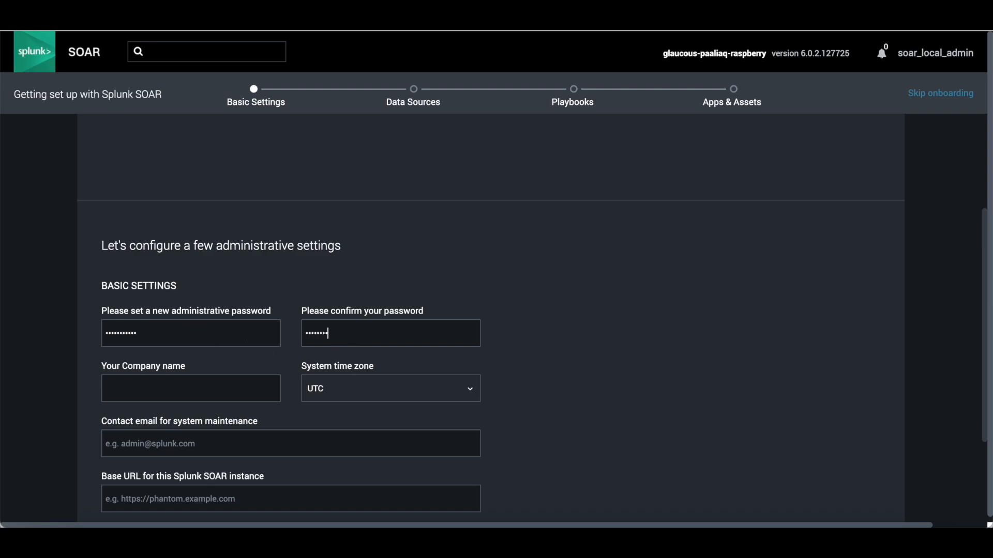
click(190, 387)
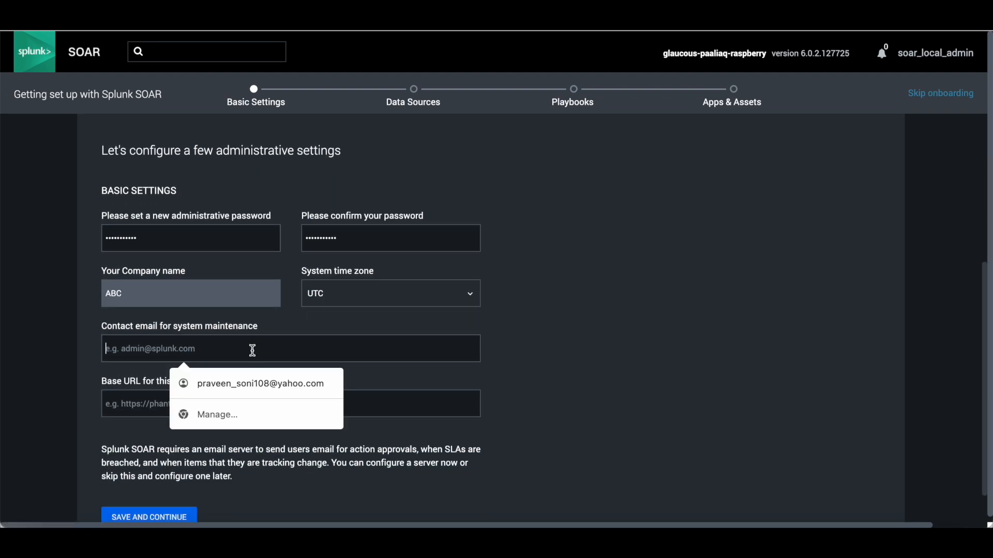
text(ad)
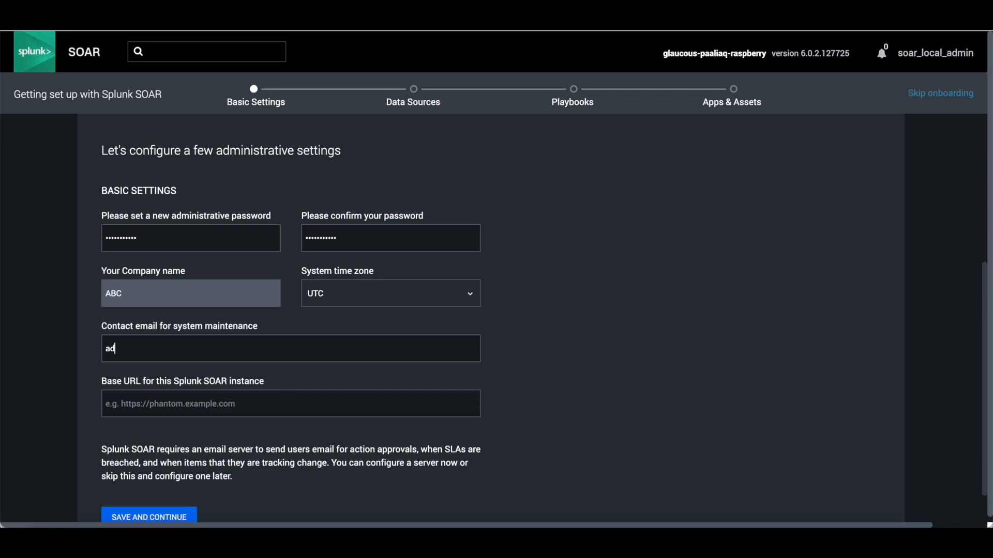
key(Backspace)
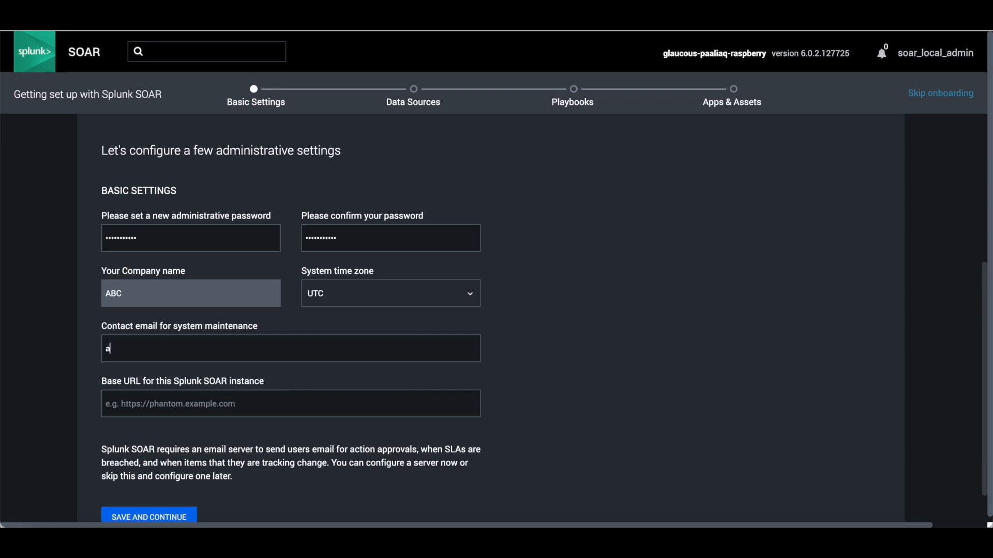
text(bc)
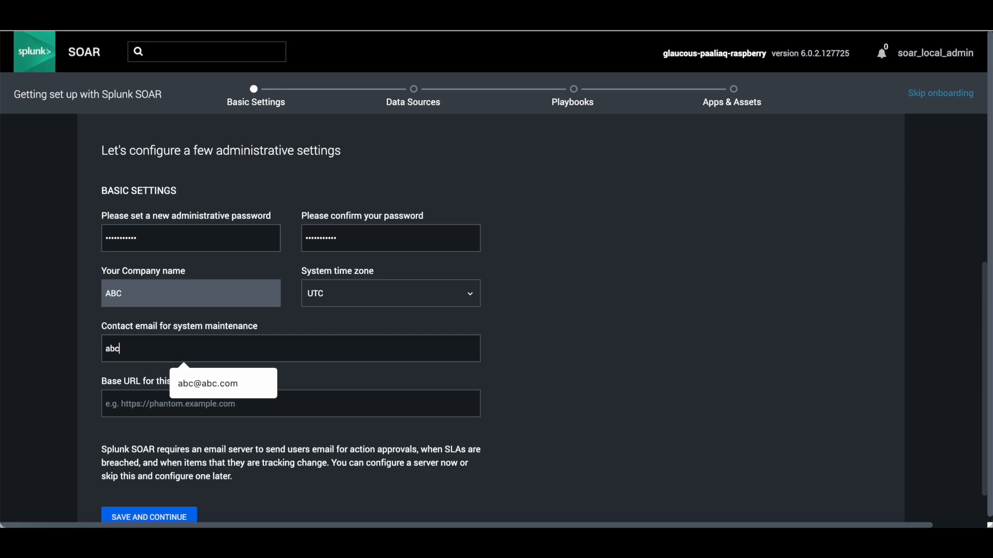
click(208, 384)
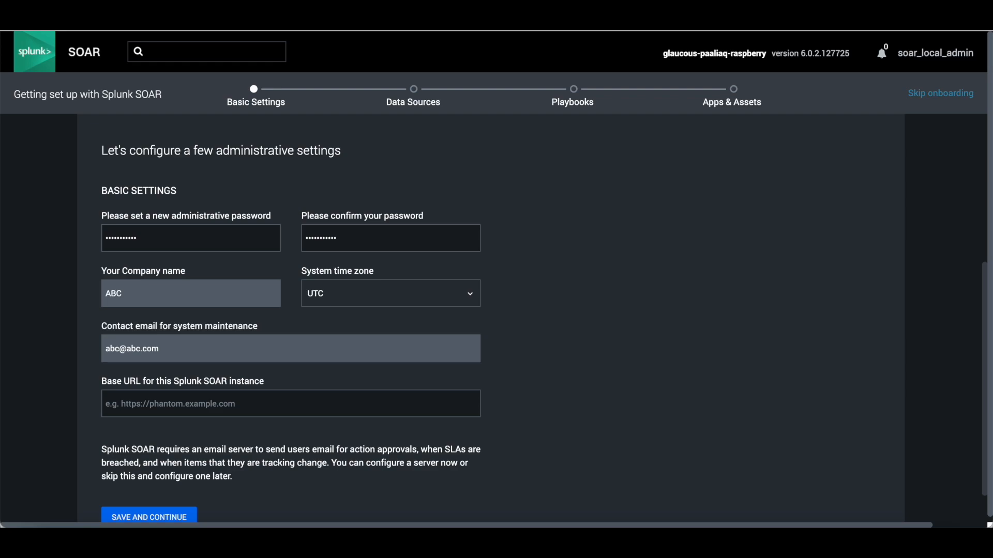
mouse_move(230, 429)
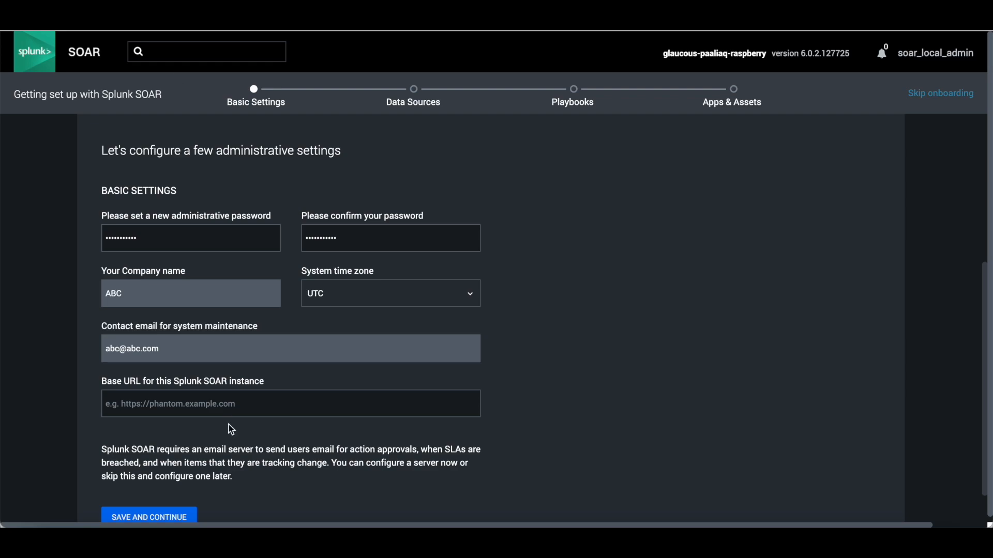
text(https://34.94.215.145/)
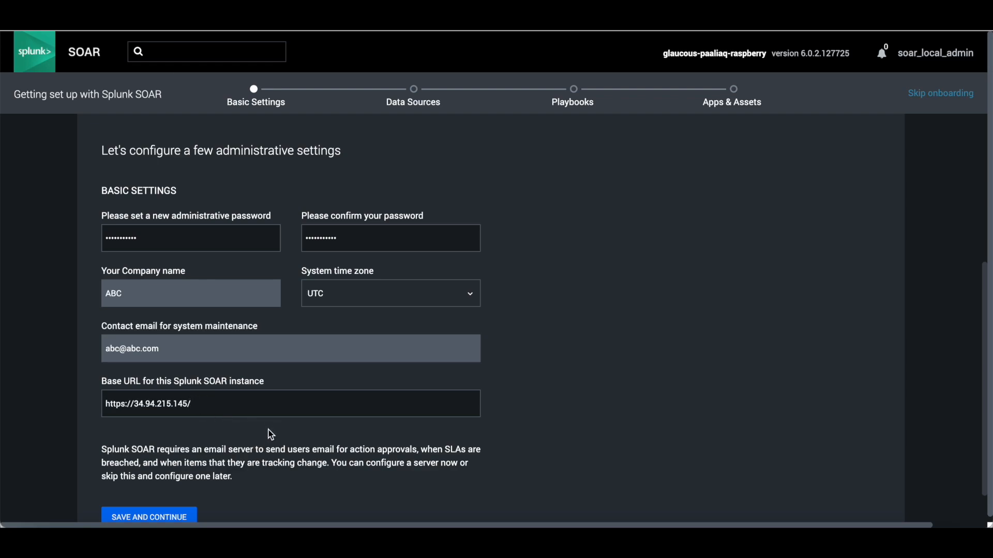
scroll(down, 3)
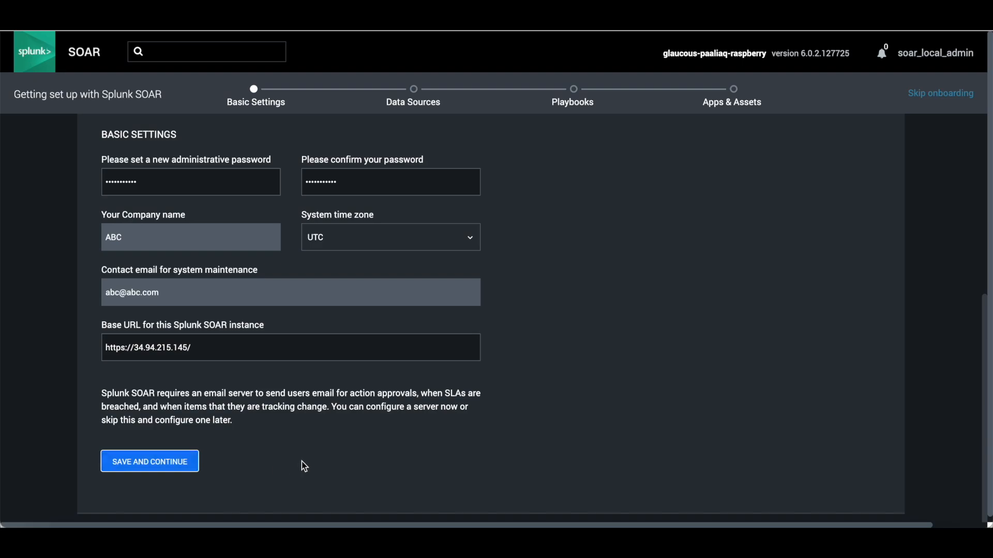
Step: Save the basic settings and review the Data Sources page descriptions without choosing a source
click(149, 461)
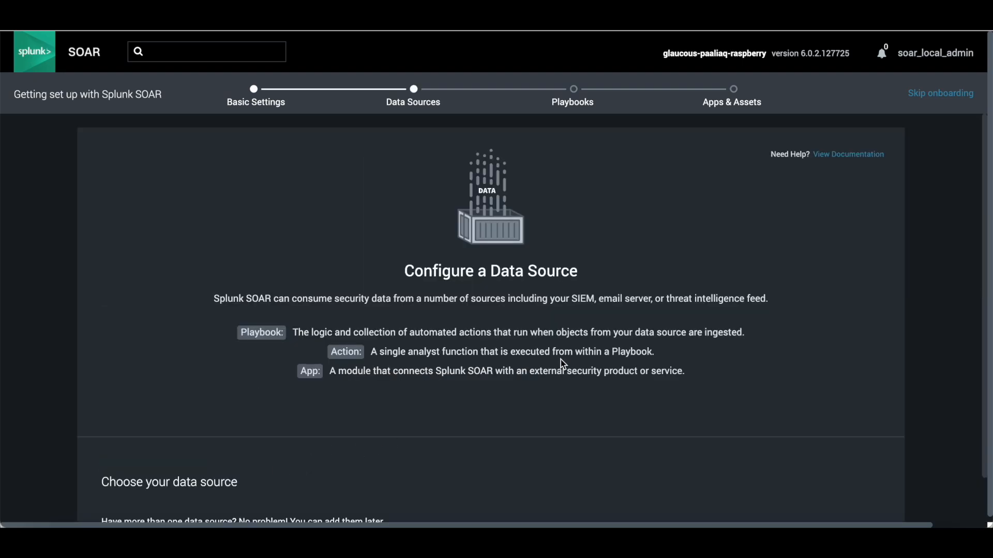
scroll(down, 3)
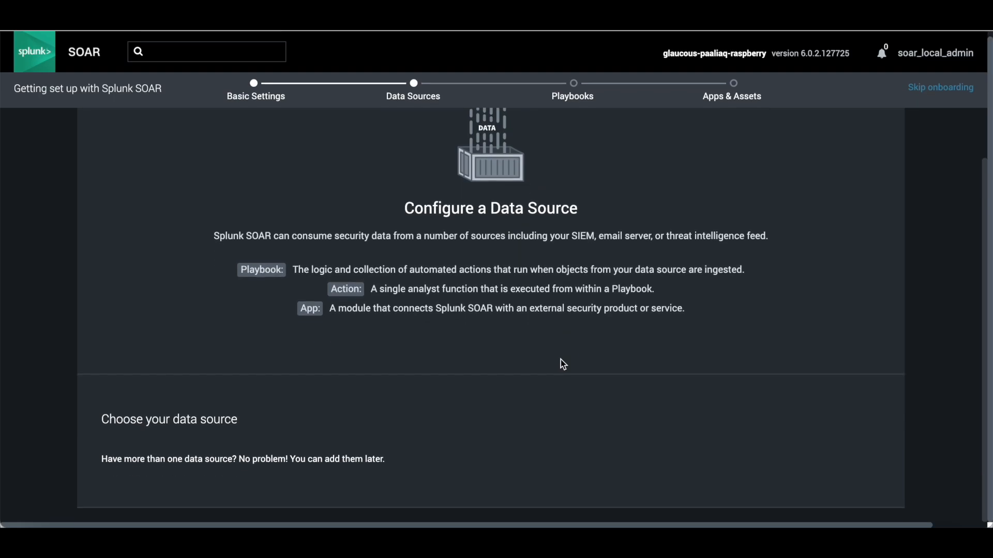
scroll(up, 3)
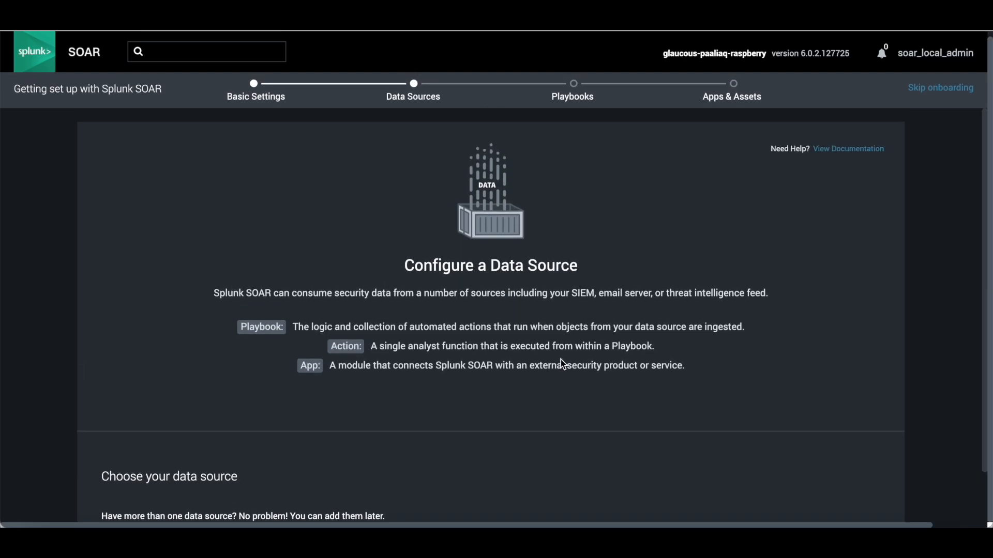
scroll(down, 3)
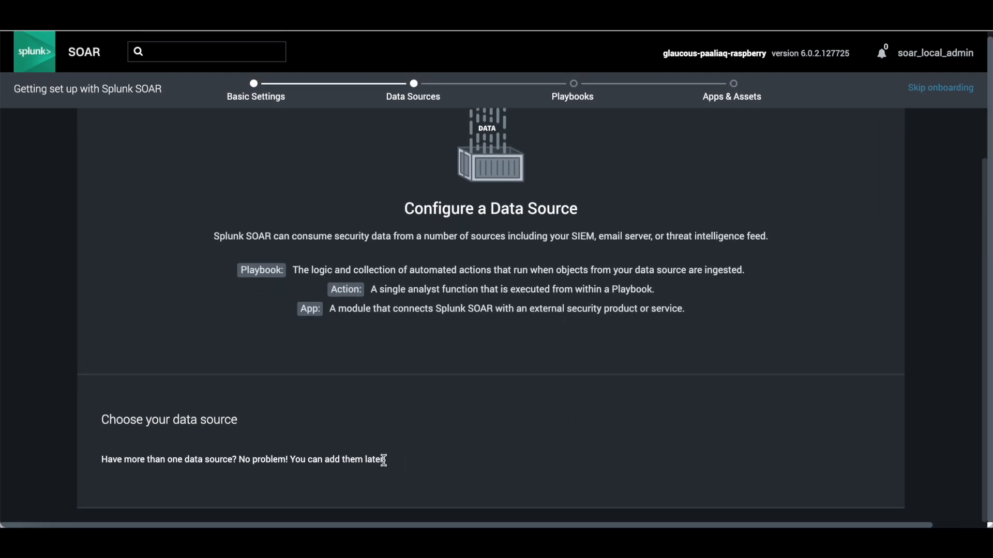
mouse_move(133, 437)
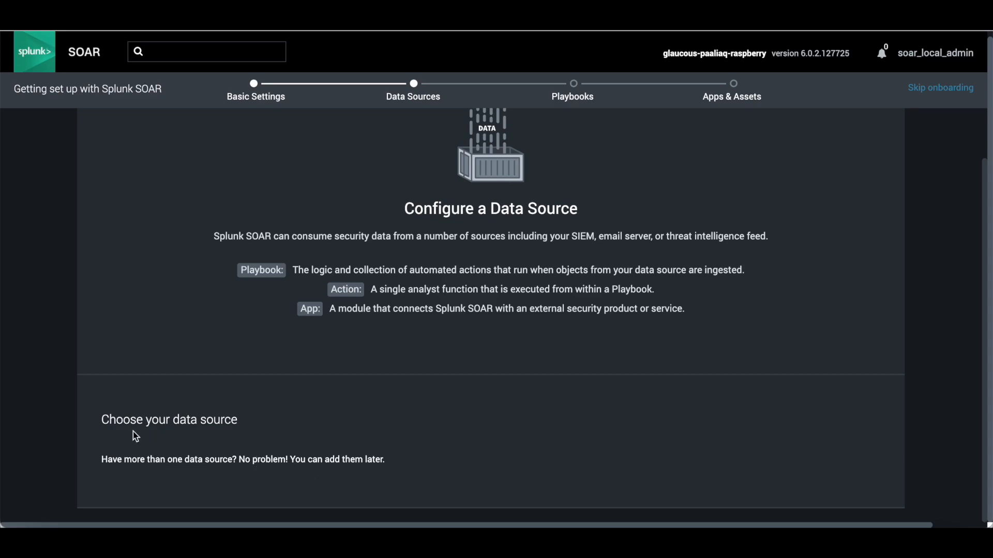
mouse_move(168, 469)
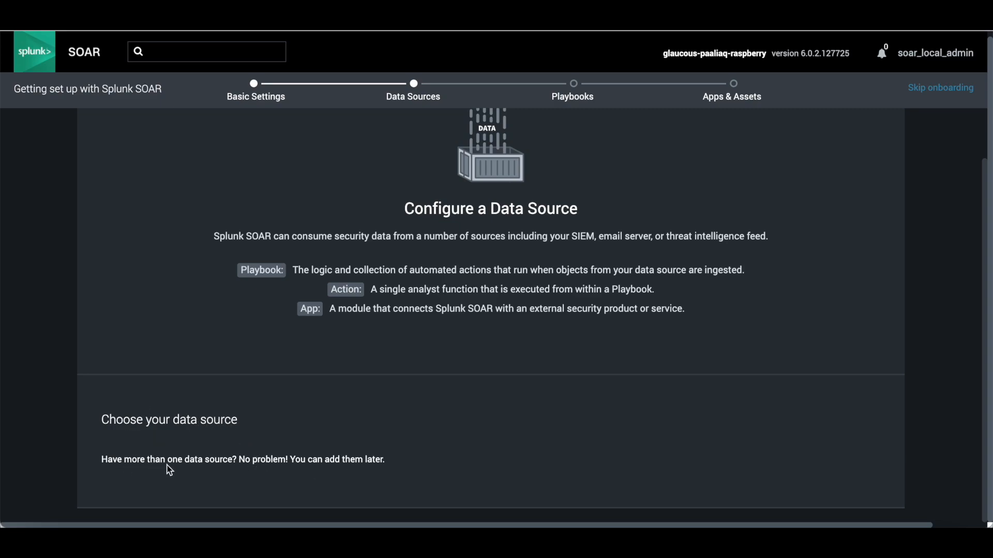
mouse_move(310, 475)
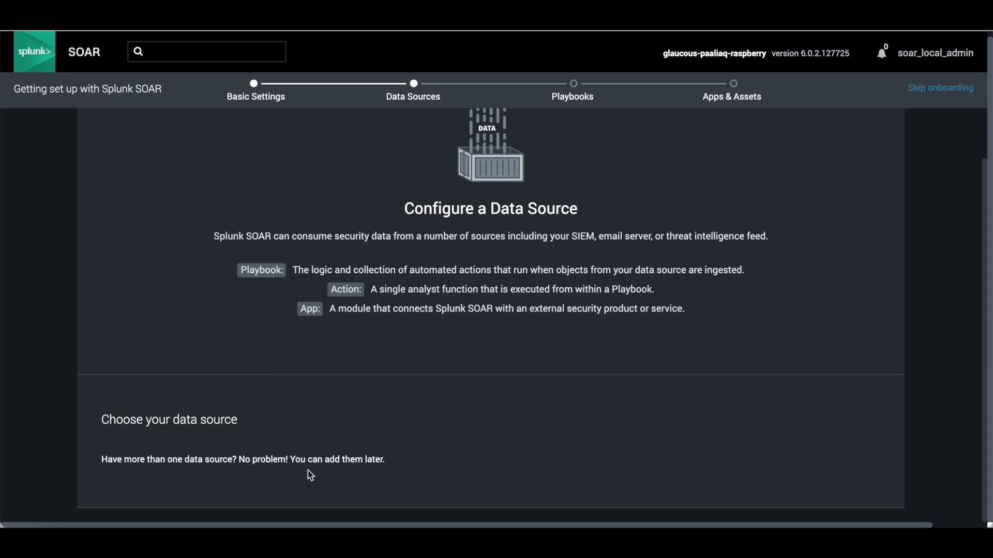
mouse_move(364, 473)
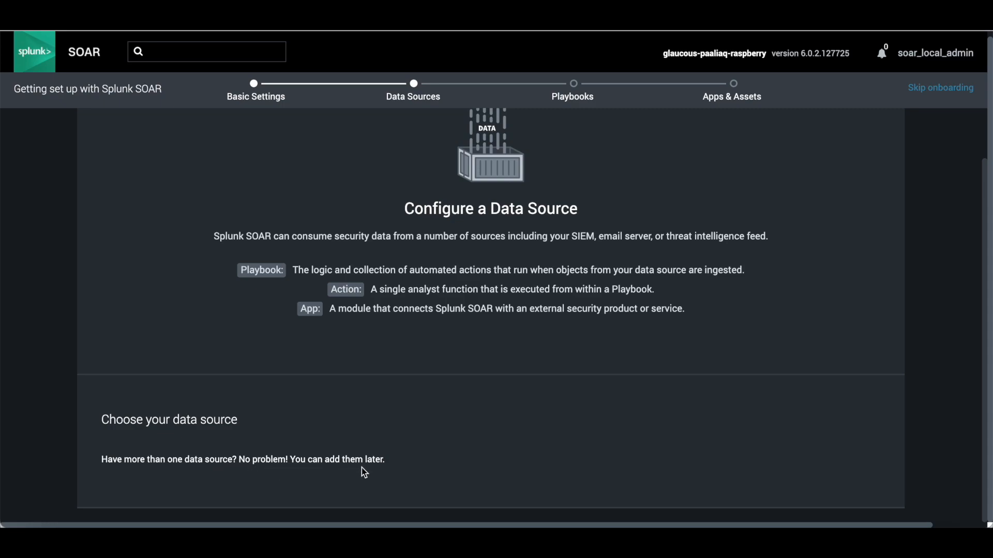
scroll(up, 3)
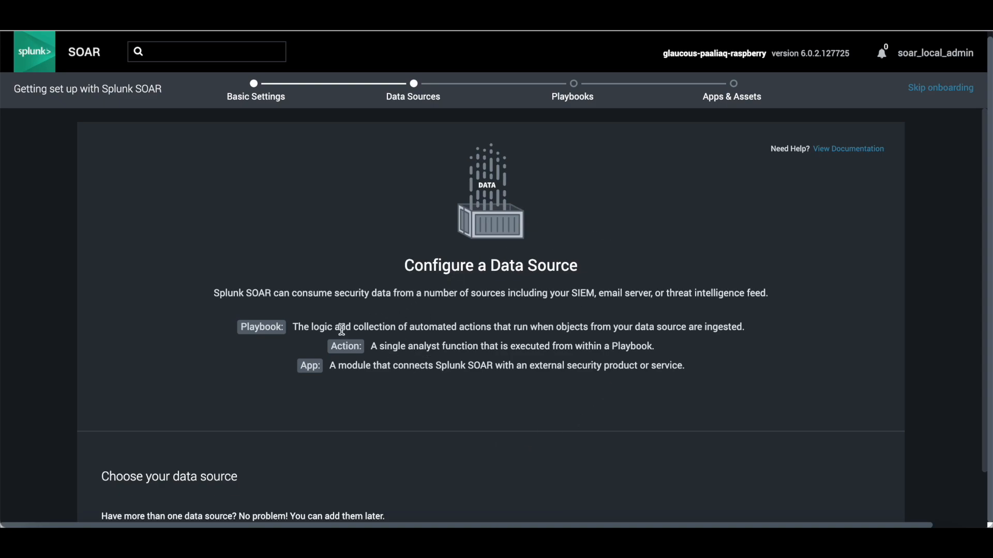
mouse_move(474, 397)
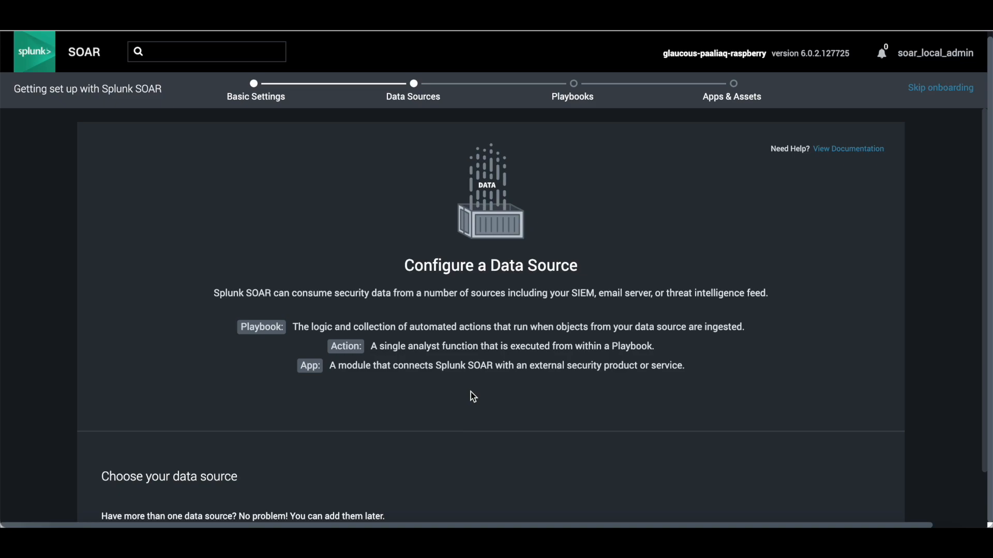
mouse_move(493, 404)
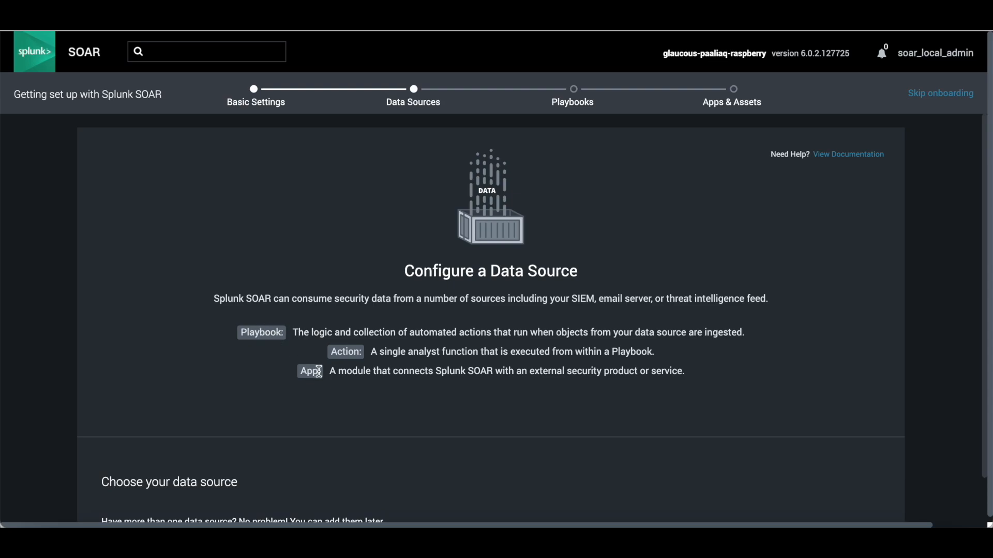
mouse_move(417, 404)
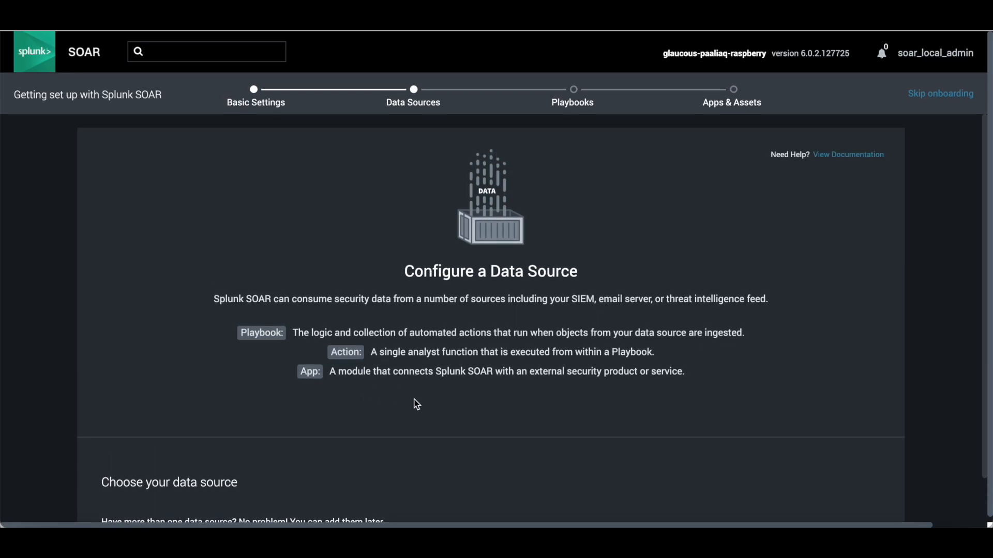
mouse_move(939, 95)
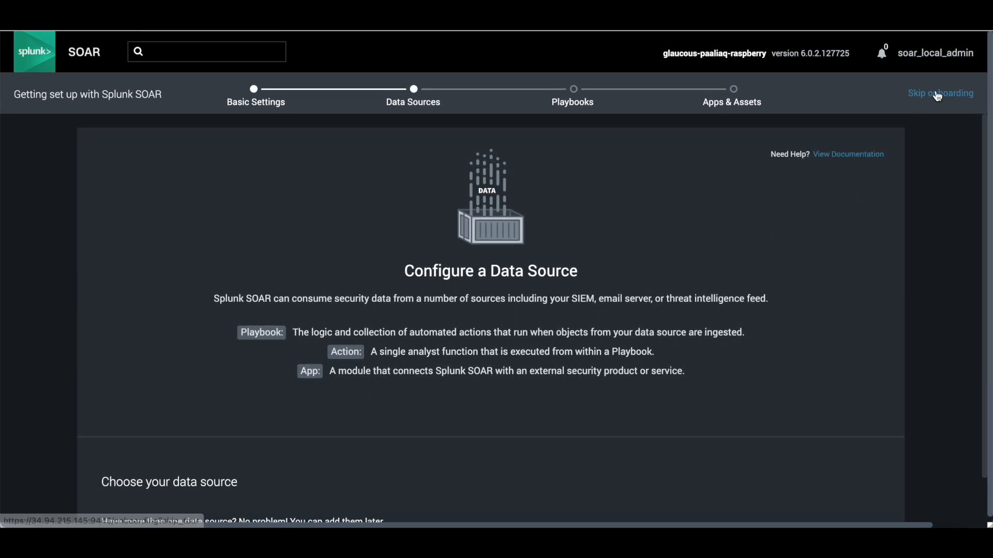
mouse_move(940, 93)
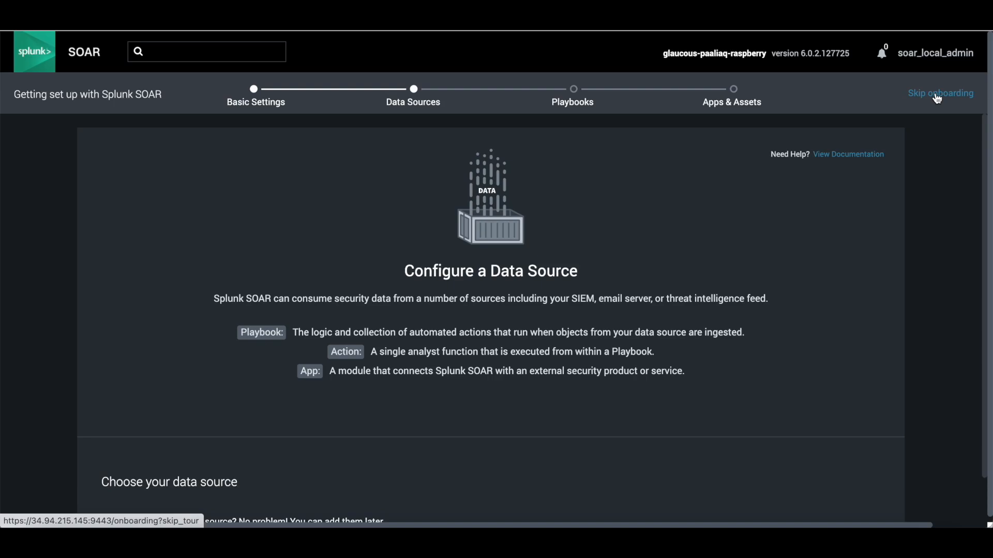
mouse_move(709, 246)
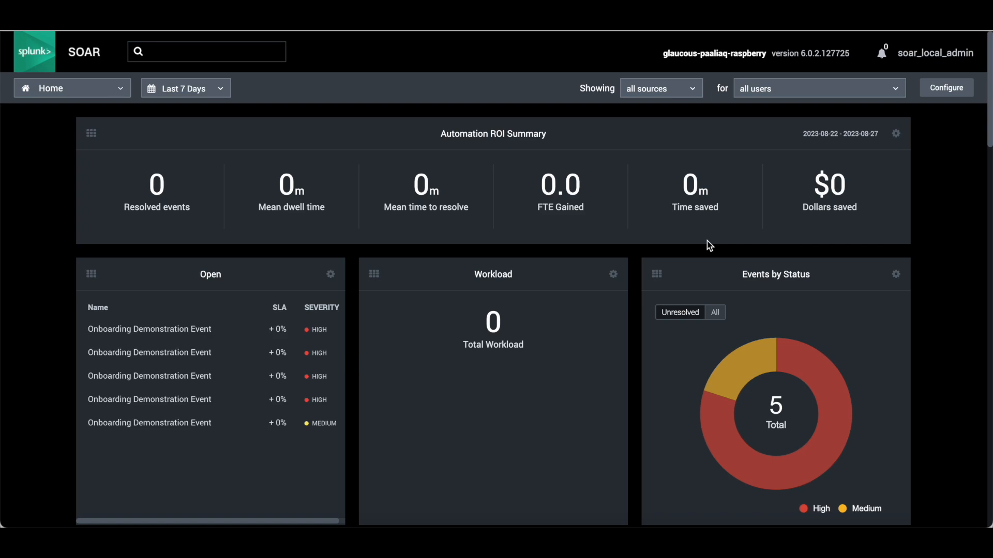
mouse_move(80, 210)
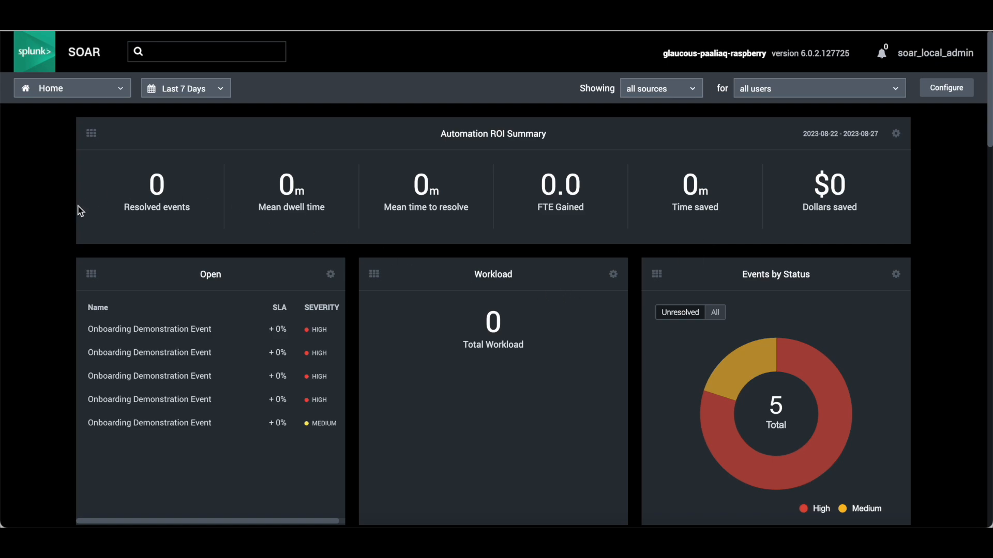
mouse_move(270, 257)
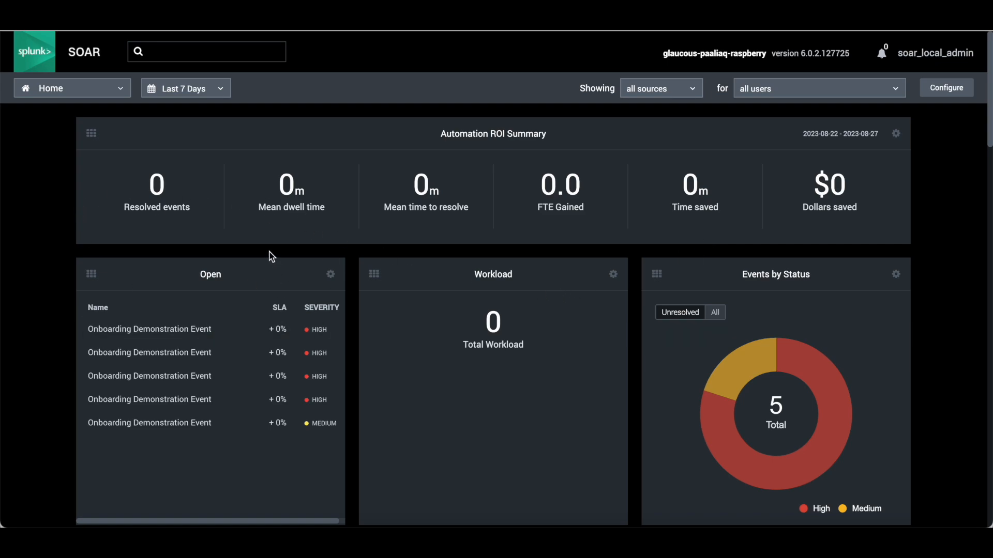
mouse_move(103, 211)
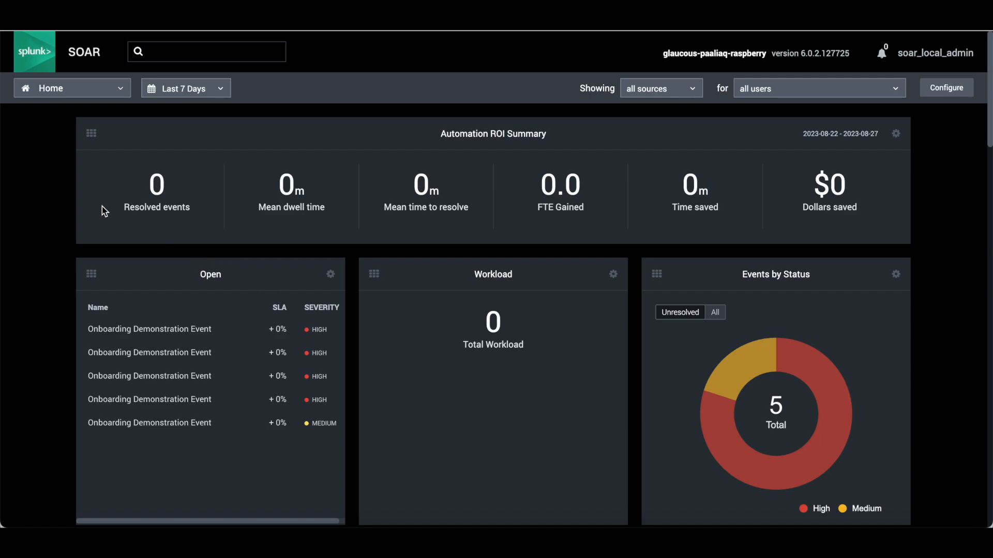
mouse_move(52, 479)
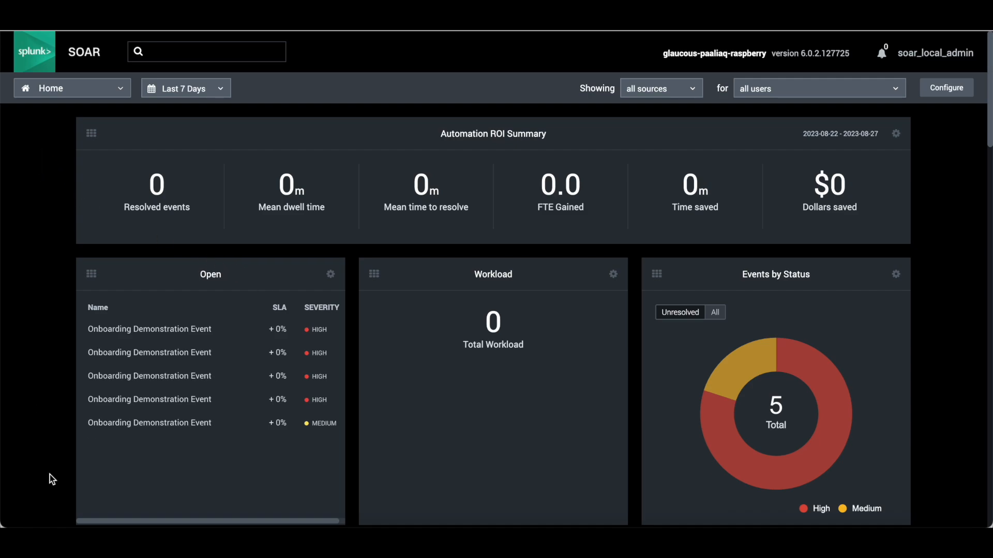
mouse_move(572, 242)
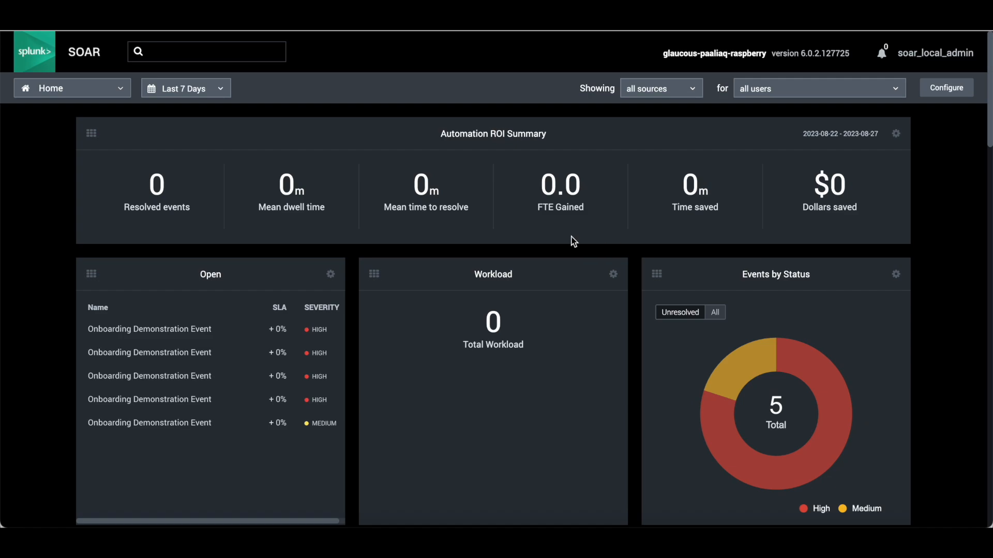
mouse_move(476, 173)
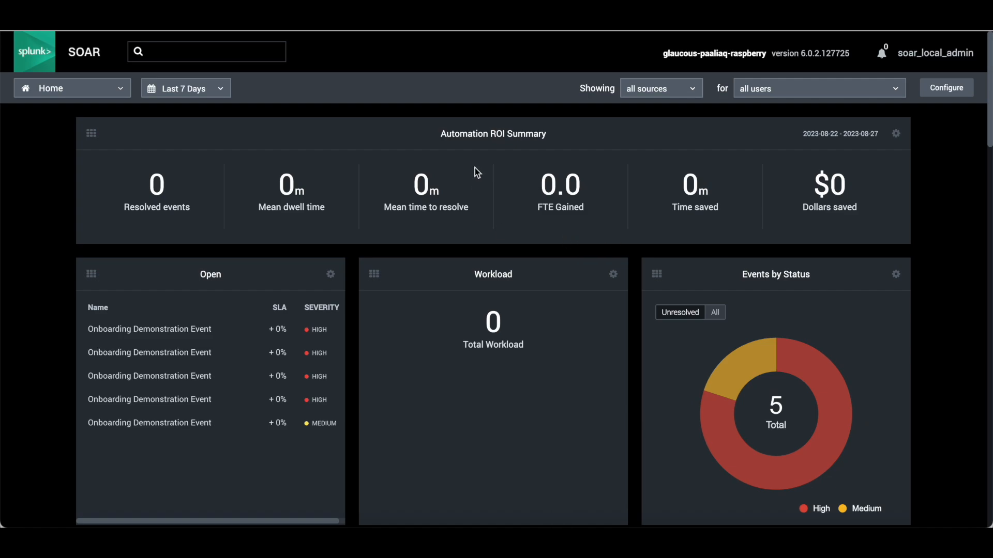
mouse_move(493, 159)
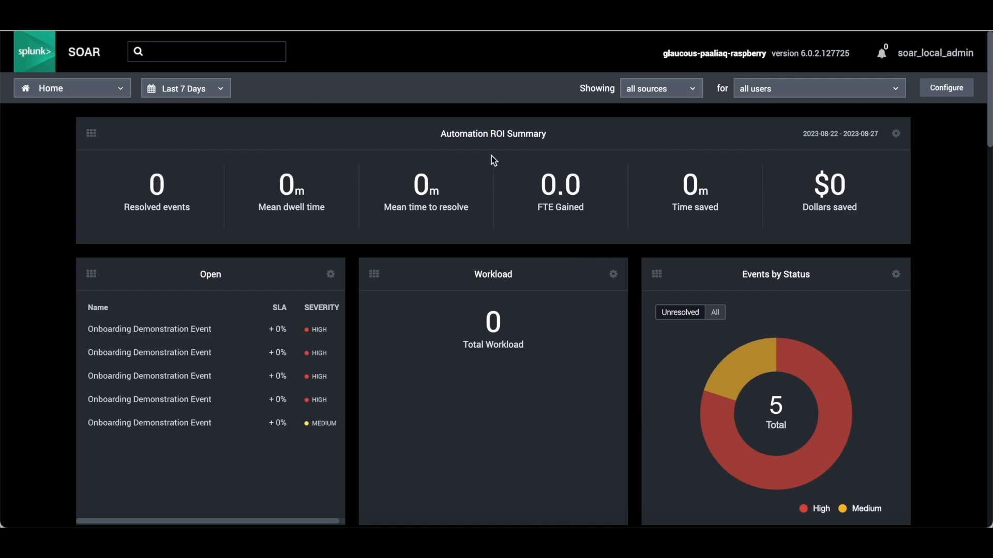
mouse_move(469, 157)
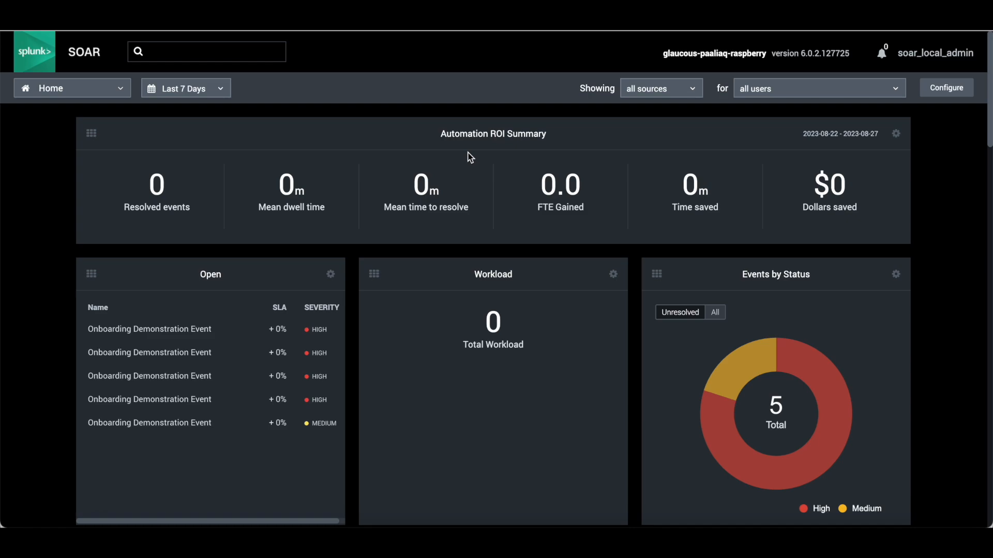
mouse_move(503, 148)
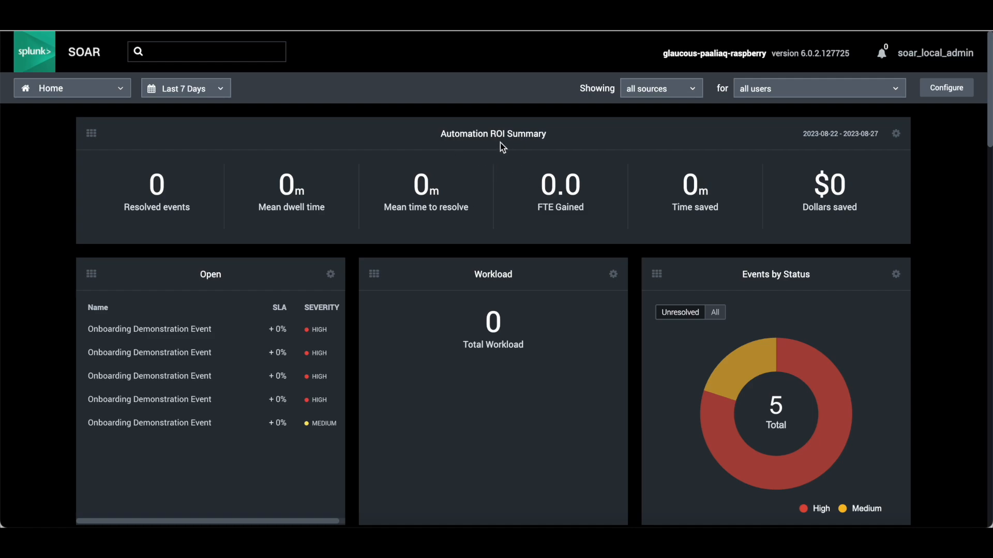
mouse_move(49, 144)
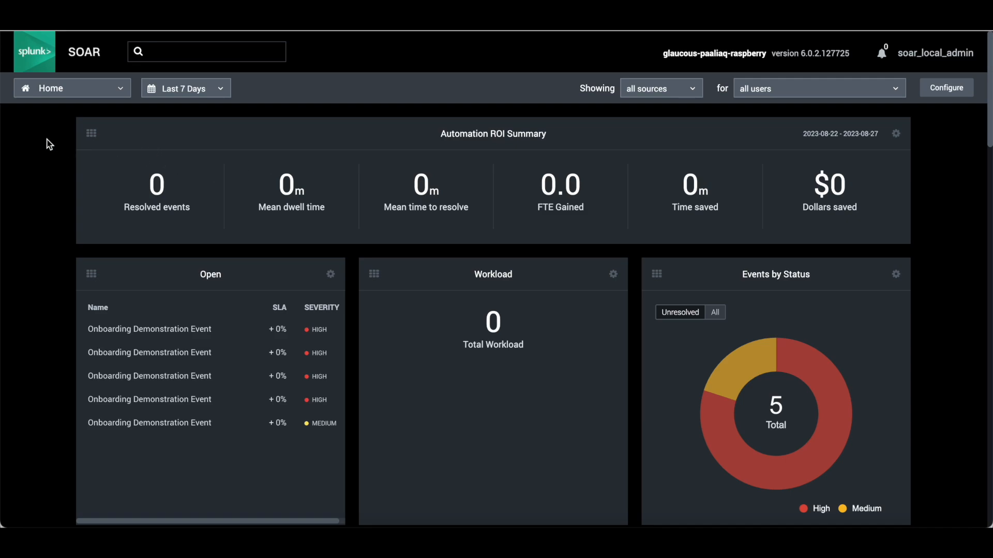
mouse_move(41, 130)
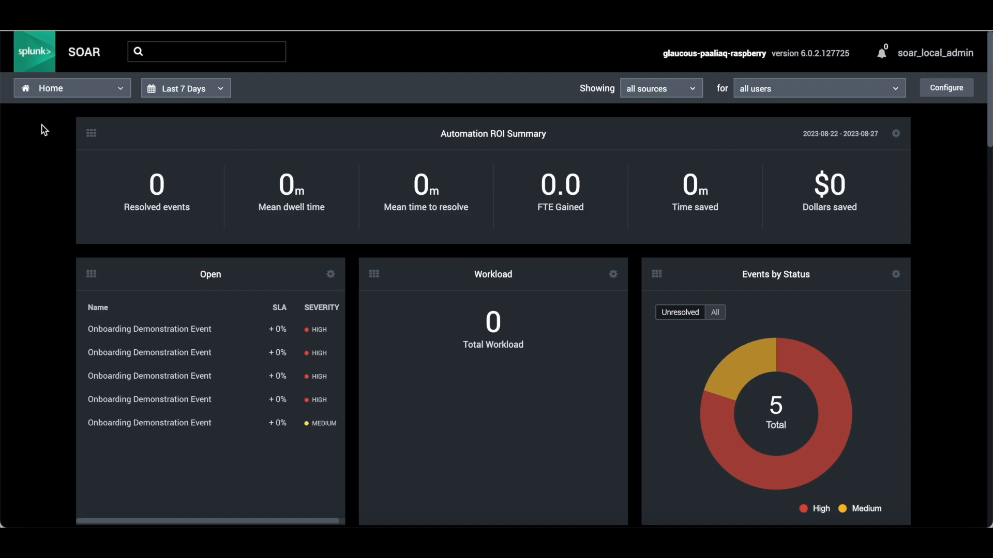
mouse_move(34, 52)
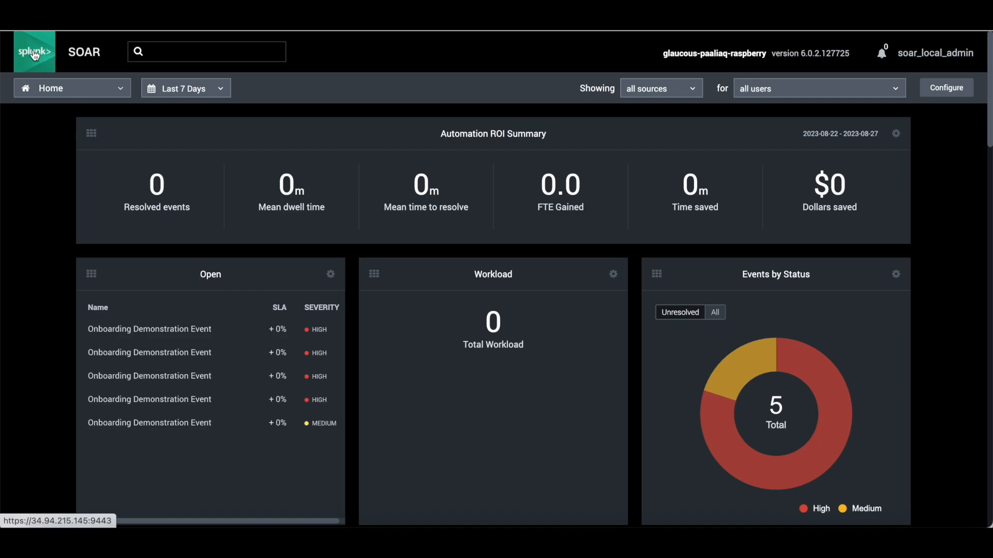
mouse_move(50, 133)
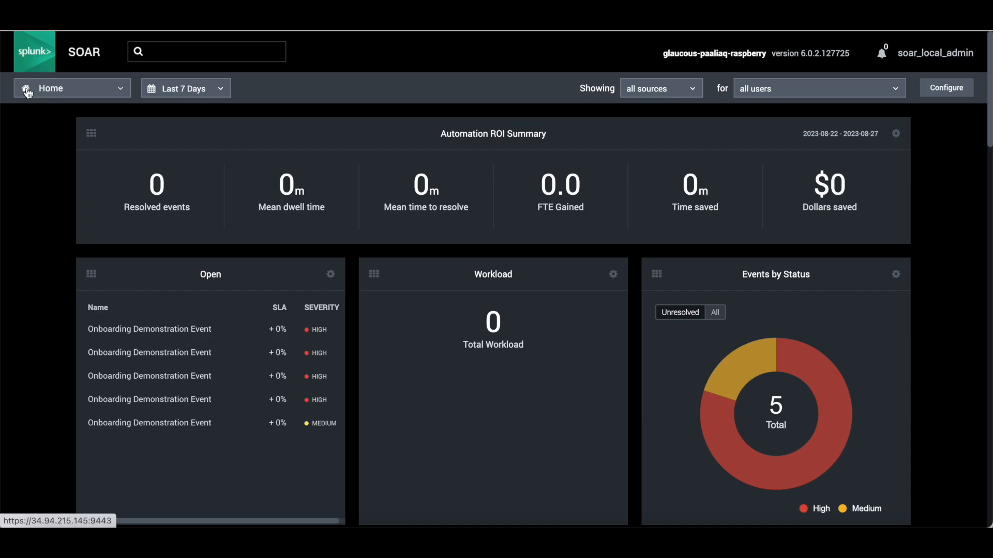
mouse_move(36, 68)
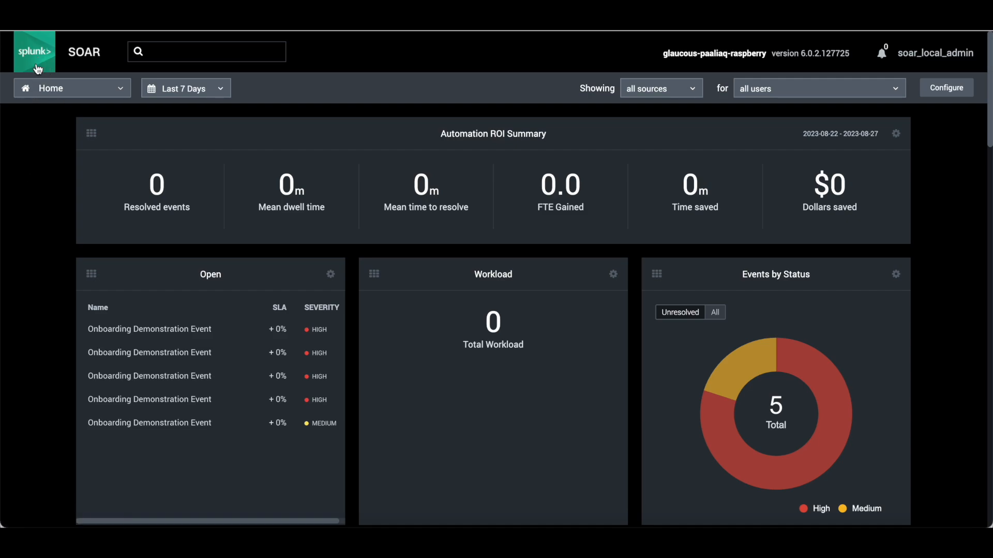
mouse_move(33, 168)
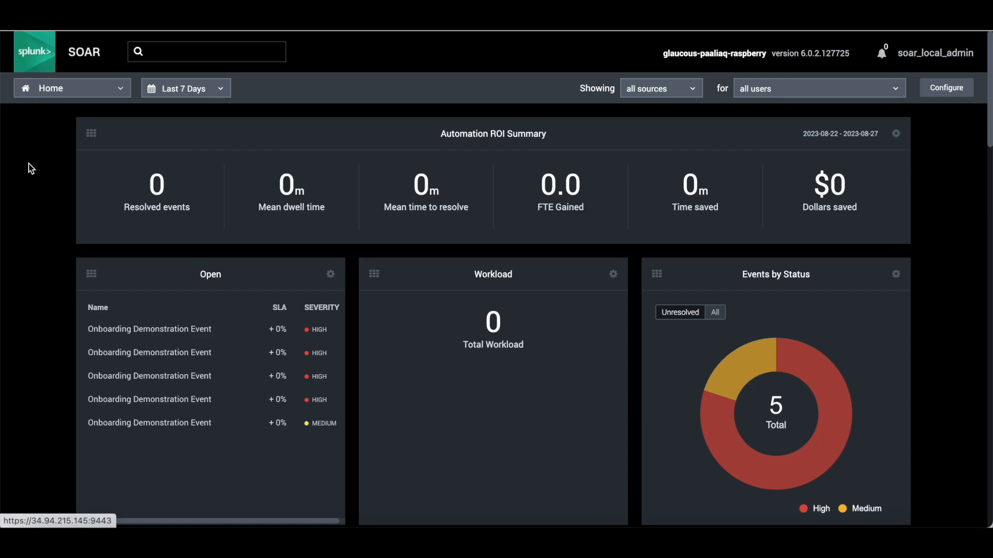
mouse_move(38, 140)
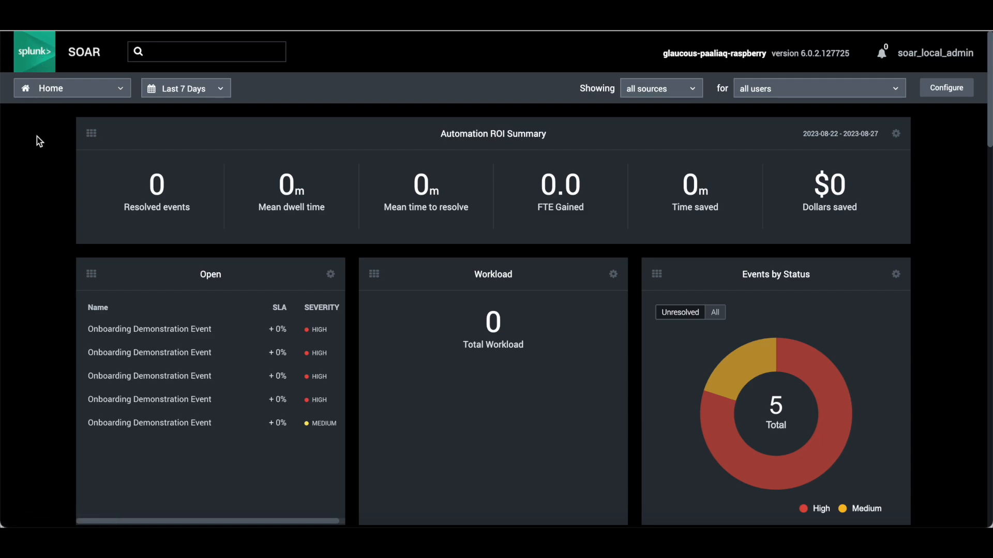
mouse_move(36, 53)
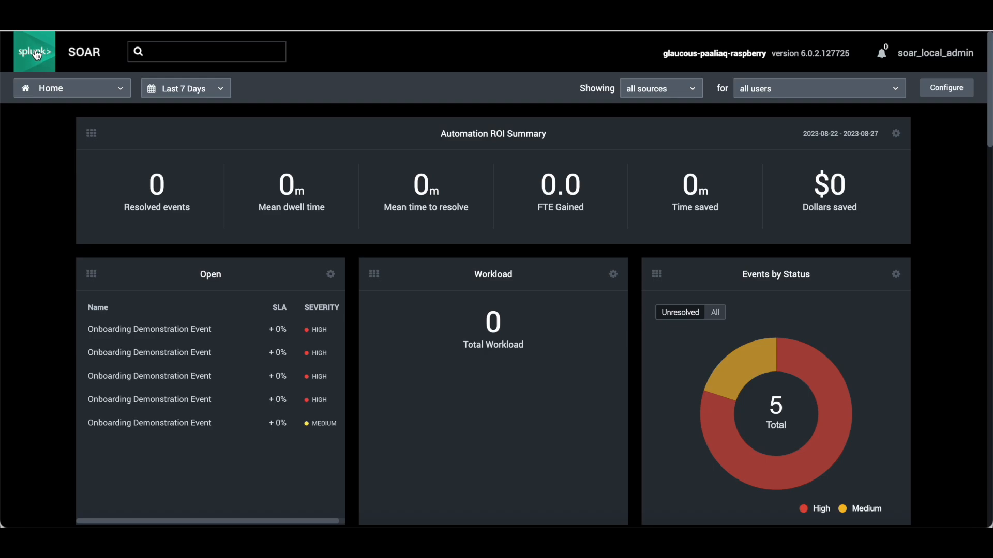
click(34, 52)
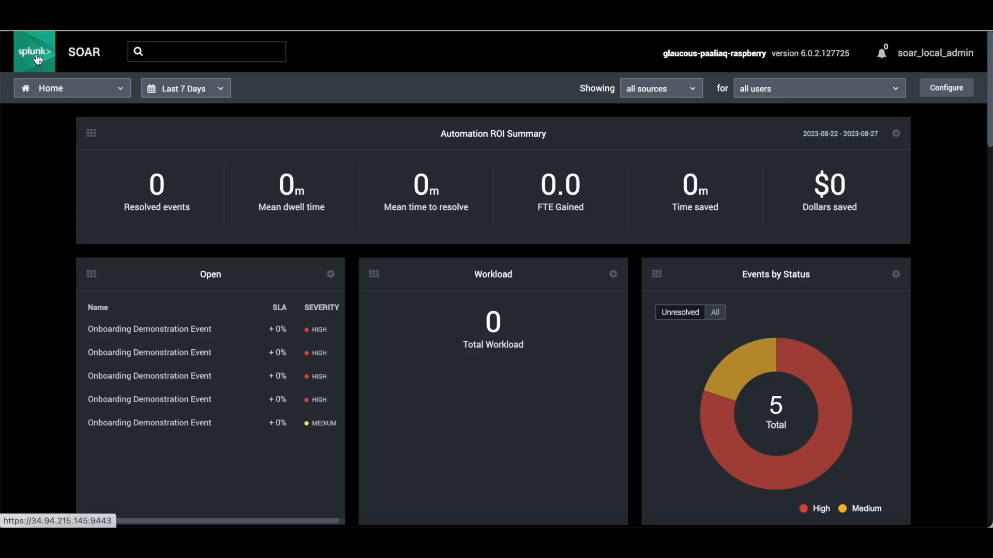
mouse_move(45, 188)
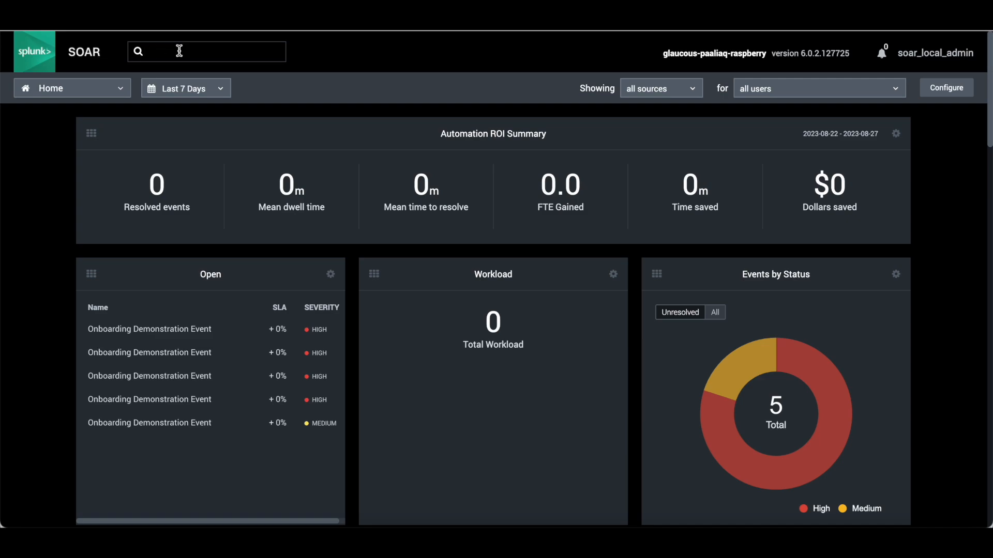
text(event)
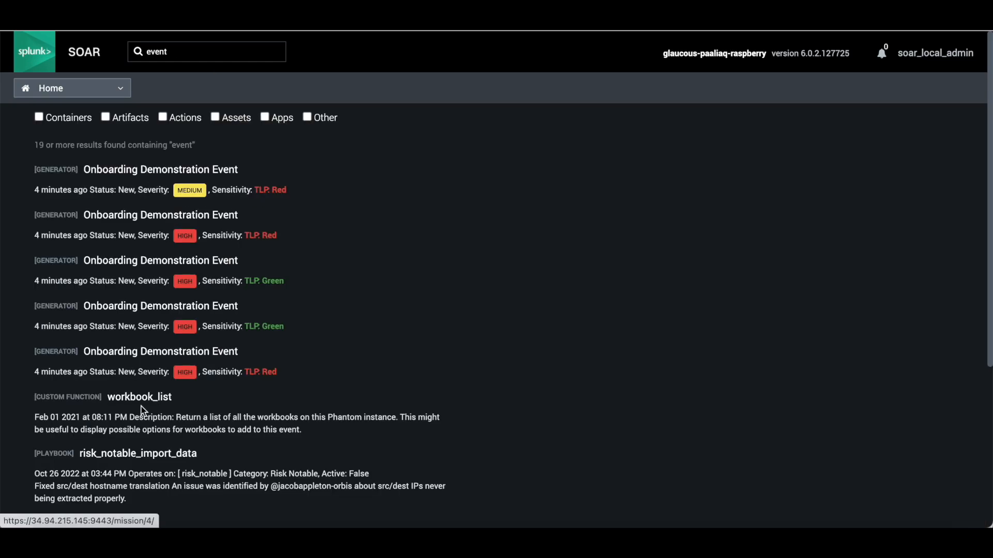
click(206, 51)
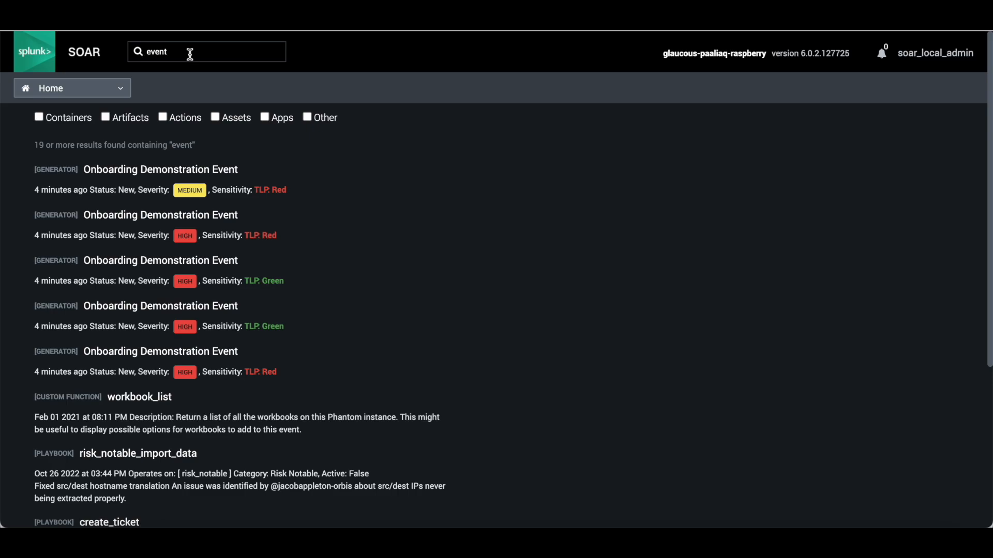
mouse_move(246, 69)
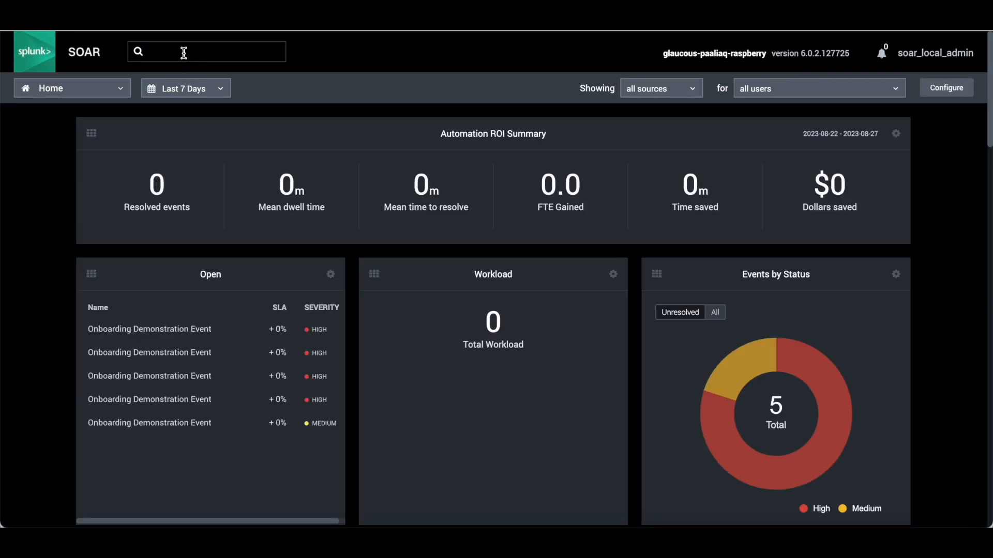
click(206, 52)
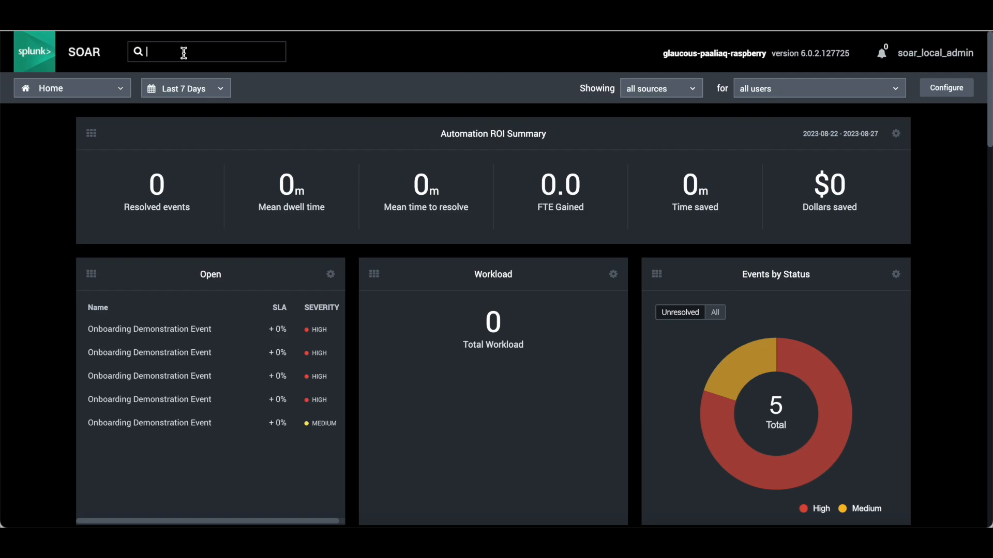
mouse_move(387, 78)
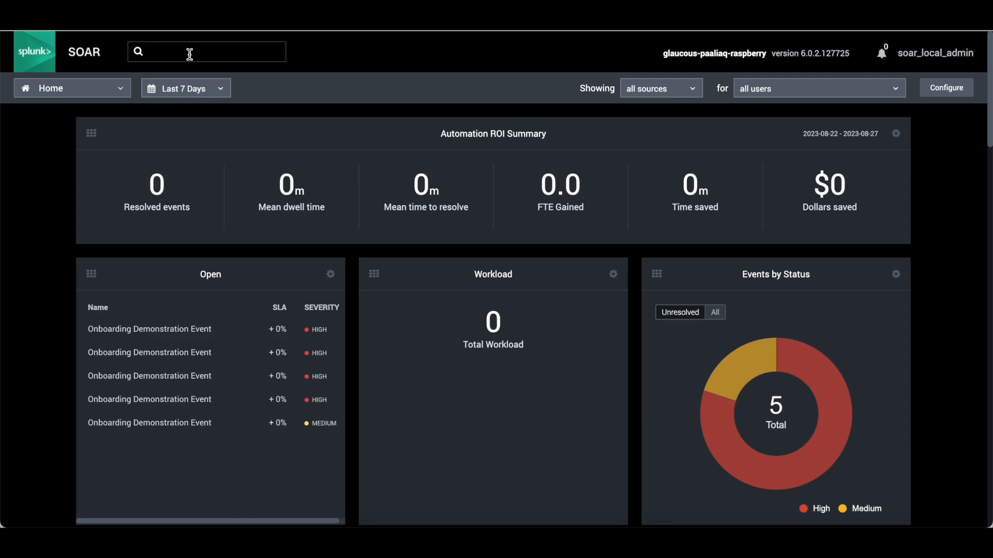
mouse_move(664, 51)
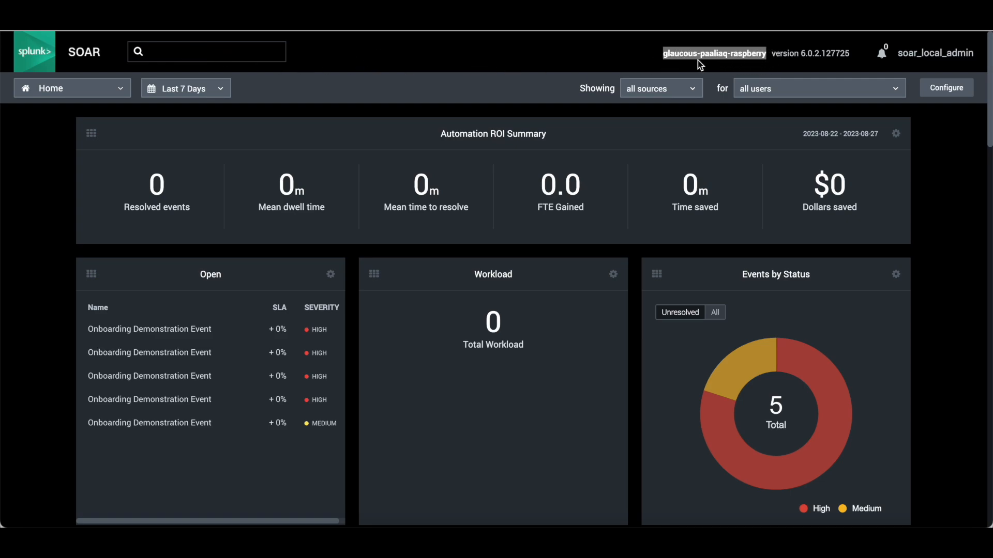
mouse_move(740, 69)
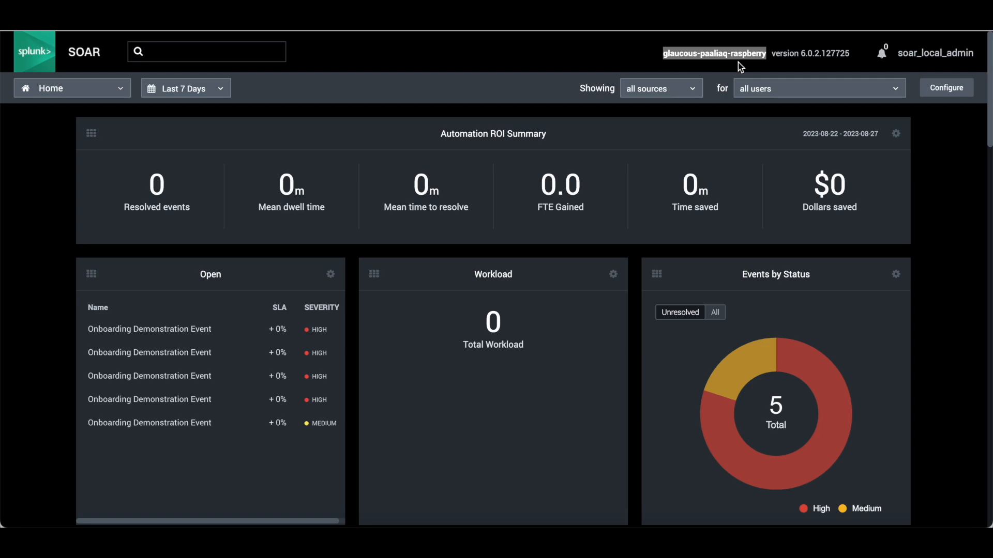
mouse_move(793, 69)
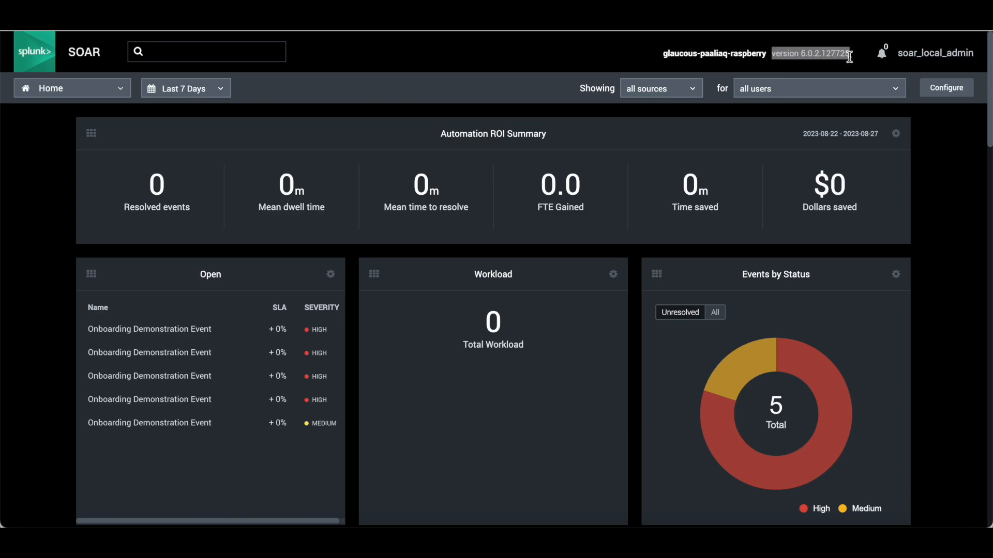
mouse_move(935, 53)
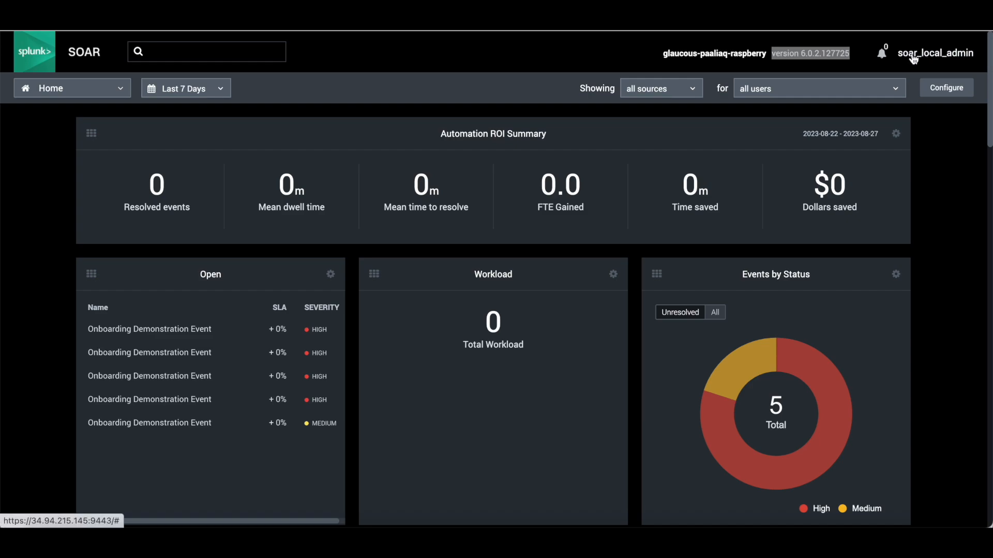
Step: Check the empty Notifications and Mentions lists, then bring up the account options menu
click(880, 53)
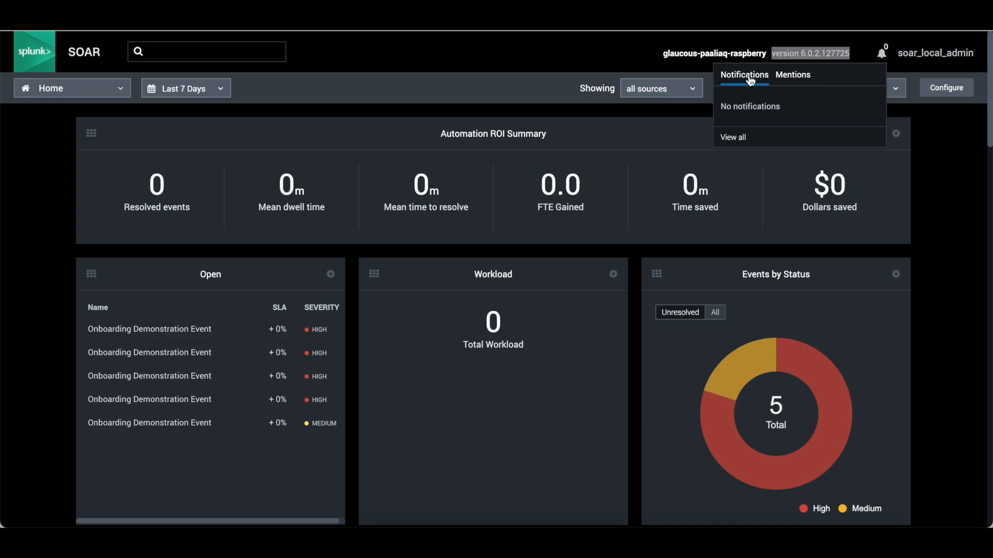
click(792, 74)
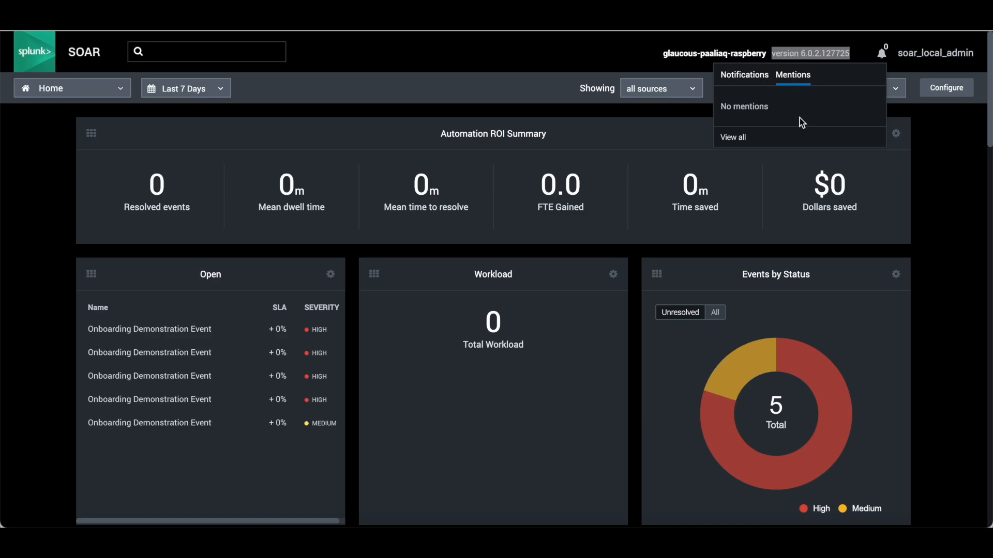
mouse_move(886, 81)
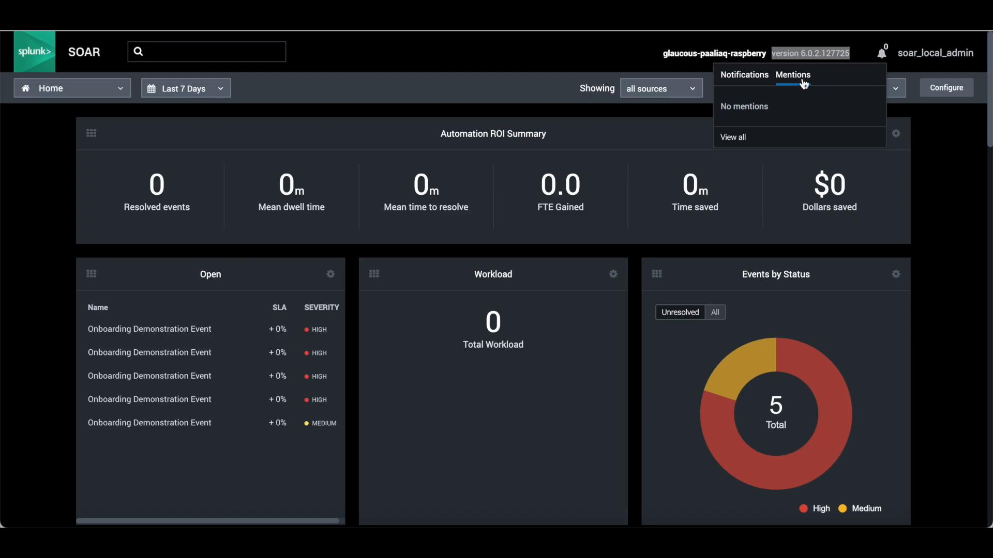
click(935, 53)
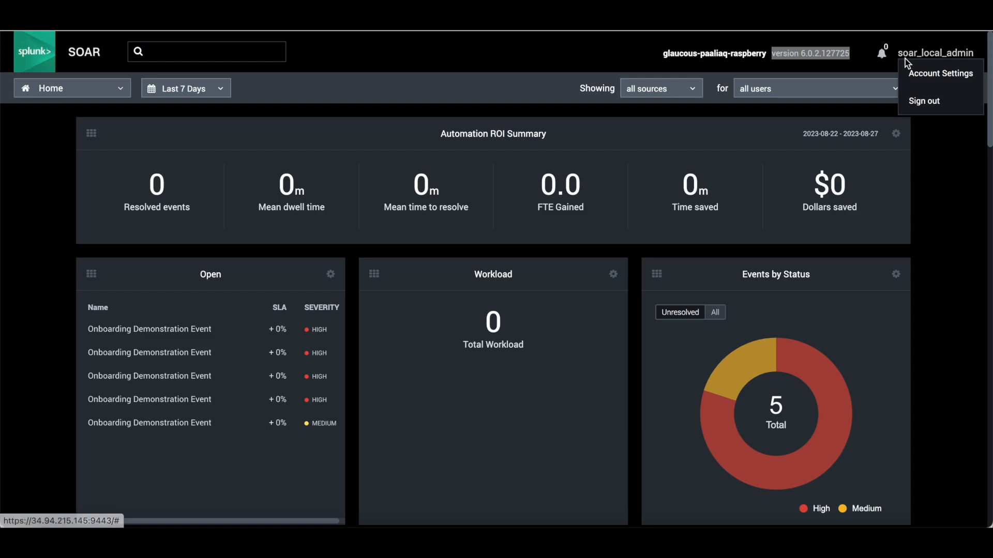
mouse_move(927, 59)
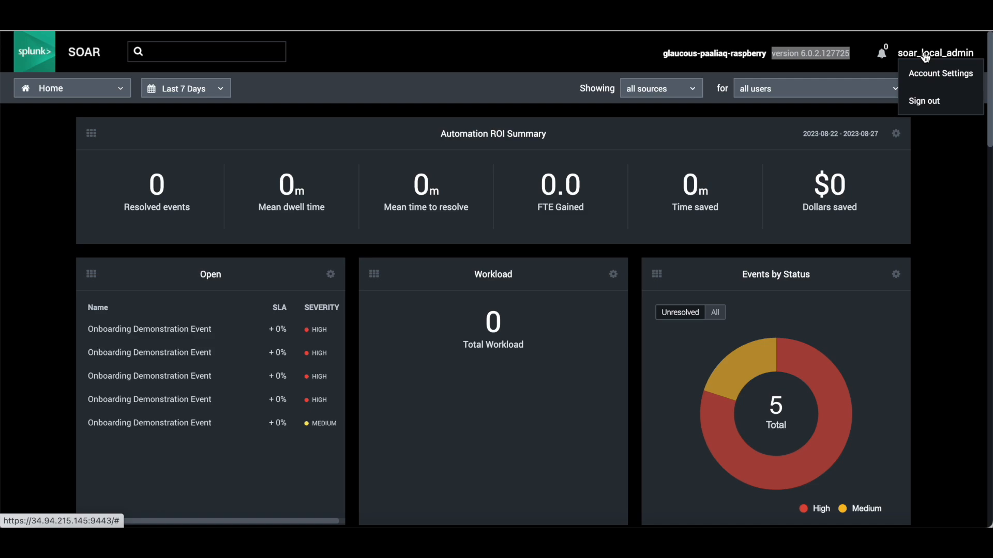
mouse_move(925, 60)
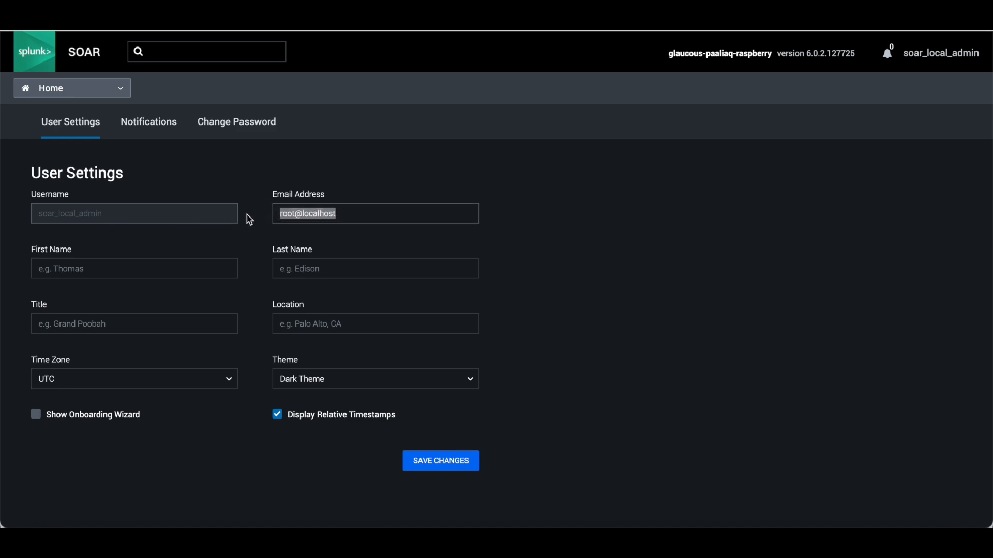
click(133, 268)
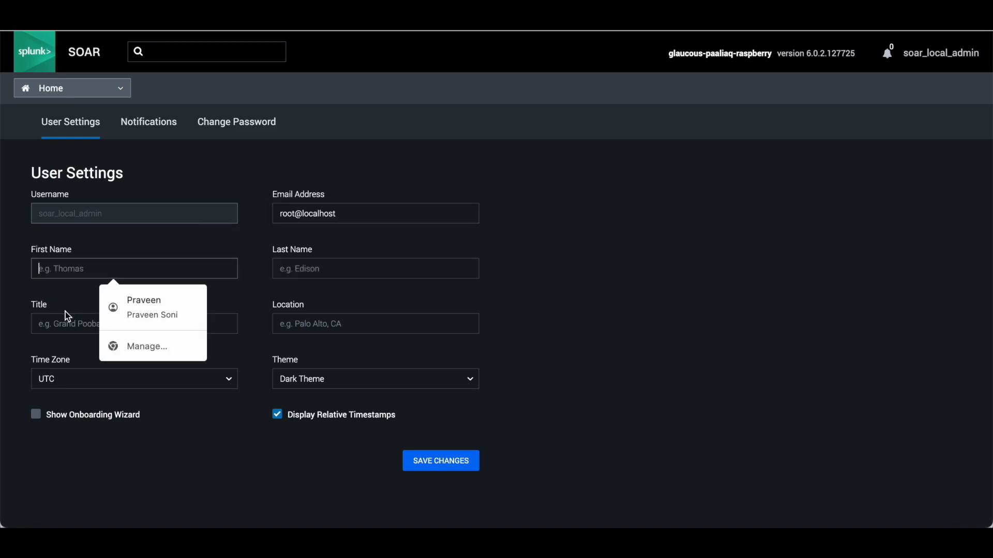
click(374, 324)
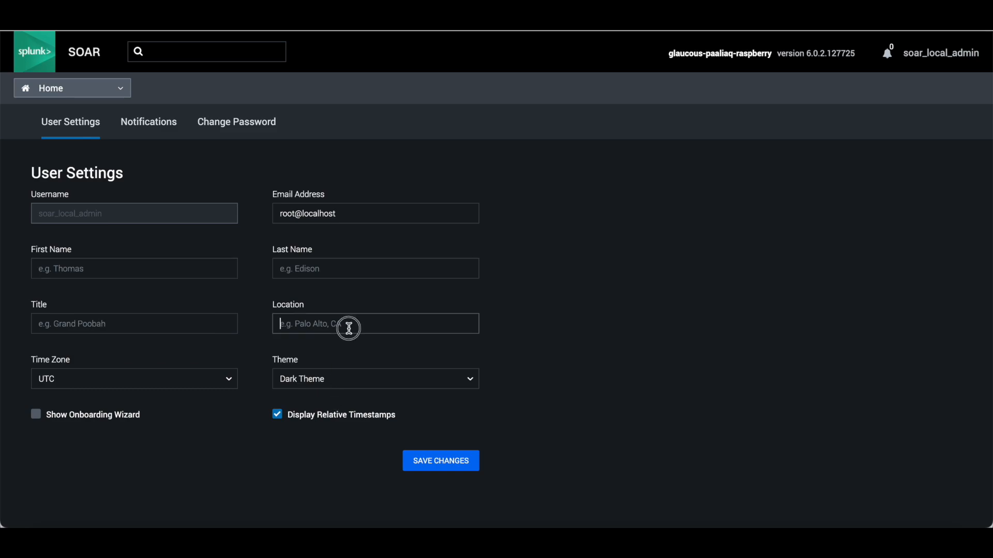
mouse_move(208, 319)
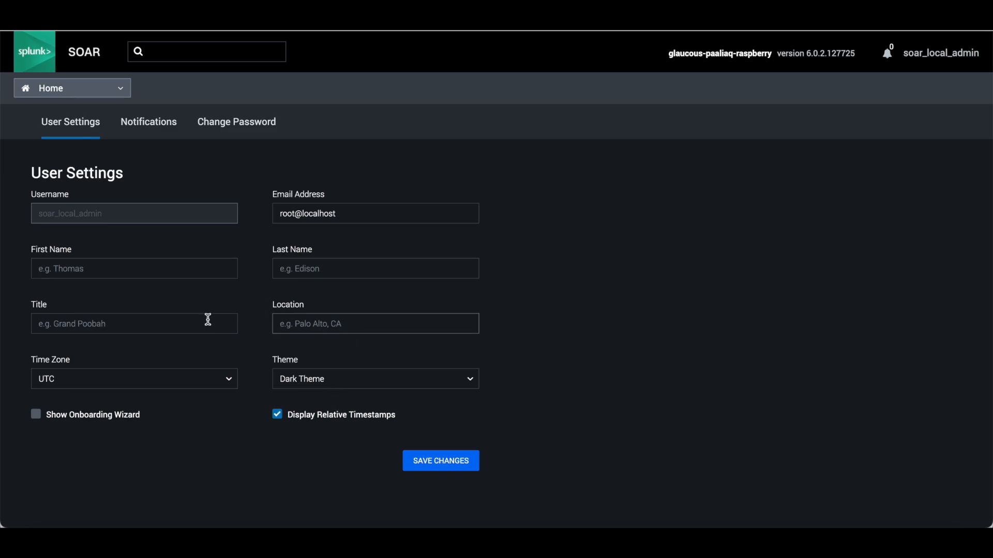
click(148, 122)
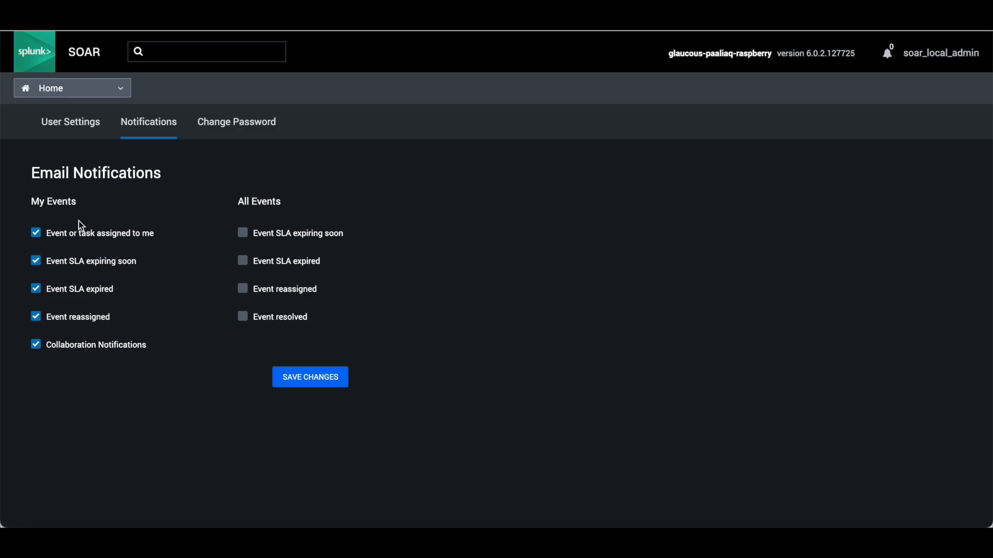
mouse_move(58, 213)
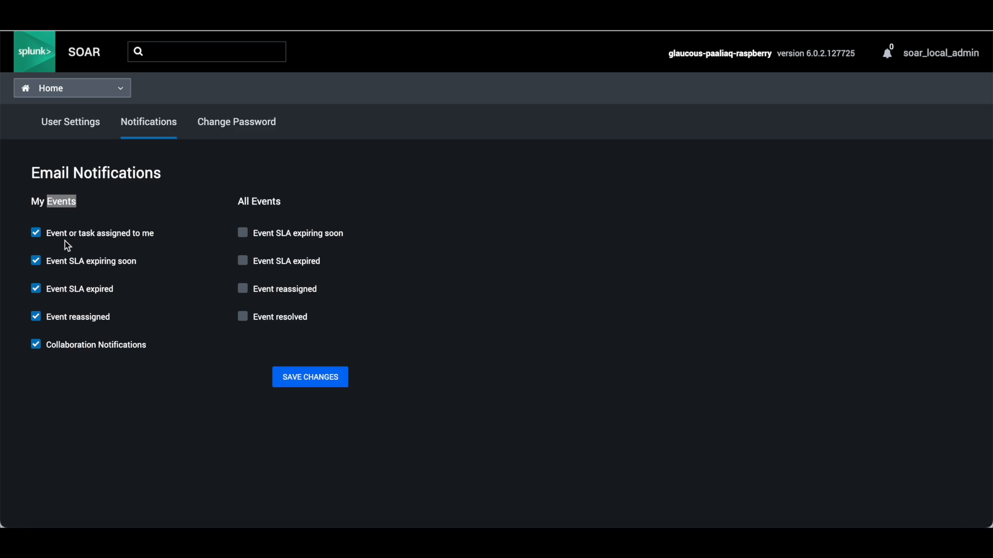
mouse_move(136, 246)
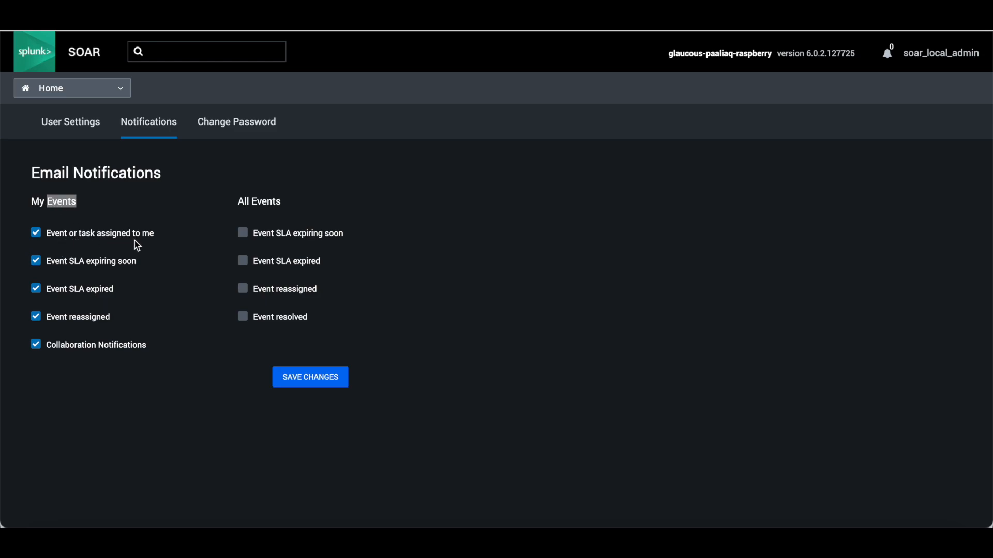
mouse_move(160, 238)
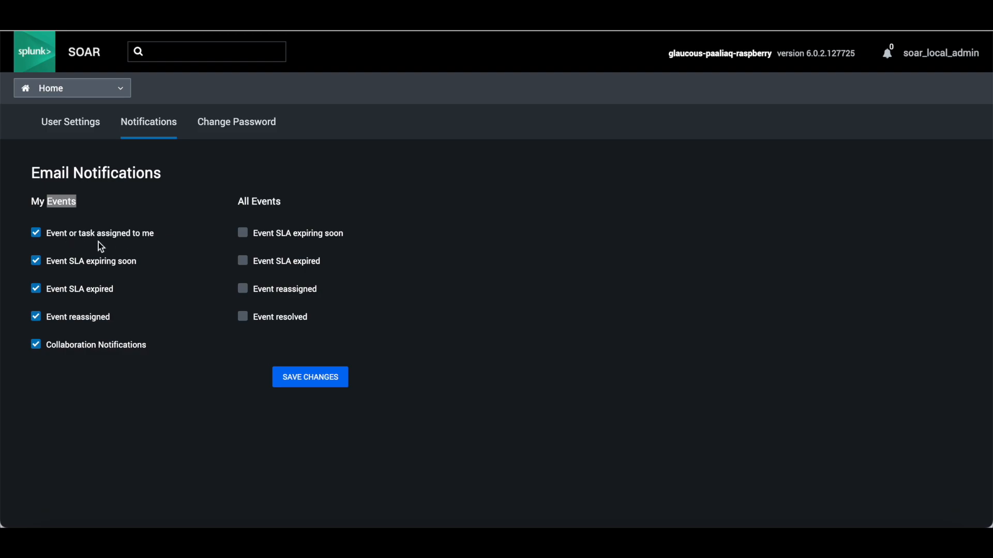
mouse_move(66, 272)
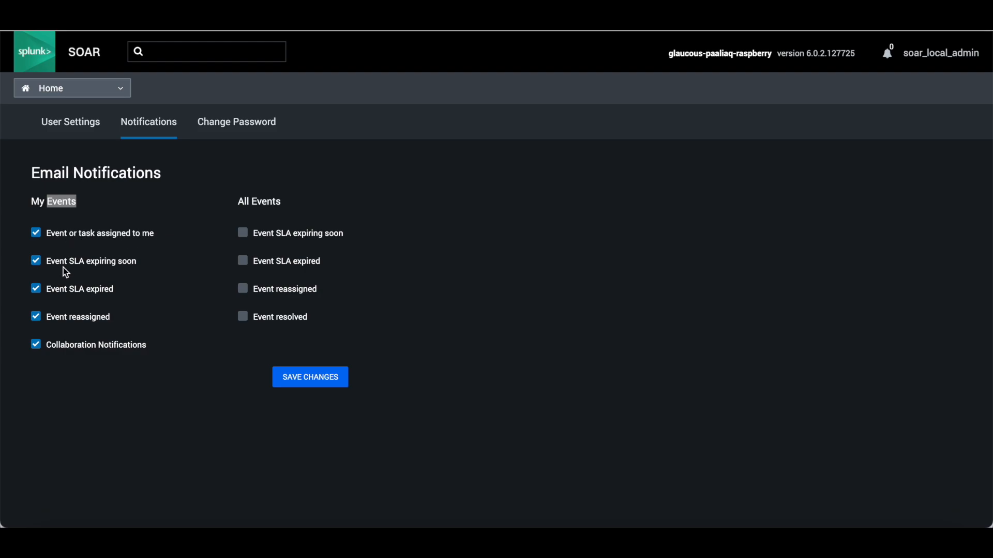
mouse_move(66, 300)
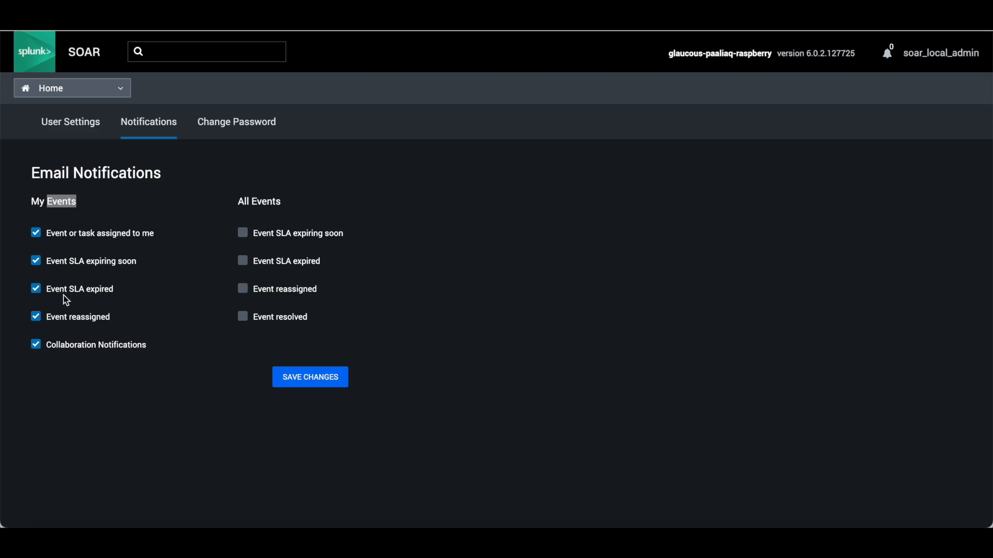
mouse_move(126, 296)
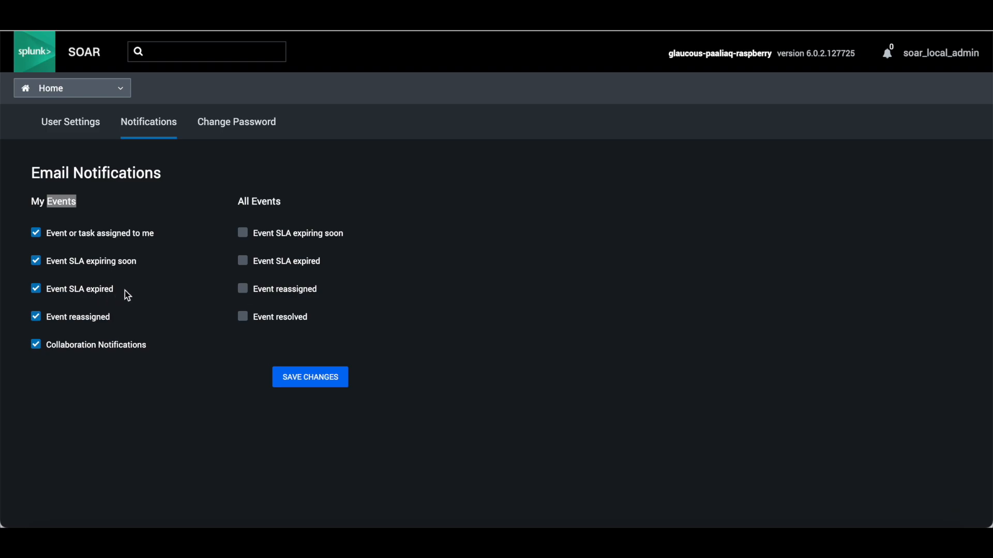
mouse_move(61, 328)
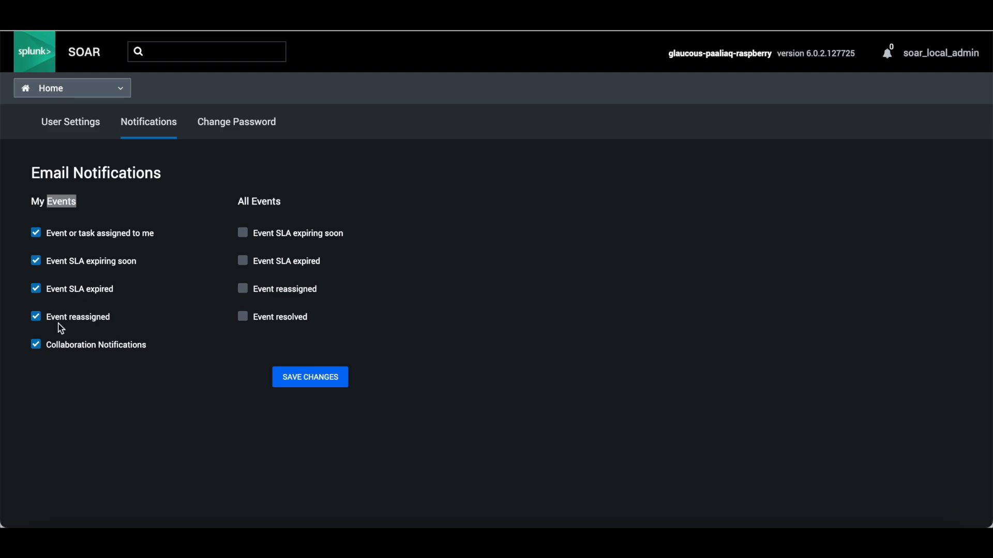
mouse_move(66, 357)
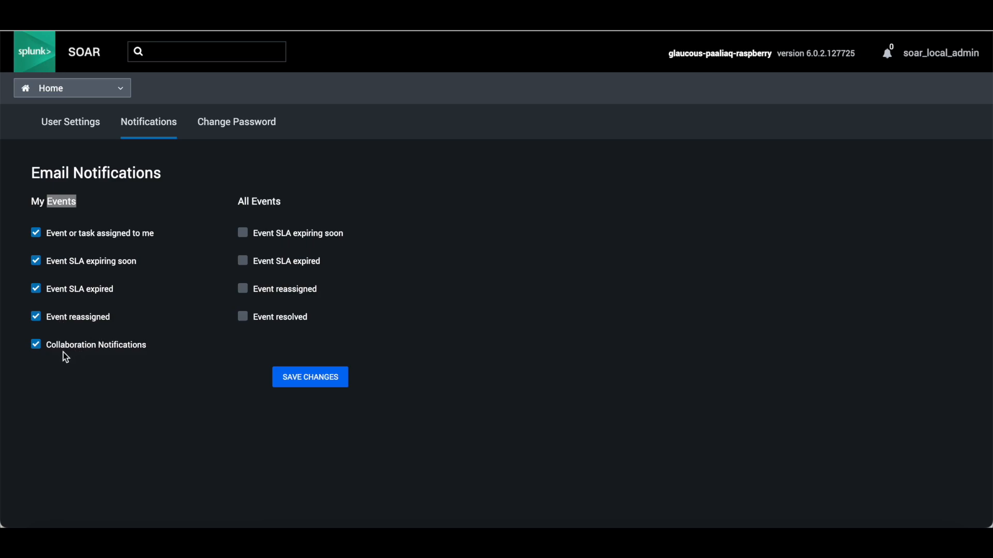
mouse_move(154, 355)
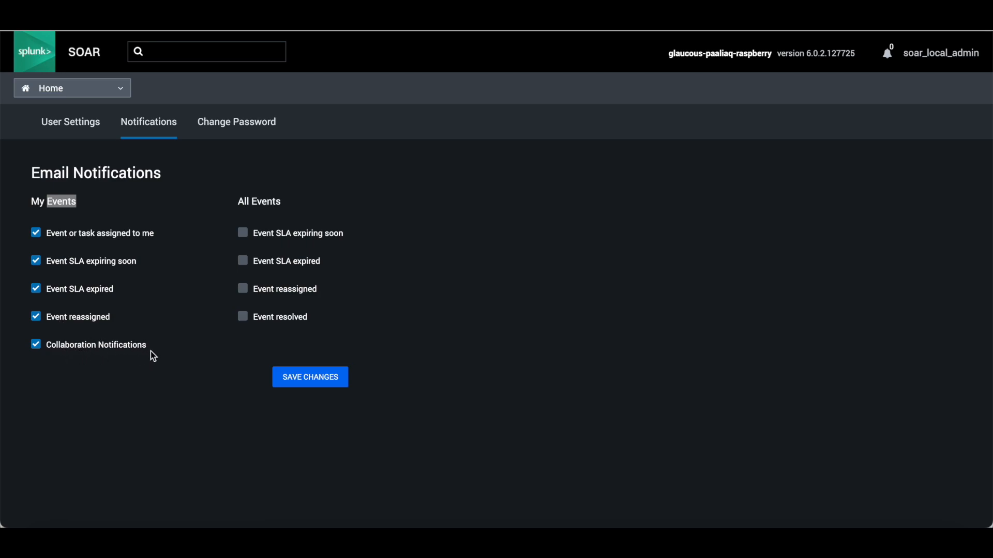
mouse_move(248, 219)
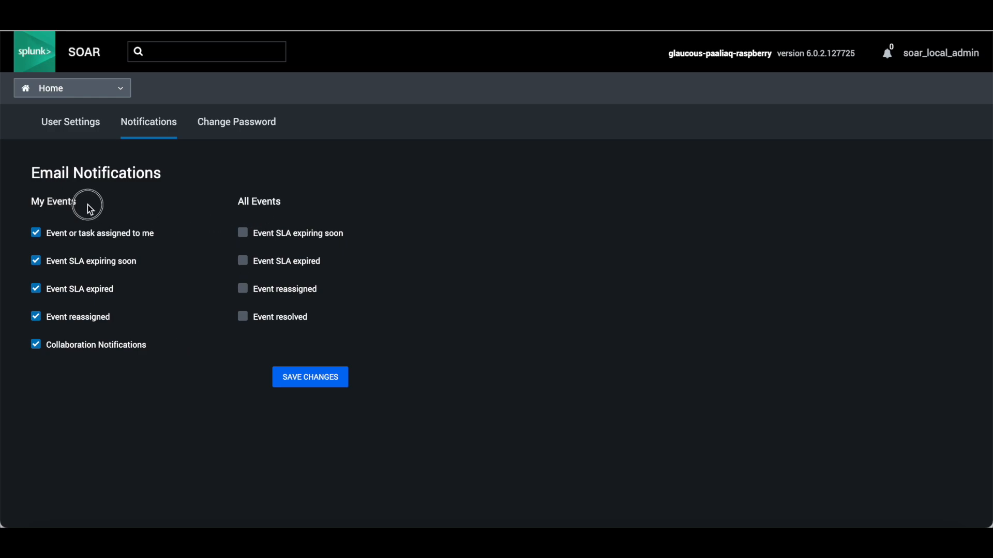
Step: Review the My Events and All Events notification groups and move to the Change Password form
double_click(54, 202)
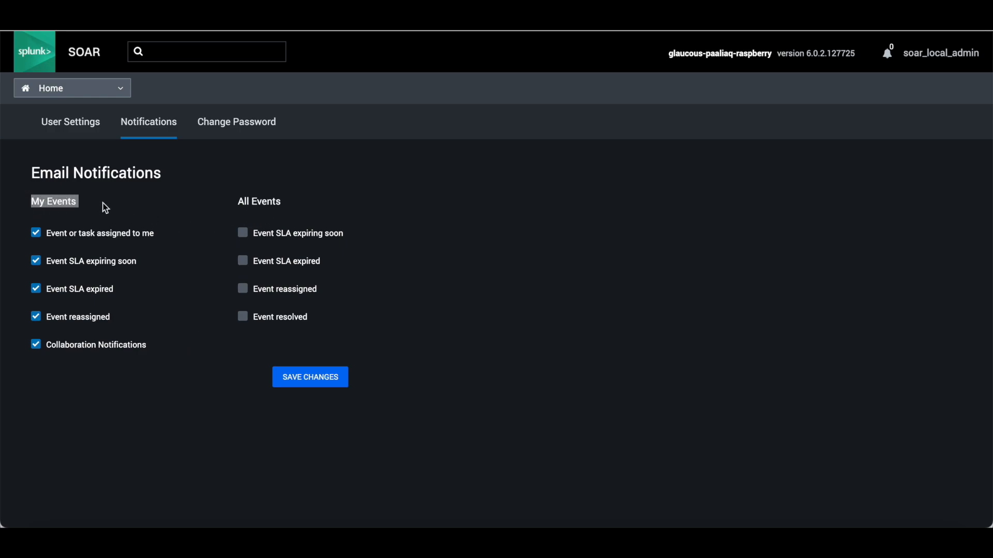
mouse_move(284, 213)
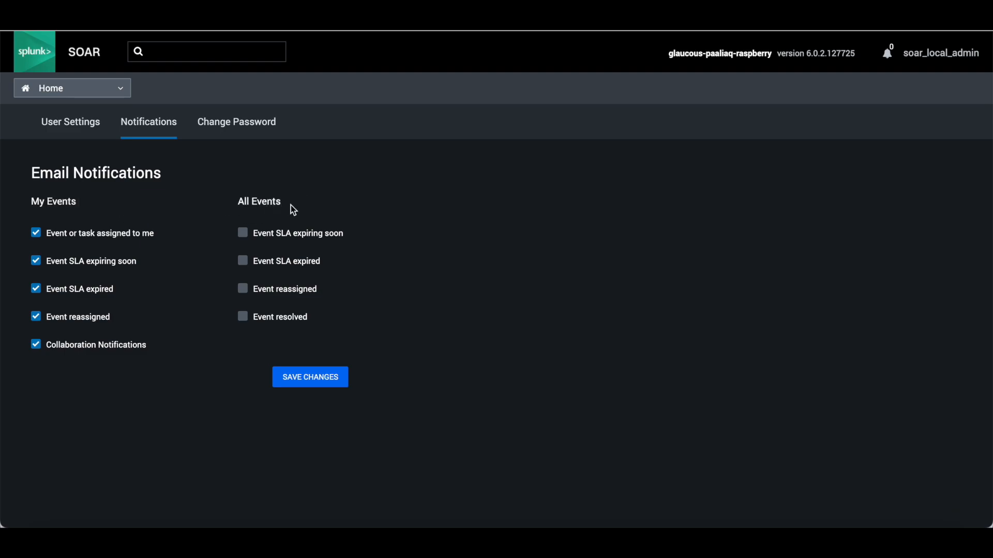
double_click(258, 202)
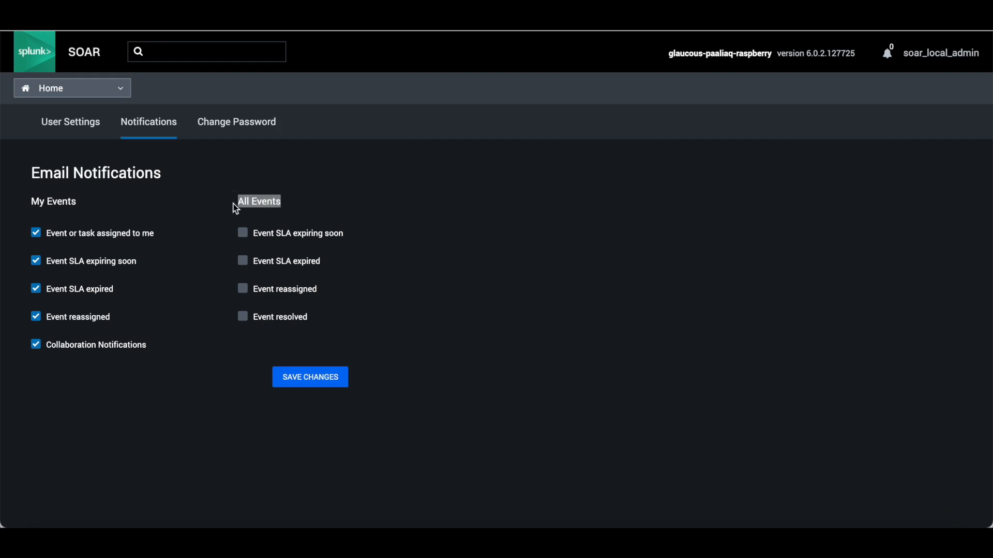
mouse_move(287, 249)
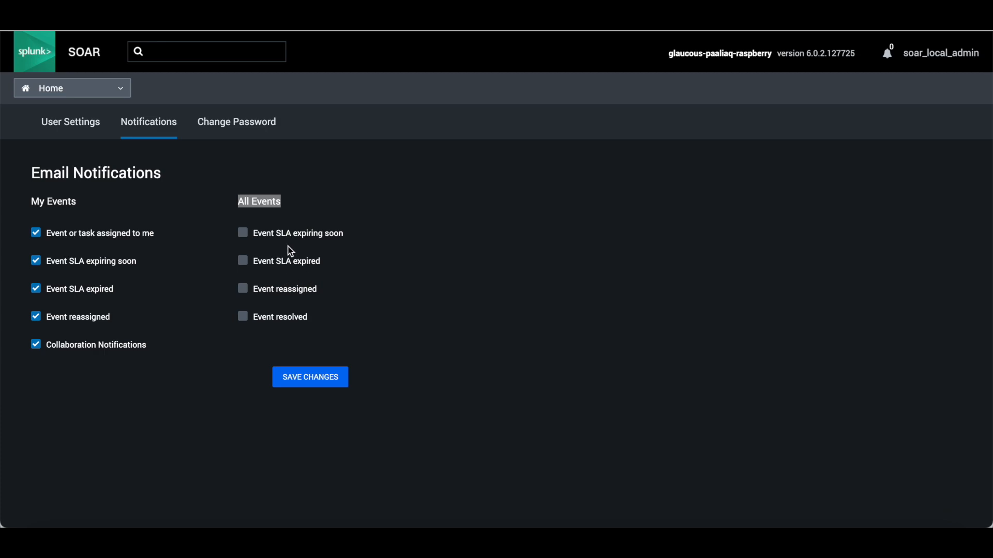
mouse_move(272, 276)
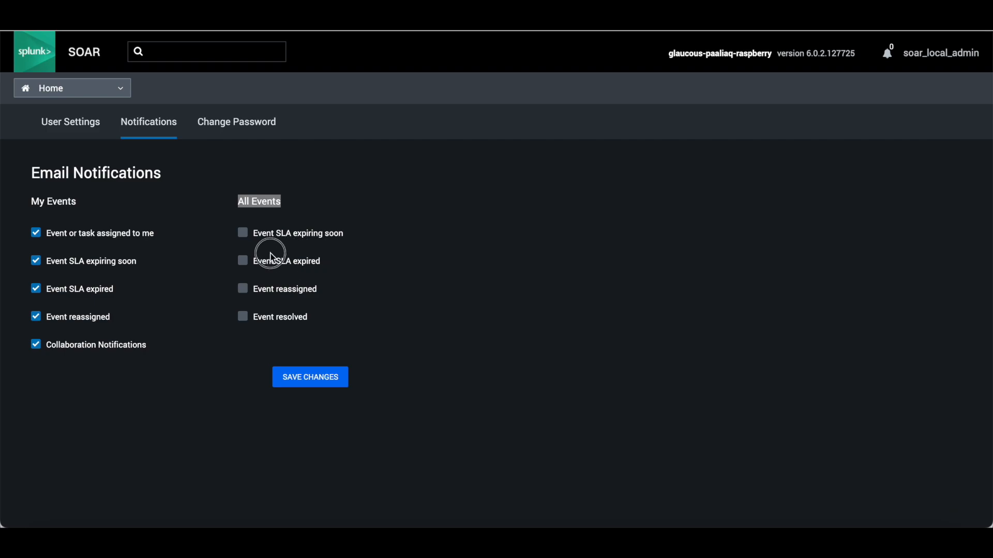
mouse_move(345, 223)
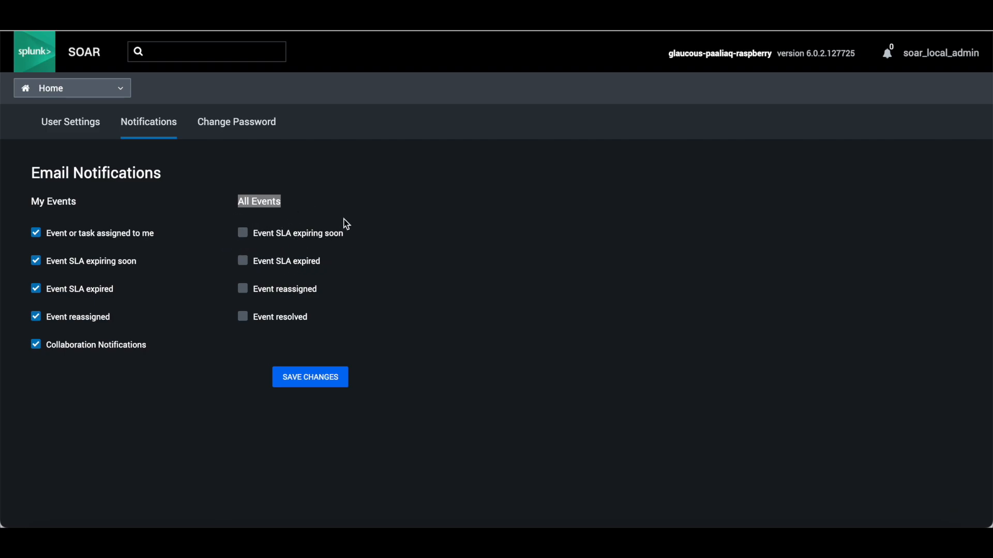
mouse_move(215, 177)
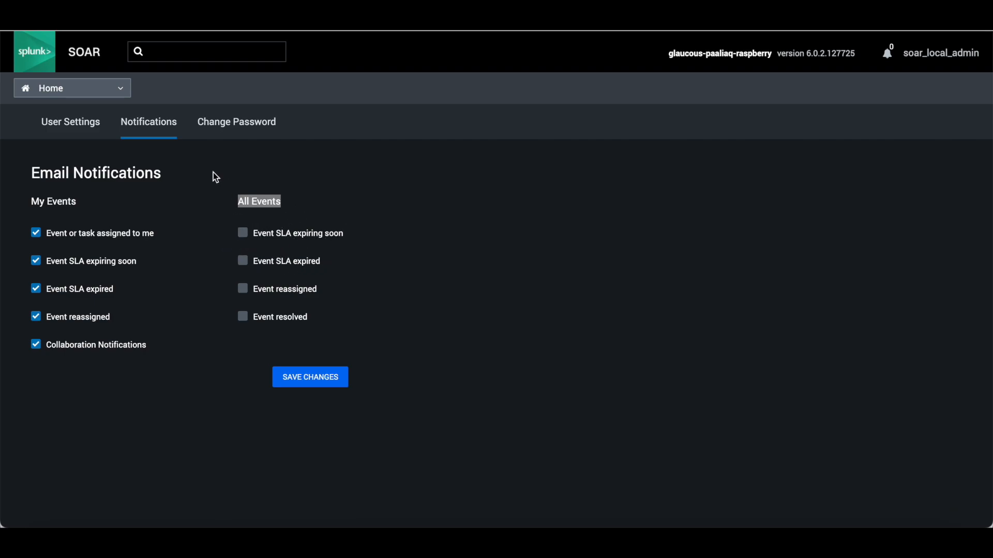
click(236, 122)
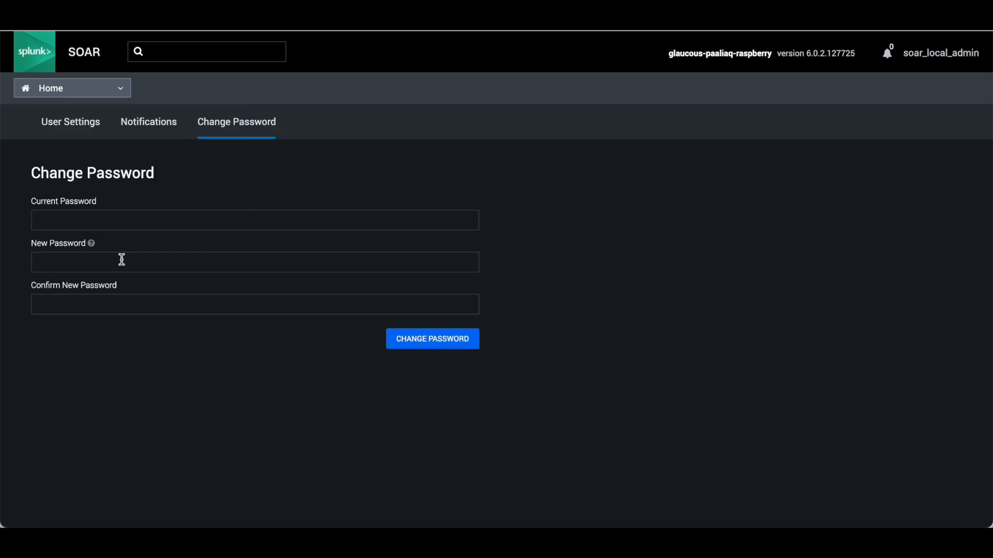
mouse_move(79, 130)
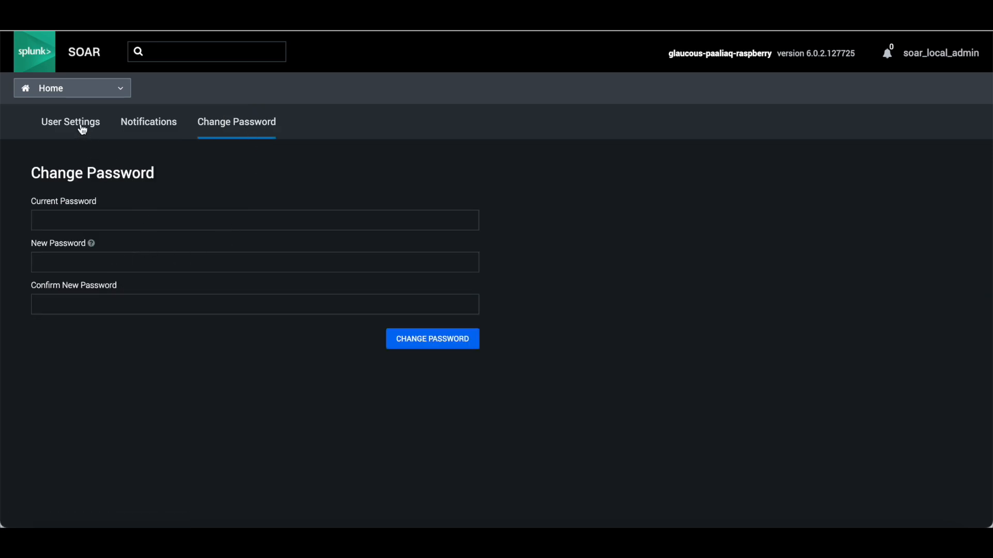
Step: Leave the Current Password field empty and return to the User Settings profile form
click(255, 219)
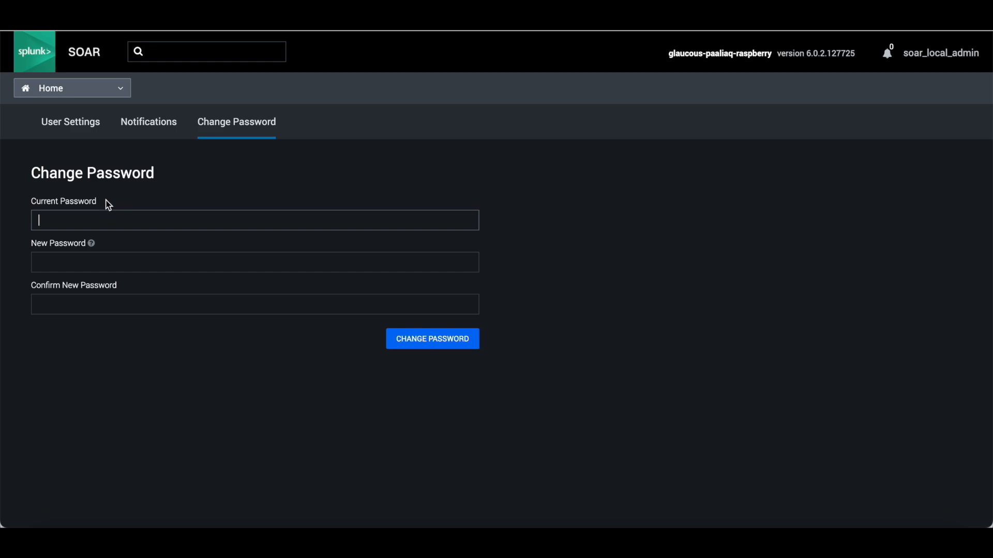
click(70, 122)
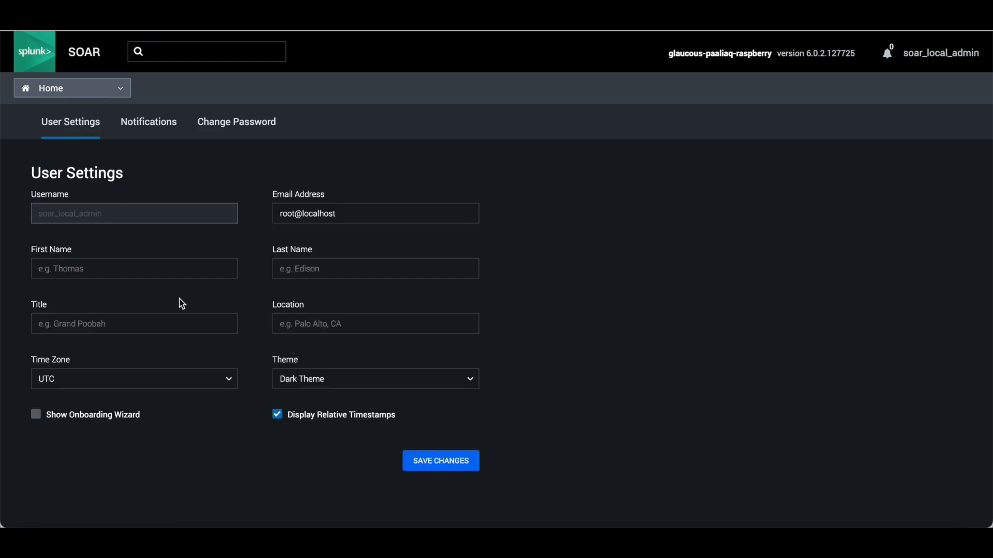
mouse_move(140, 444)
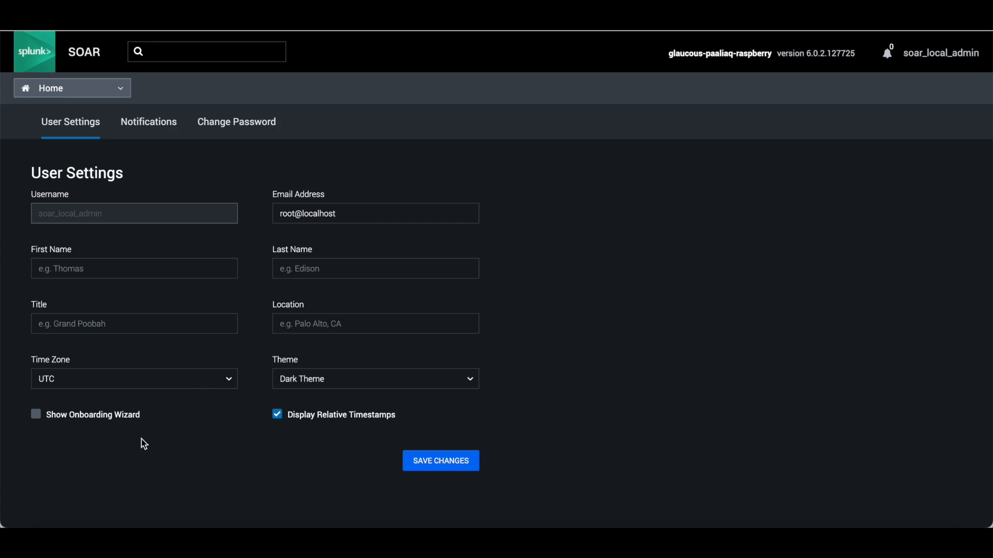
mouse_move(311, 451)
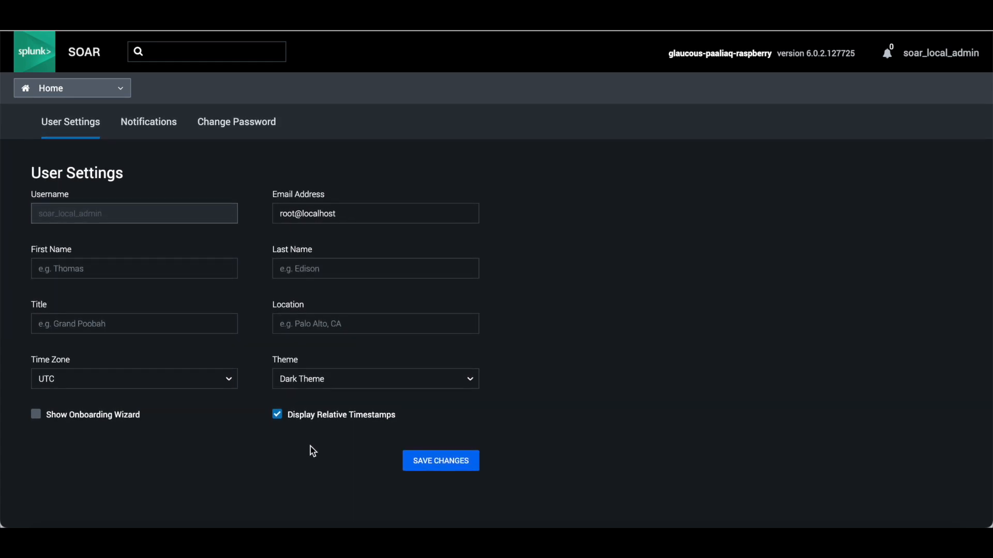
mouse_move(487, 292)
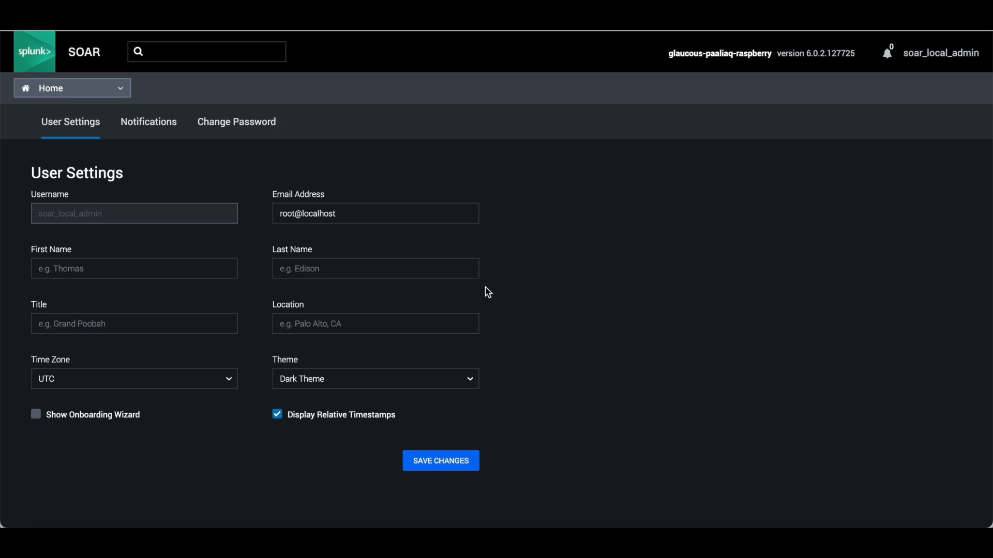
mouse_move(35, 58)
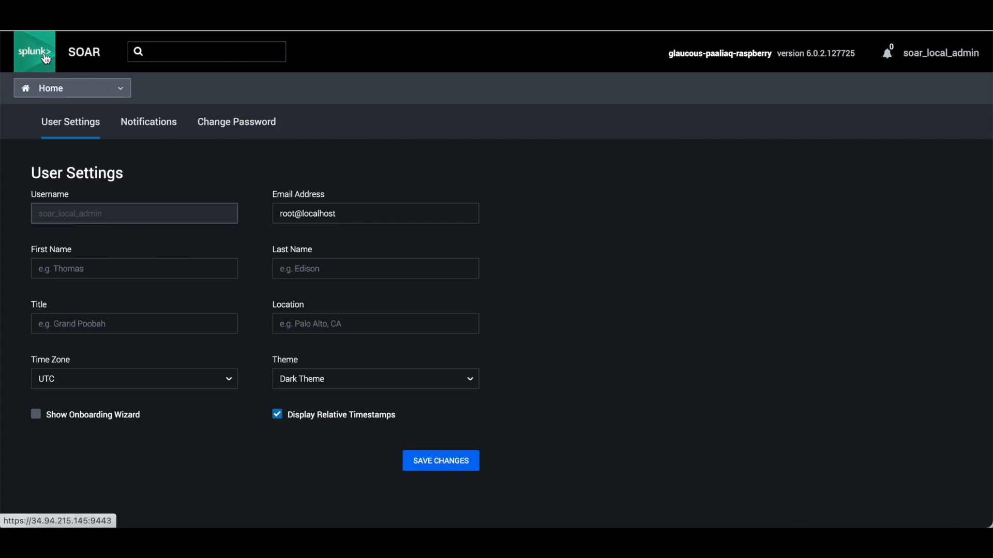
mouse_move(443, 242)
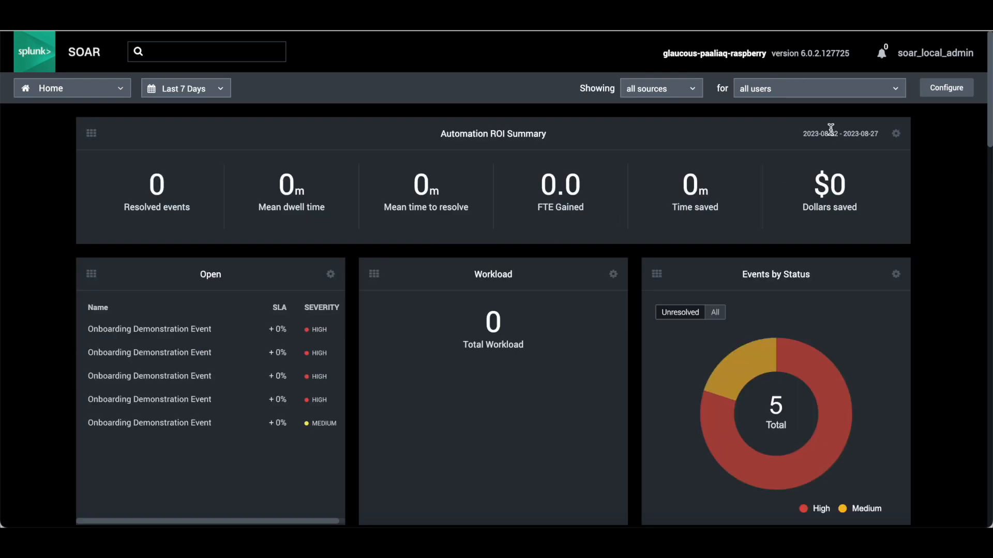
mouse_move(41, 93)
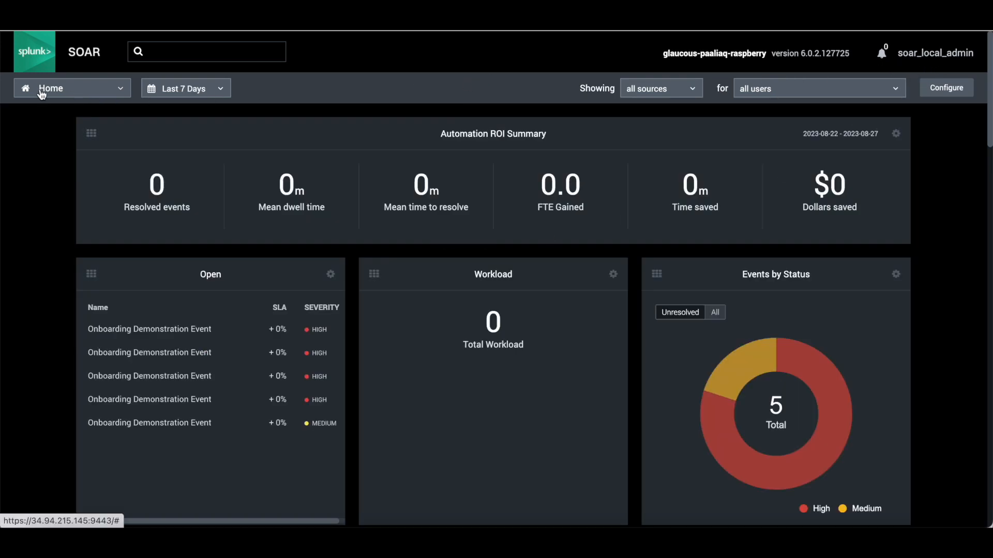
mouse_move(81, 108)
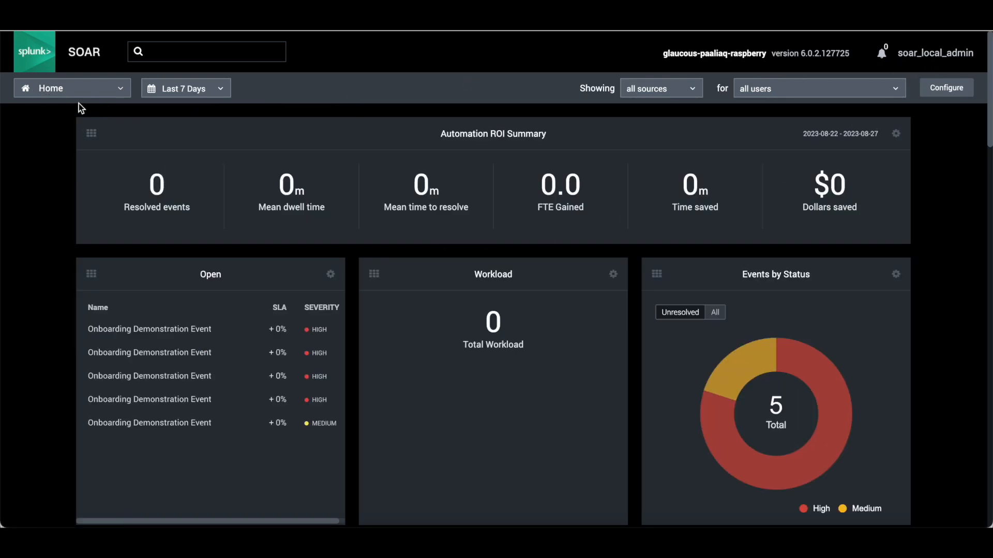
mouse_move(569, 100)
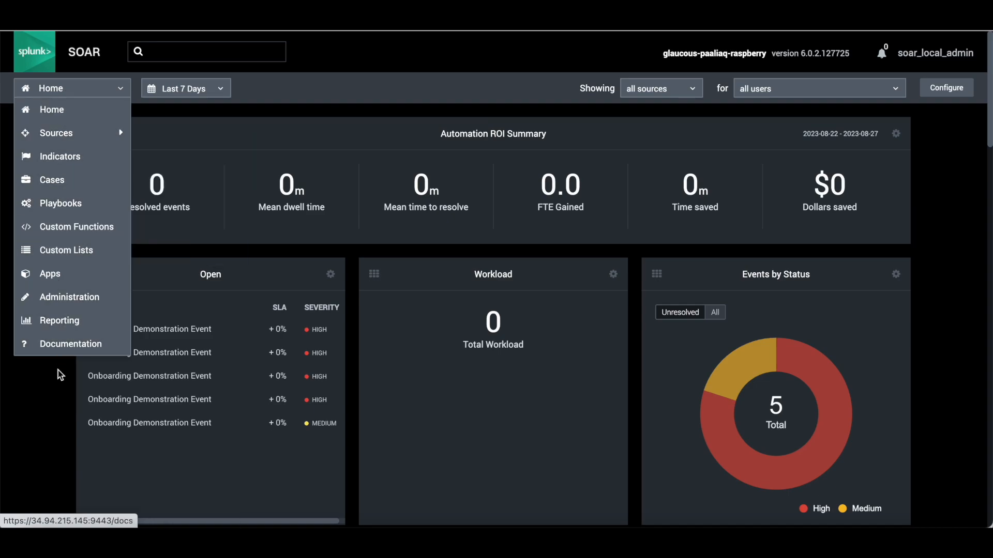
mouse_move(63, 109)
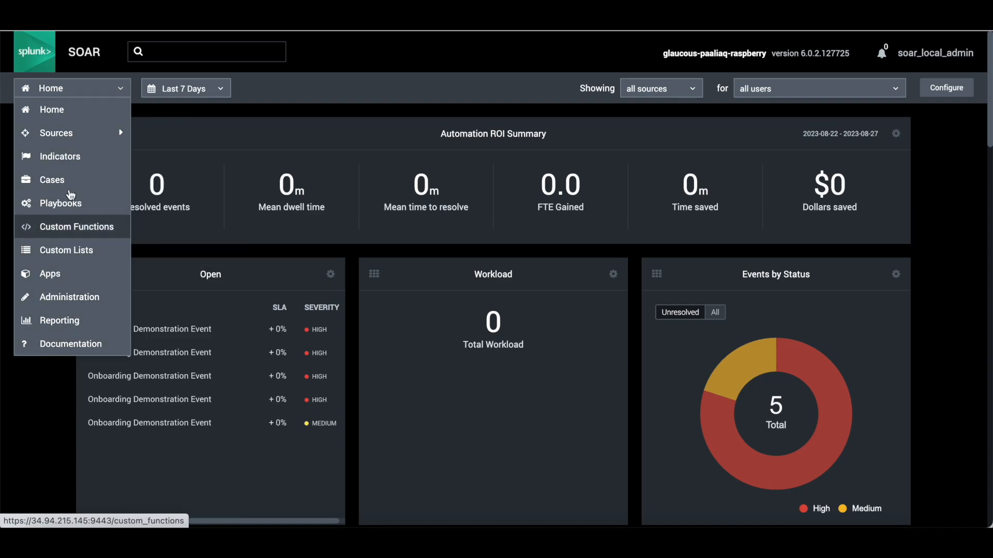
mouse_move(71, 343)
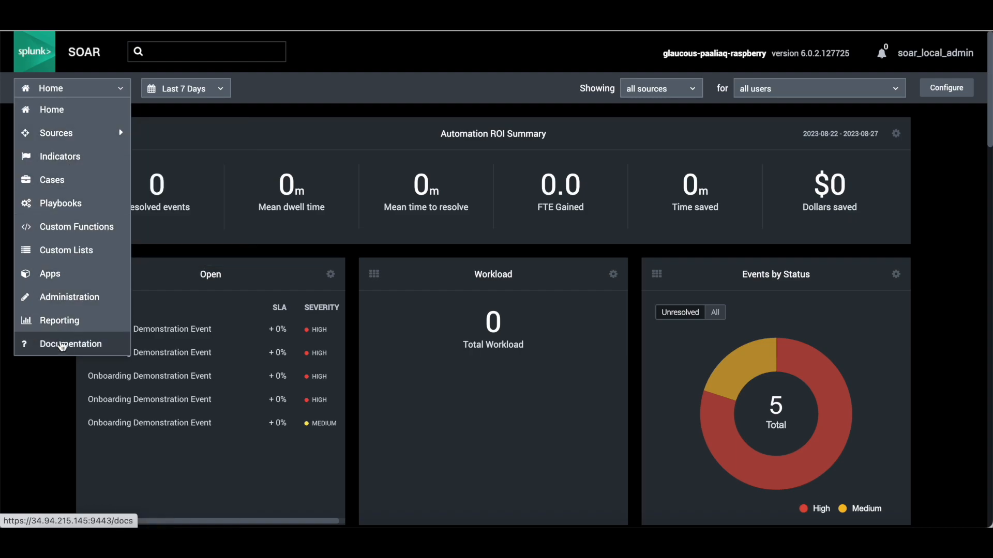
Step: Dismiss the Home navigation menu without choosing a page
click(269, 104)
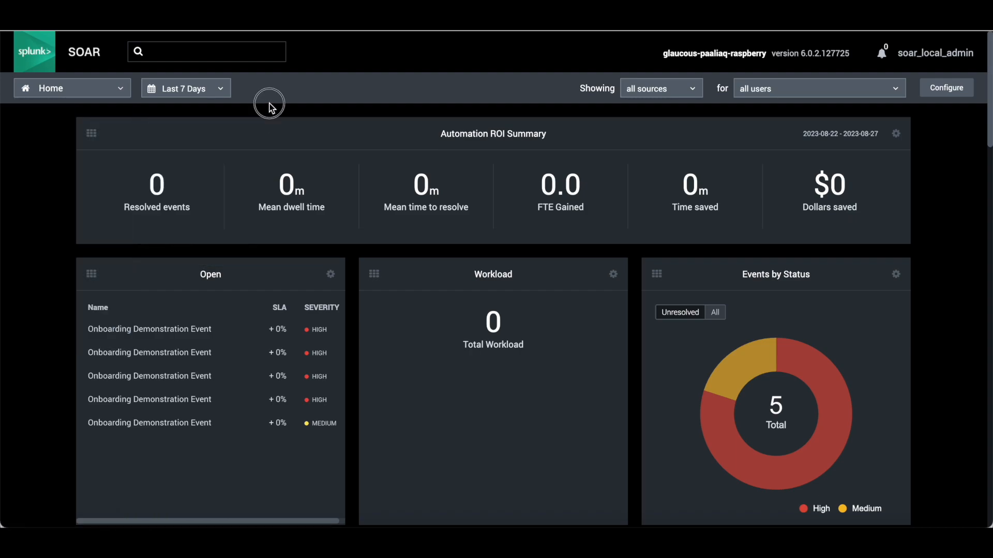
Step: Expand the dashboard date range selector to choose Last 30 Days
click(184, 88)
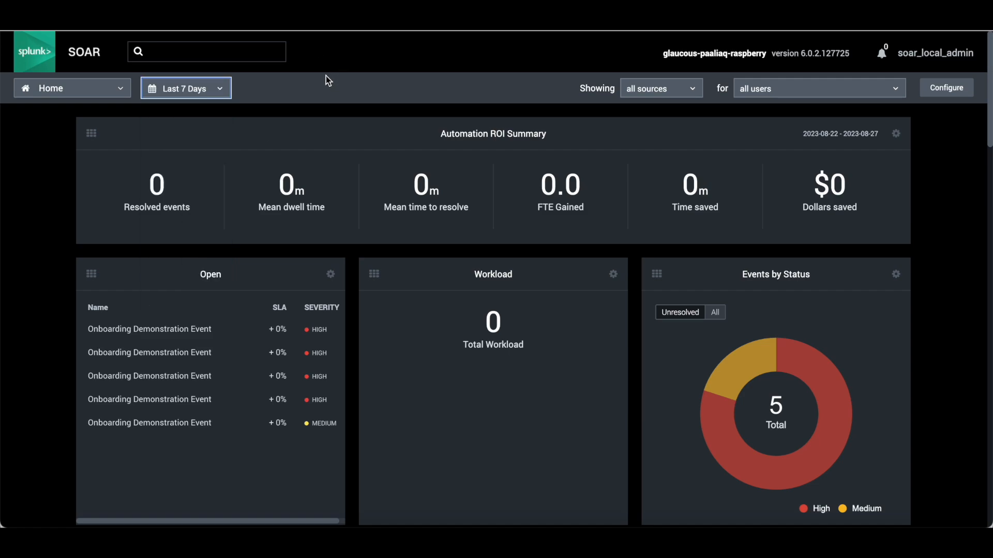
mouse_move(224, 92)
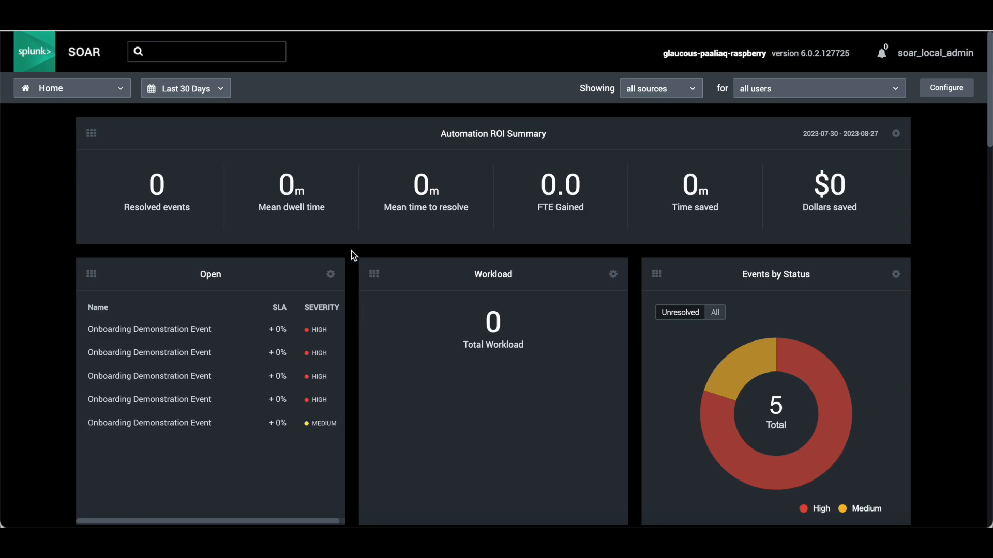
mouse_move(337, 118)
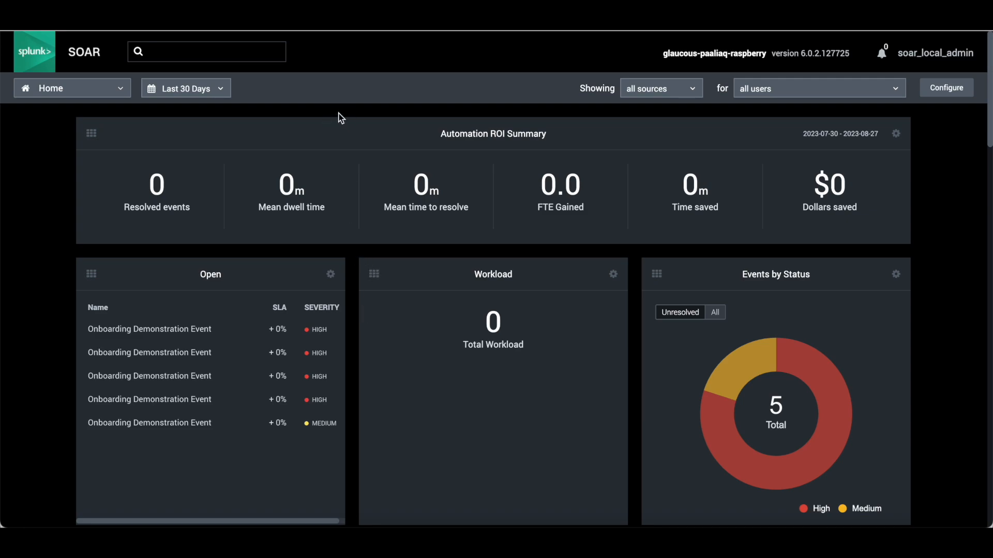
mouse_move(362, 108)
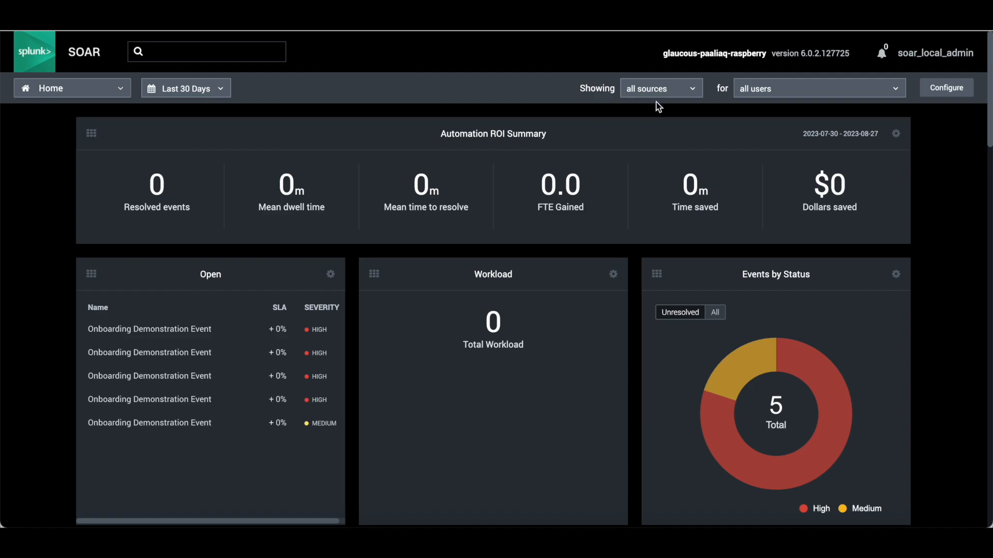
mouse_move(660, 151)
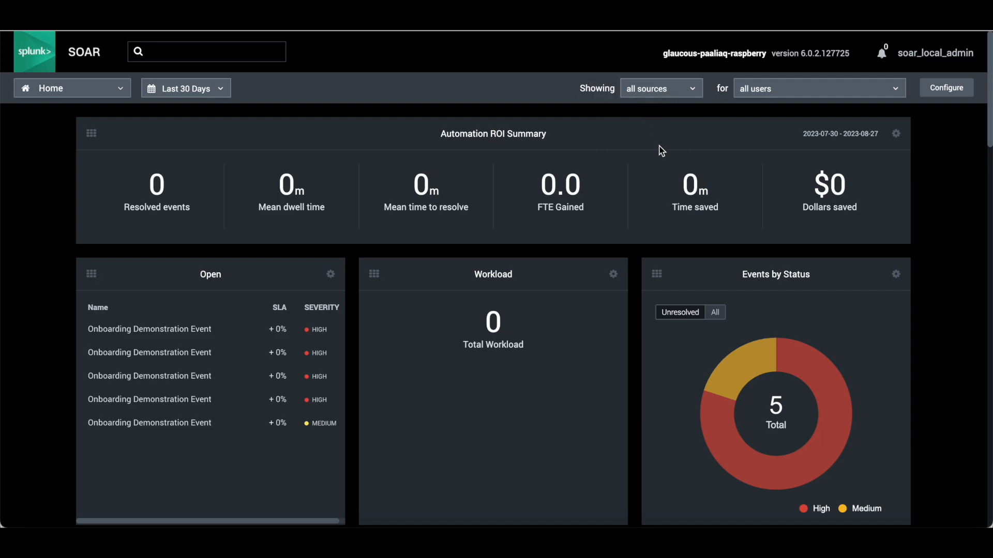
mouse_move(431, 229)
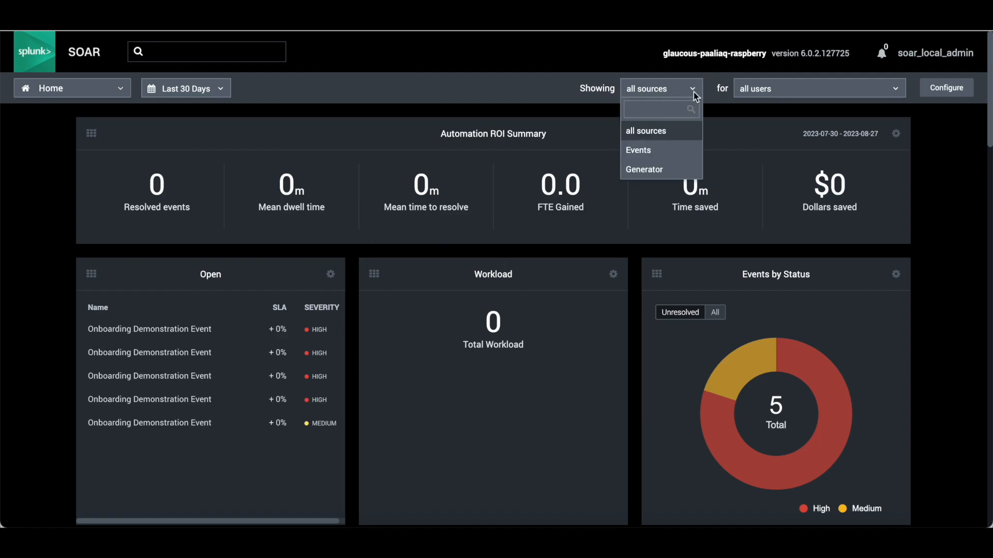
mouse_move(638, 150)
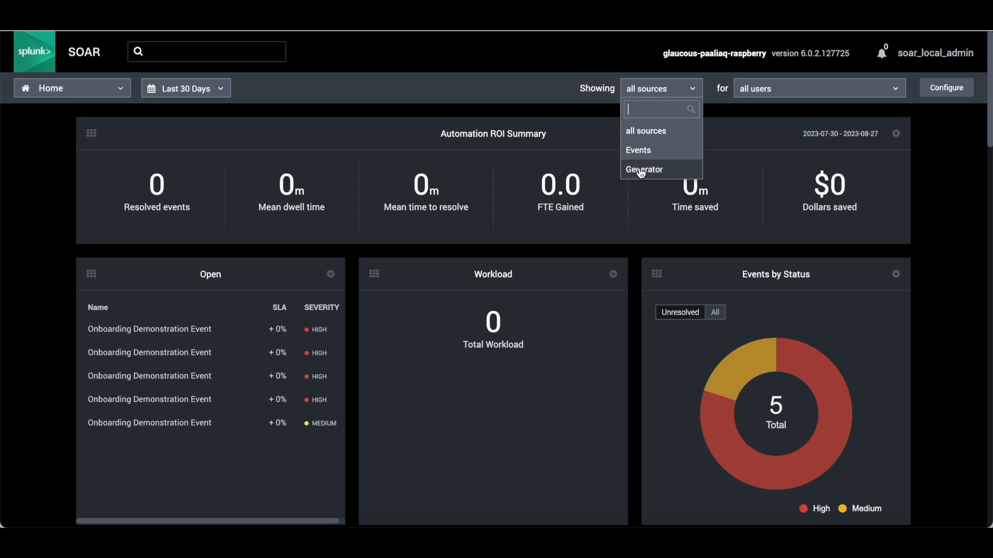
click(643, 168)
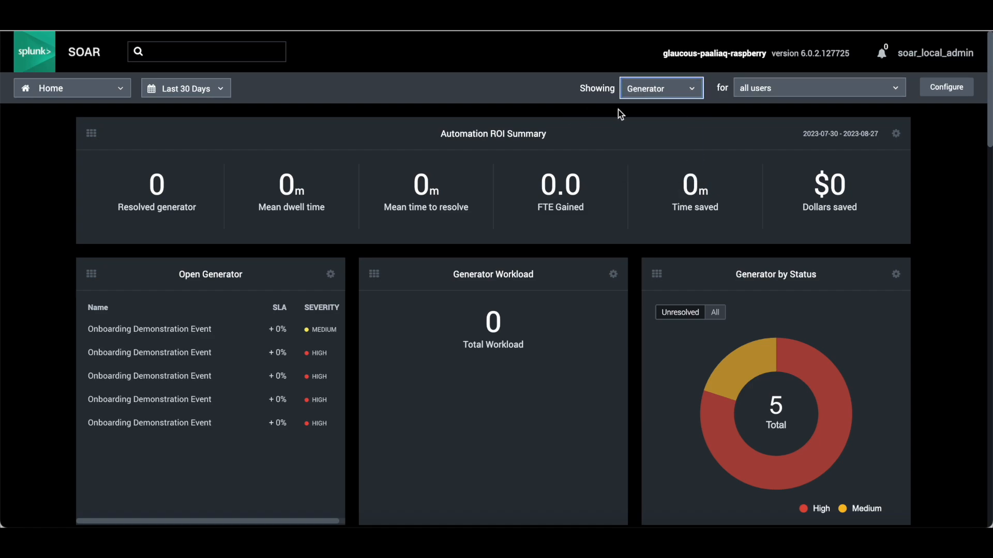
click(660, 87)
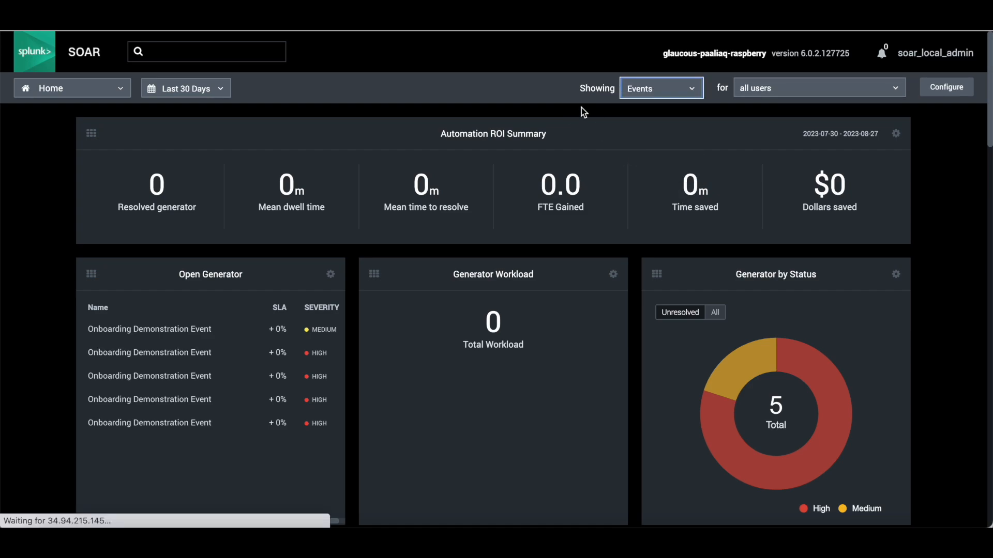
click(658, 87)
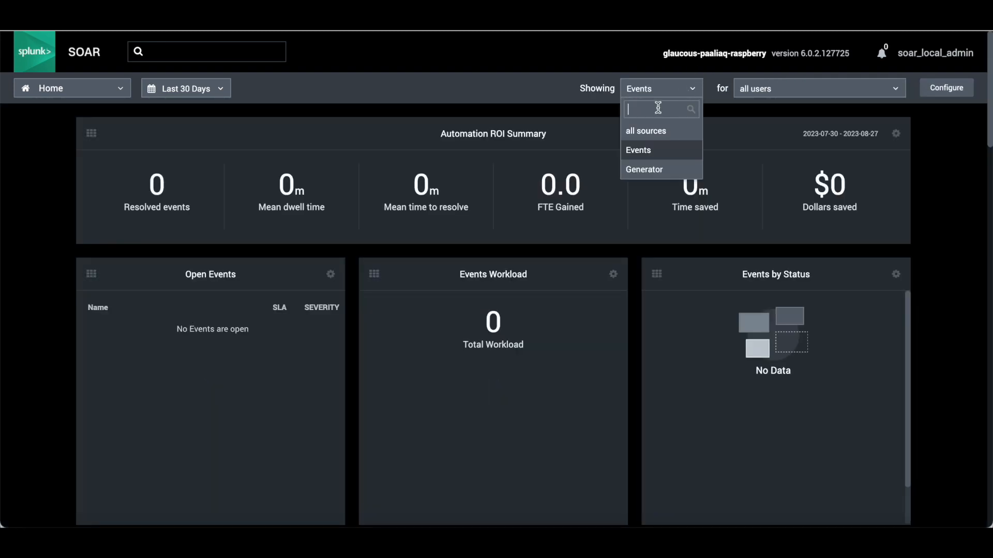
click(646, 131)
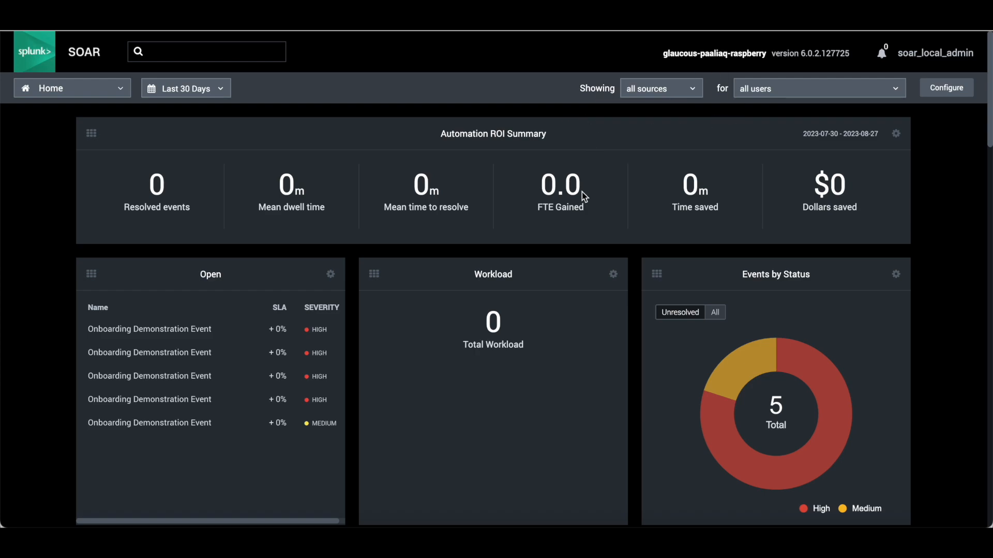
mouse_move(507, 301)
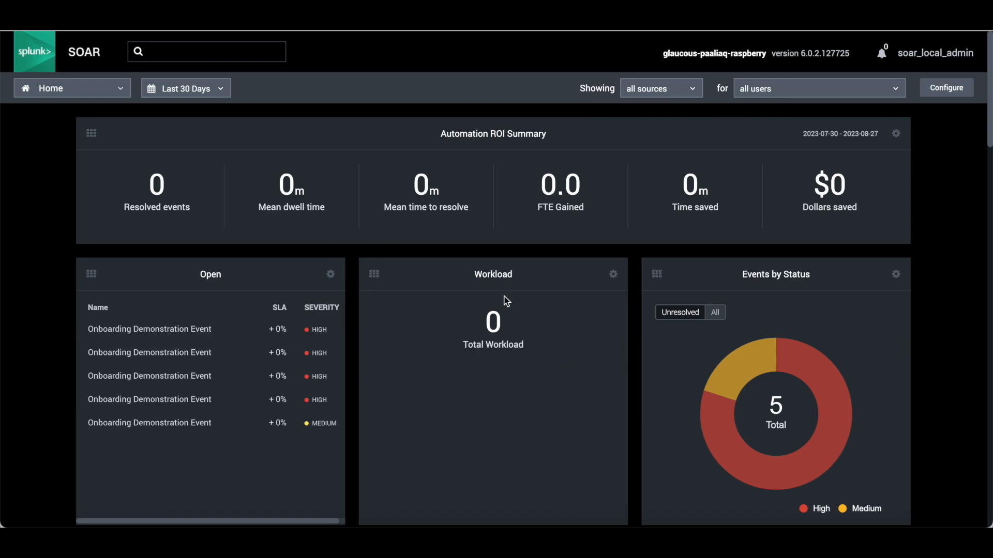
mouse_move(652, 129)
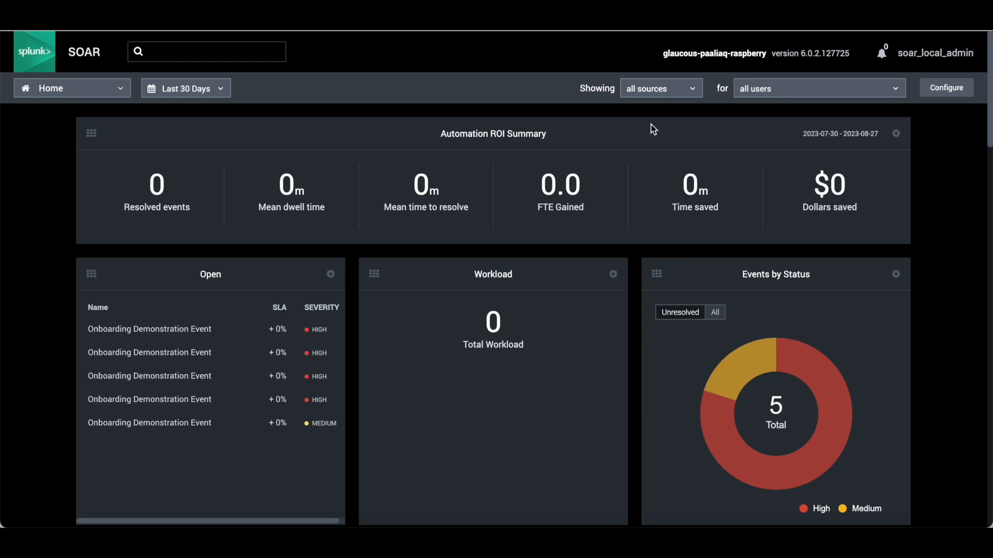
mouse_move(731, 107)
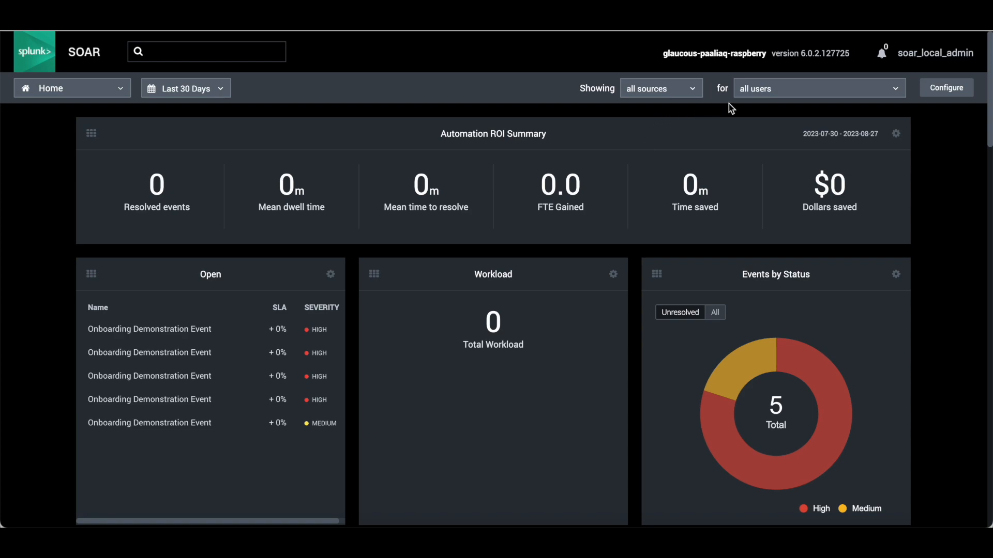
mouse_move(722, 88)
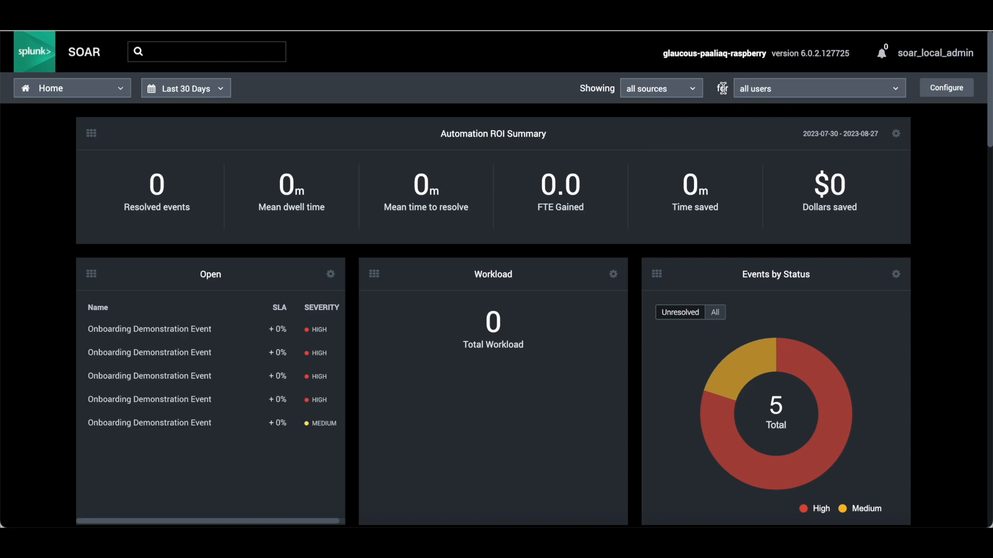
Step: Filter the Home dashboard's user scope to myself, leaving no open events or status data
click(817, 88)
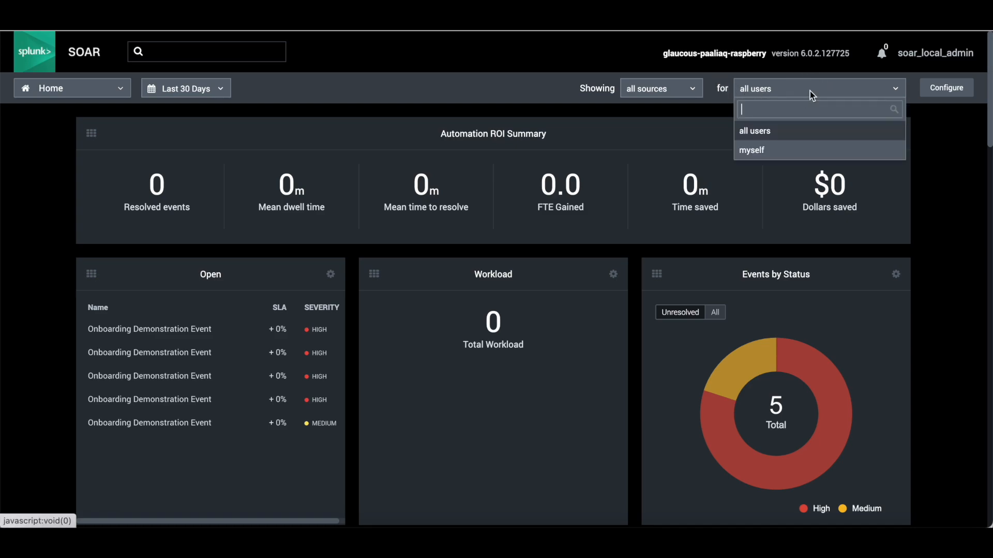
mouse_move(754, 143)
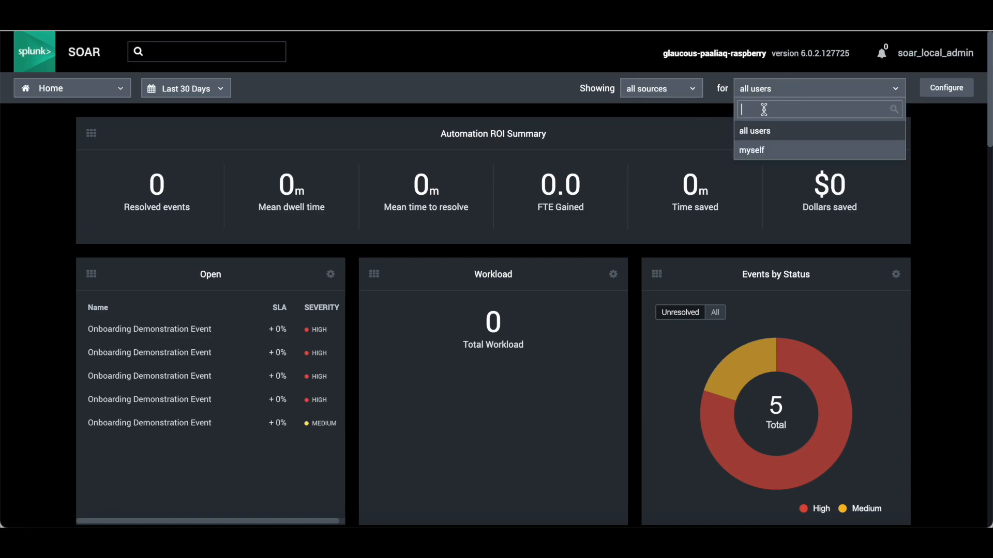
click(754, 130)
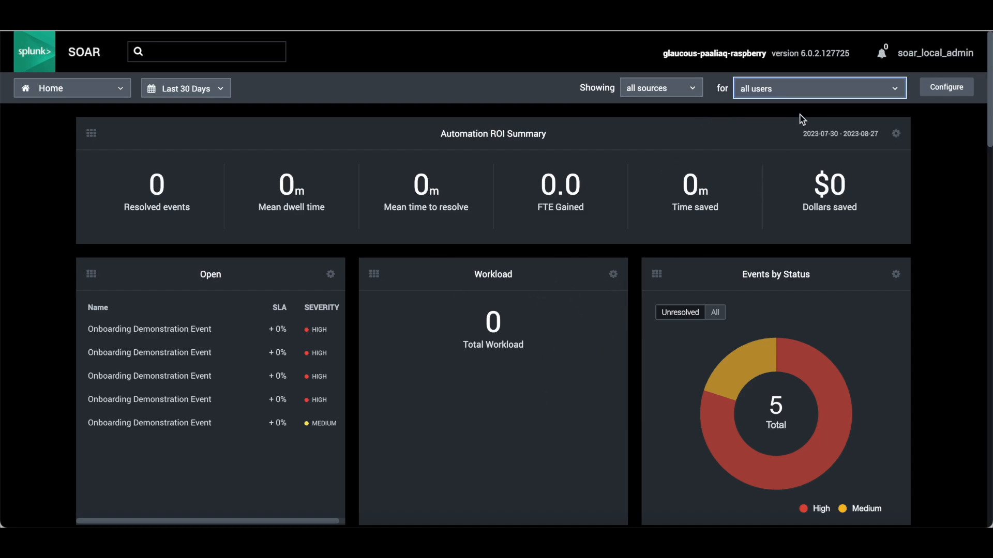
click(818, 88)
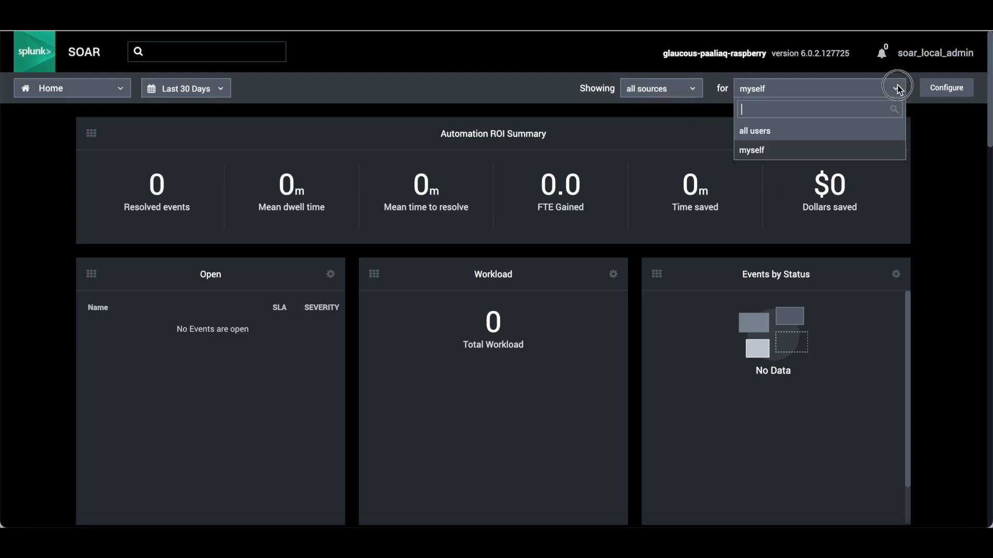
mouse_move(770, 164)
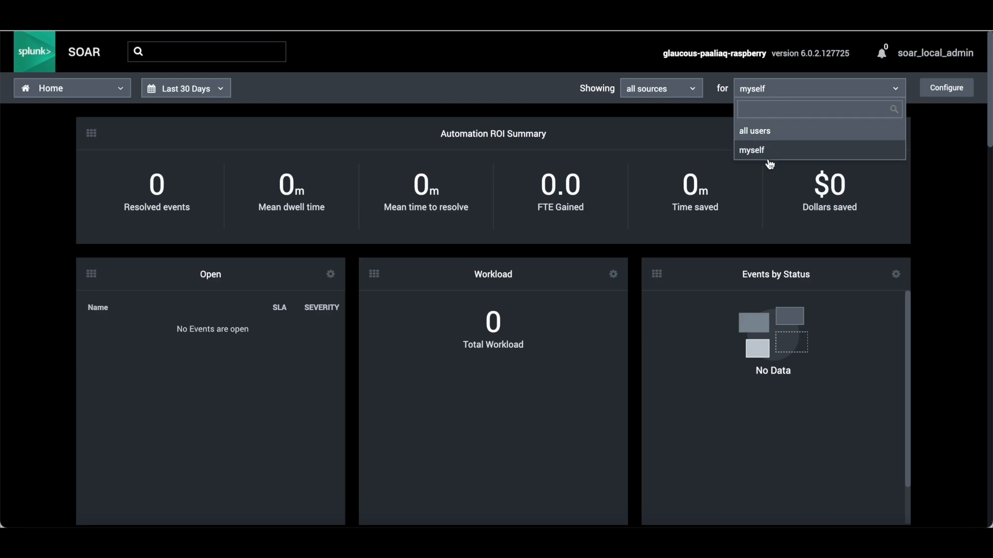
mouse_move(766, 196)
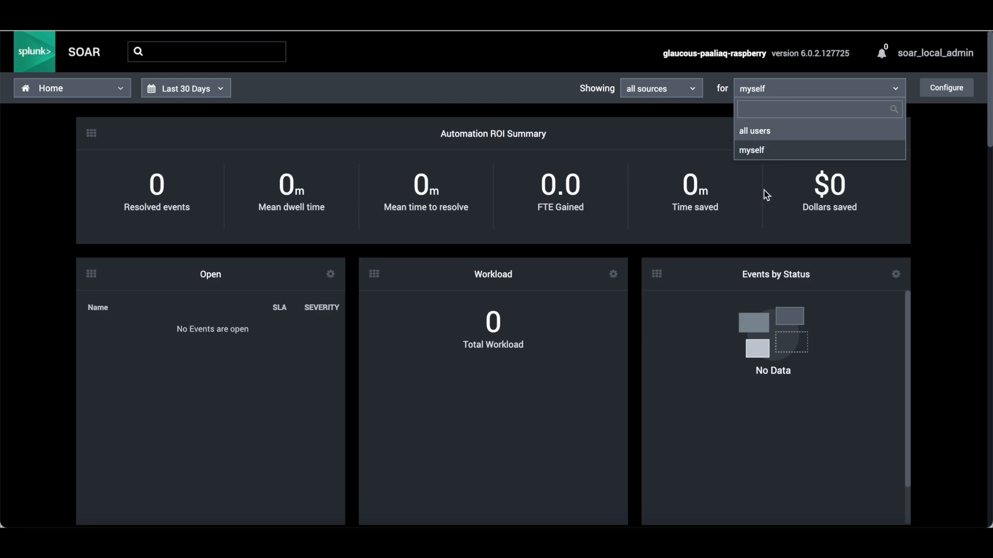
mouse_move(726, 139)
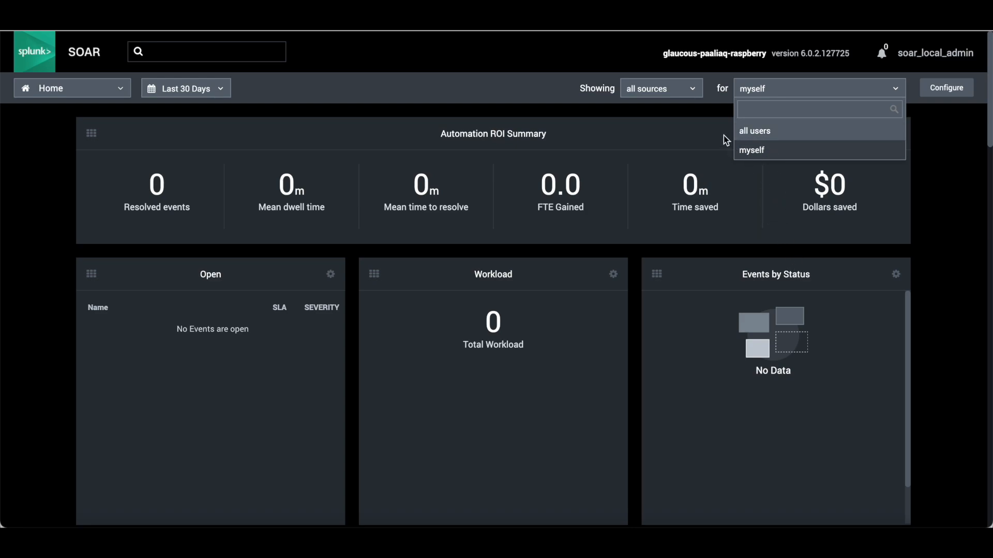
mouse_move(631, 292)
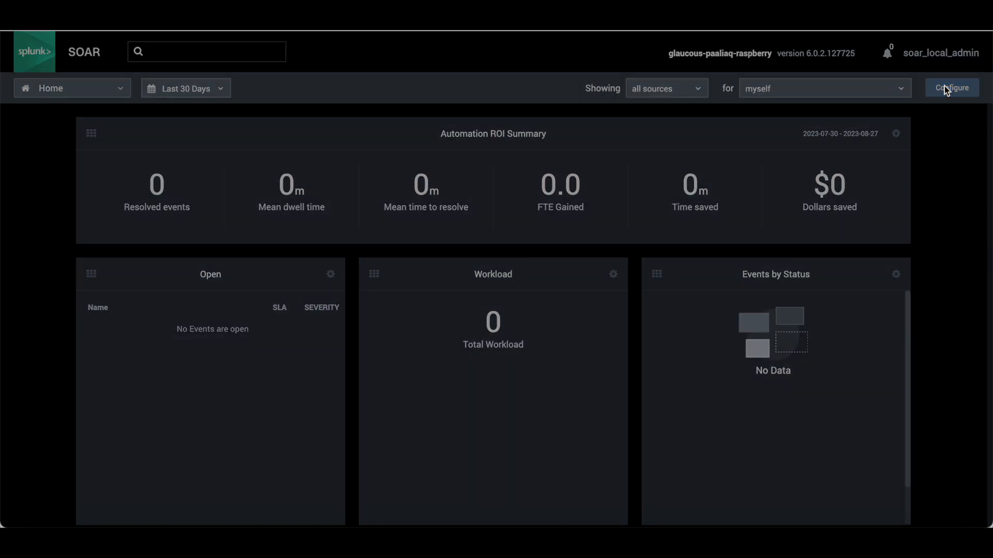
Step: Bring up Manage Widgets, with Toggle All and every widget left ON
click(951, 87)
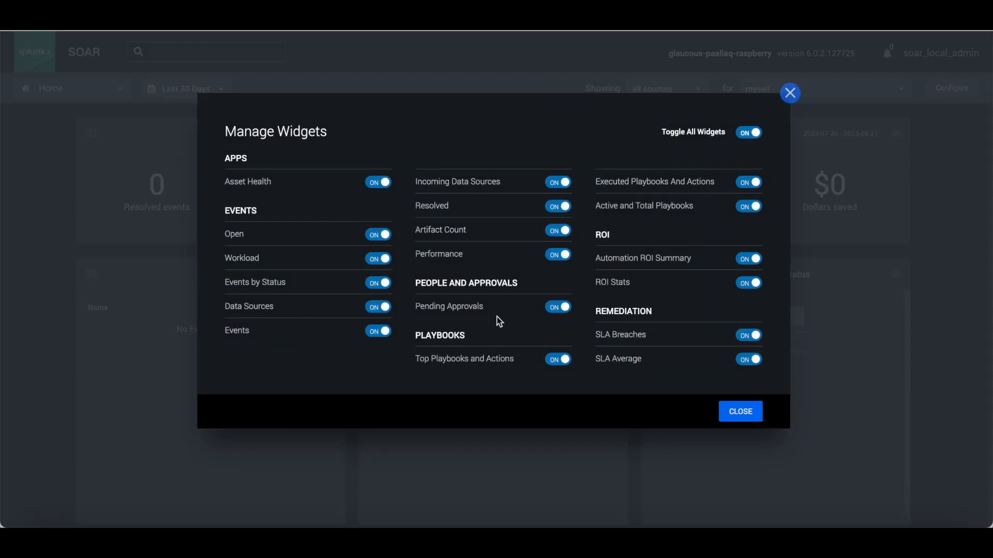
mouse_move(160, 172)
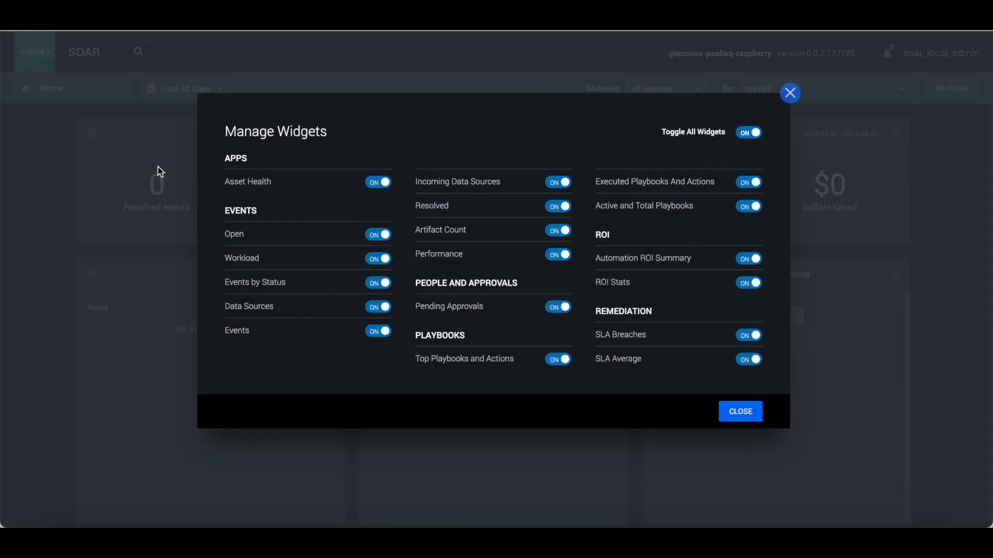
mouse_move(518, 424)
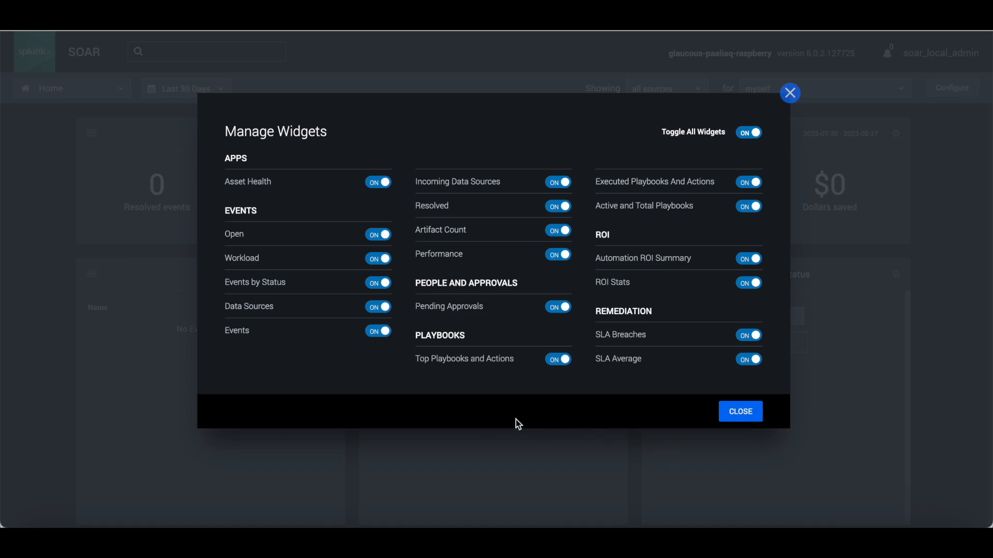
mouse_move(336, 199)
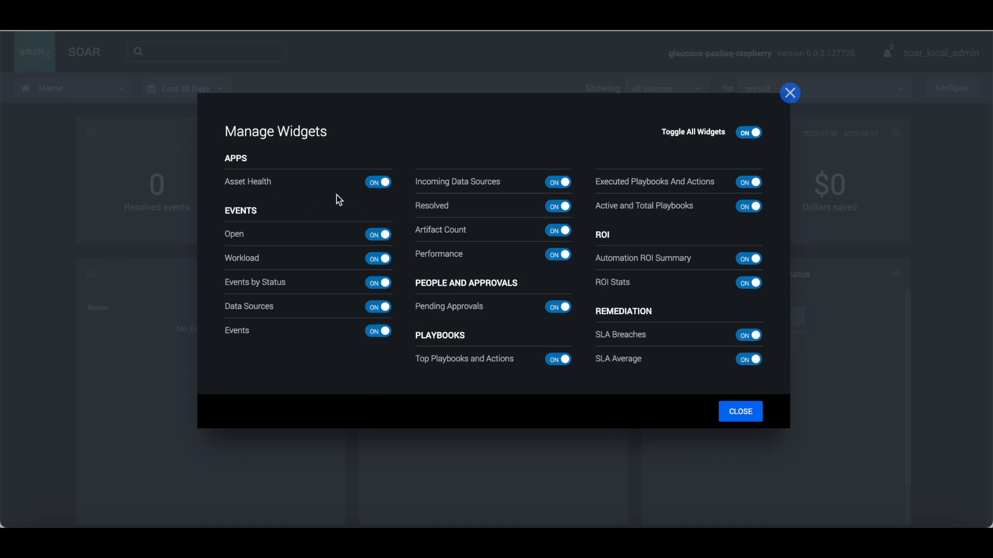
mouse_move(256, 238)
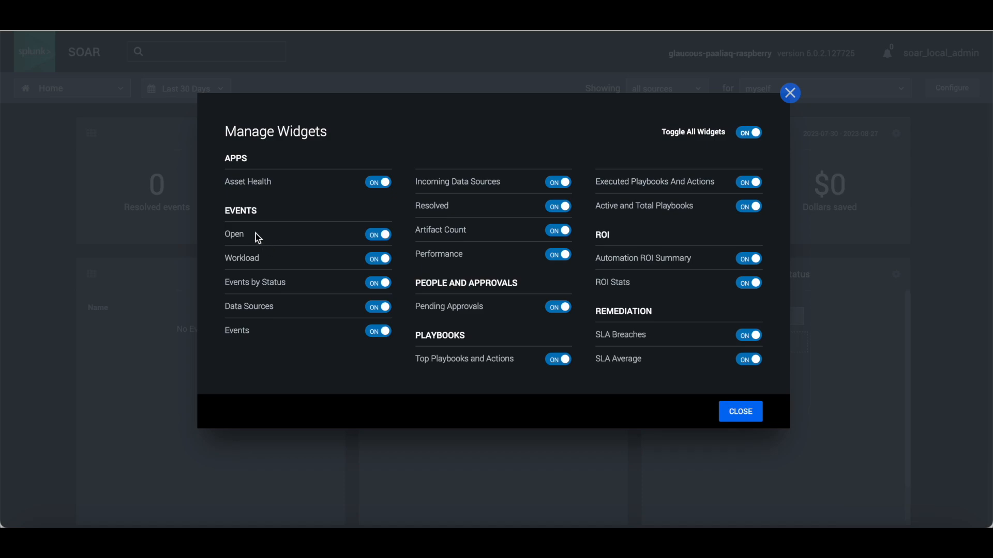
mouse_move(449, 376)
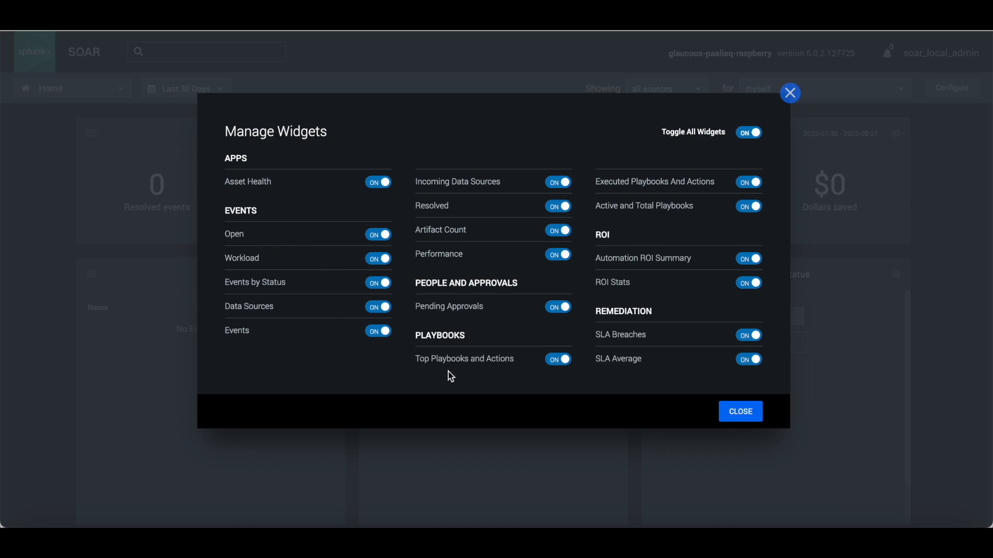
mouse_move(577, 387)
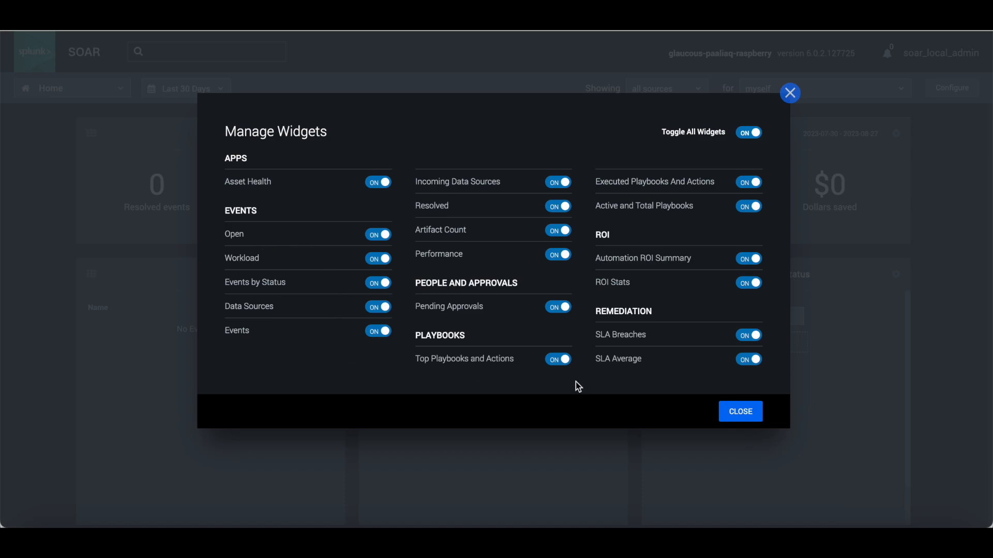
mouse_move(624, 396)
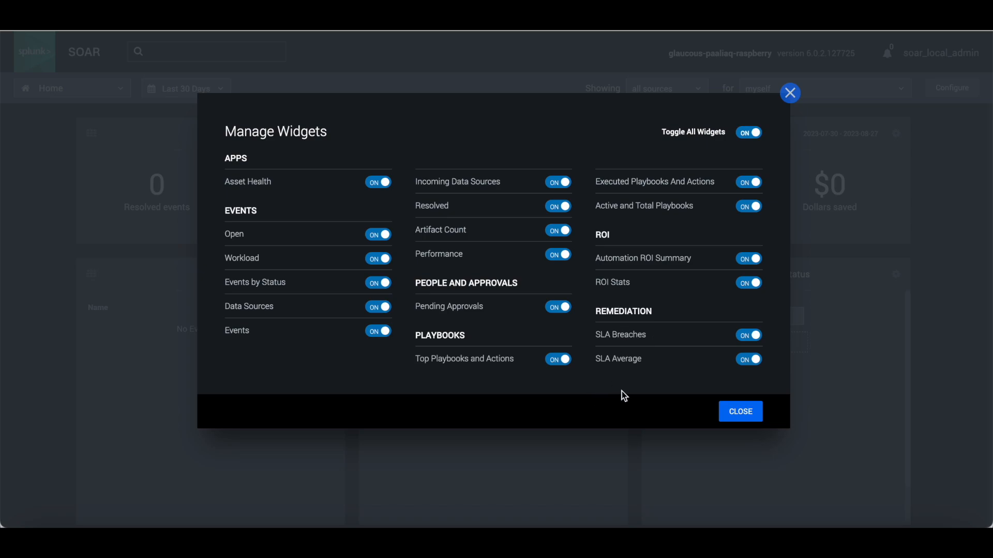
mouse_move(740, 412)
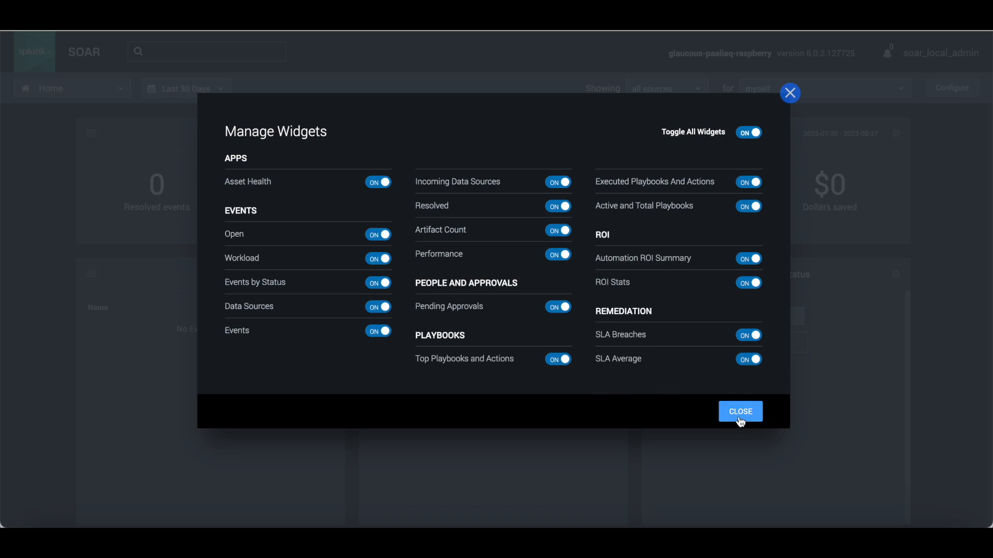
Step: Close Manage Widgets with all widgets on, returning to the Home dashboard
click(739, 410)
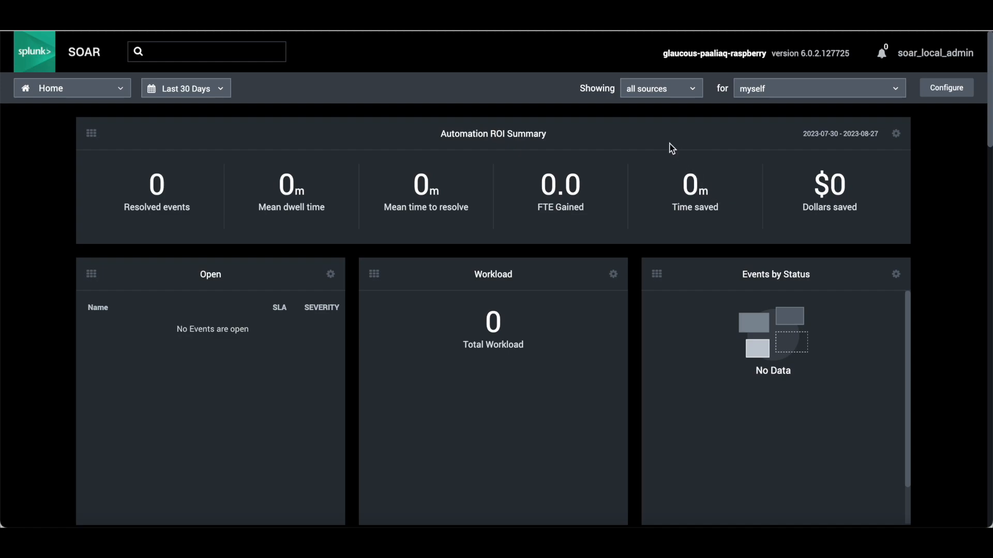
mouse_move(176, 162)
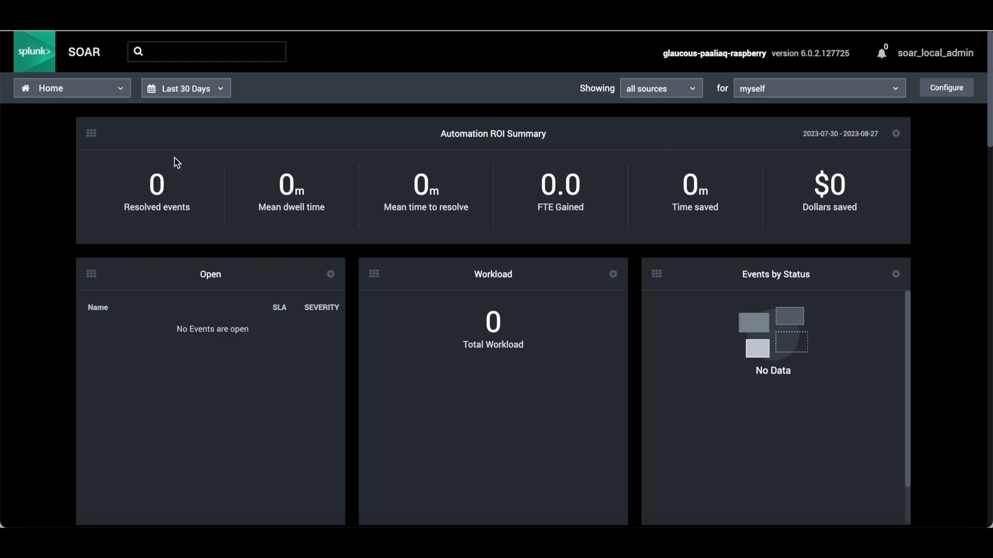
mouse_move(820, 133)
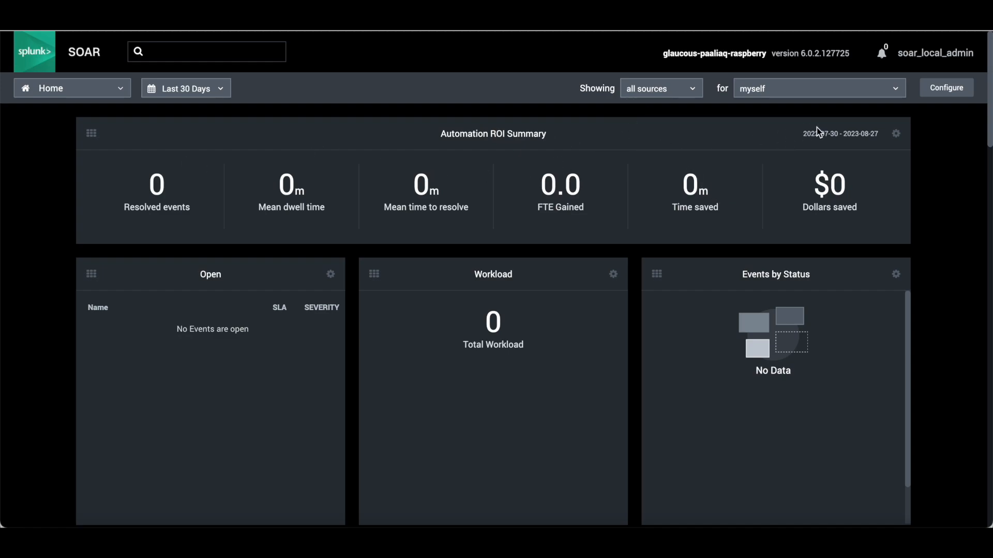
mouse_move(117, 143)
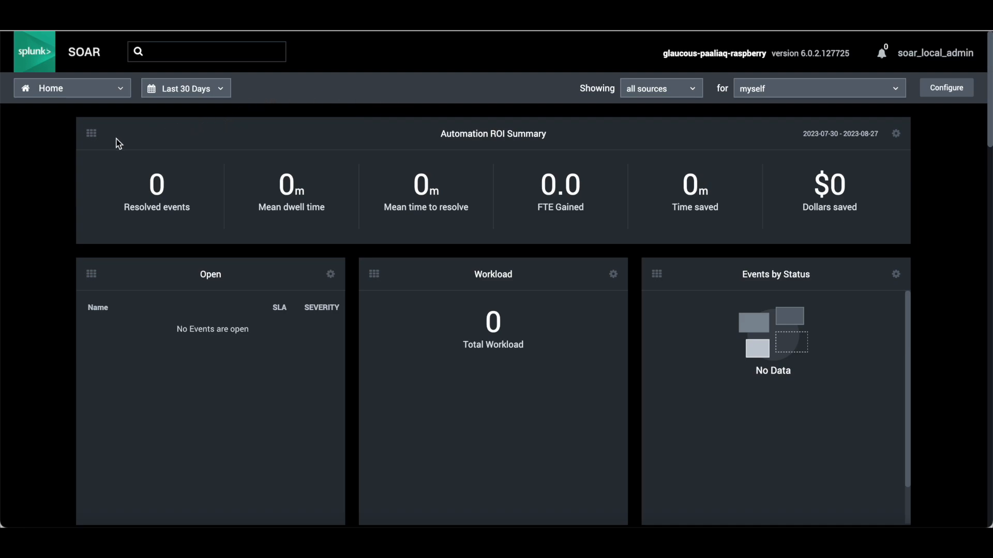
mouse_move(466, 156)
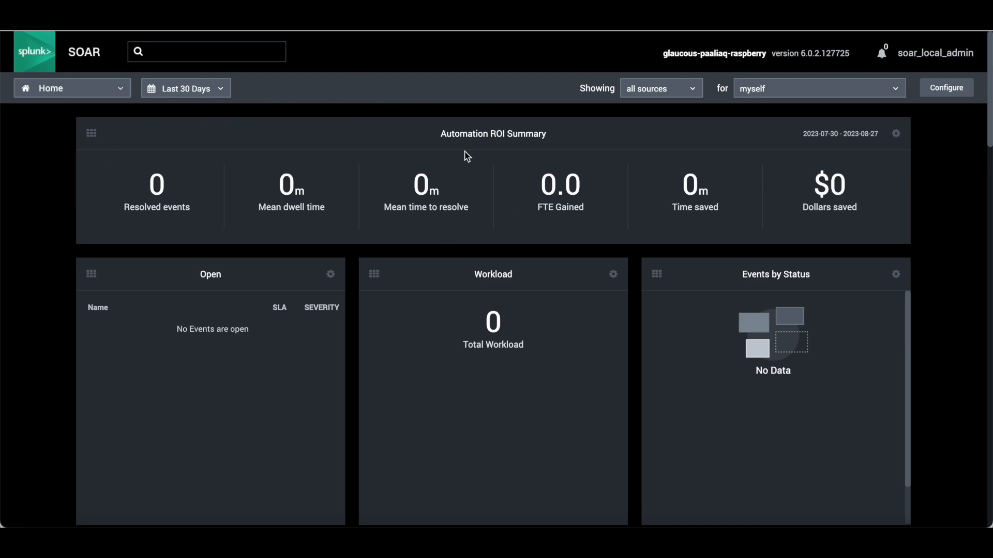
mouse_move(476, 149)
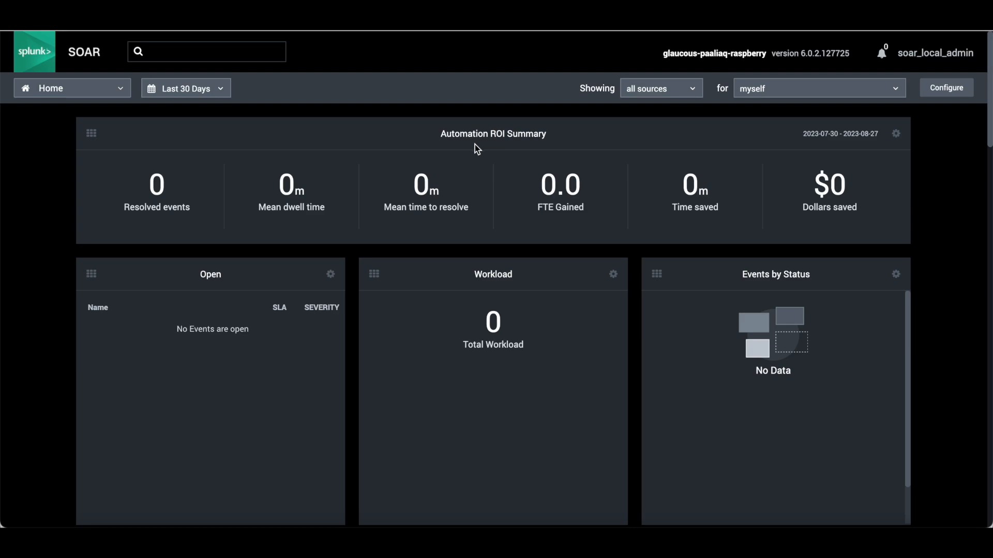
mouse_move(517, 147)
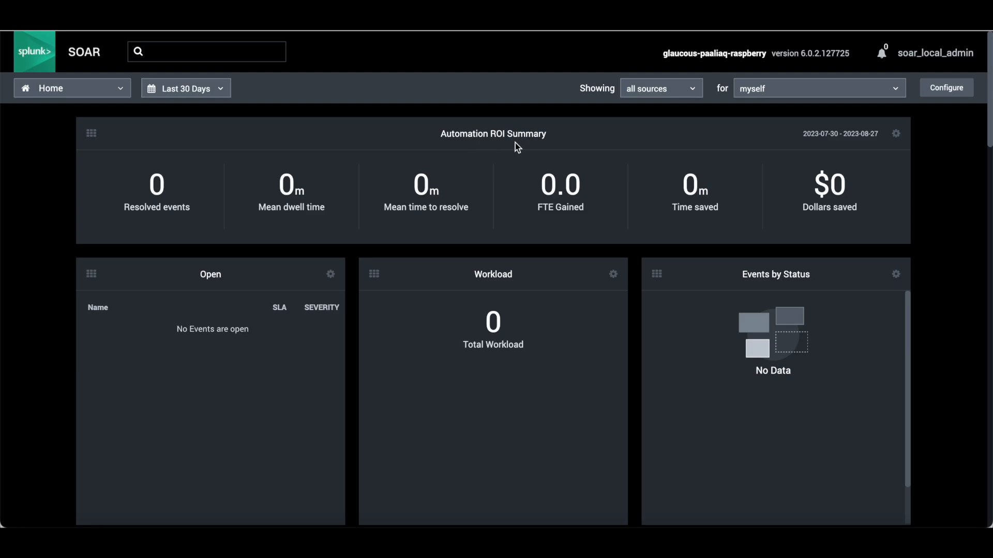
mouse_move(550, 142)
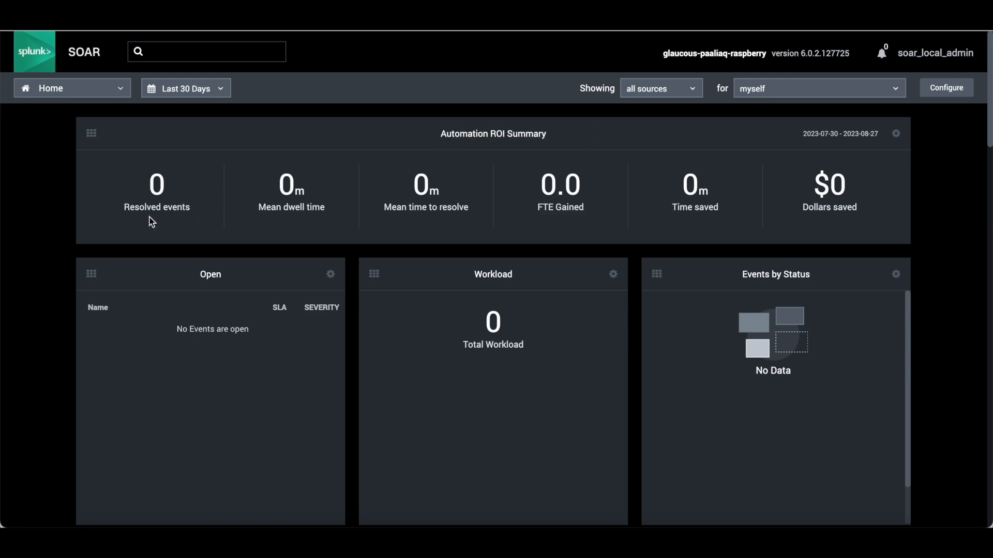
mouse_move(133, 221)
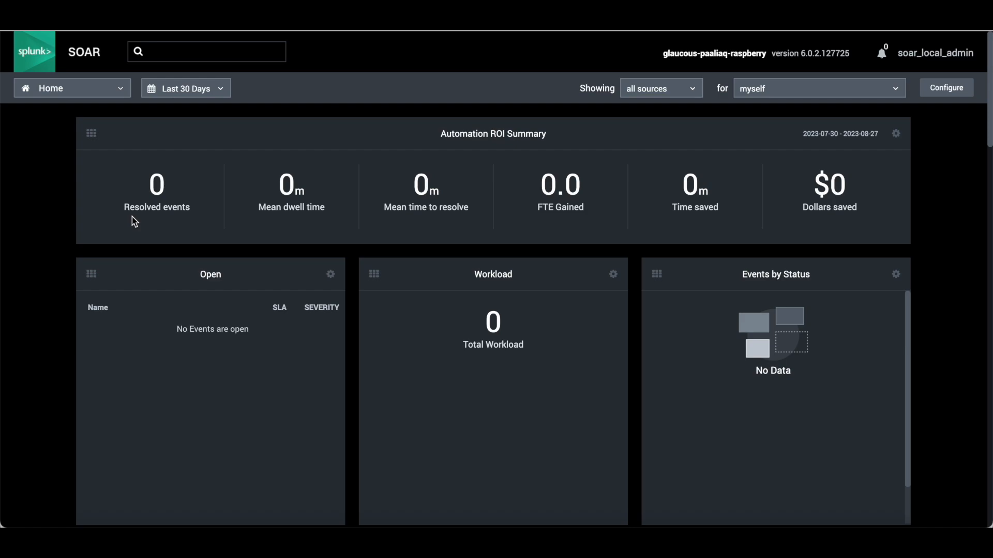
mouse_move(298, 225)
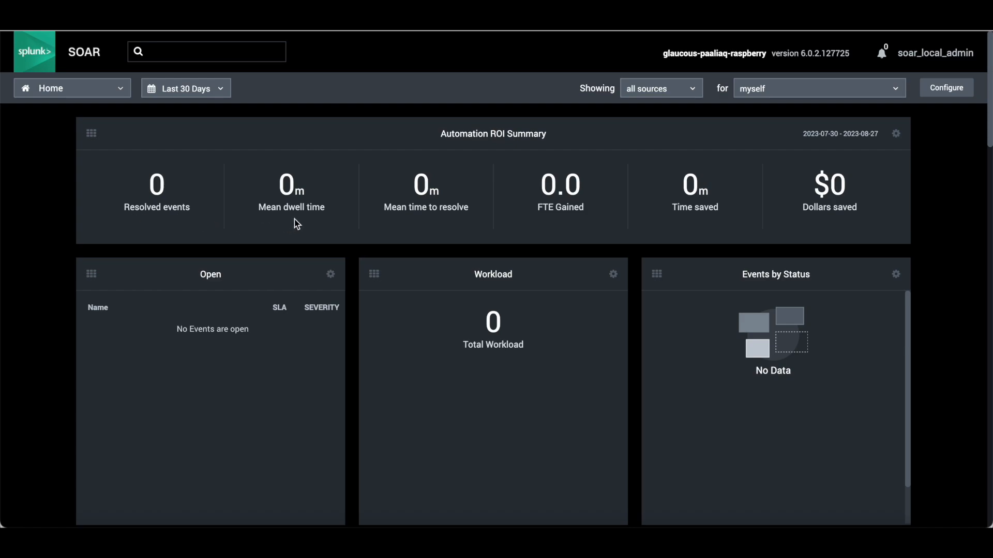
mouse_move(399, 226)
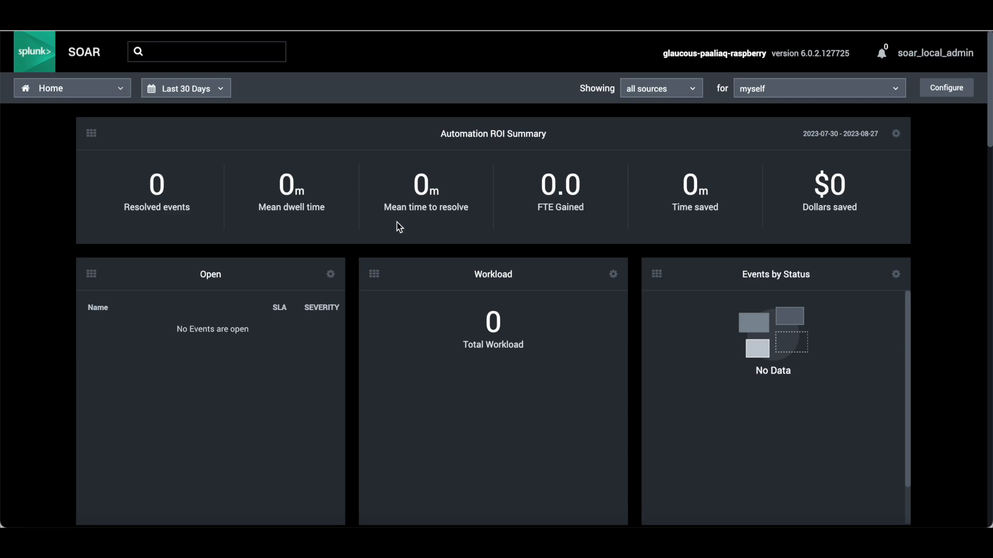
mouse_move(404, 227)
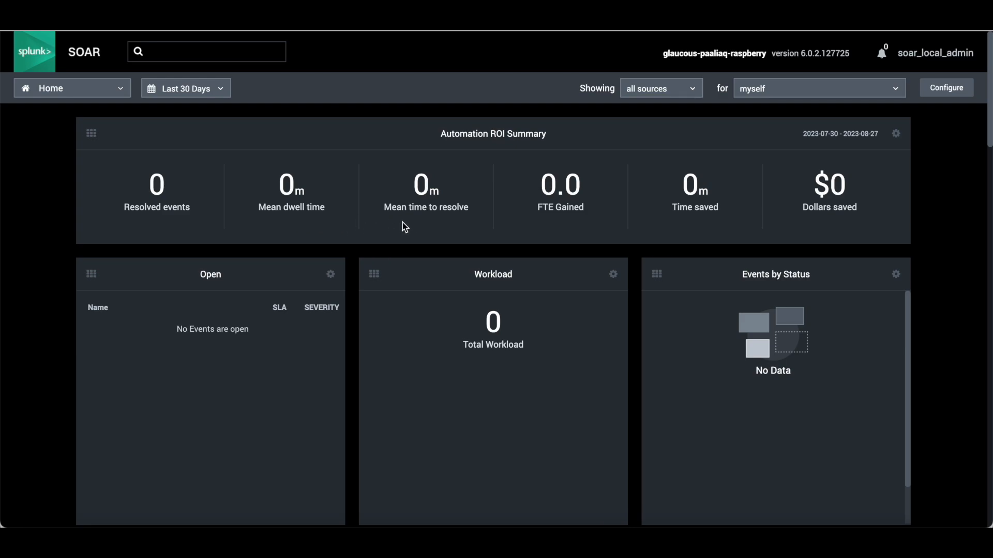
mouse_move(550, 220)
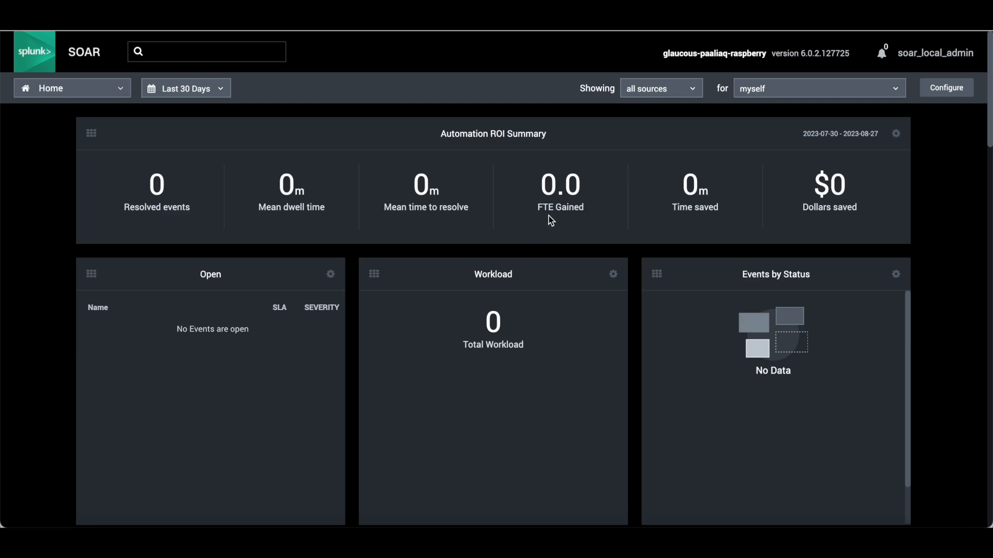
mouse_move(669, 230)
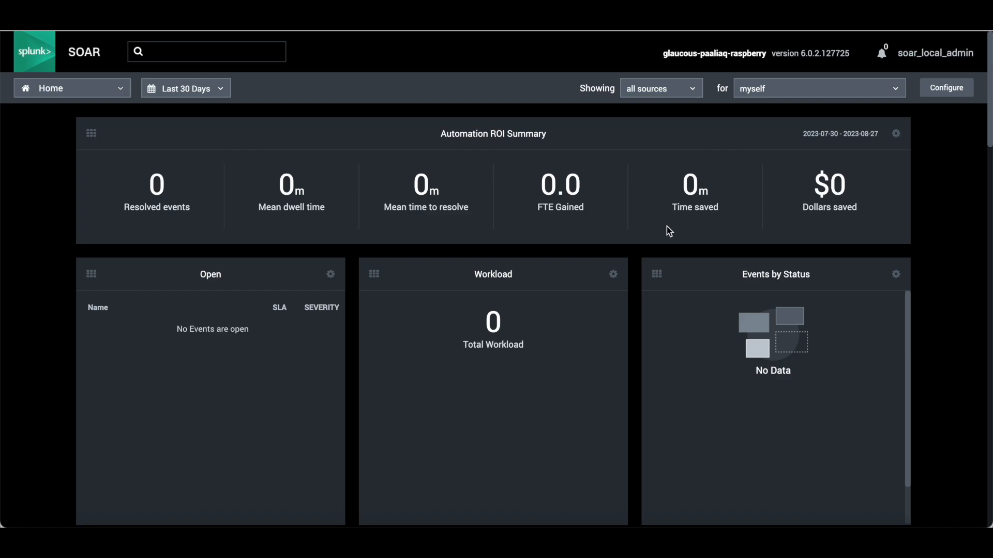
mouse_move(726, 220)
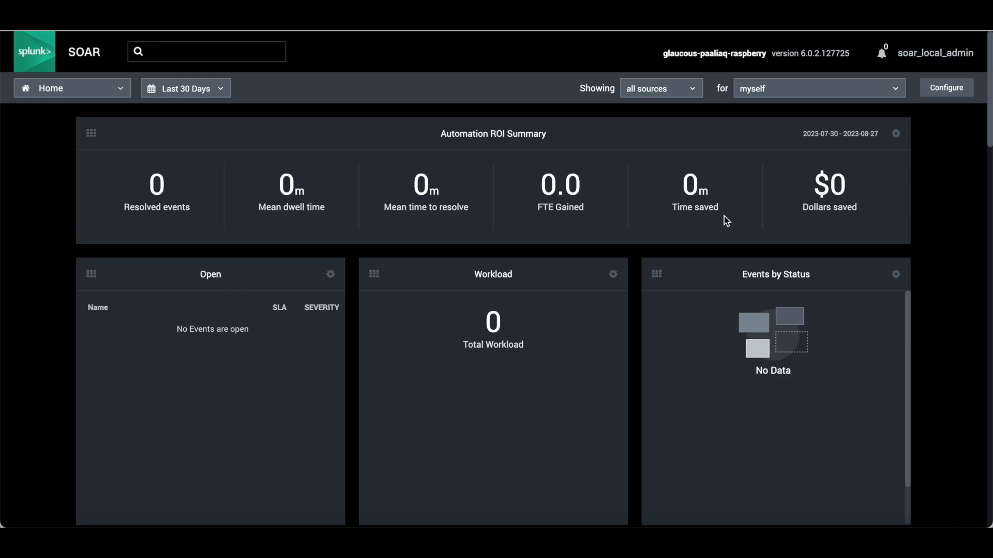
mouse_move(481, 246)
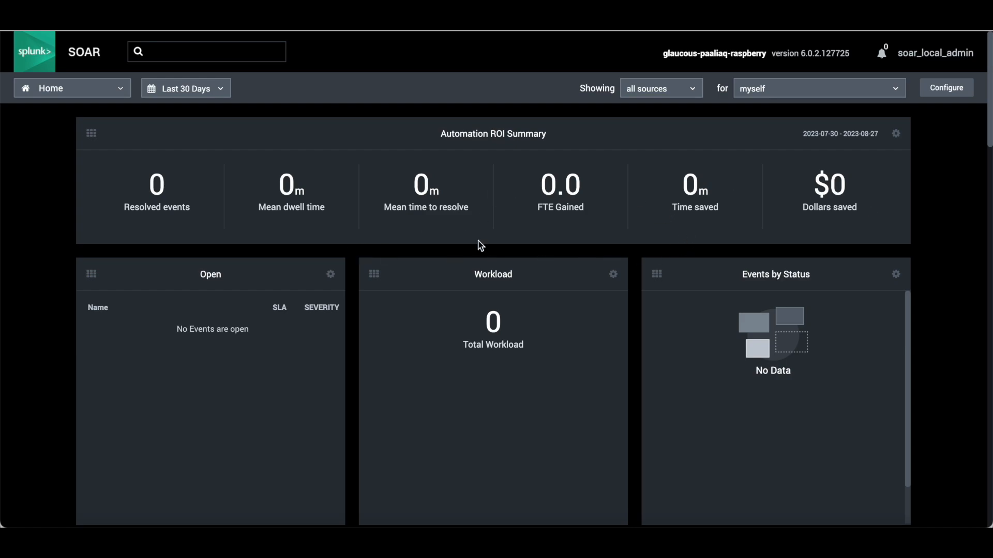
mouse_move(330, 273)
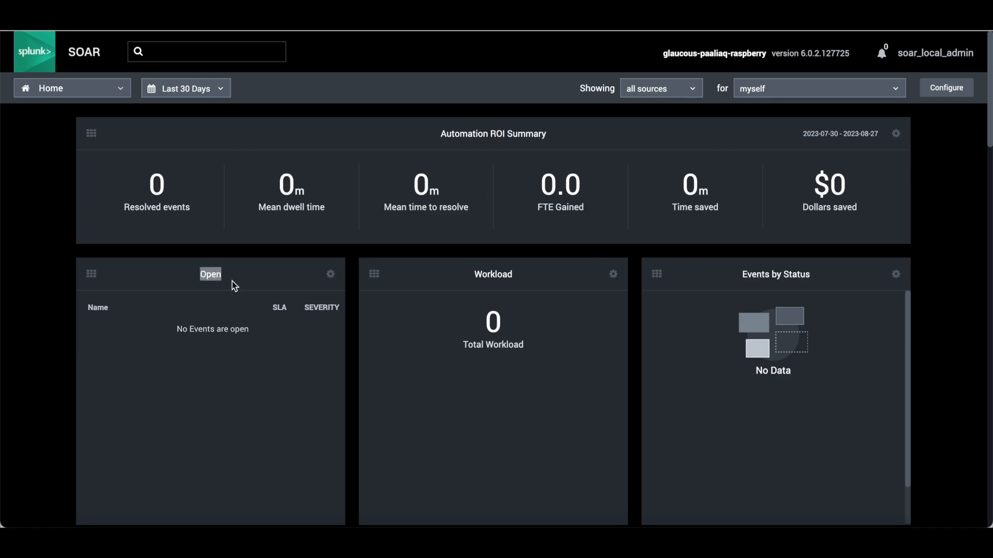
mouse_move(228, 290)
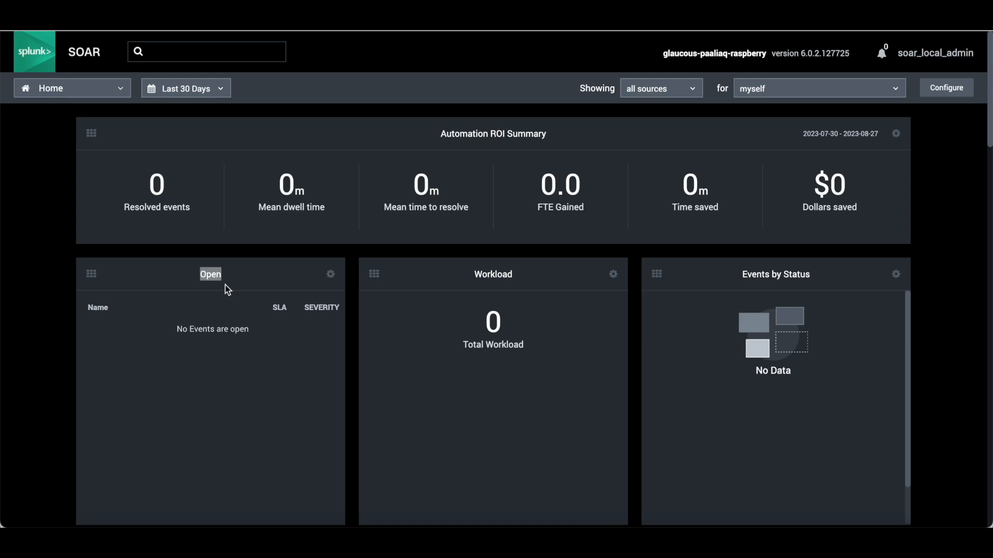
mouse_move(483, 319)
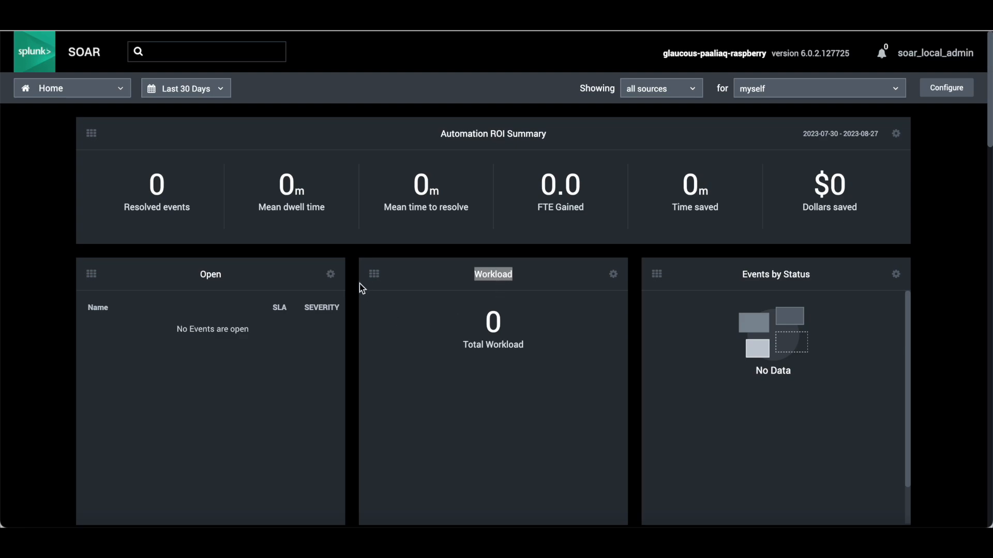
mouse_move(646, 278)
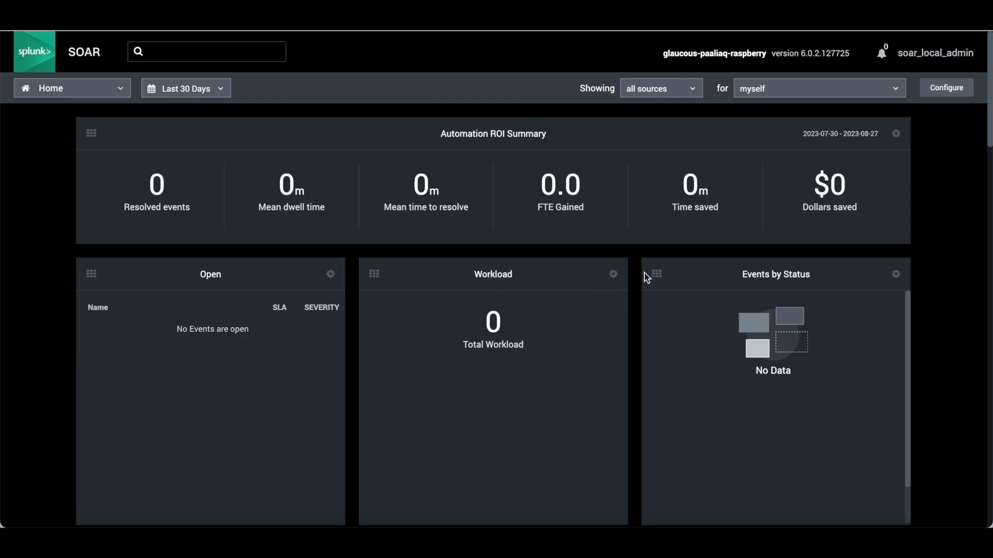
mouse_move(635, 263)
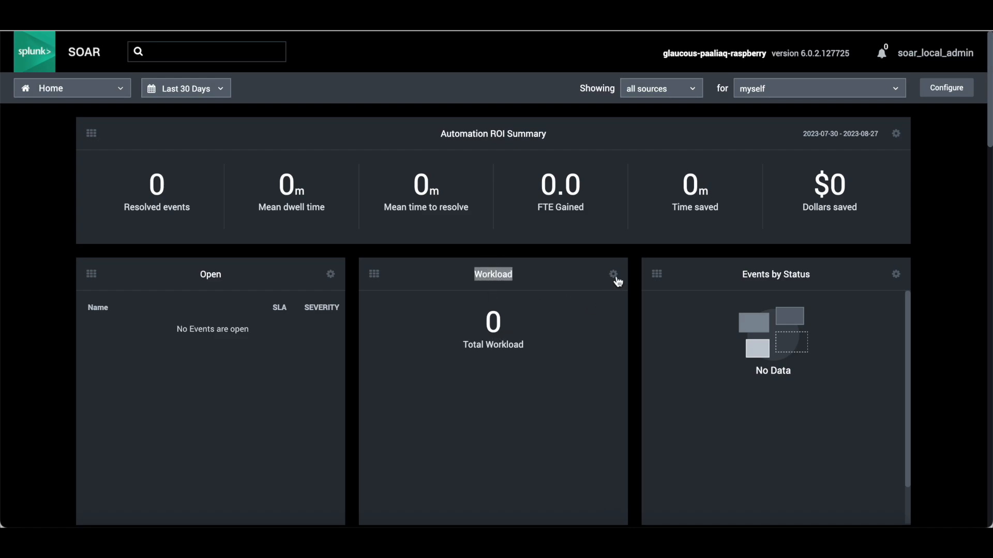
mouse_move(116, 94)
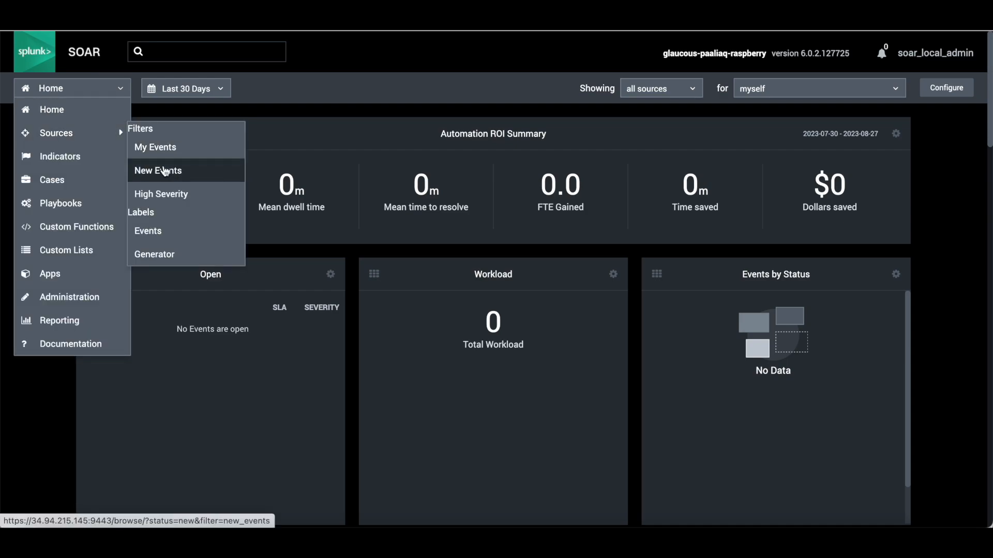
mouse_move(156, 229)
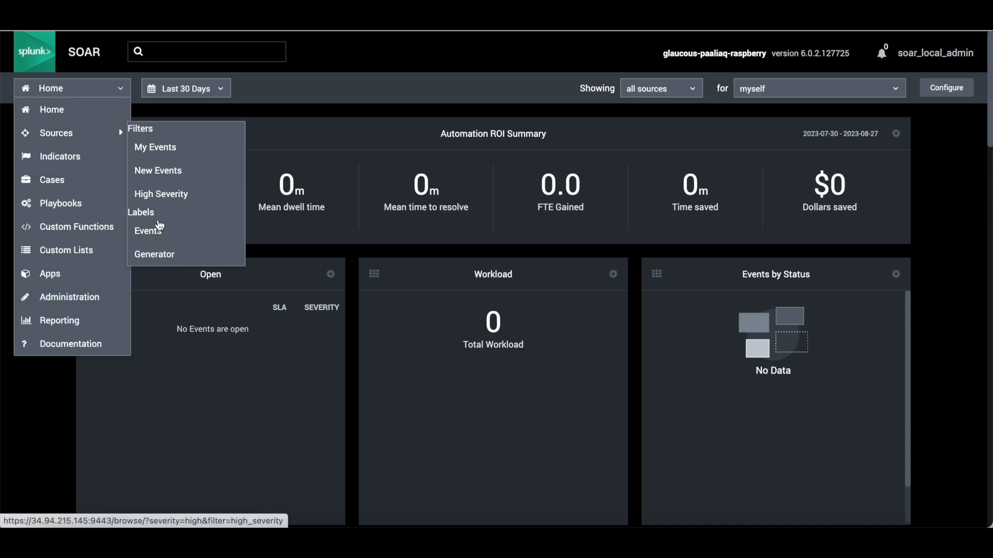
Step: List the Sources page events filtered to the events label
click(56, 134)
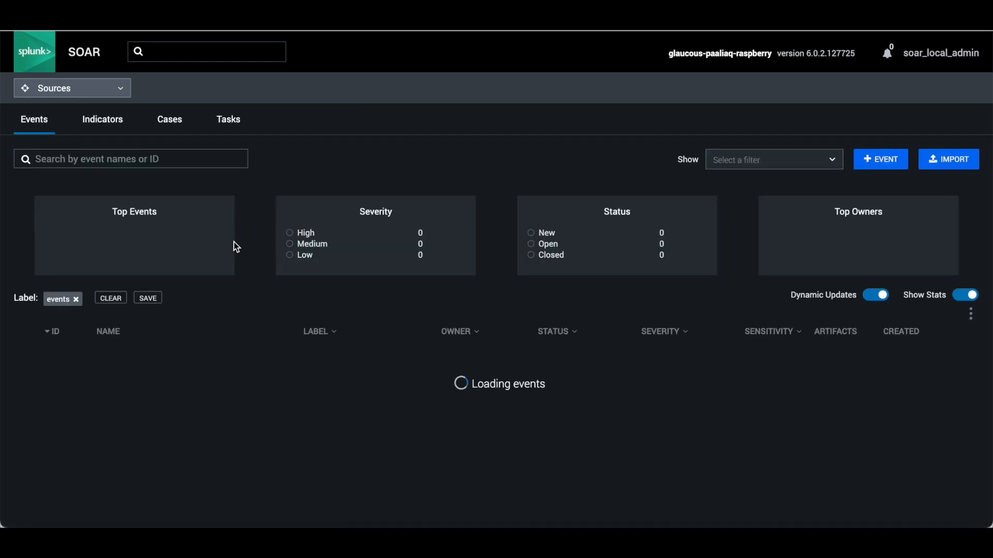
Step: Filter the event list to the generator label and tick onboarding event 5
click(71, 86)
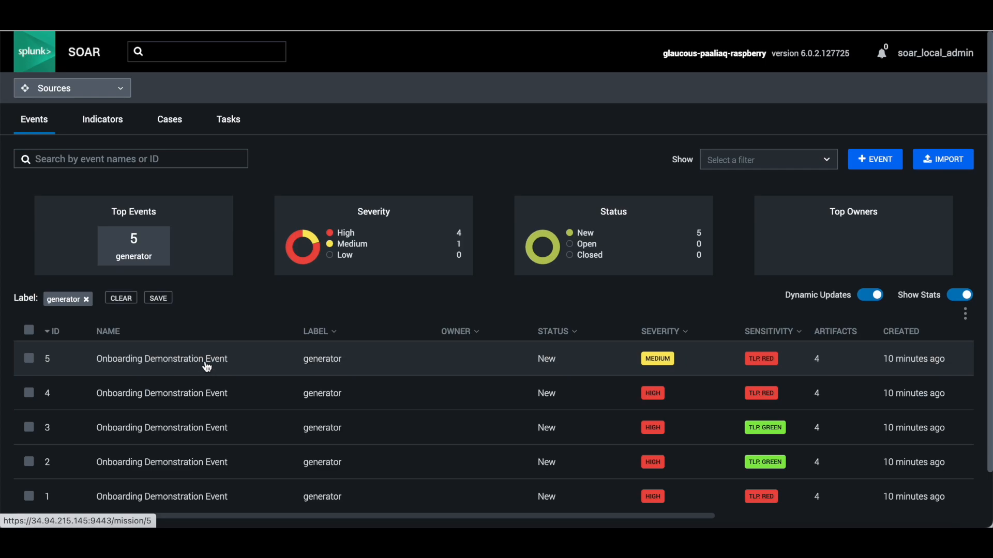
mouse_move(32, 367)
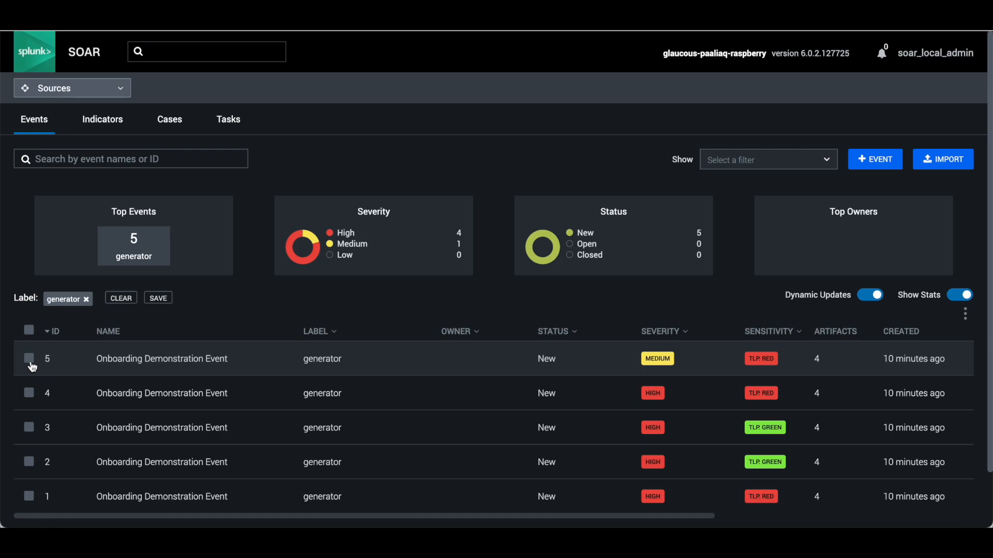
click(29, 358)
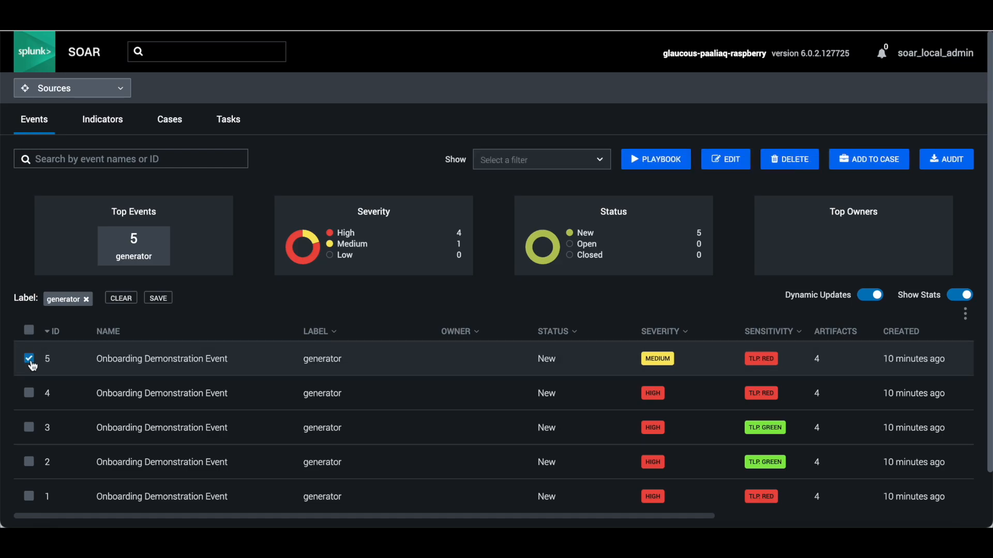
mouse_move(161, 359)
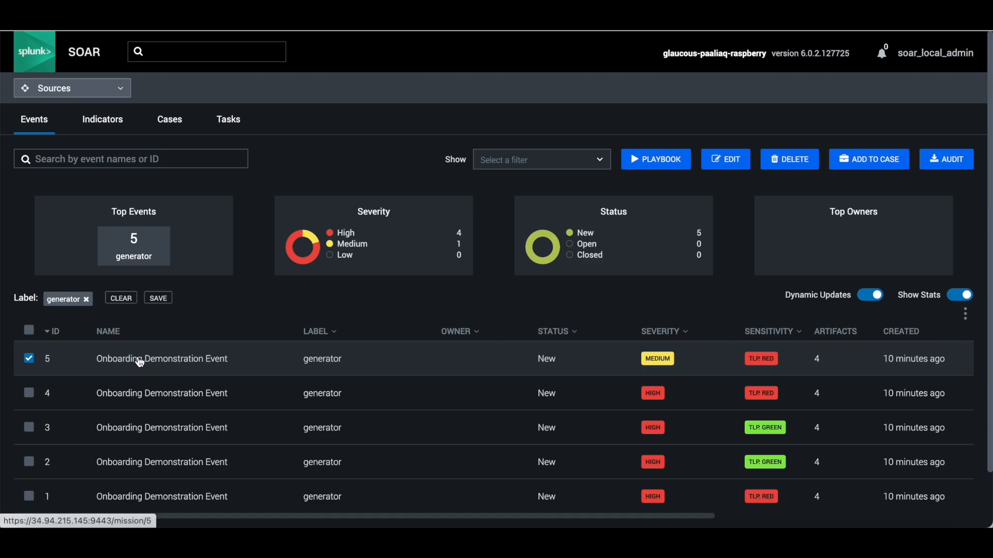
click(162, 358)
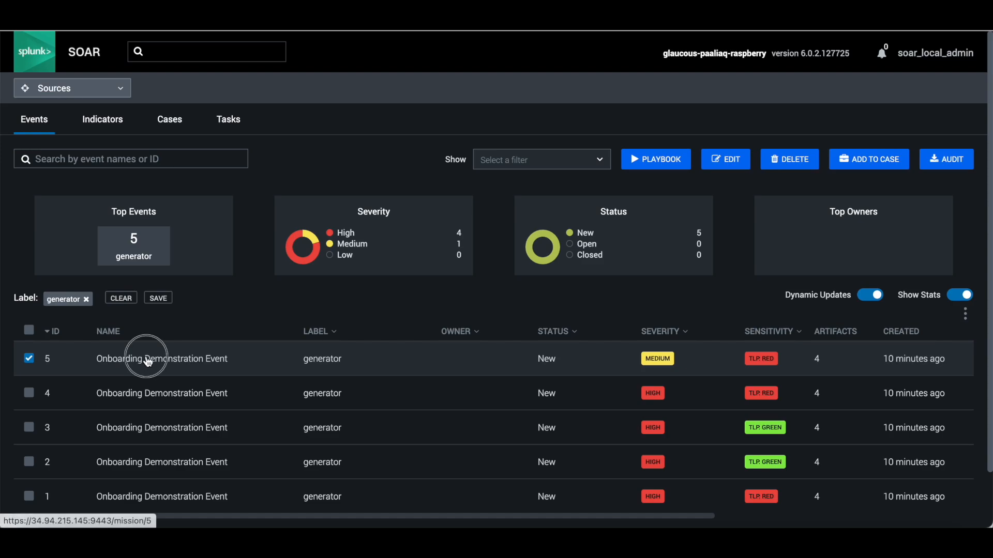
click(162, 358)
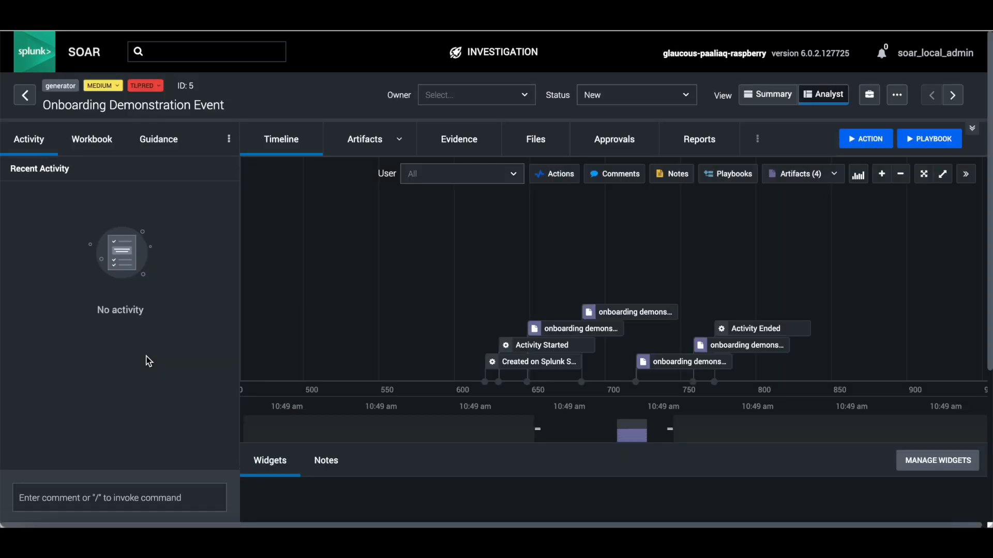
mouse_move(812, 220)
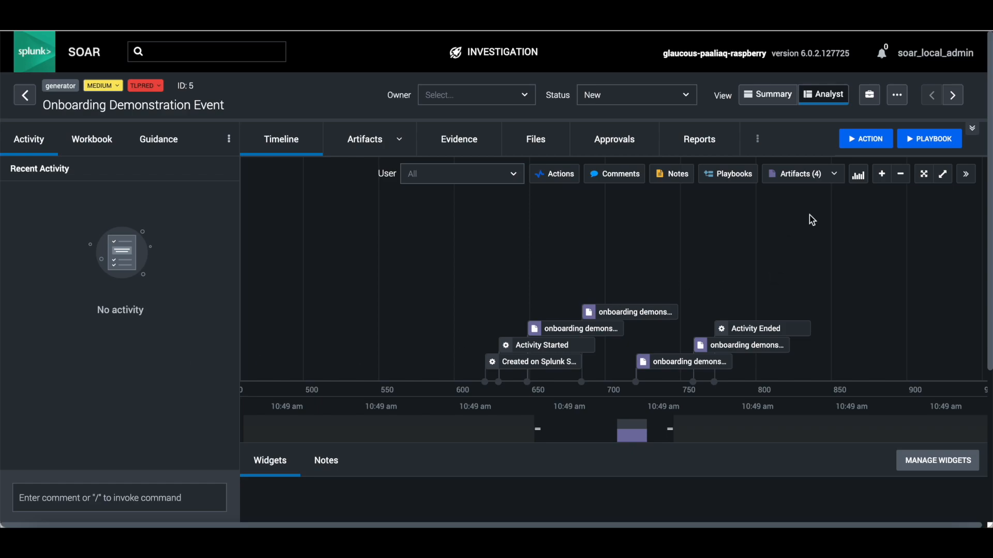
click(895, 95)
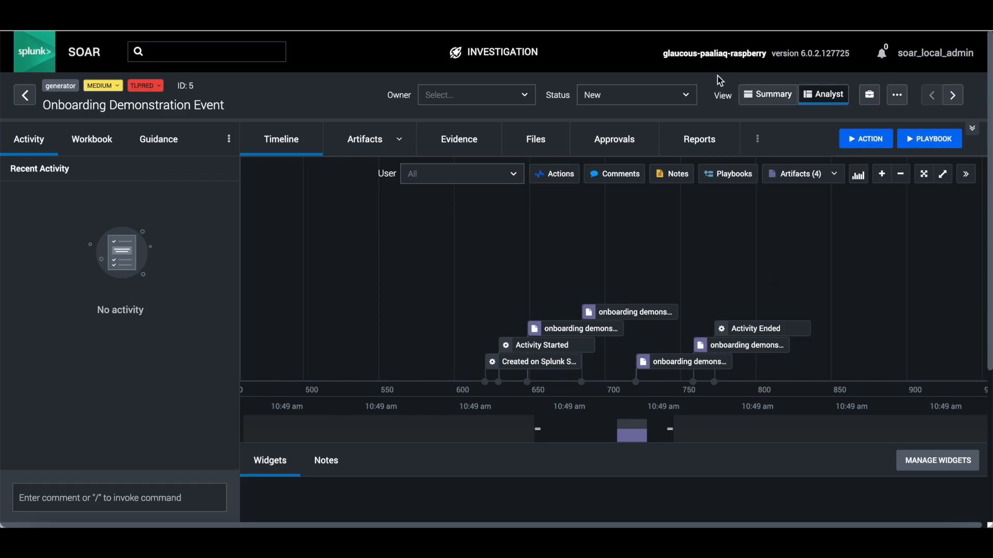
Step: Assign Onboarding Demonstration Event 5 to soar_local_admin via Assign to me
click(475, 95)
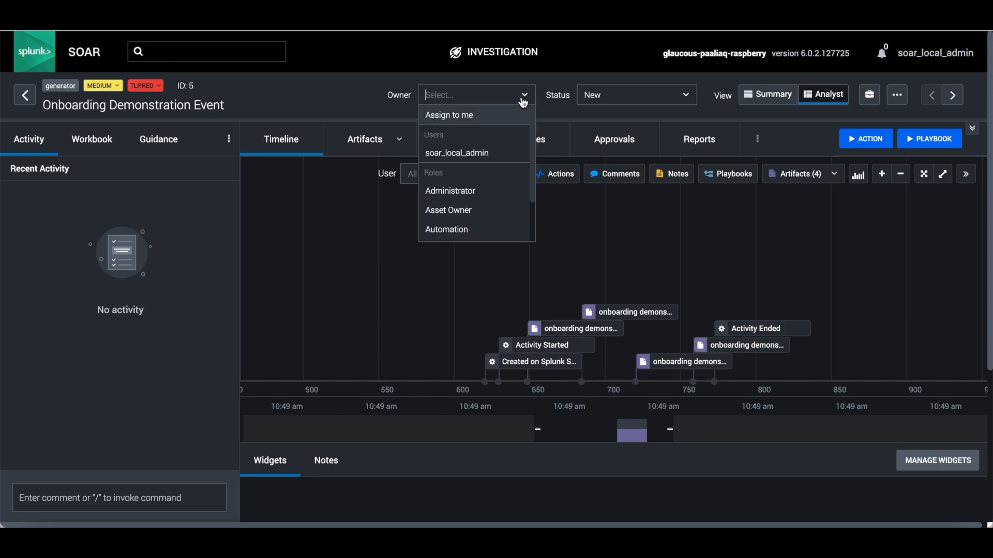
click(463, 123)
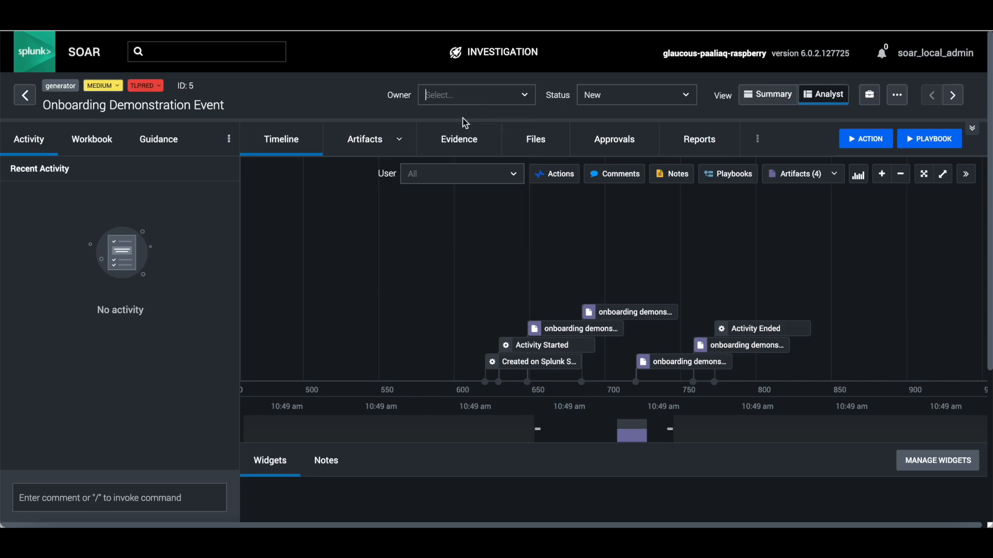
click(475, 95)
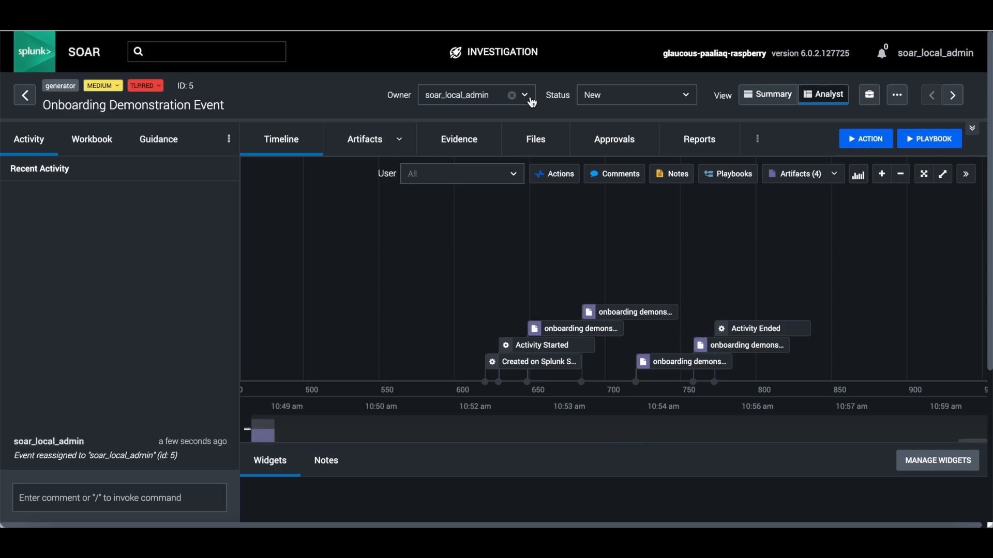
mouse_move(682, 95)
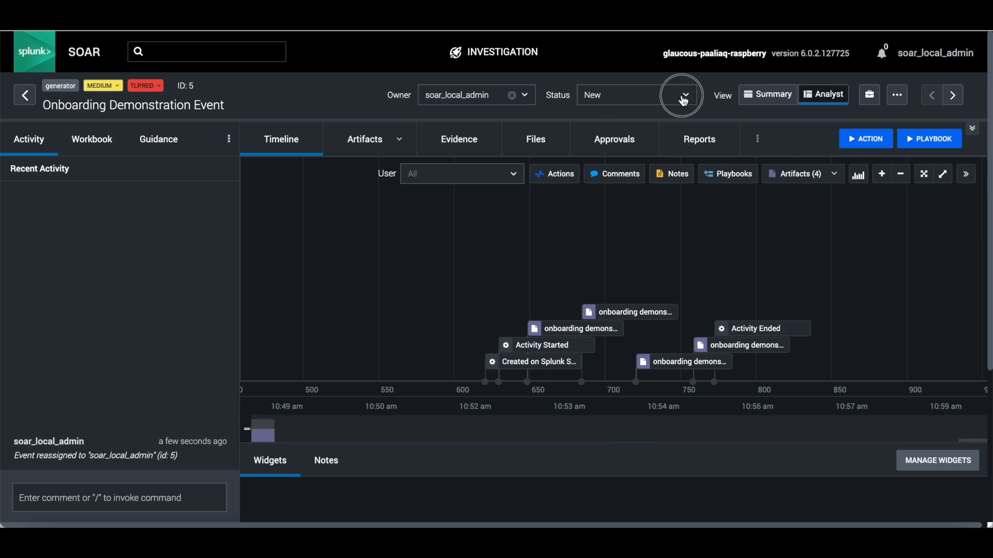
mouse_move(559, 122)
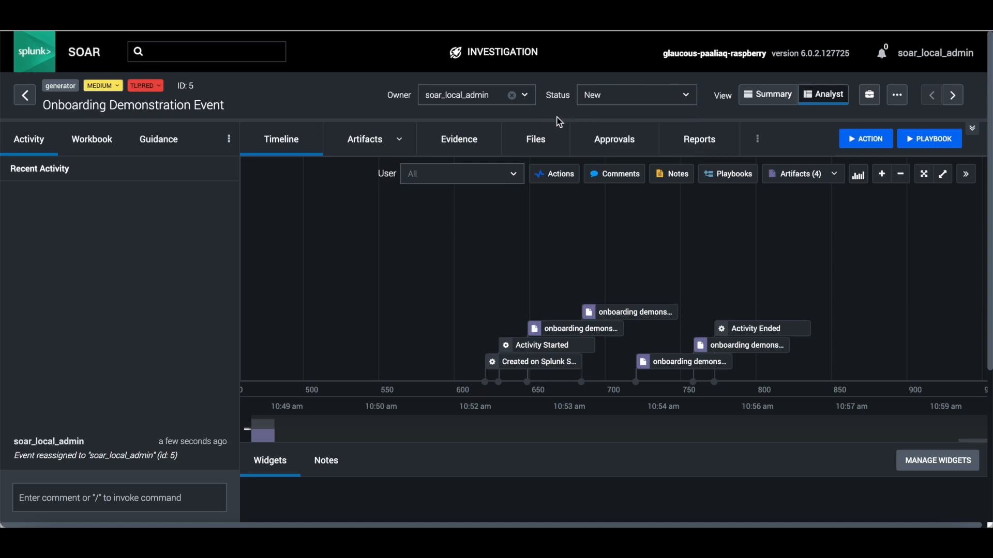
mouse_move(531, 113)
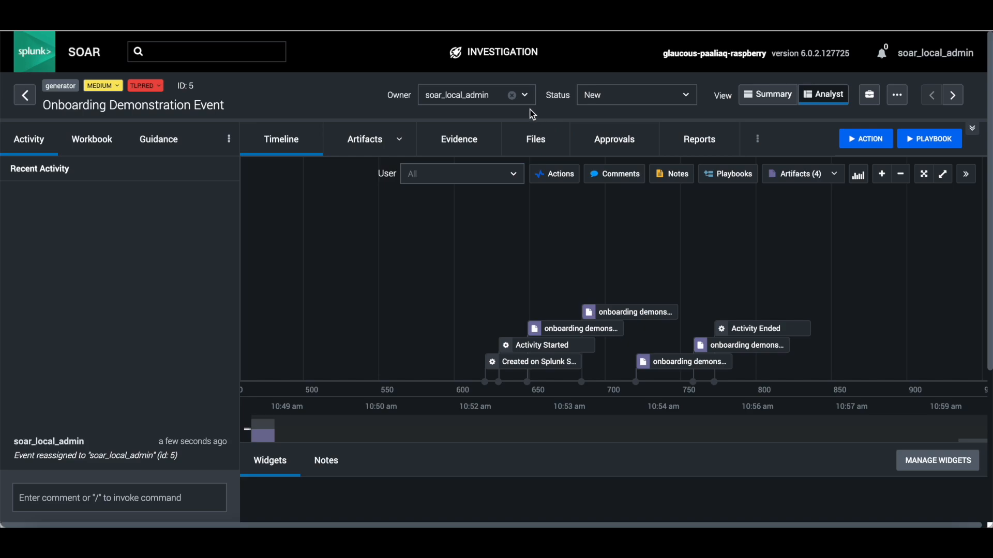
mouse_move(301, 108)
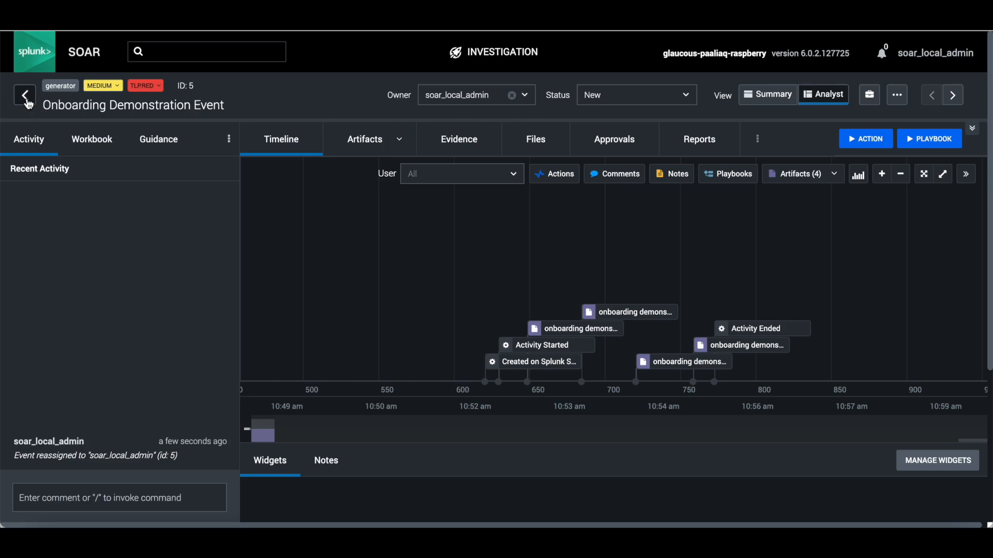
Step: Return to the generator-filtered Events list showing event 5 owned by soar_local_admin
click(24, 95)
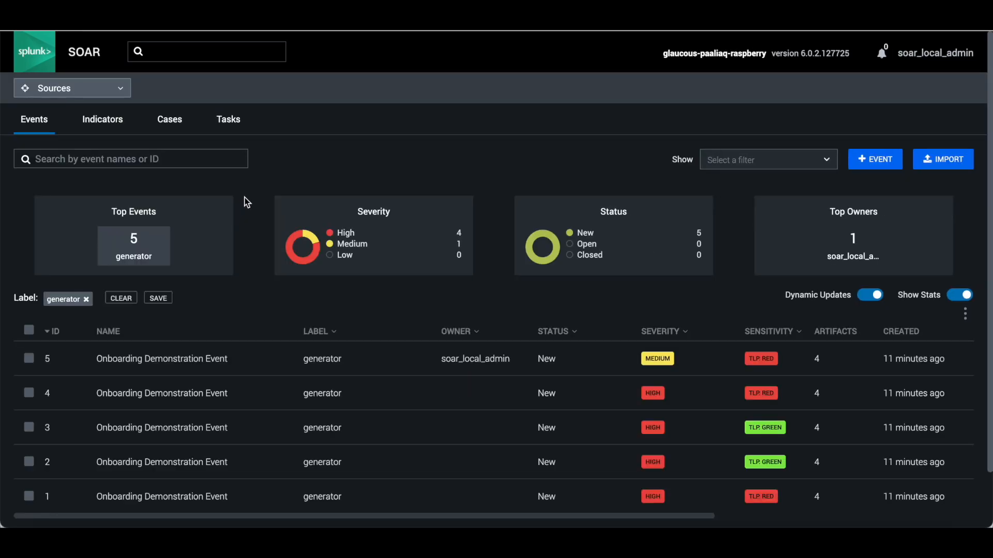
mouse_move(247, 373)
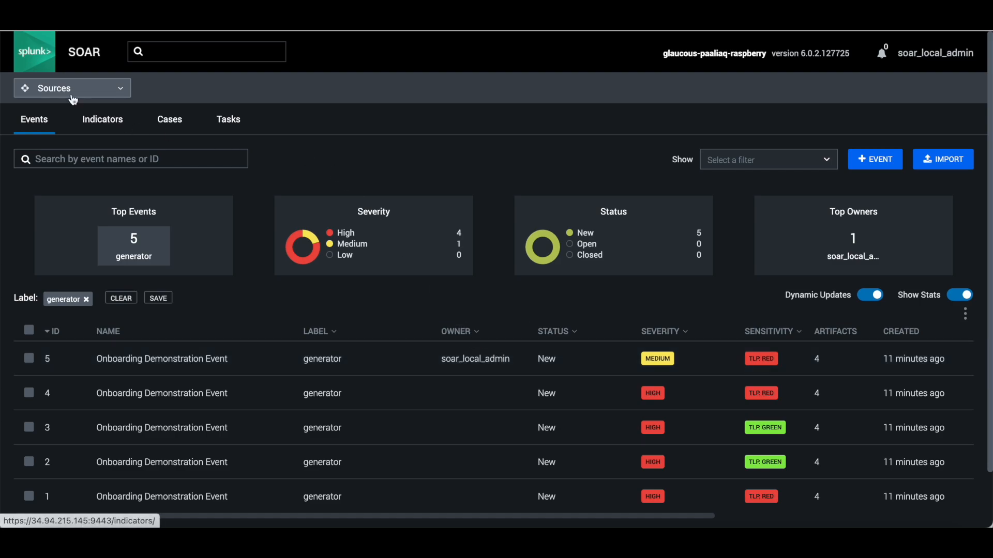
click(34, 52)
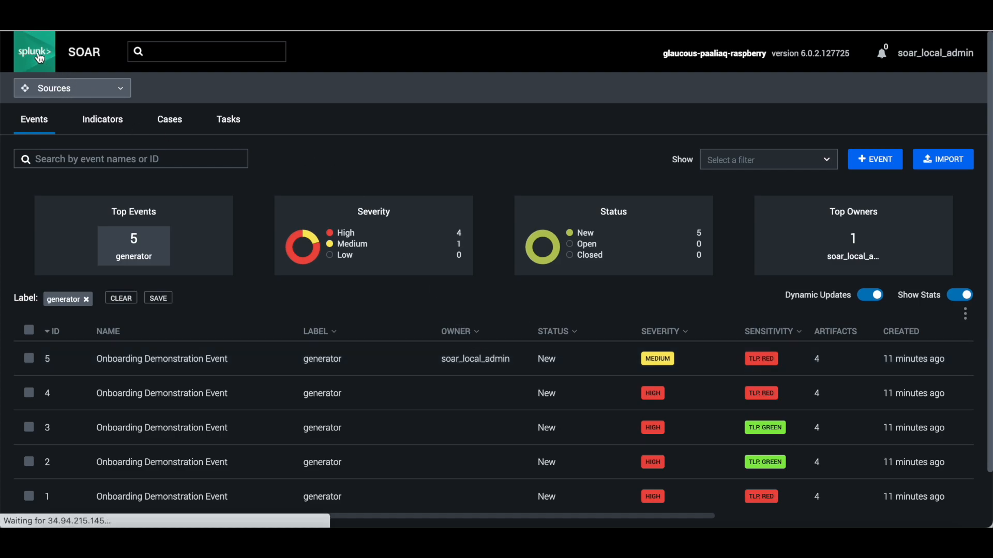
Step: Go back to the Home dashboard via the Splunk logo
click(34, 52)
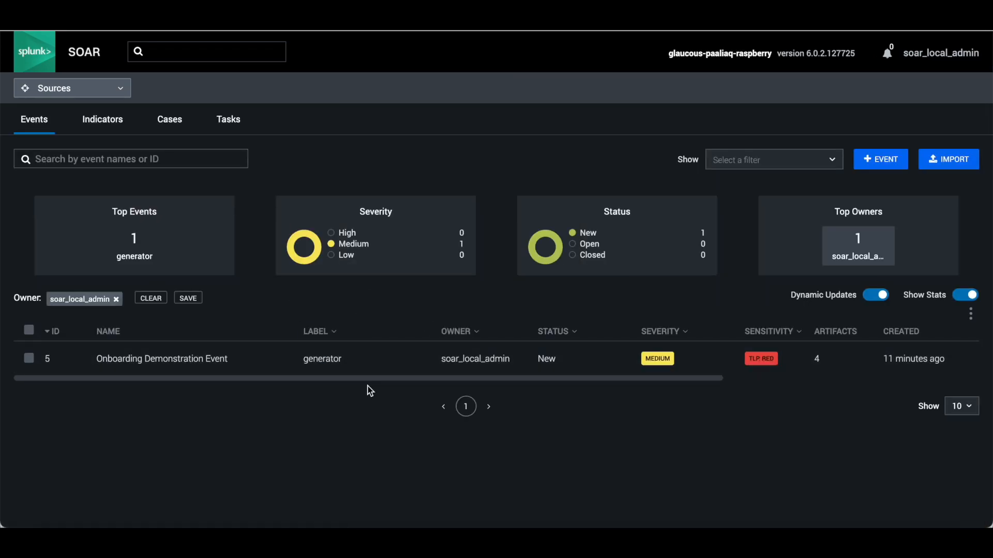
mouse_move(247, 364)
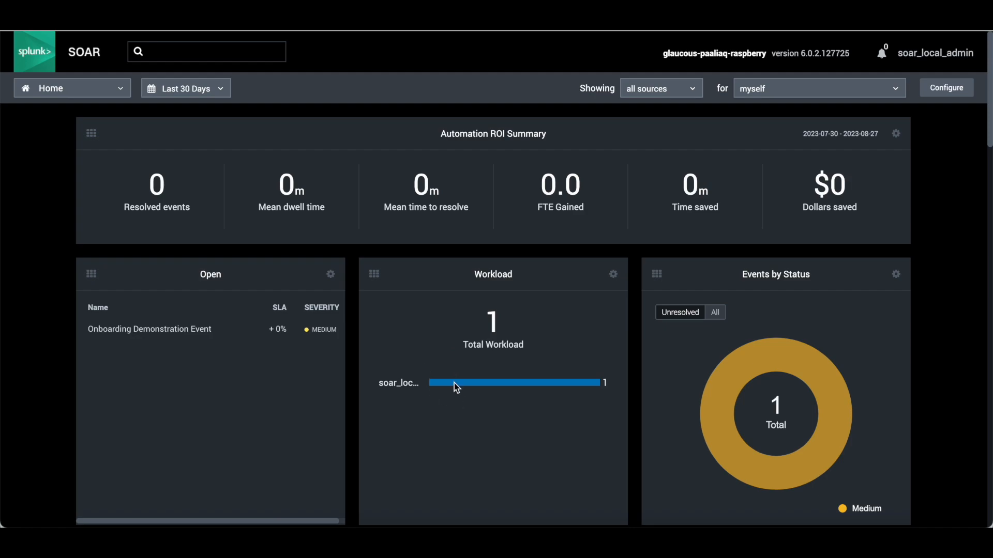
mouse_move(215, 346)
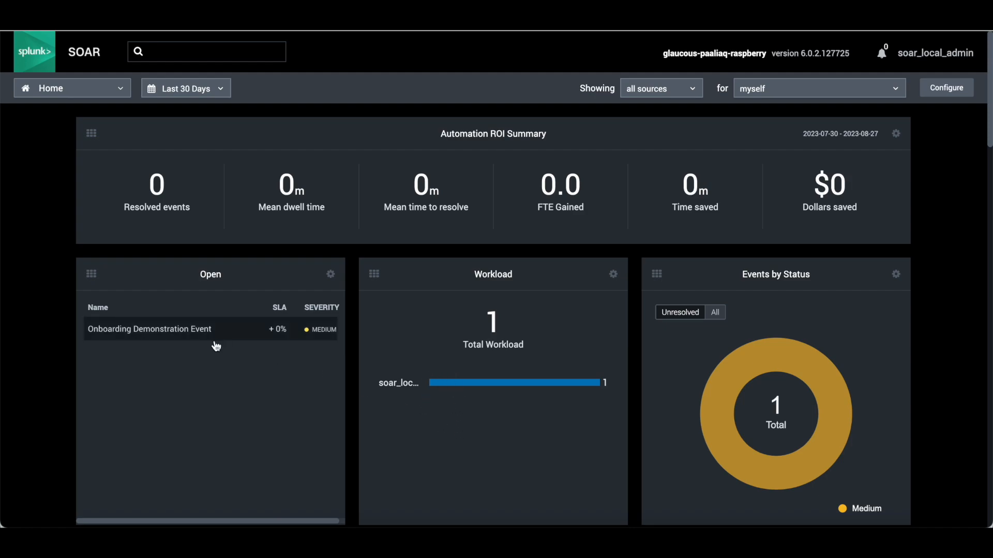
mouse_move(189, 336)
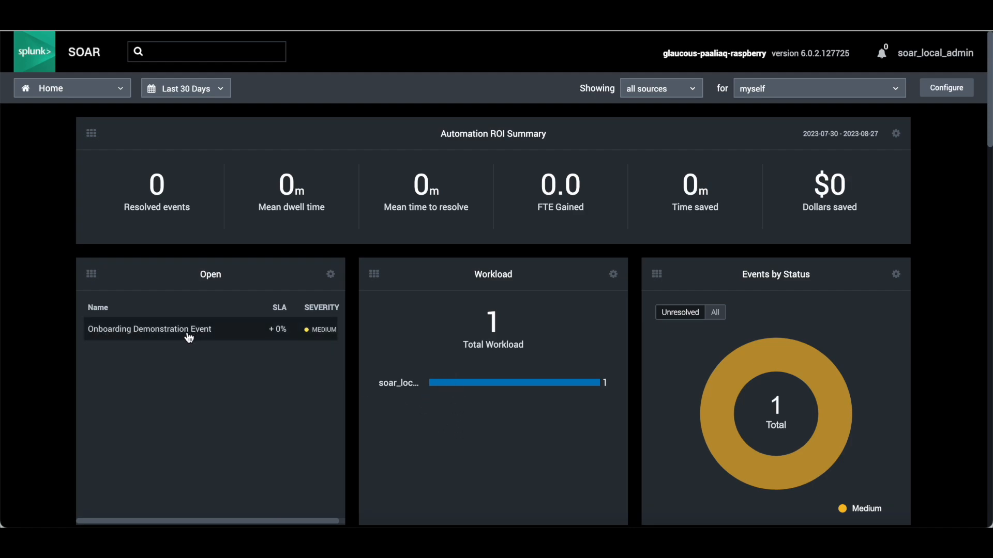
mouse_move(372, 327)
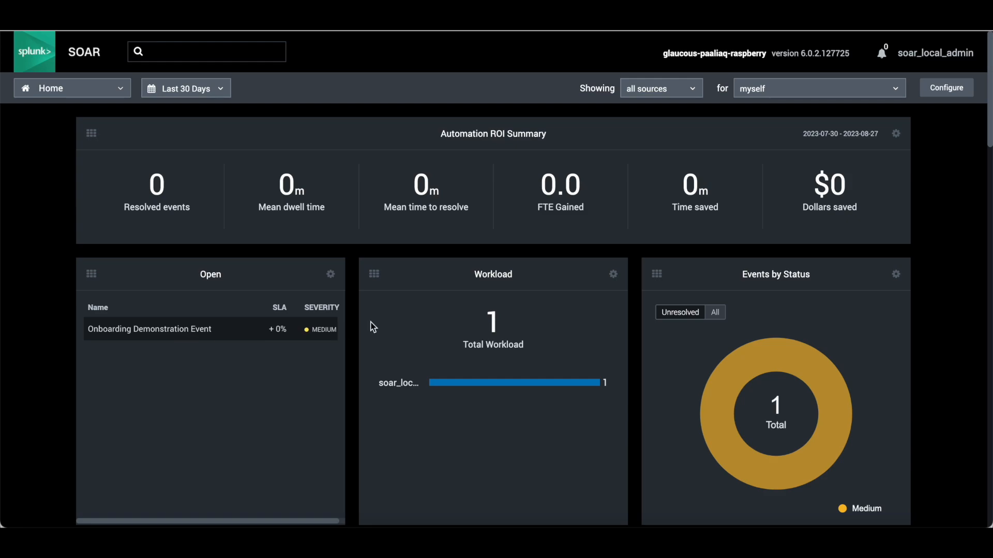
mouse_move(780, 195)
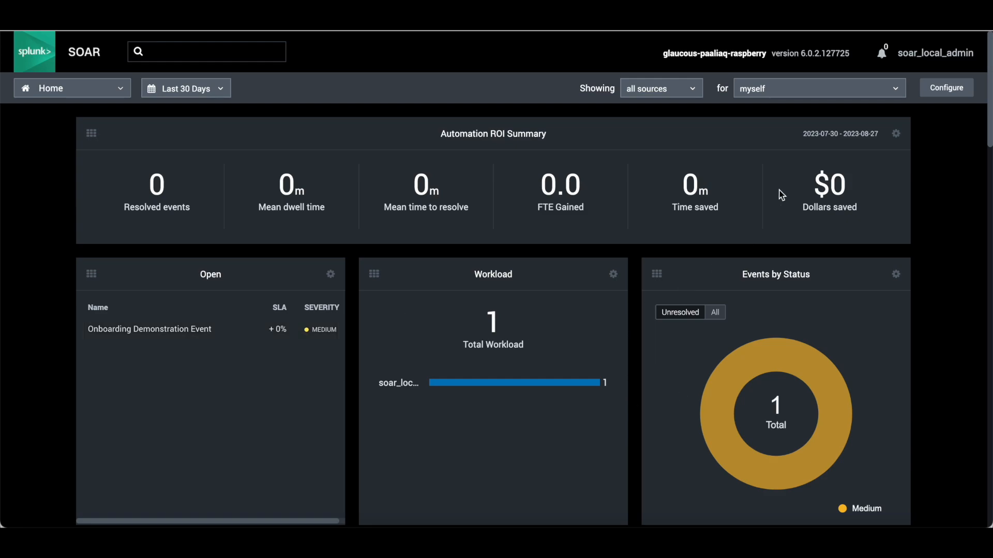
mouse_move(743, 106)
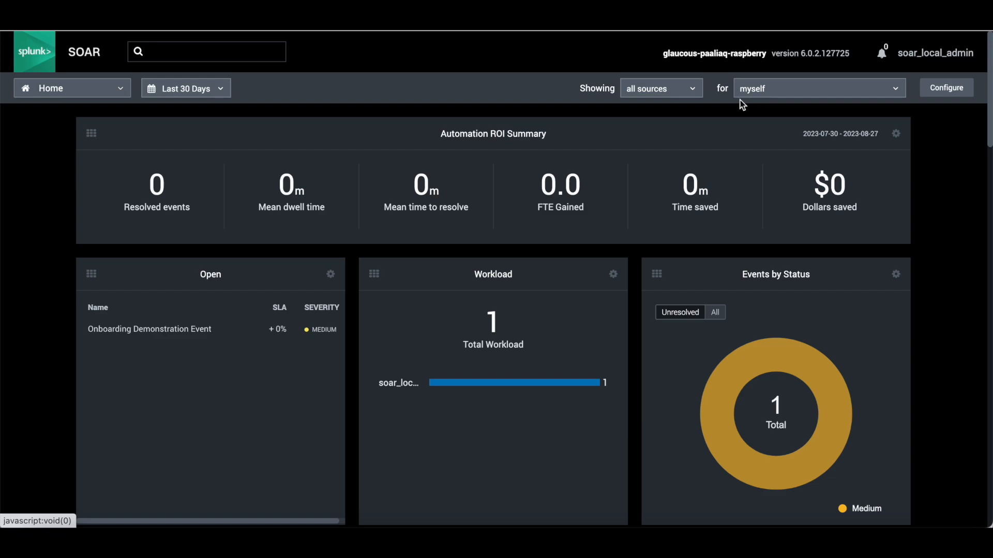
Step: Show Home dashboard figures for all users, listing five open demonstration events
click(817, 88)
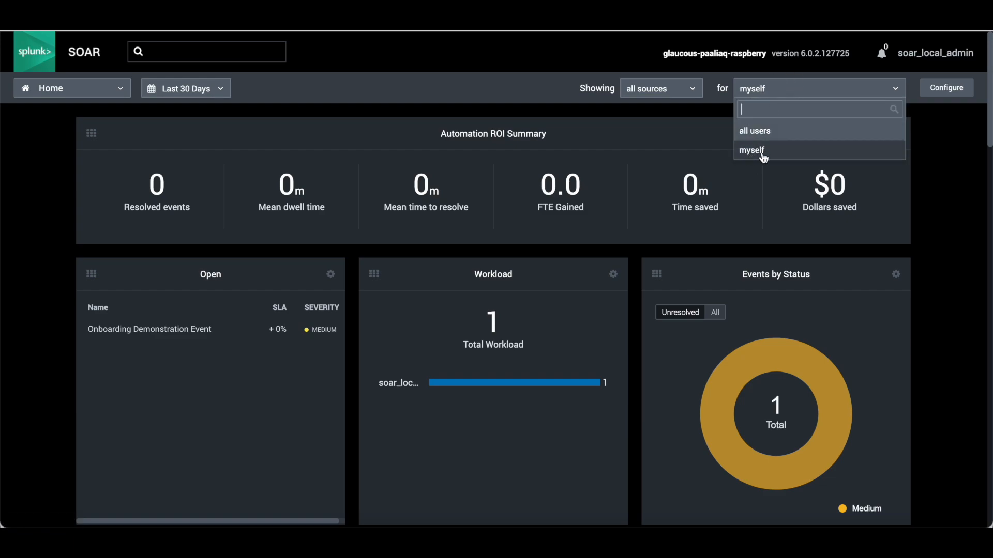
mouse_move(323, 331)
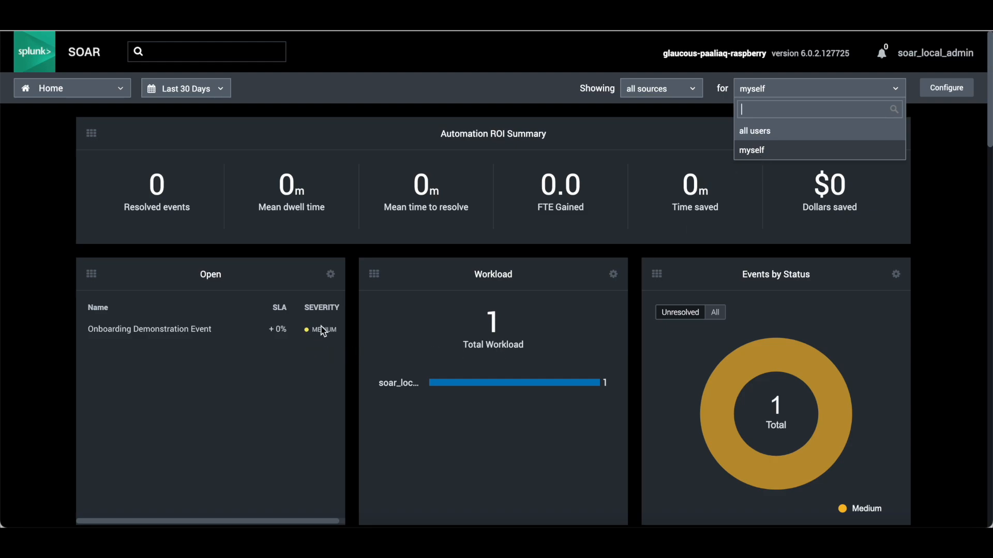
mouse_move(638, 289)
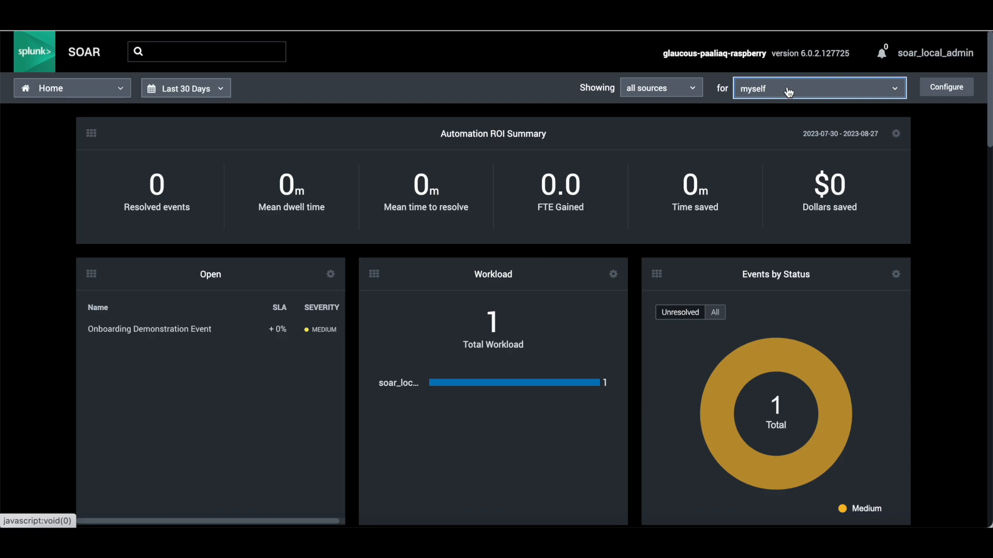
click(819, 88)
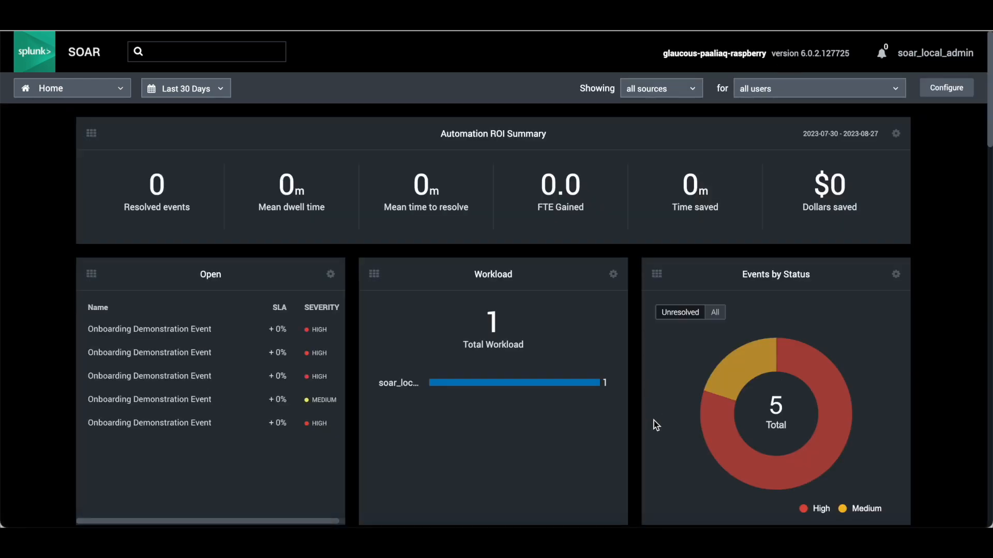
mouse_move(731, 390)
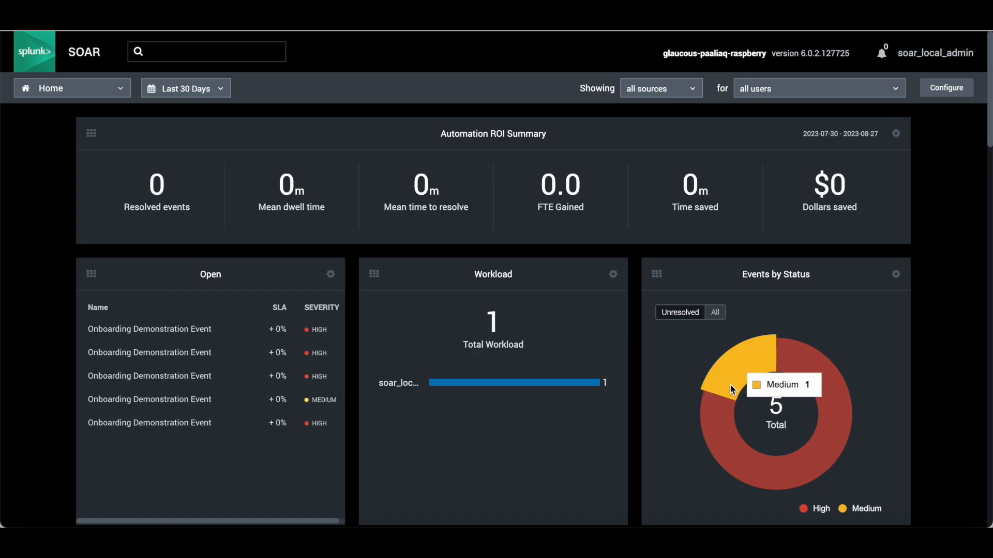
mouse_move(817, 424)
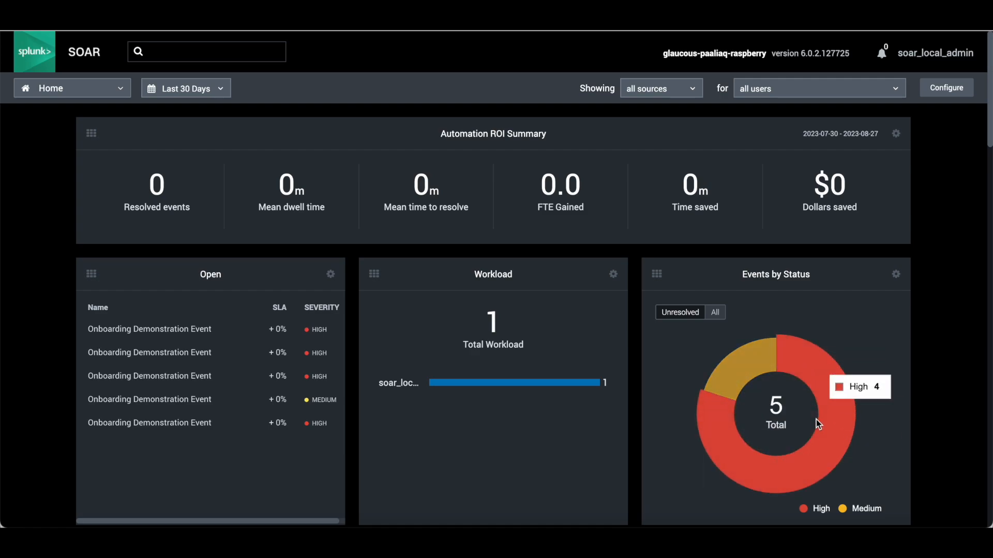
mouse_move(641, 372)
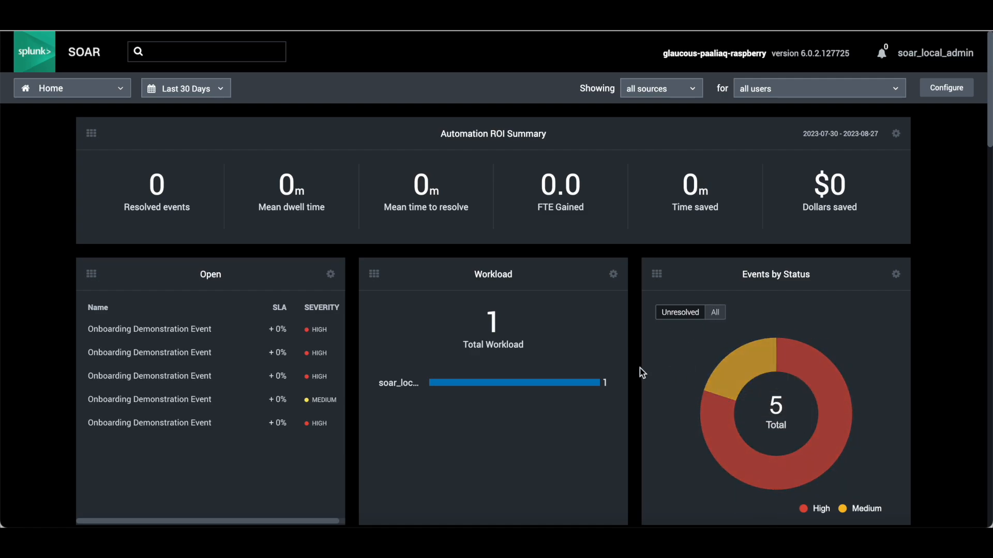
mouse_move(773, 297)
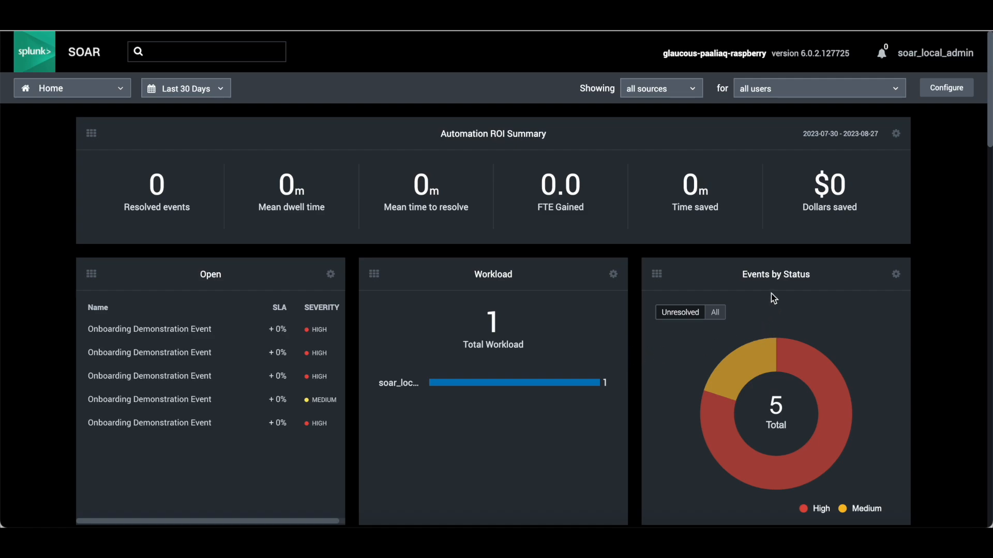
mouse_move(689, 365)
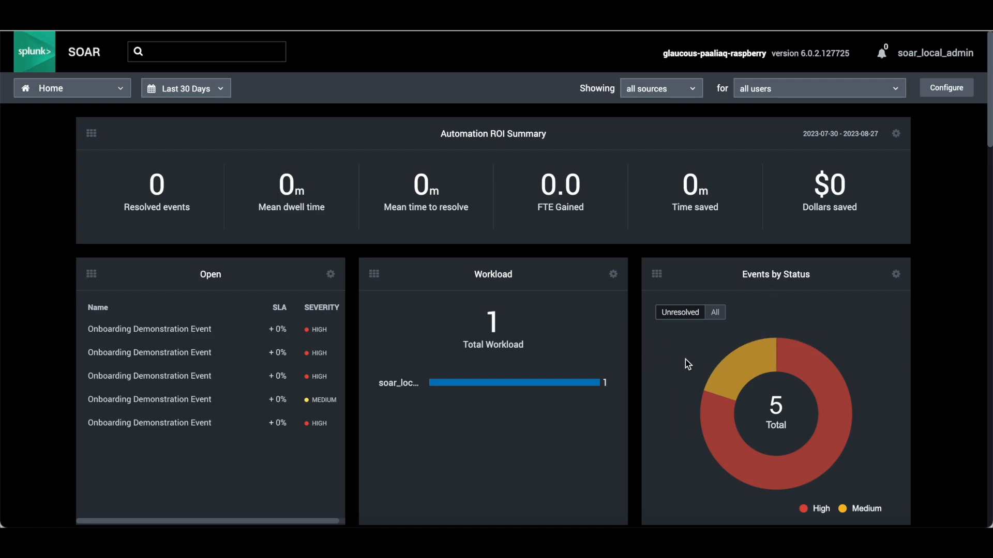
mouse_move(804, 471)
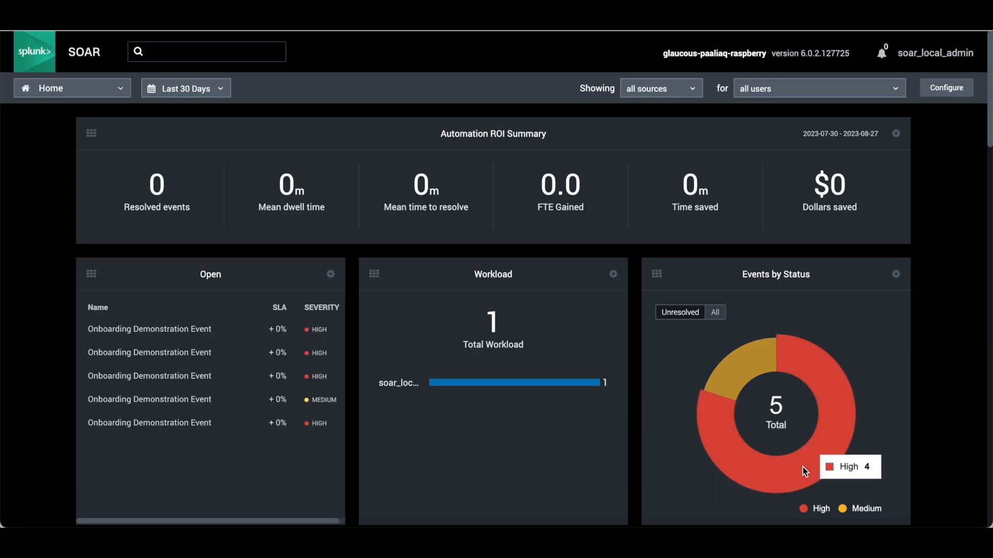
mouse_move(450, 453)
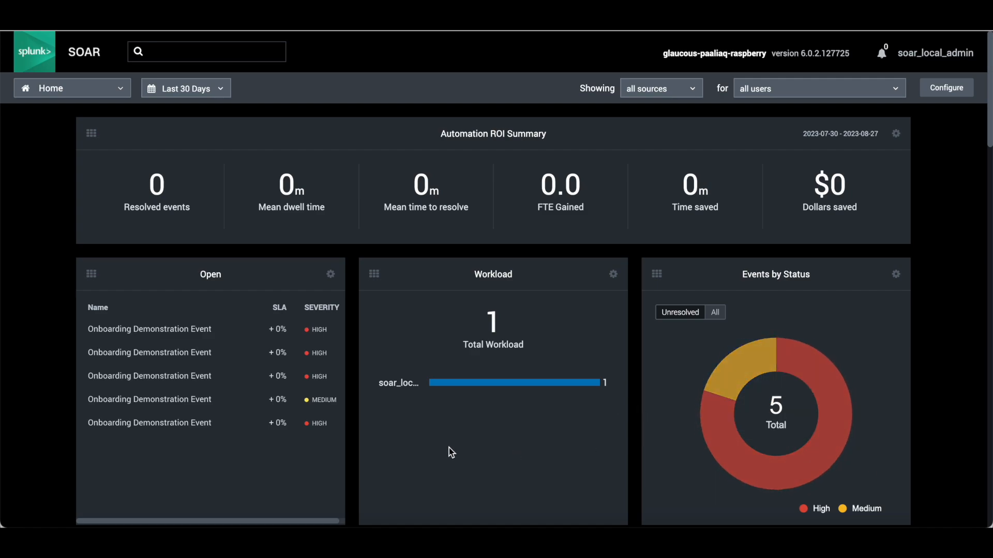
mouse_move(168, 380)
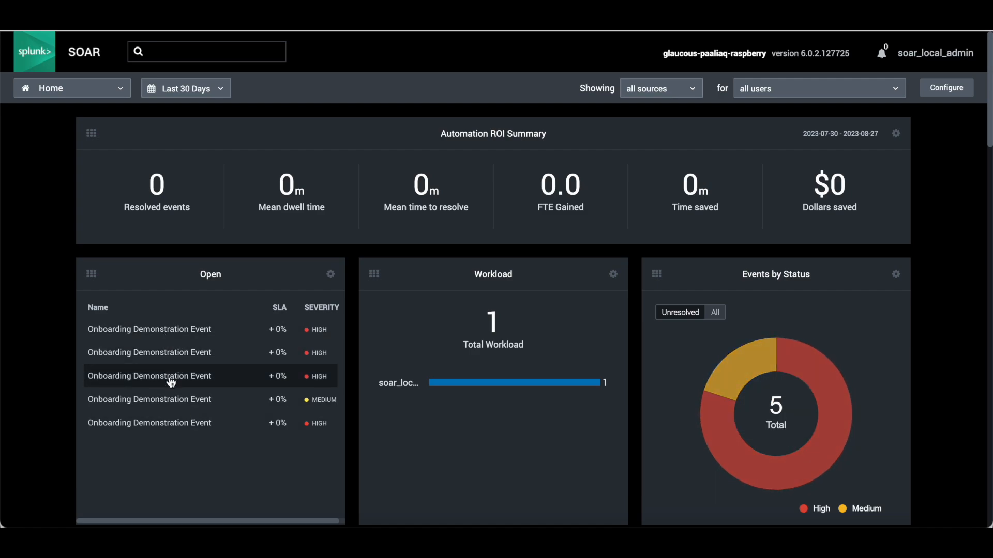
mouse_move(173, 369)
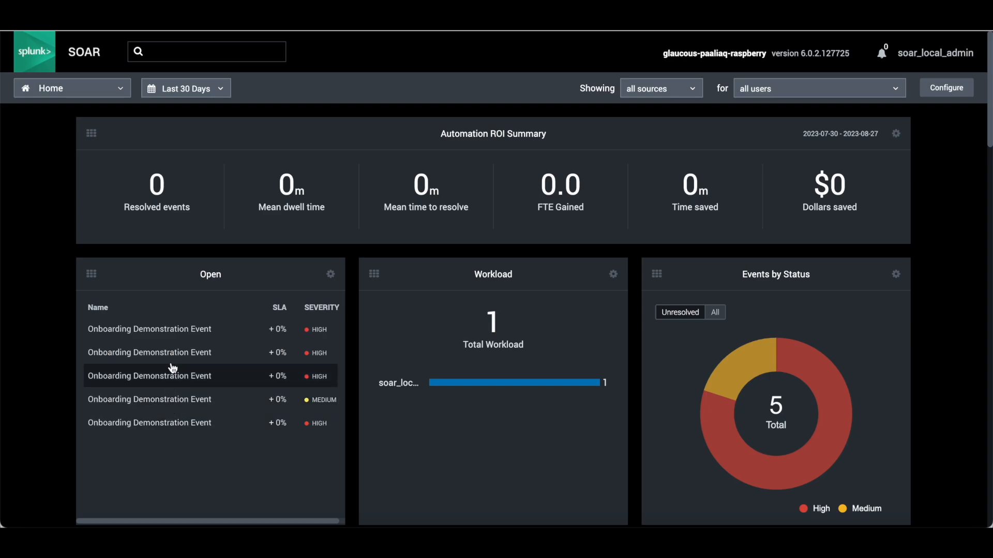
Step: Scroll to Top Playbooks and Actions and Data Sources showing 5 Generator events on Aug 28
scroll(down, 3)
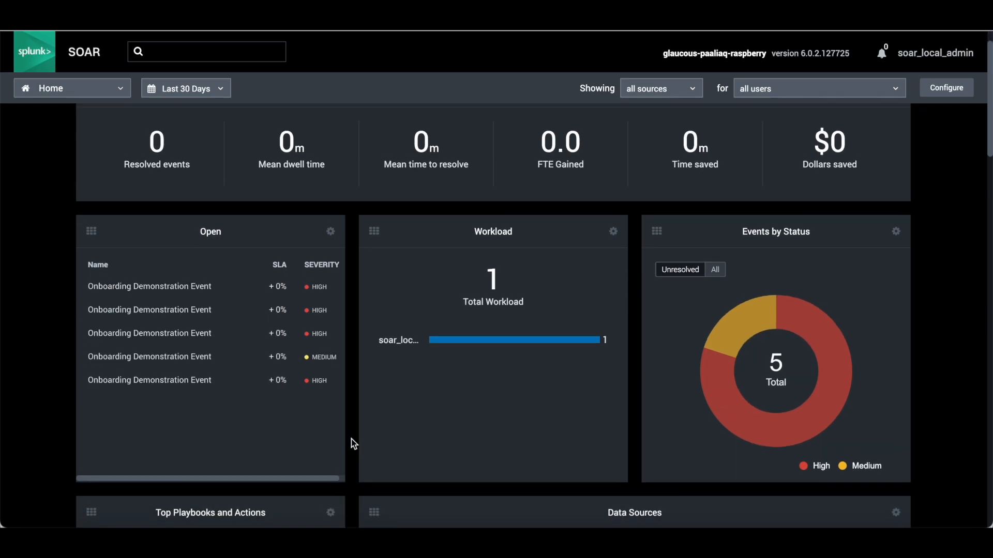
scroll(down, 3)
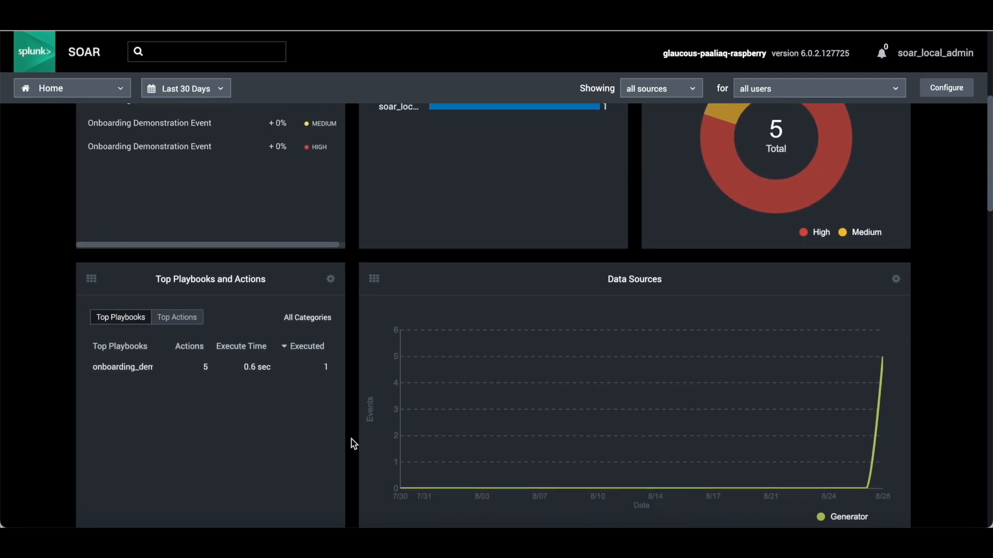
scroll(down, 3)
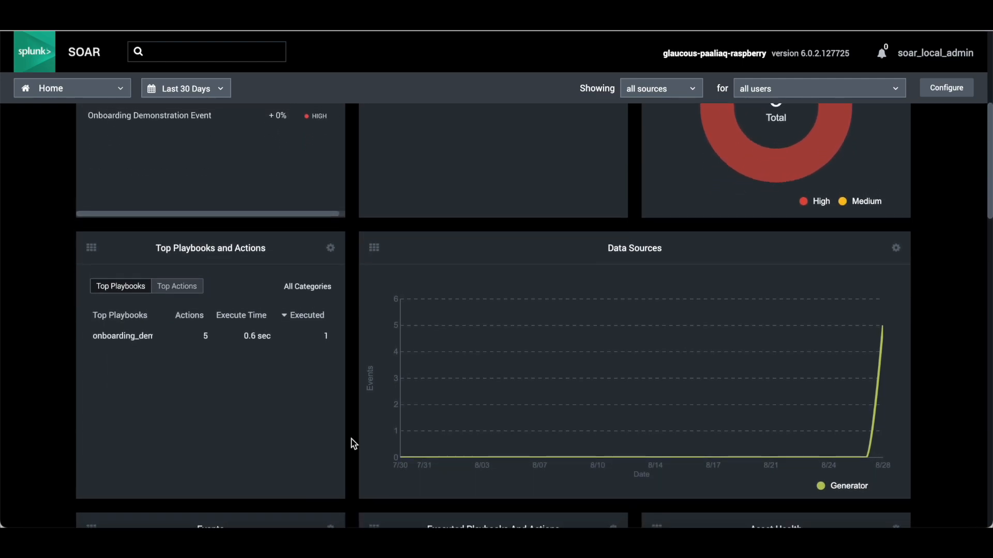
scroll(down, 3)
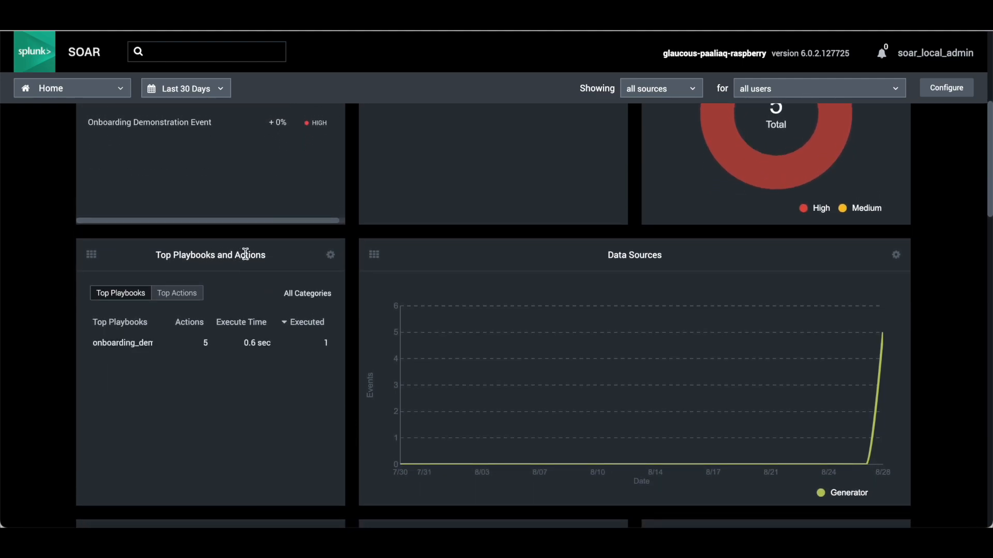
mouse_move(138, 347)
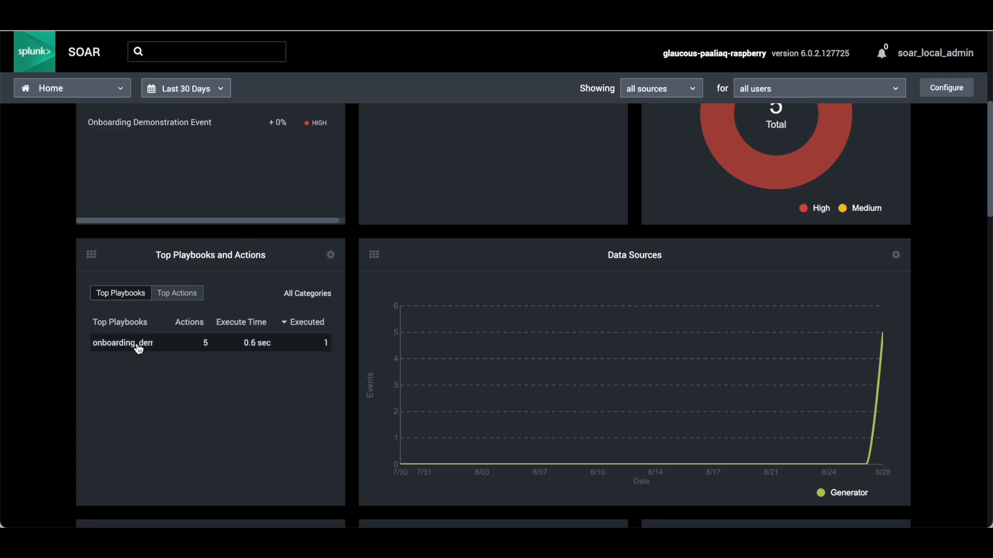
mouse_move(354, 348)
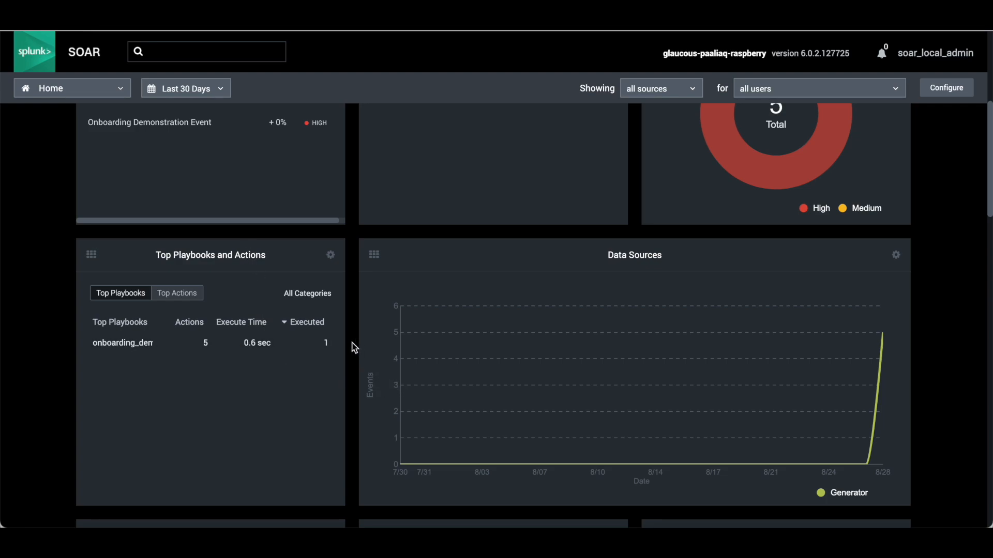
mouse_move(318, 394)
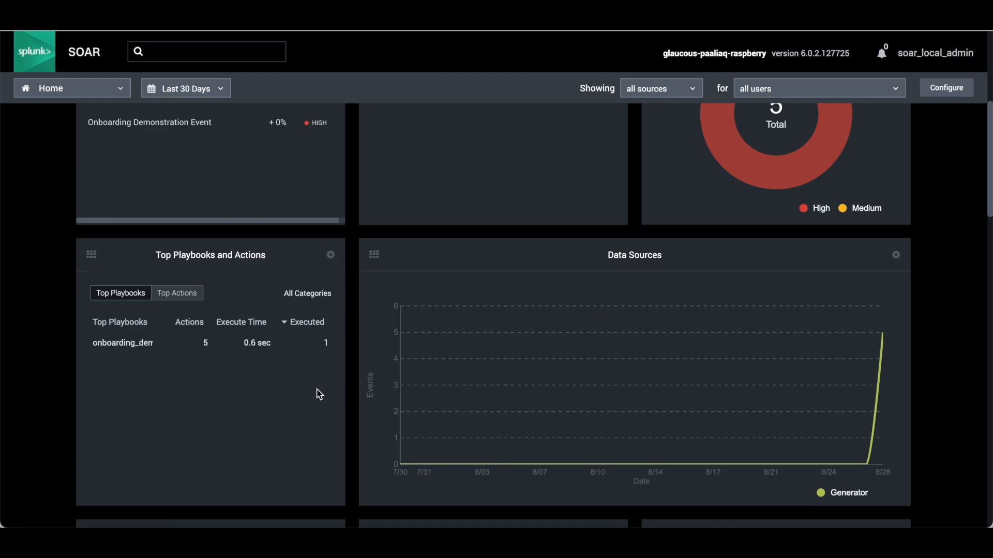
mouse_move(152, 349)
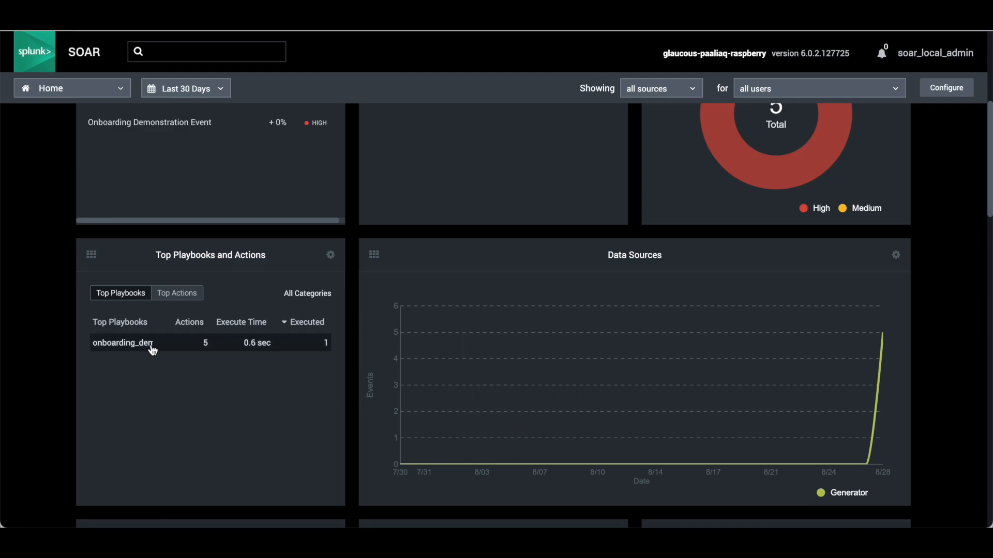
mouse_move(209, 351)
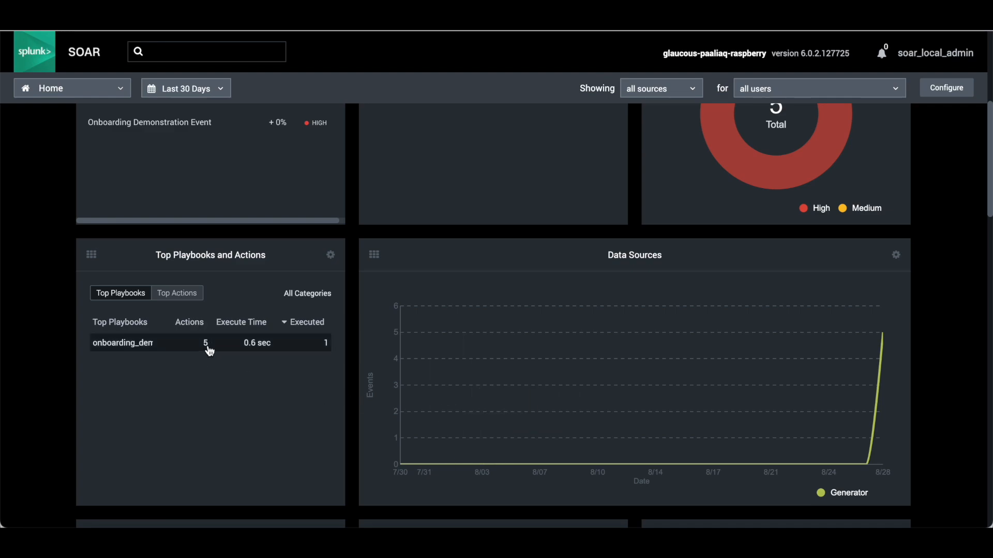
mouse_move(360, 389)
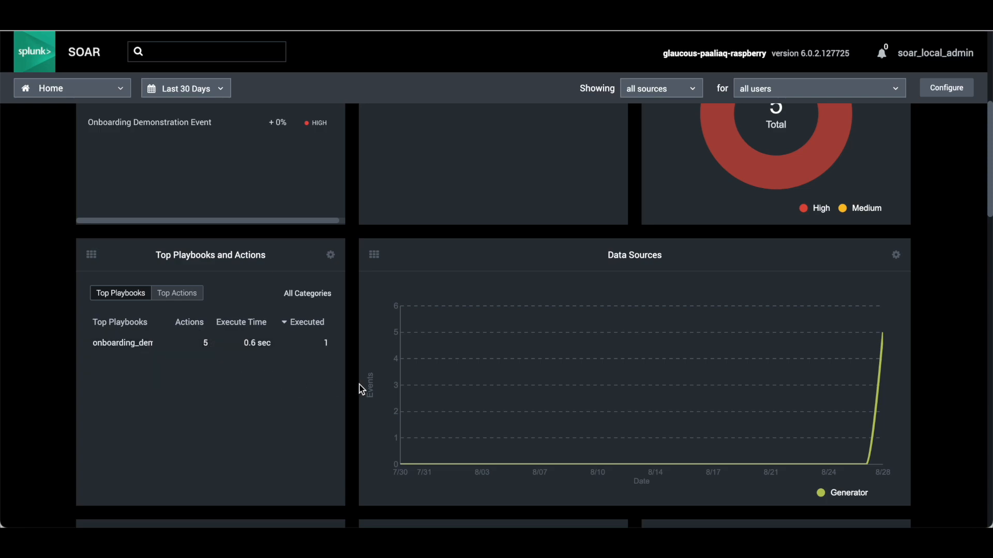
mouse_move(617, 251)
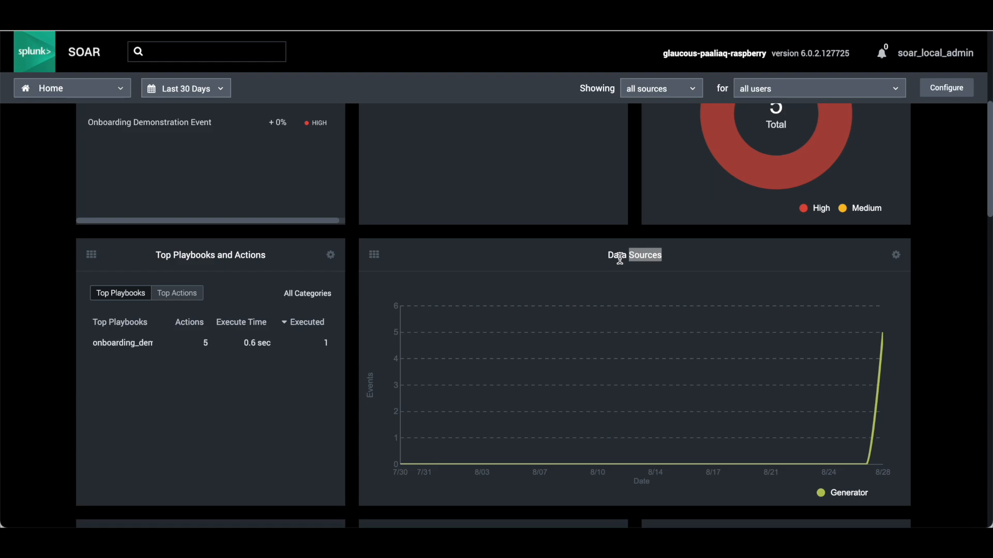
mouse_move(868, 444)
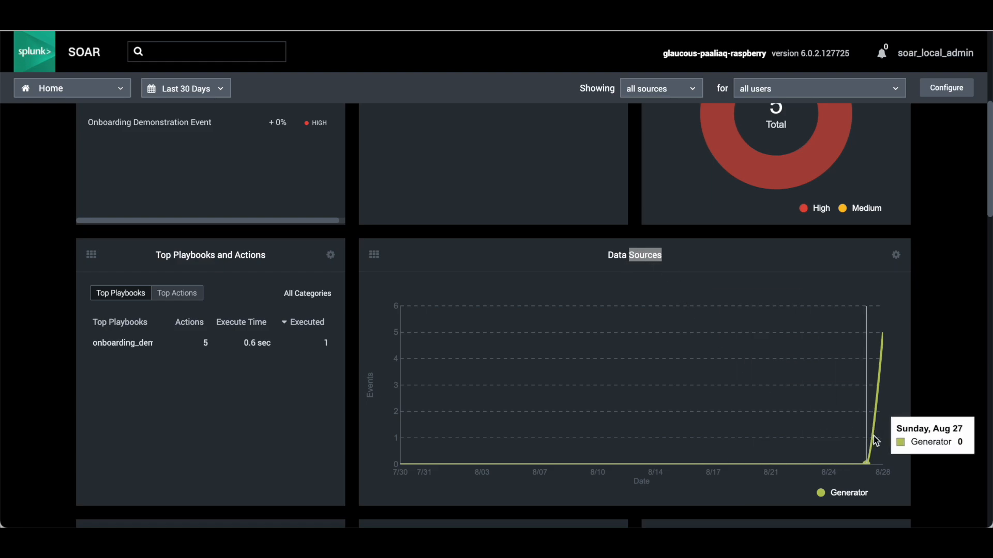
mouse_move(879, 375)
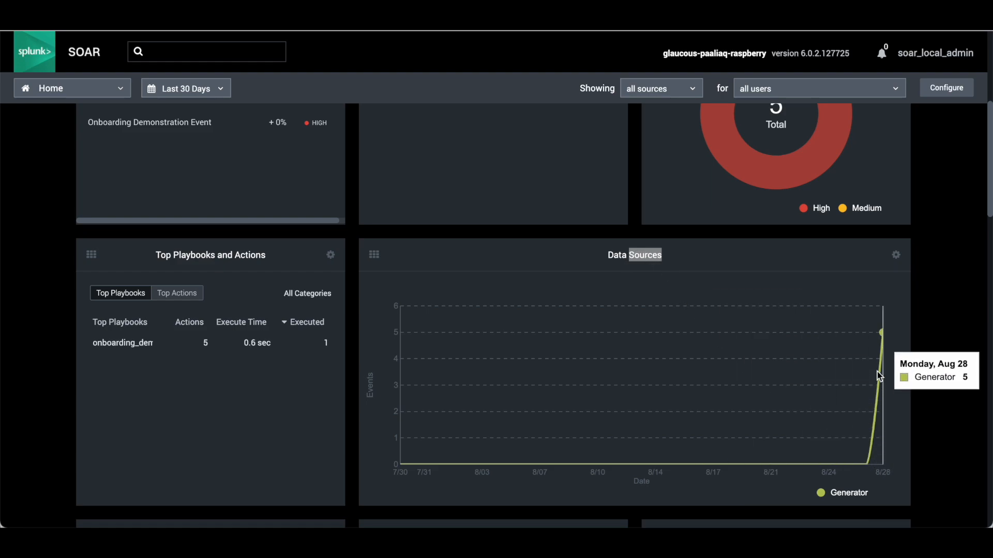
mouse_move(880, 451)
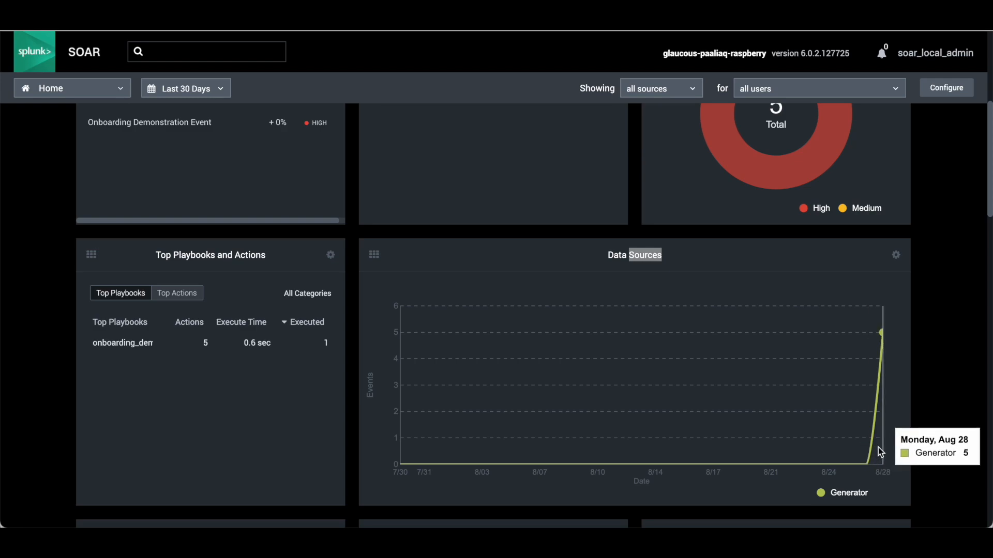
mouse_move(878, 433)
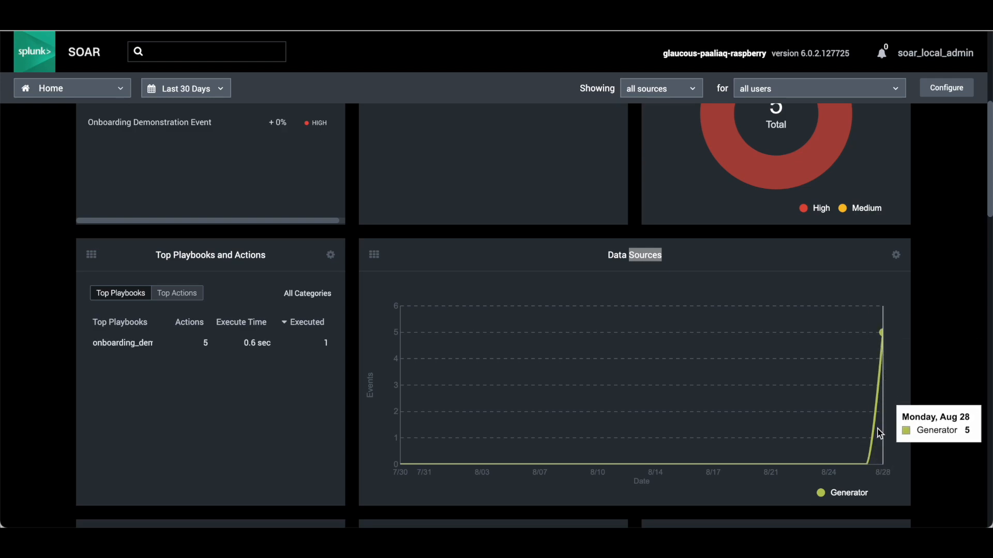
mouse_move(882, 344)
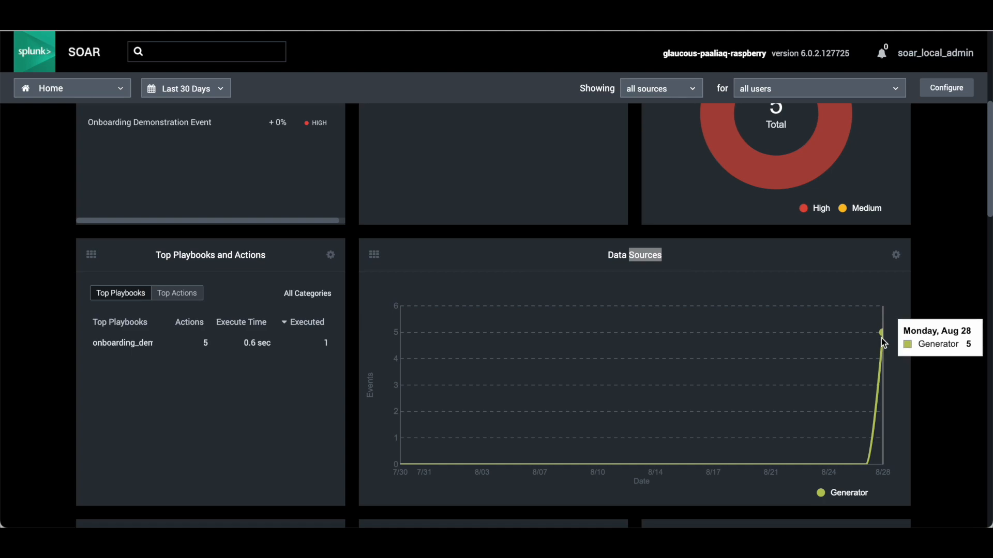
mouse_move(352, 369)
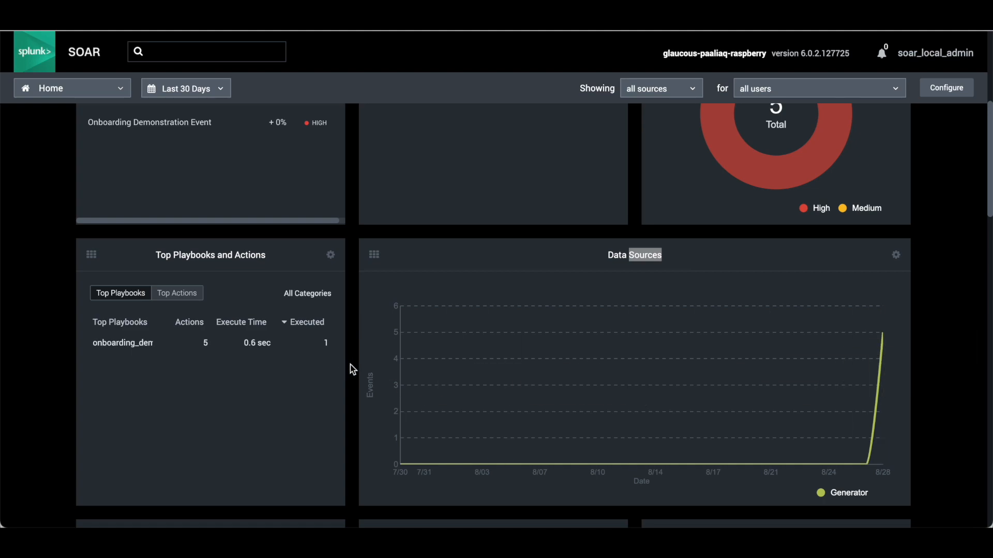
Step: Break the Events widget's five events down by label, sensitivity and status
scroll(down, 3)
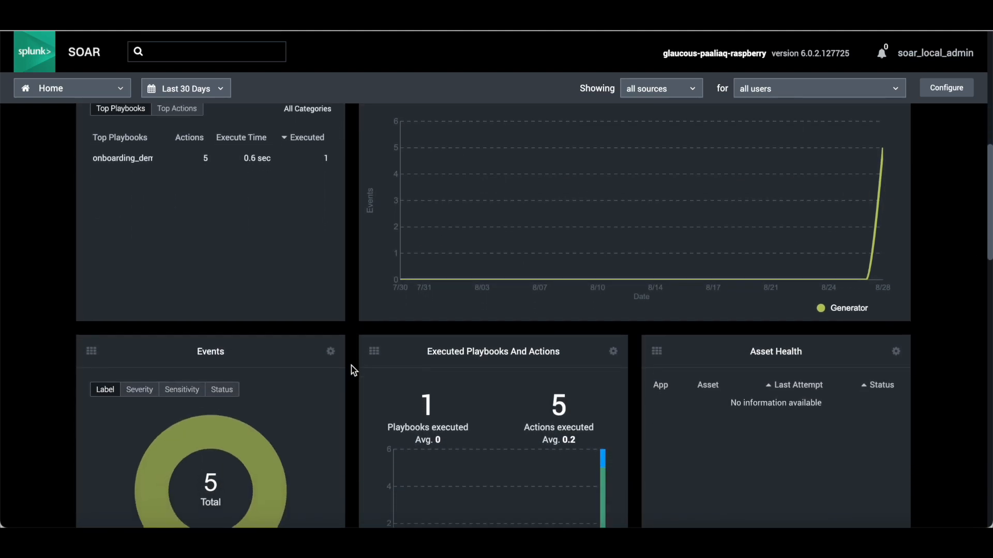
scroll(down, 3)
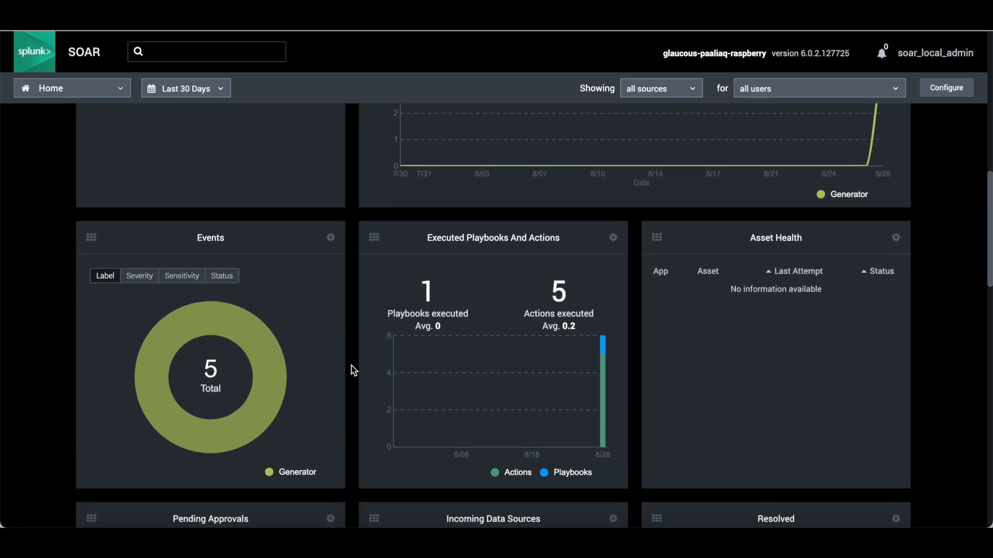
mouse_move(203, 269)
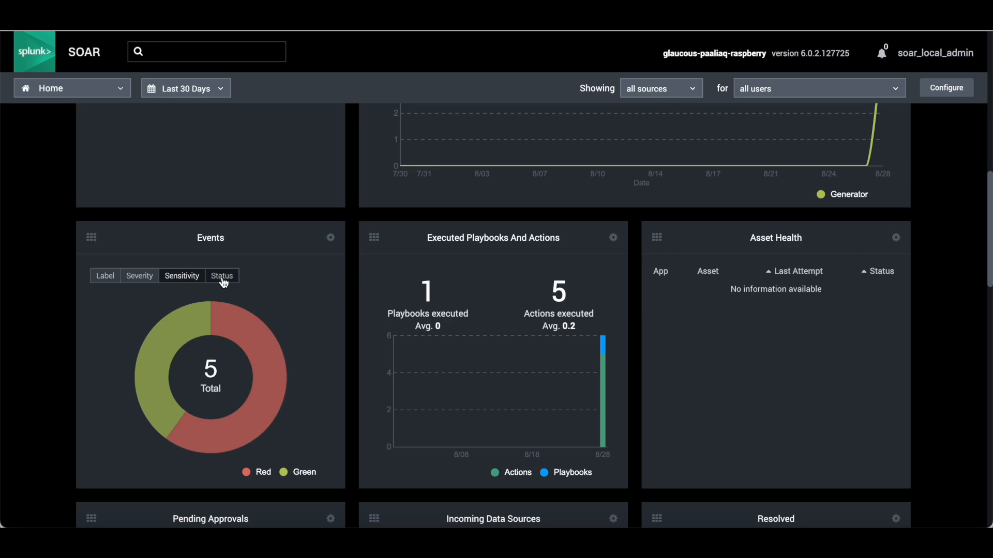
click(104, 275)
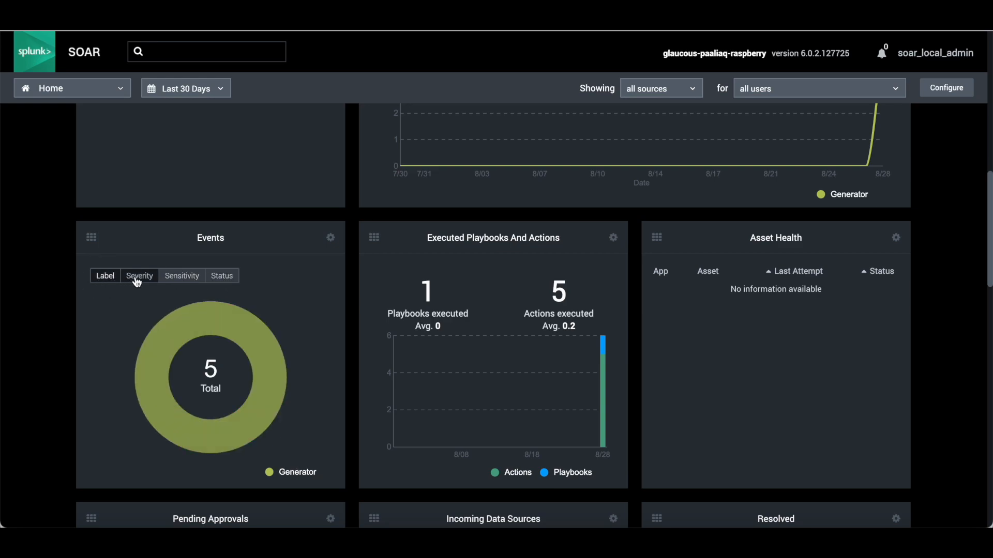
click(138, 275)
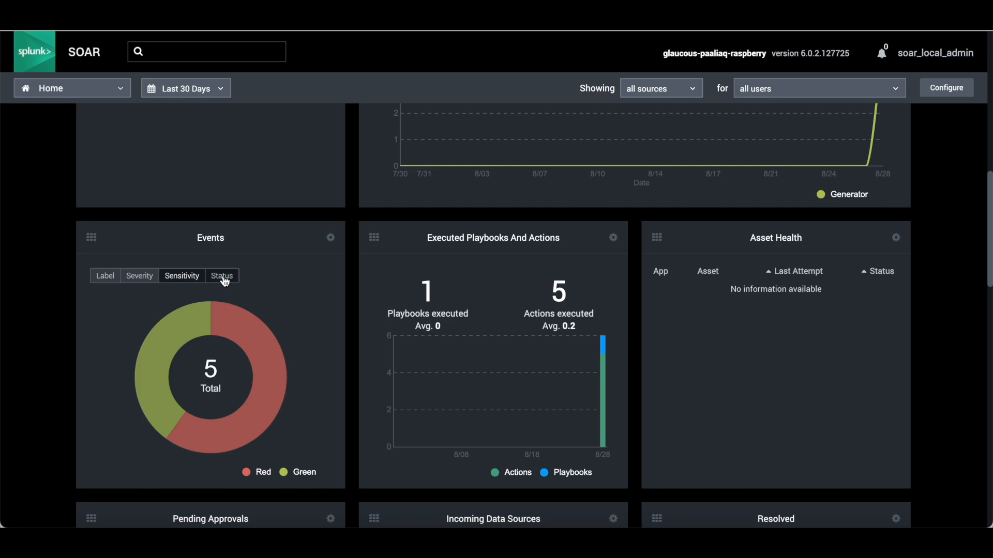
click(221, 275)
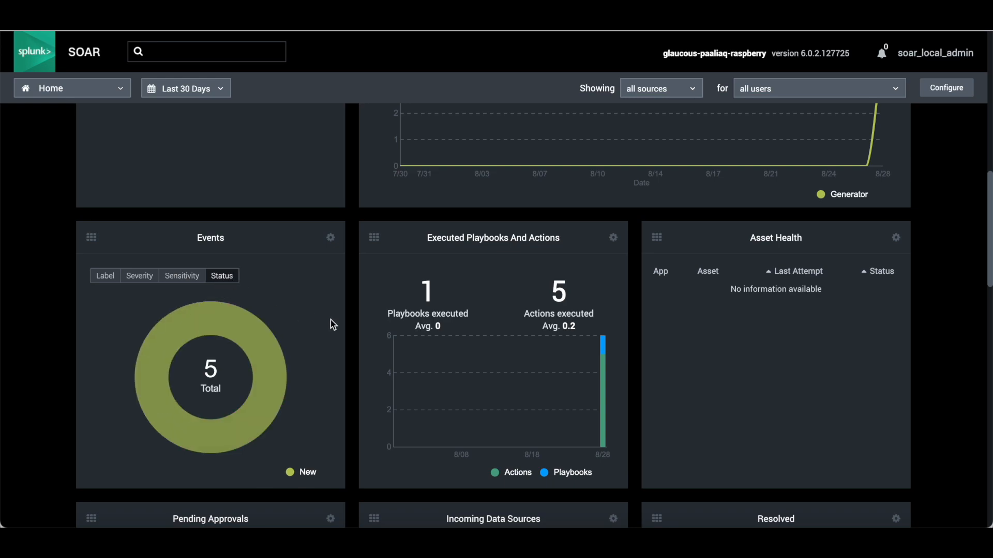
mouse_move(461, 332)
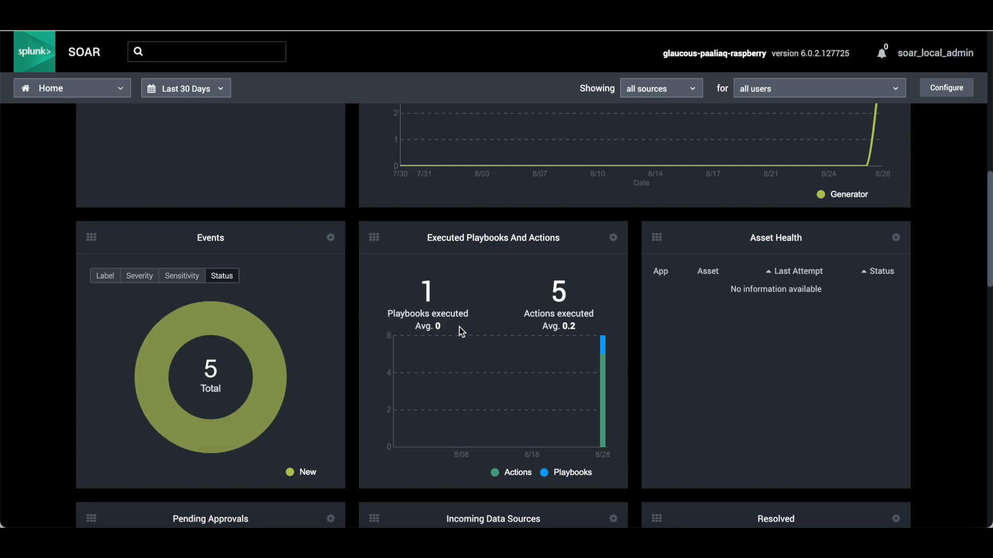
mouse_move(495, 249)
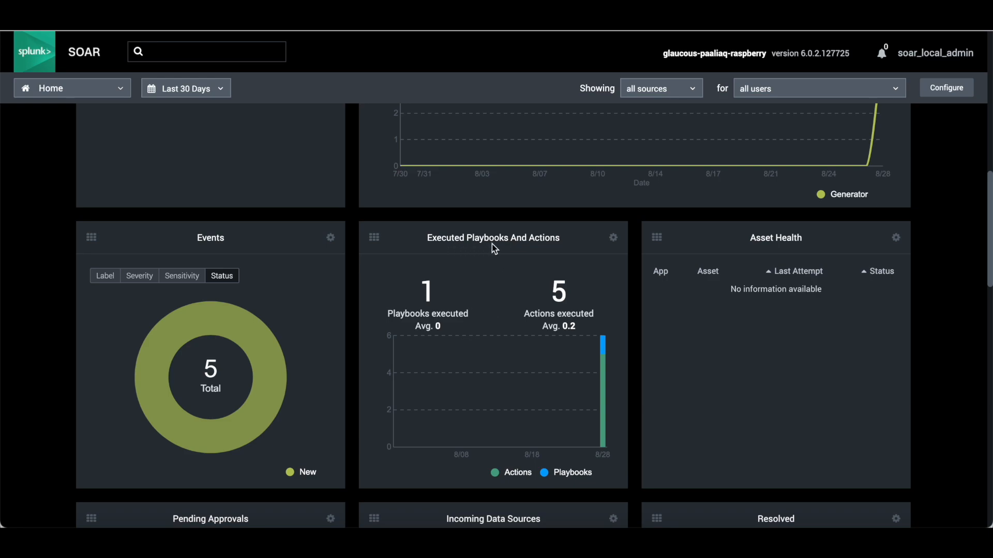
mouse_move(441, 312)
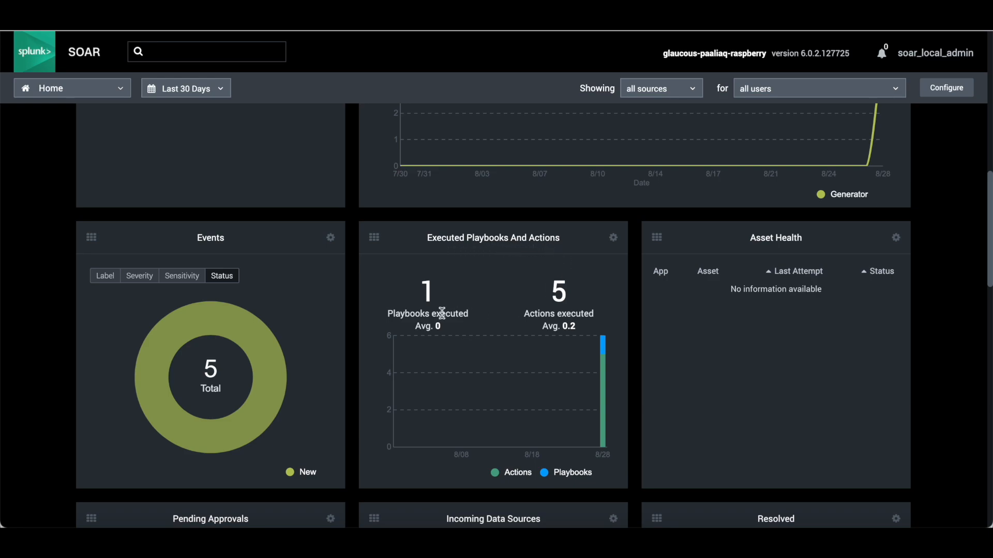
mouse_move(543, 322)
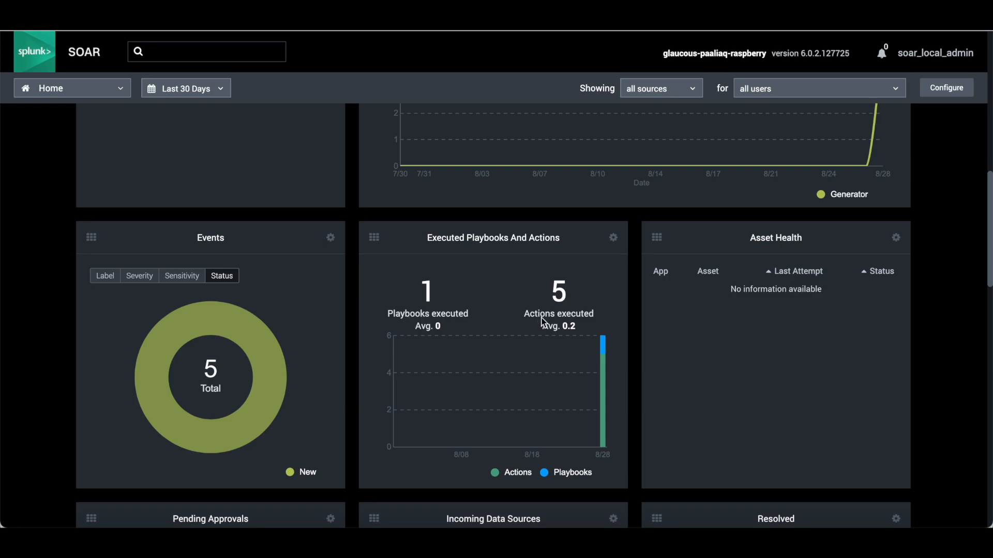
mouse_move(475, 320)
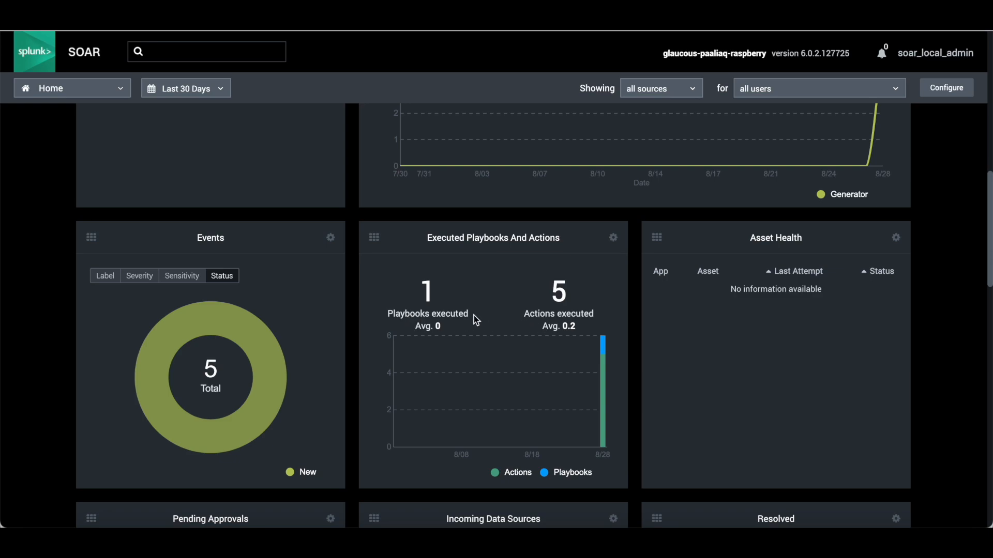
mouse_move(518, 334)
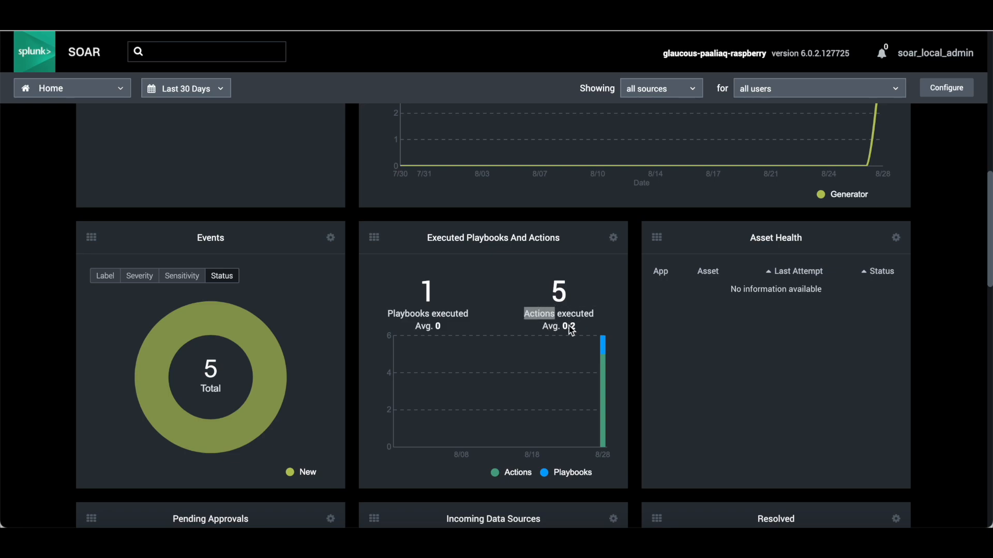
mouse_move(715, 336)
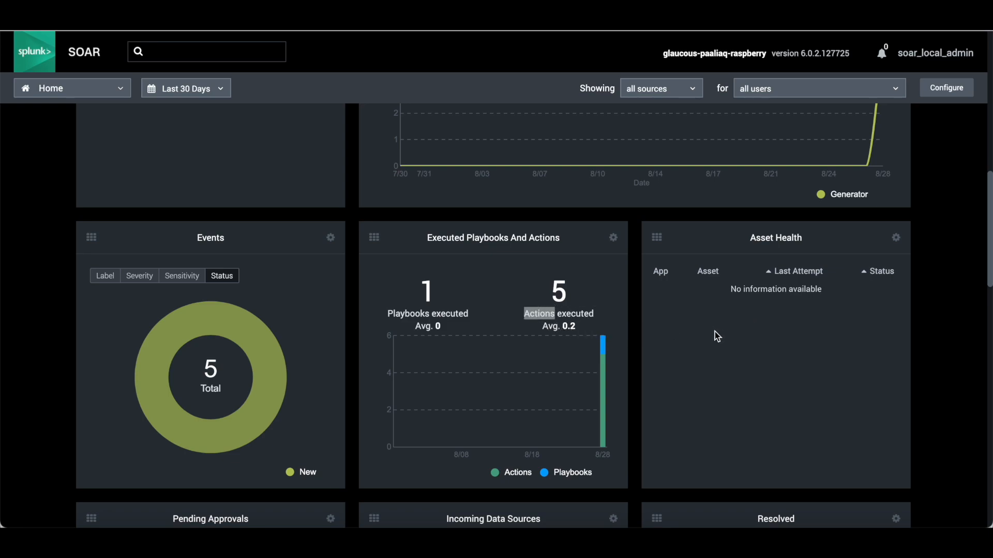
mouse_move(720, 302)
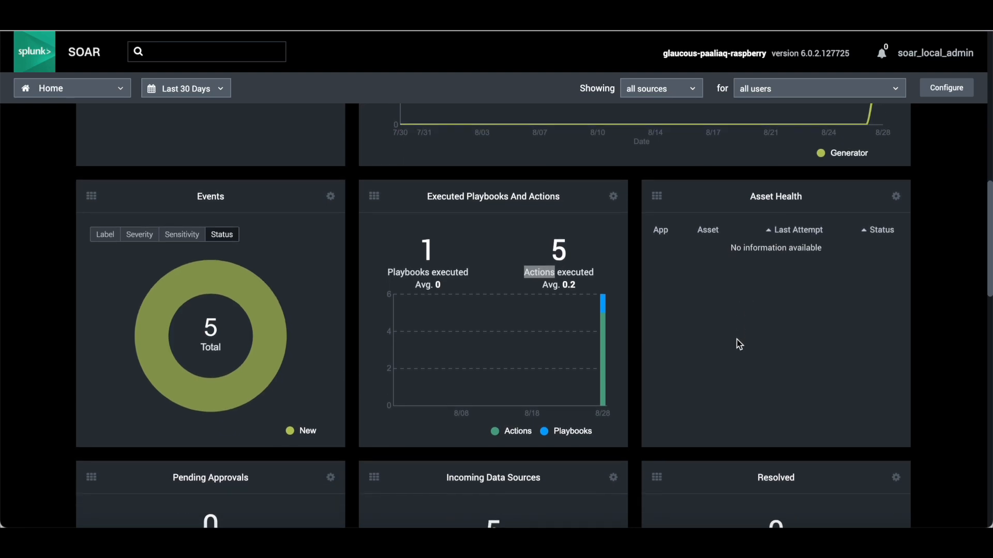
Step: Scroll to Pending Approvals, Incoming Data Sources and Resolved reading 0, 5 and 0
scroll(down, 3)
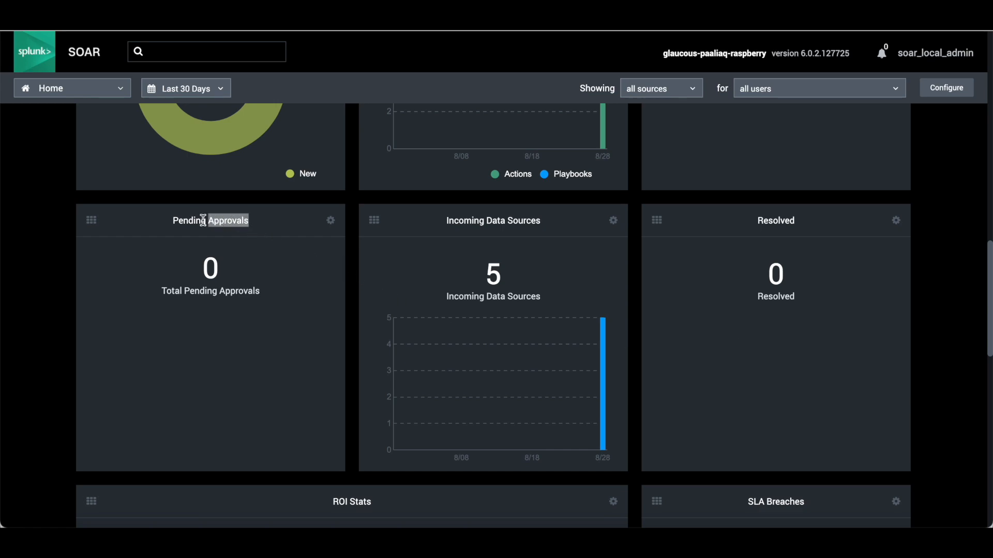
mouse_move(288, 238)
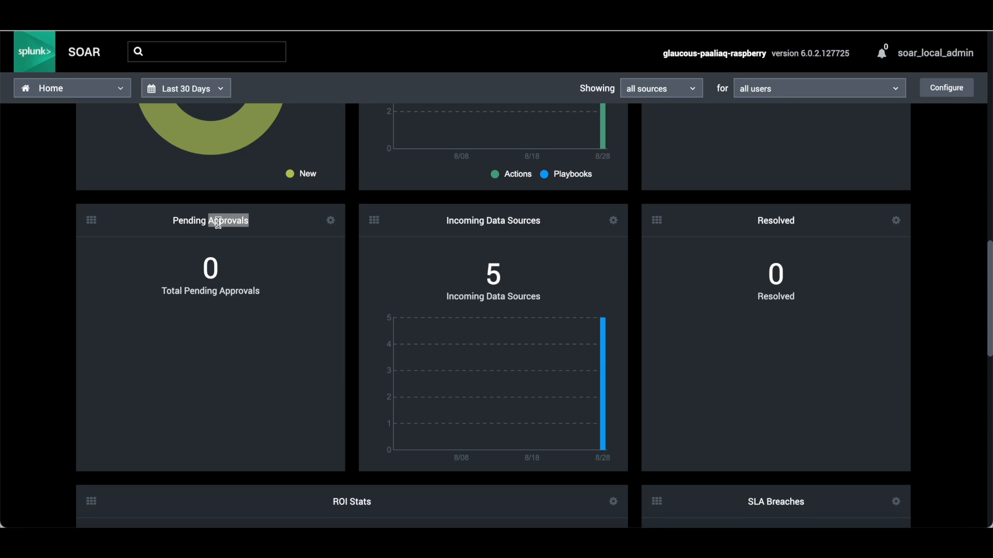
mouse_move(219, 311)
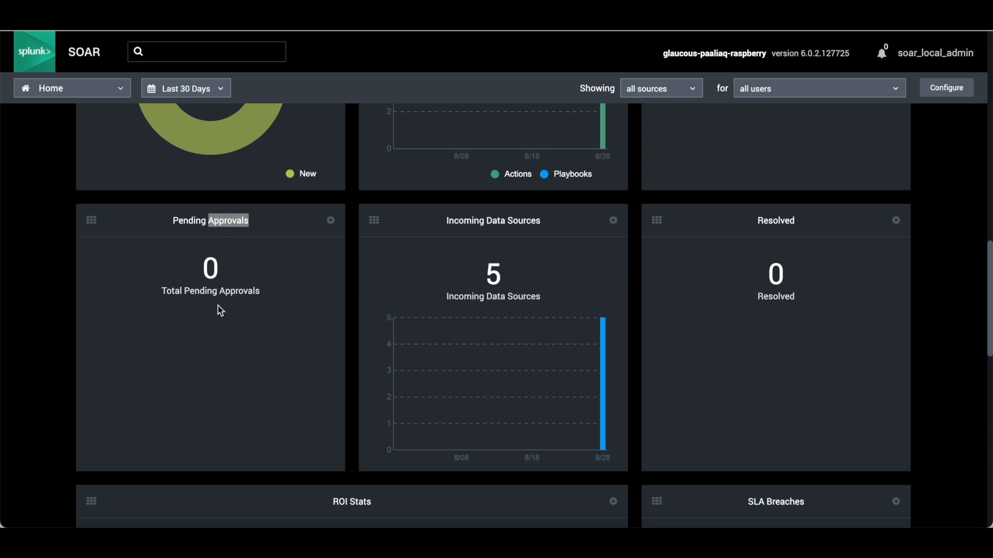
mouse_move(227, 309)
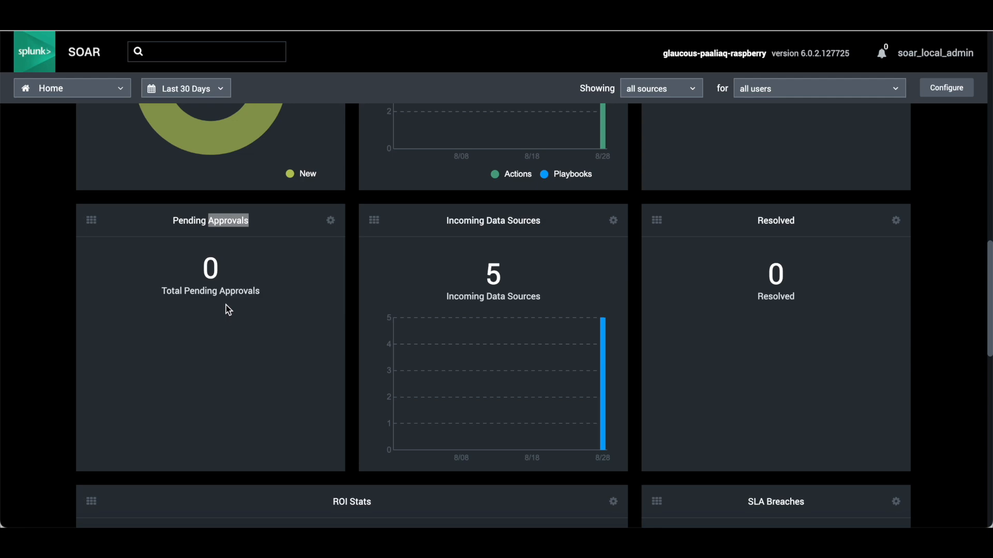
mouse_move(525, 236)
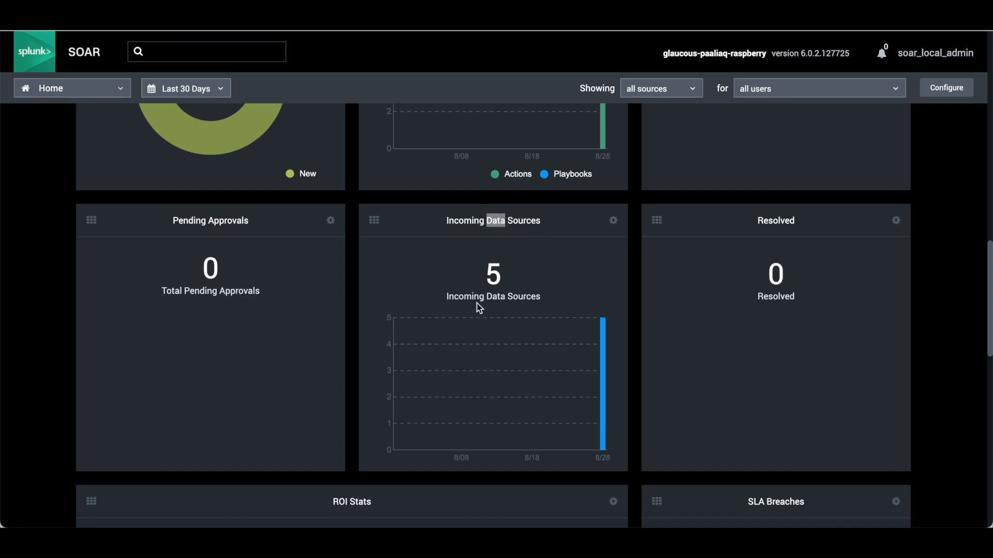
mouse_move(602, 346)
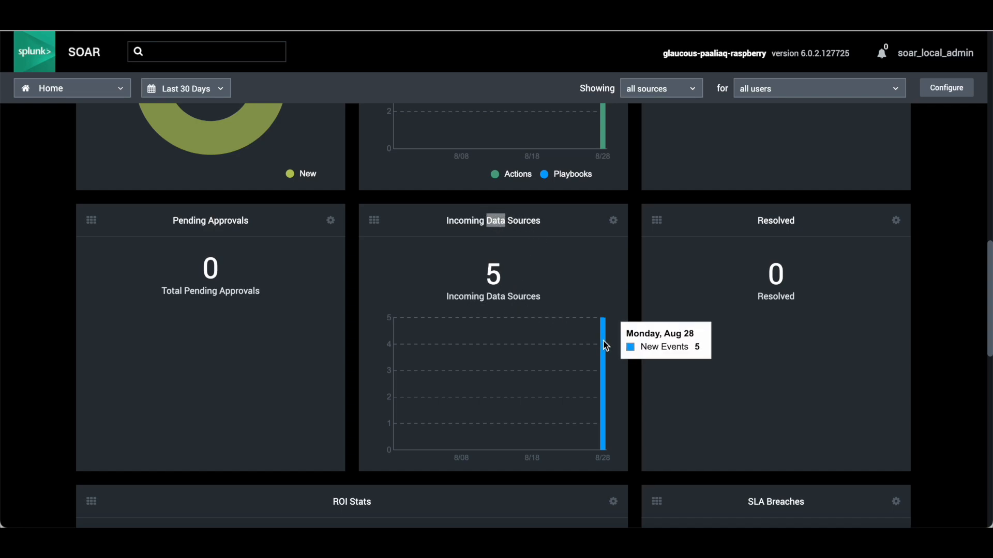
mouse_move(645, 322)
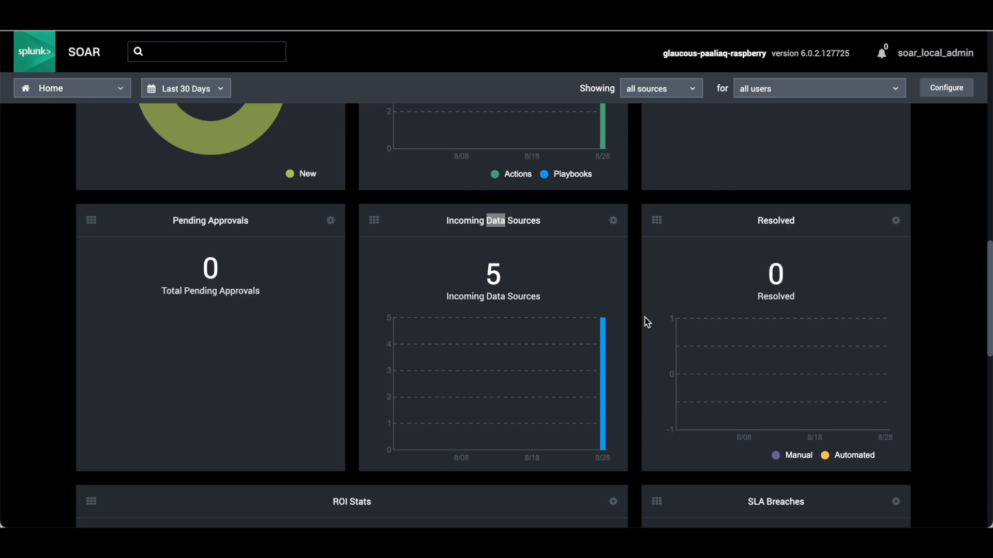
Step: Scroll to ROI Stats and SLA Breaches showing 5 actions run and 0 average breaches
scroll(down, 3)
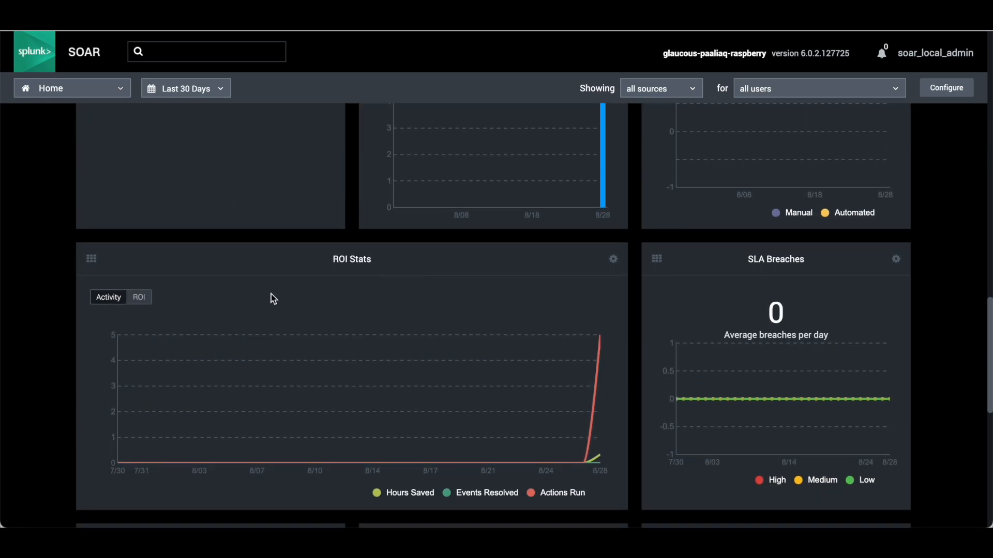
mouse_move(599, 369)
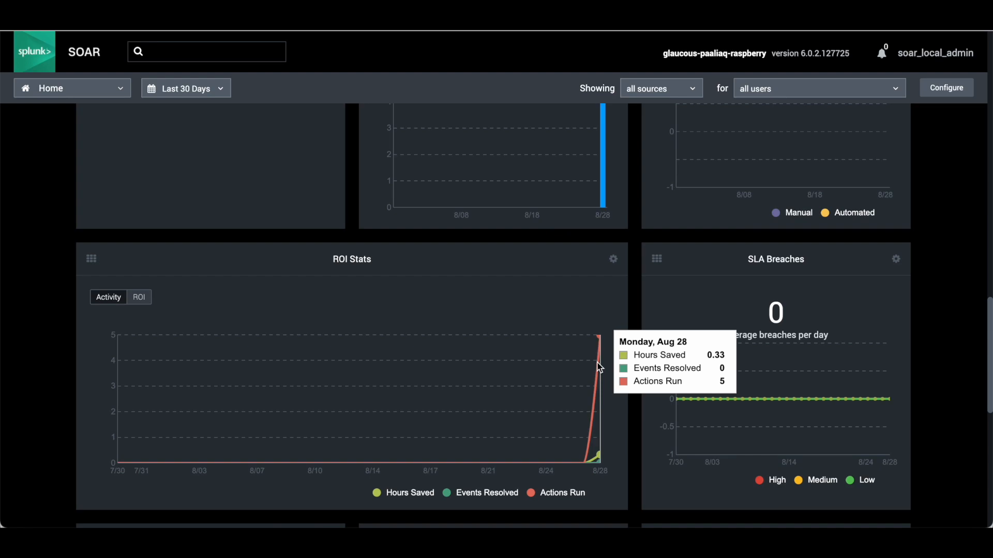
mouse_move(758, 311)
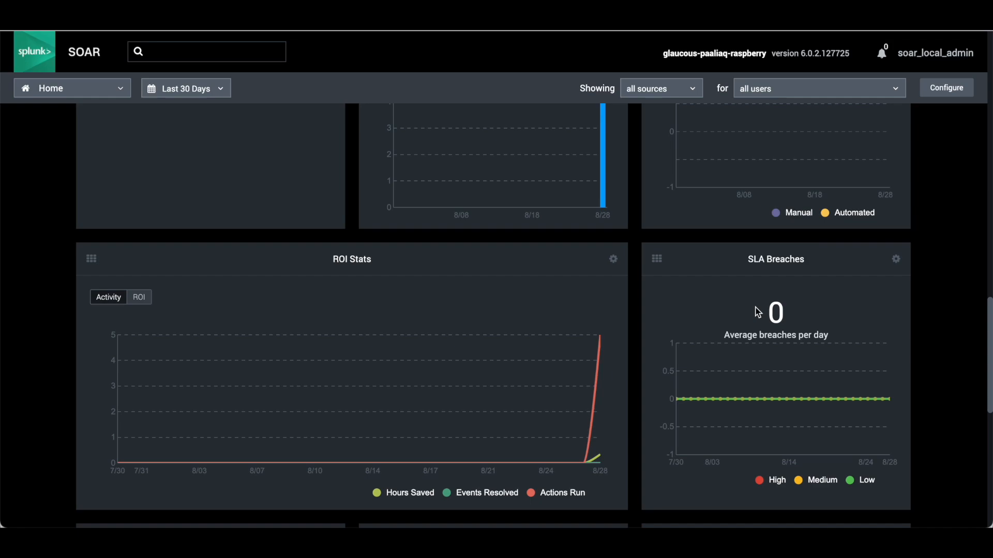
Step: Scroll to Artifact Count and open the first Onboarding Demonstration Event link
scroll(down, 3)
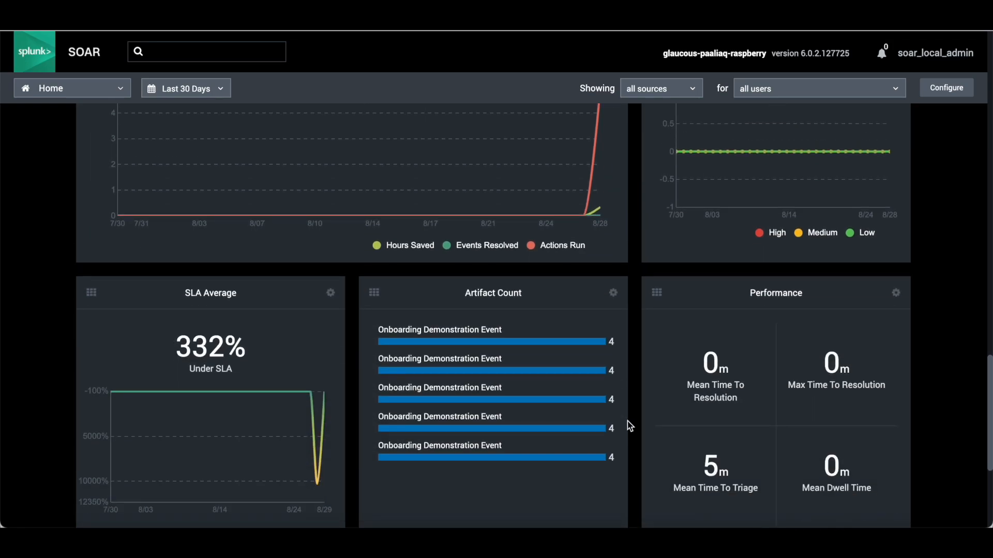
scroll(down, 3)
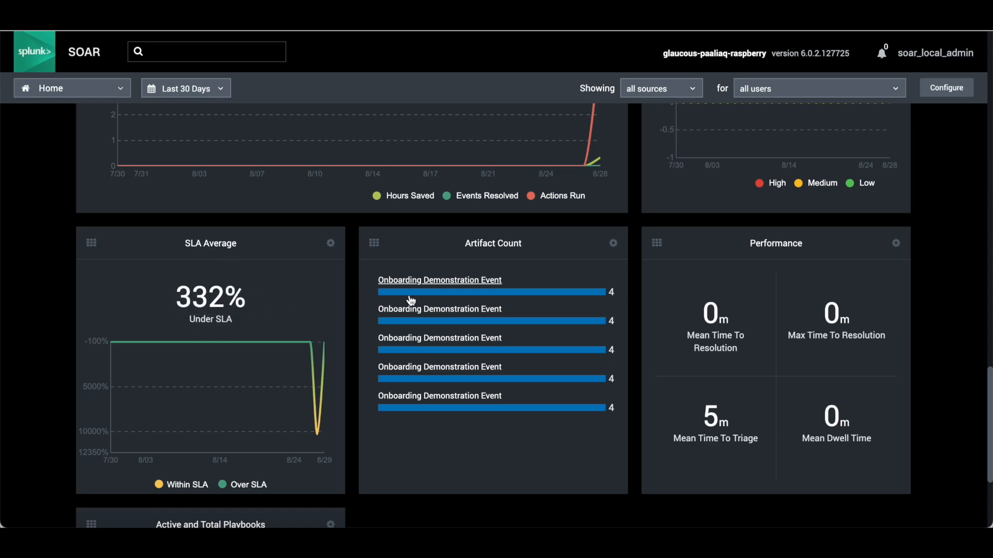
mouse_move(461, 289)
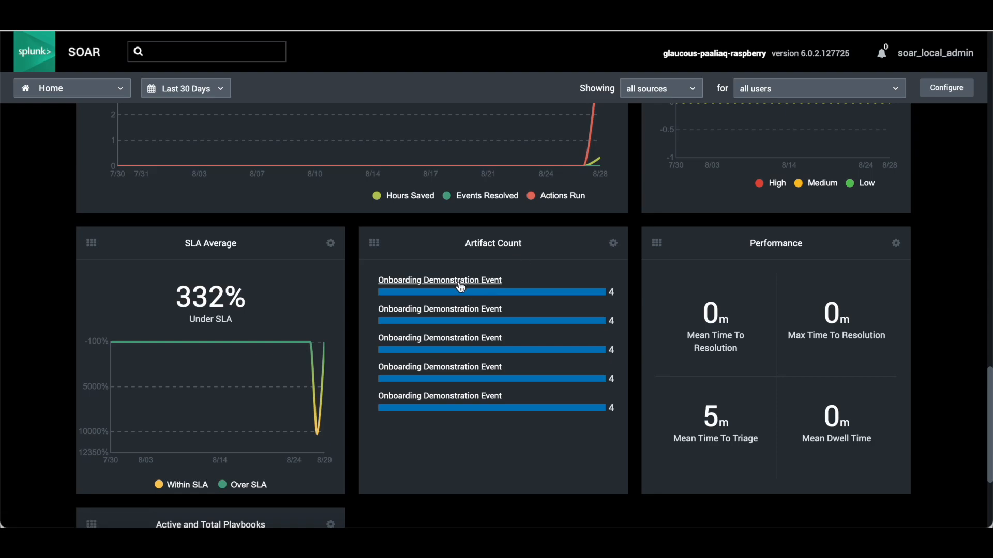
mouse_move(461, 291)
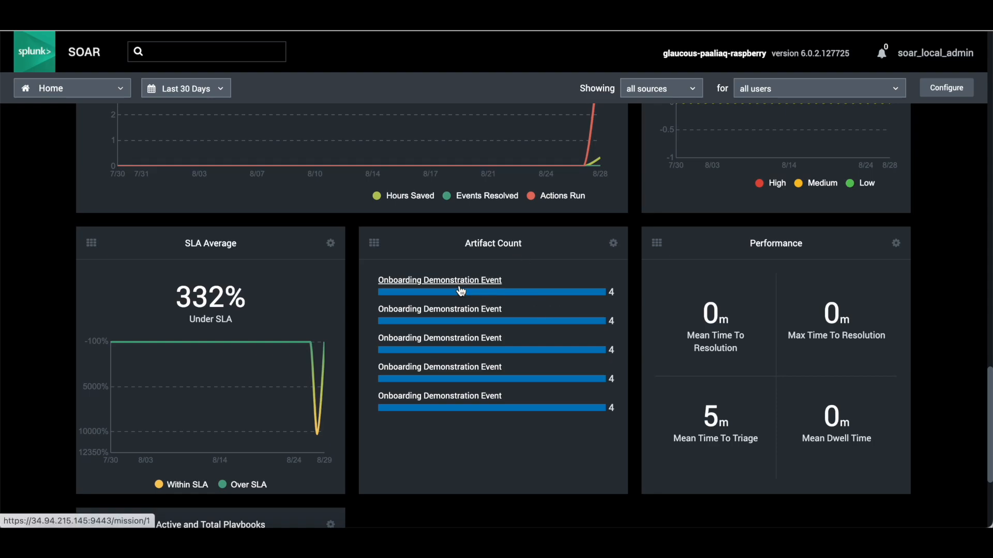
mouse_move(455, 288)
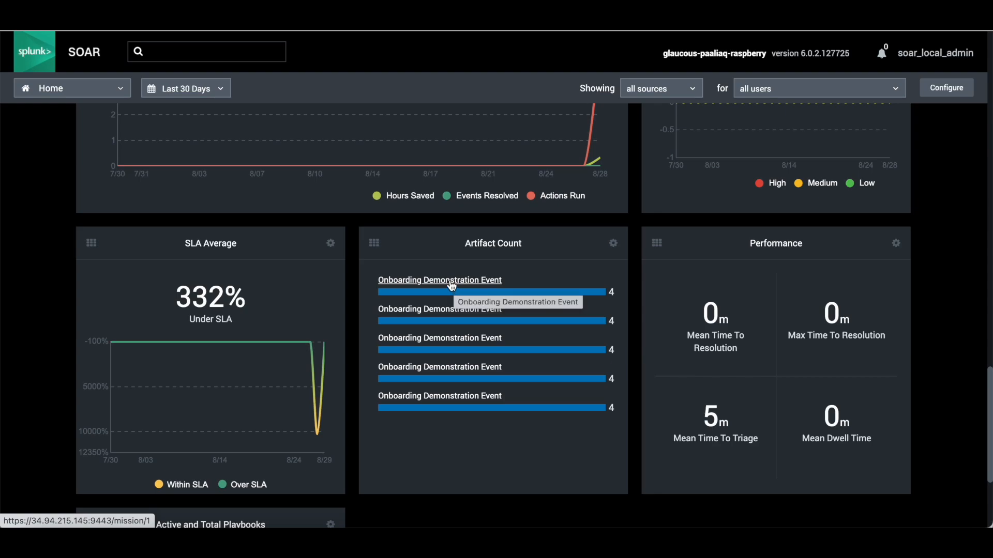
click(440, 280)
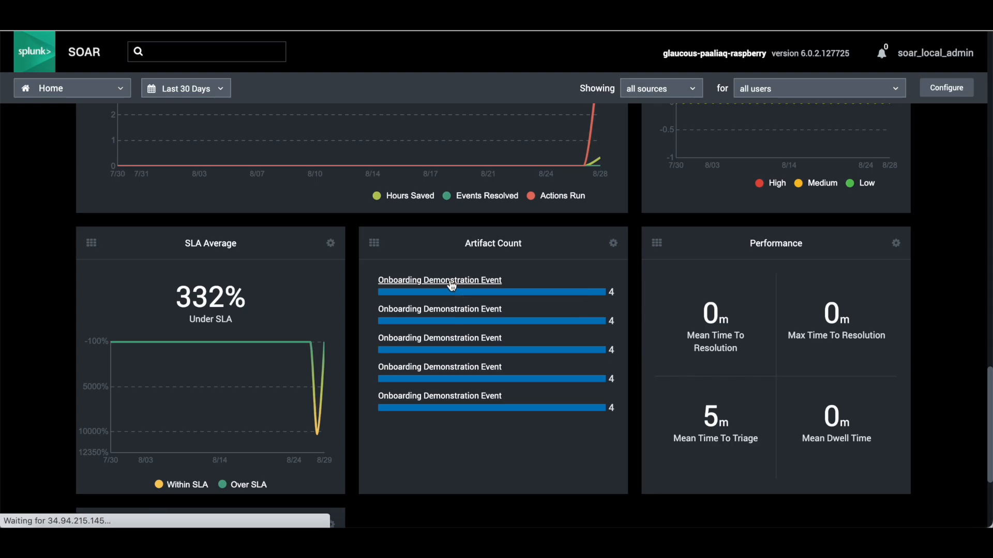
Step: Open the Onboarding Demonstration Event investigation and show its Artifacts list
click(440, 280)
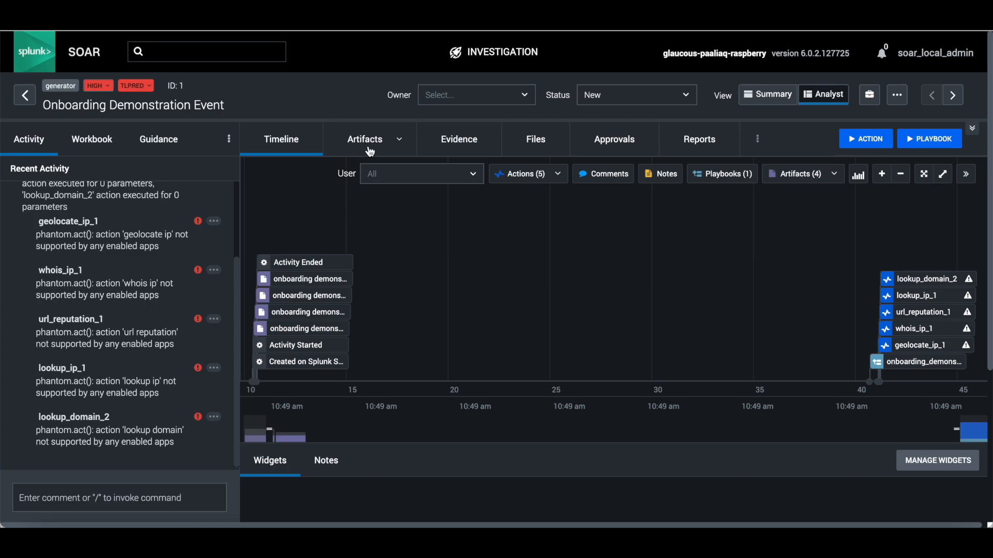
click(365, 139)
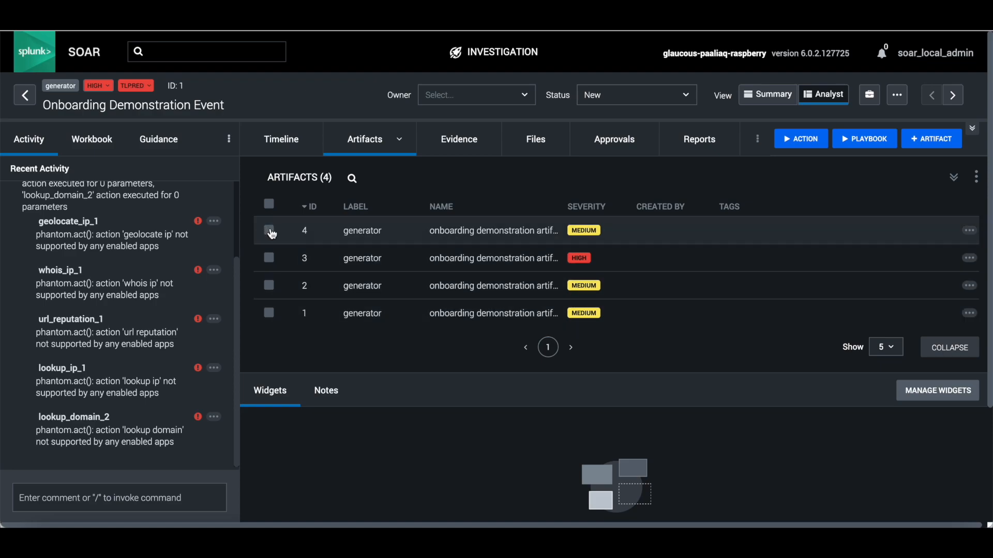
Step: Select and expand artifact 4 to reveal its details, then head back via the Splunk logo
click(269, 230)
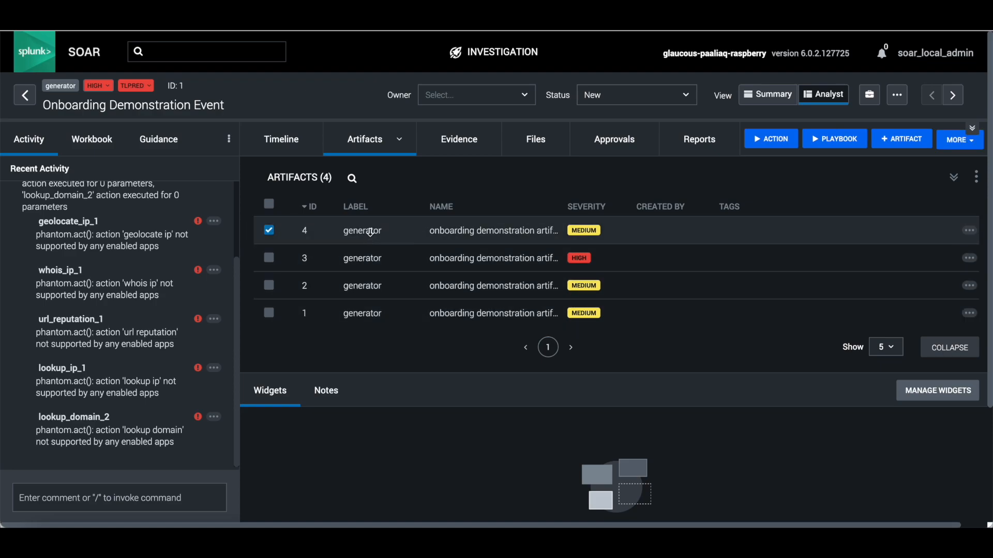
click(495, 229)
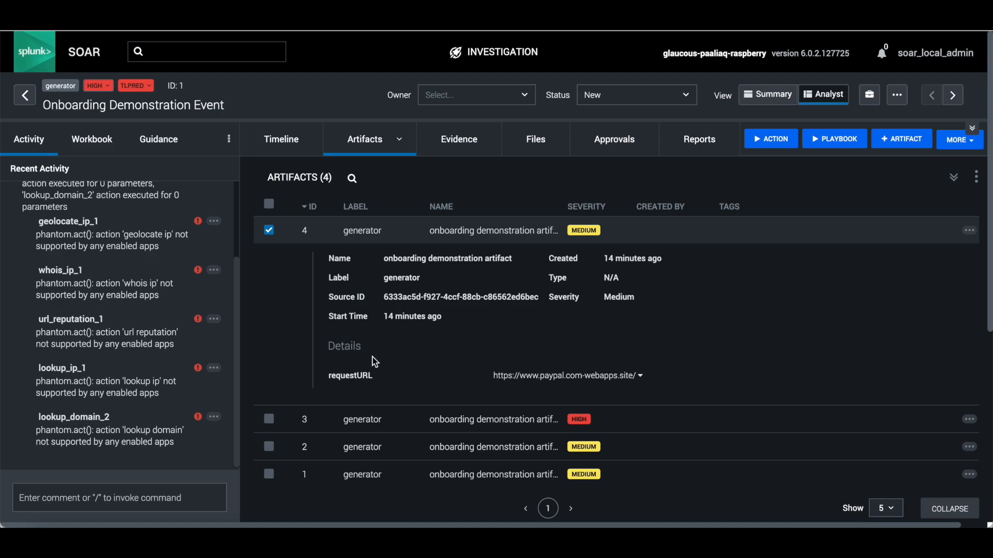
mouse_move(368, 267)
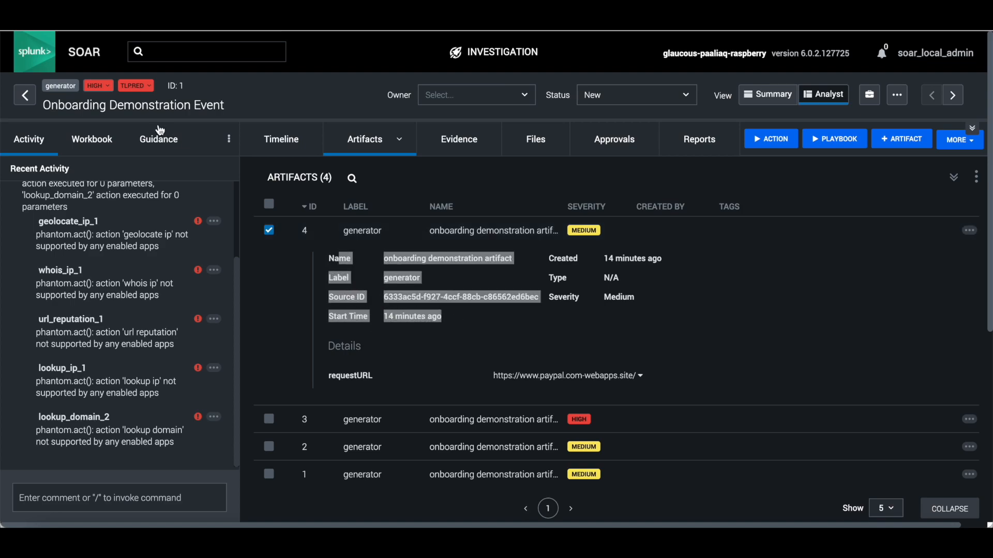
click(34, 52)
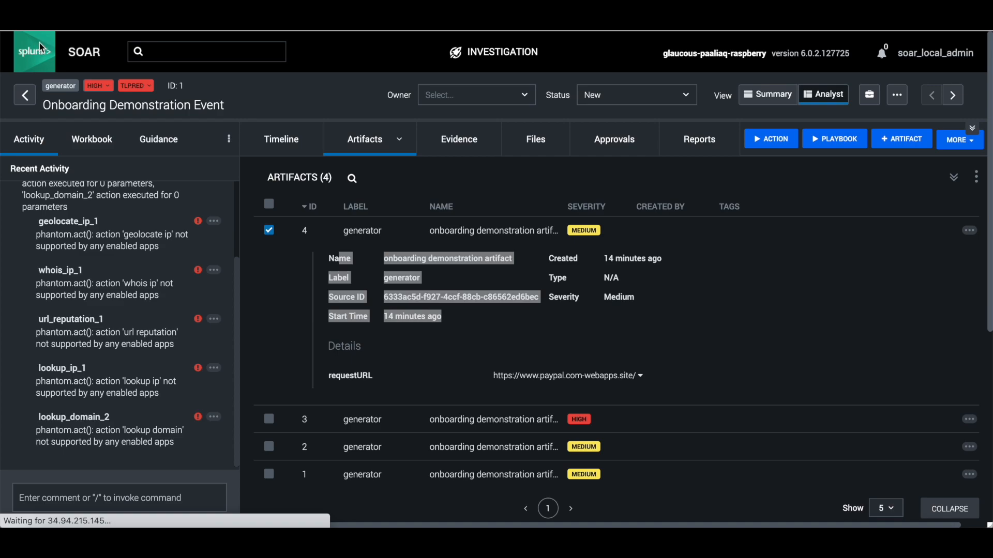
Step: Return to the Home dashboard and scroll to the SLA Average, Artifact Count and Performance widgets
click(34, 52)
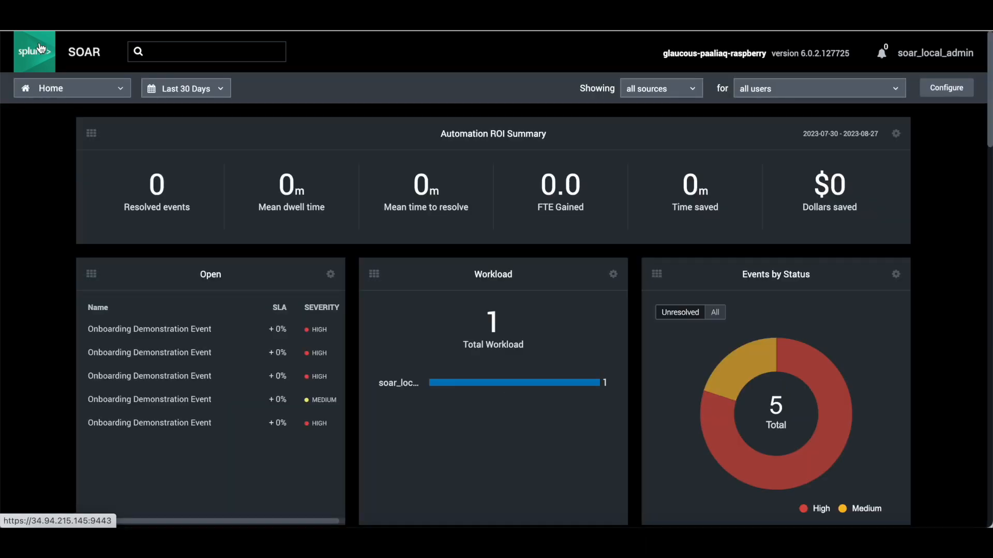
mouse_move(353, 261)
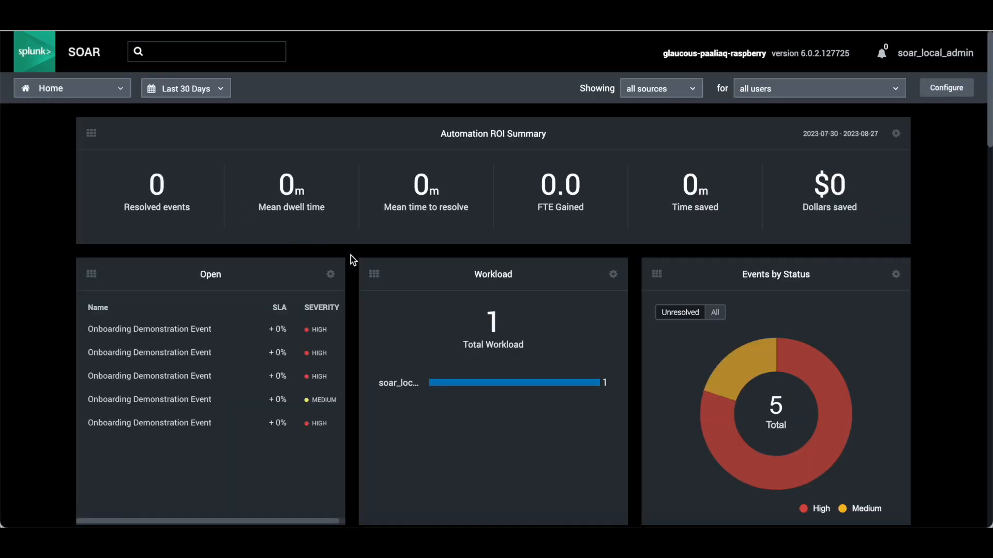
scroll(down, 3)
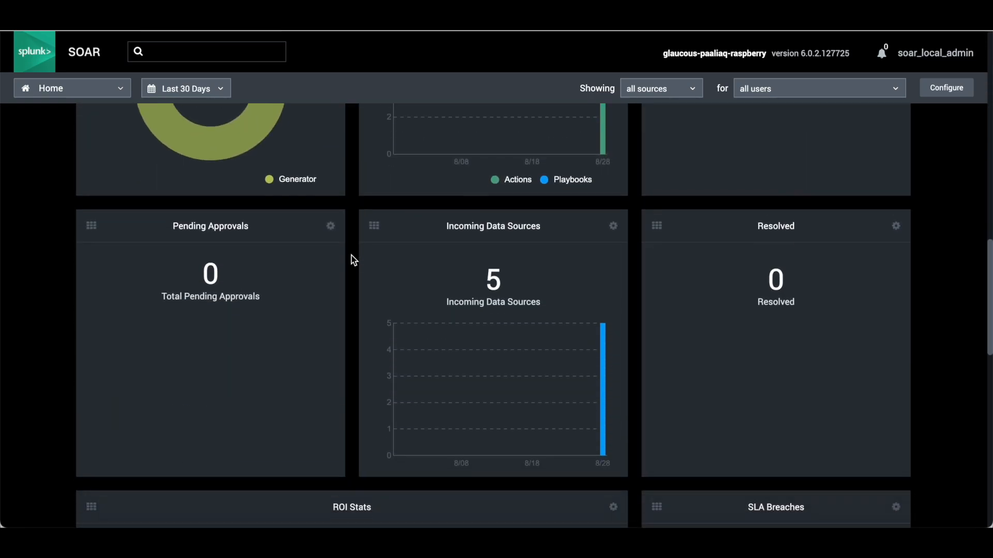
scroll(down, 3)
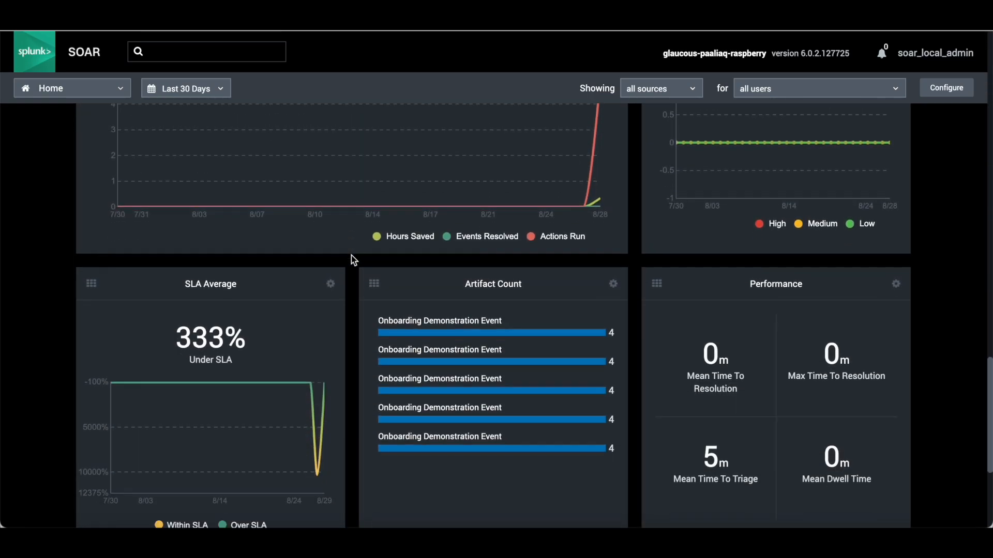
scroll(down, 3)
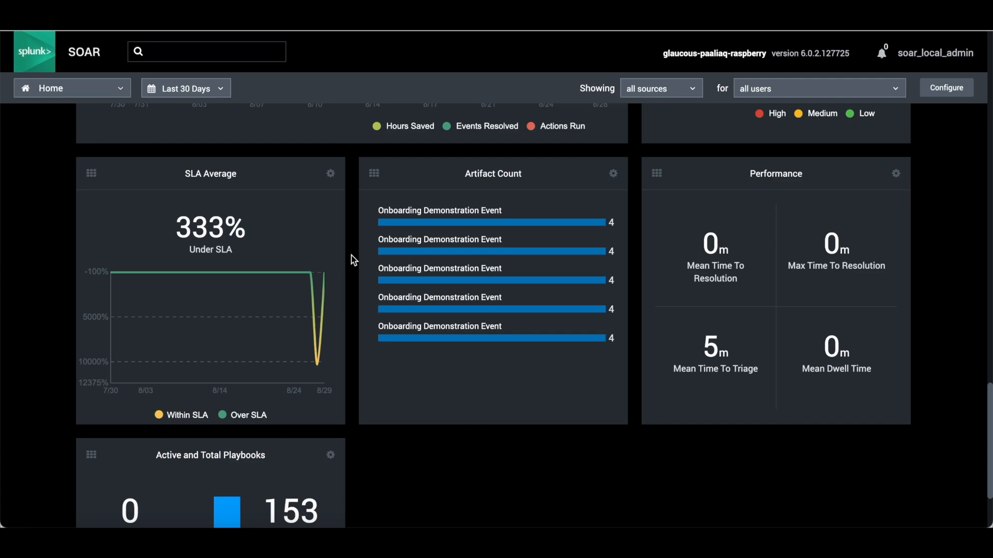
mouse_move(638, 255)
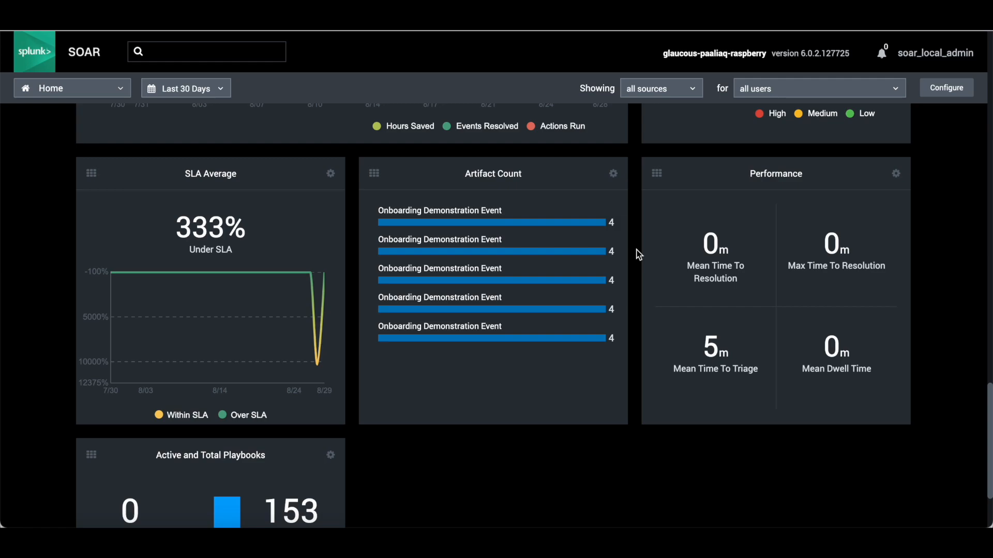
mouse_move(759, 239)
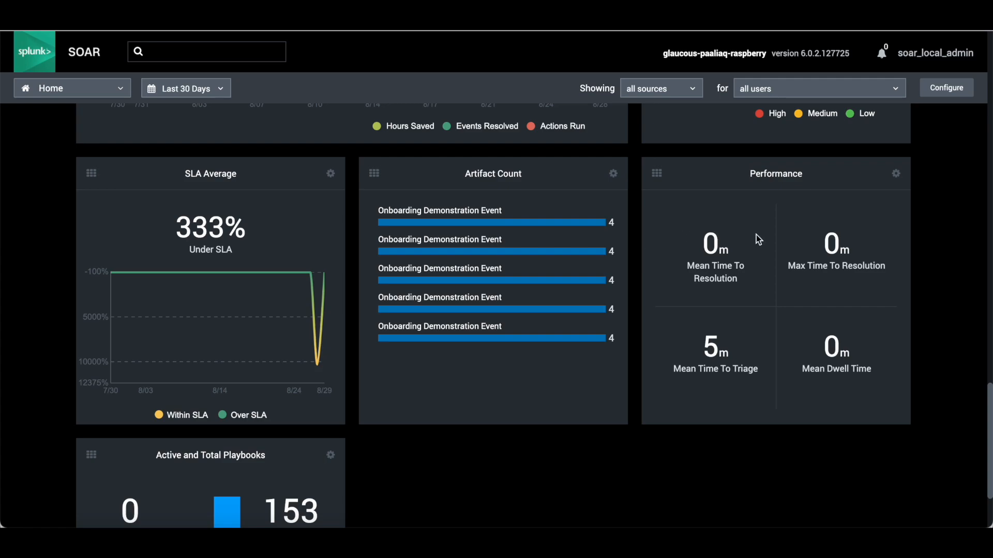
mouse_move(719, 218)
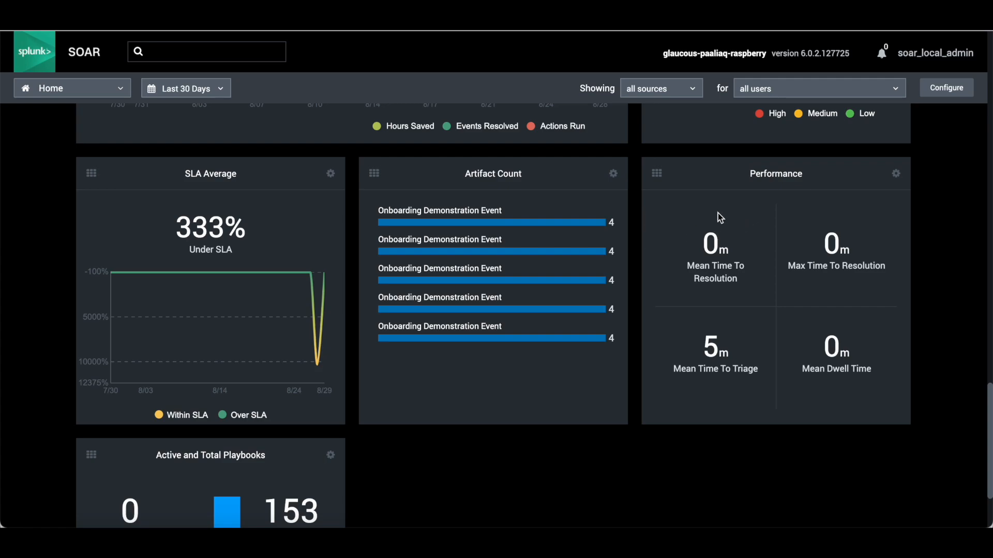
mouse_move(718, 246)
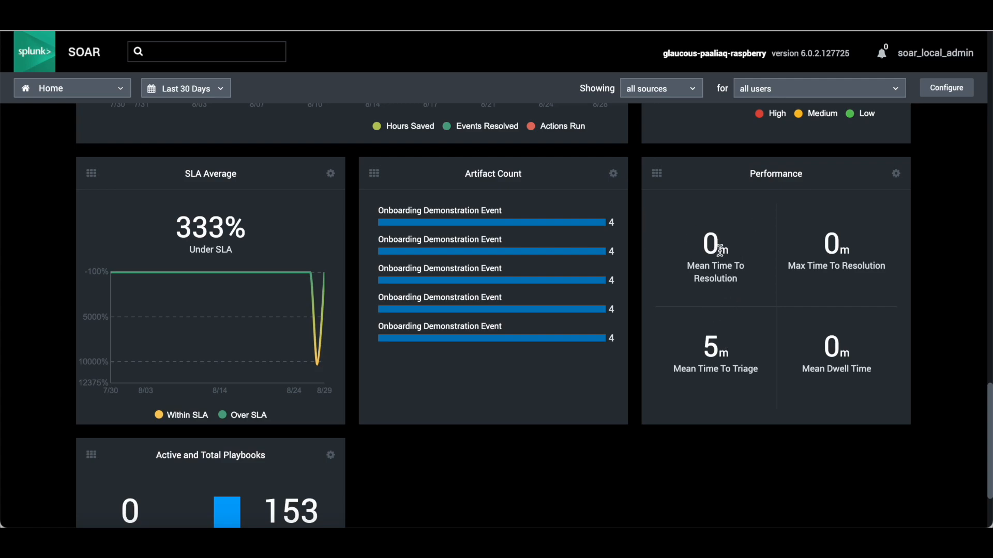
mouse_move(682, 248)
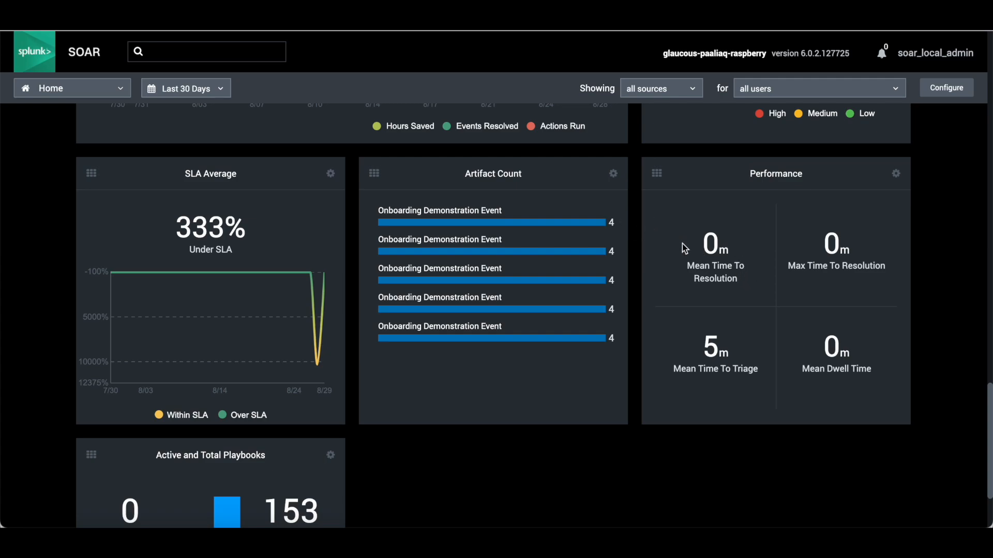
mouse_move(641, 382)
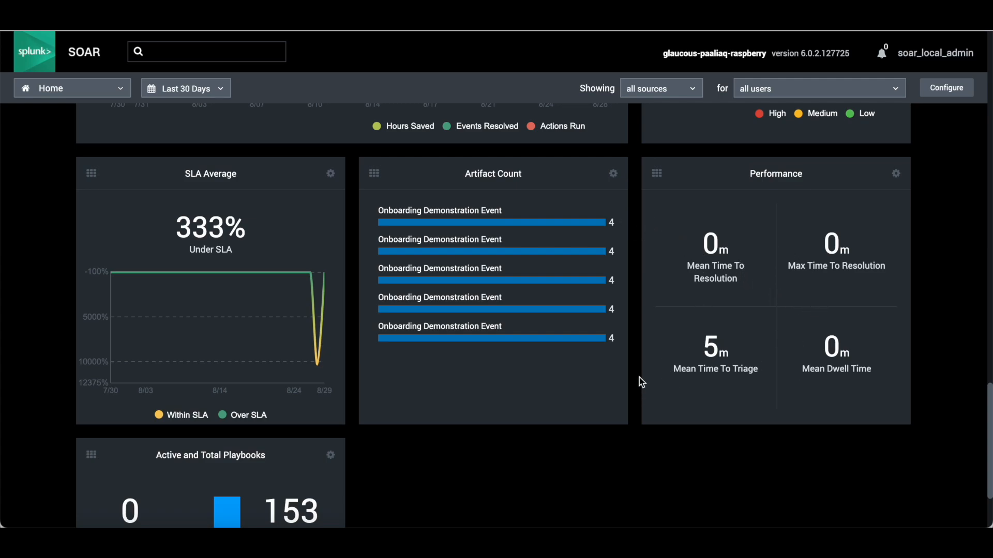
mouse_move(682, 359)
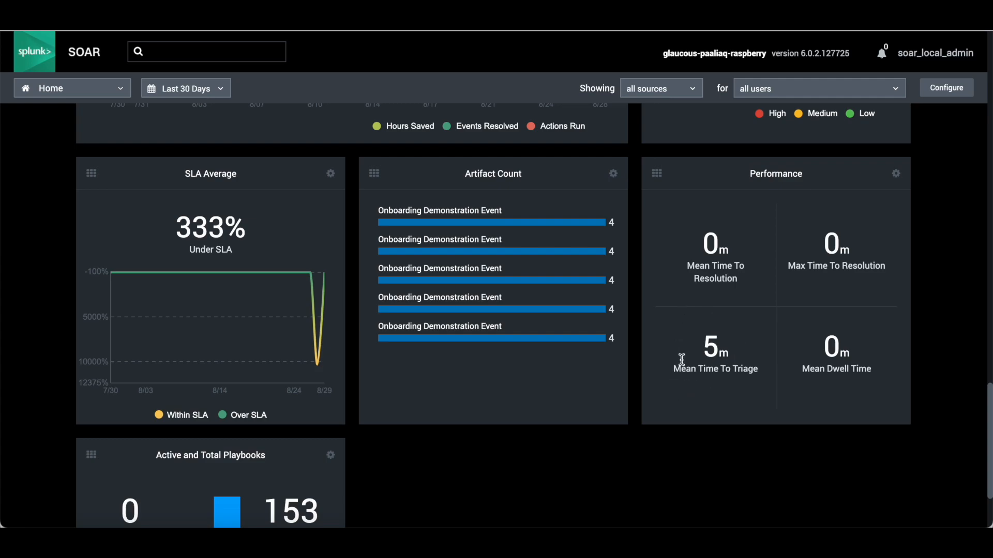
mouse_move(723, 295)
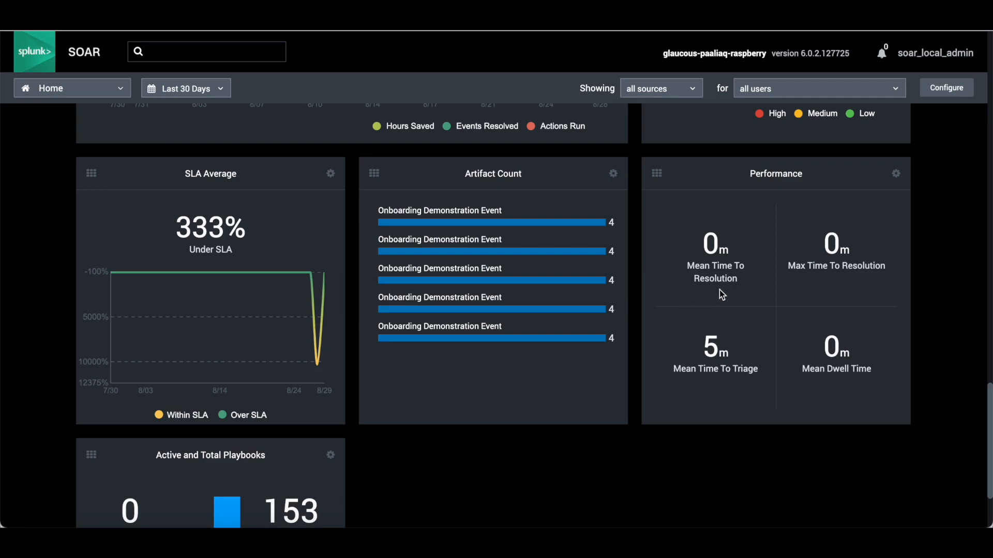
mouse_move(820, 288)
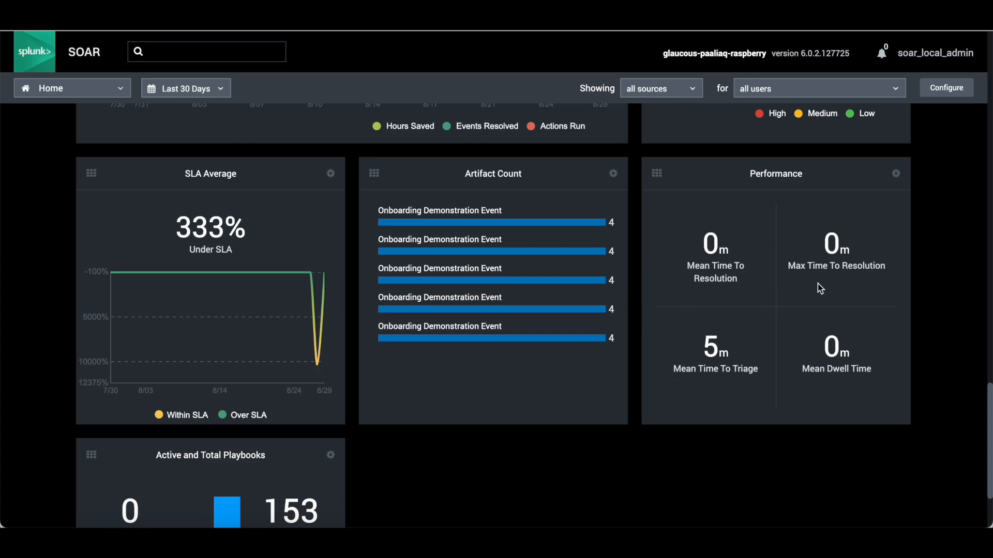
mouse_move(732, 383)
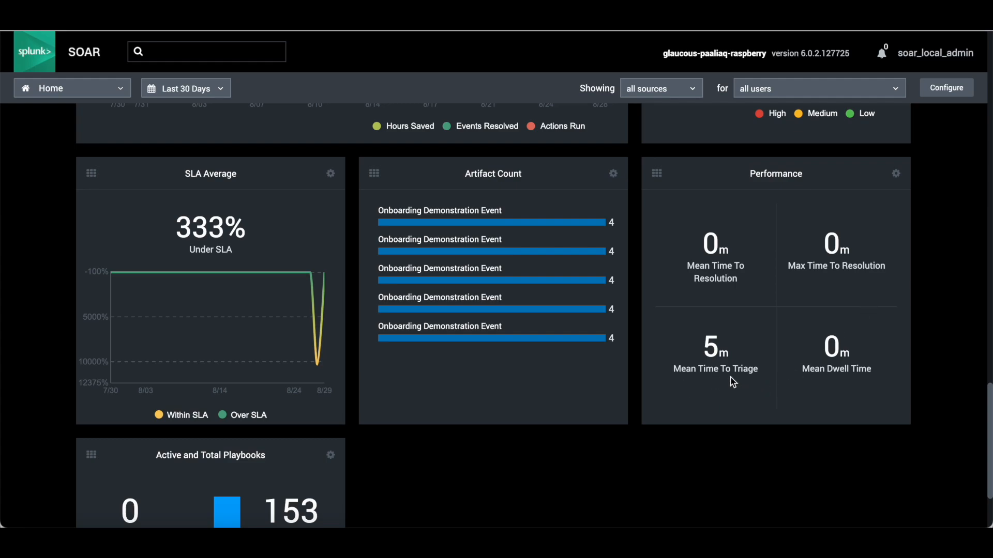
mouse_move(827, 383)
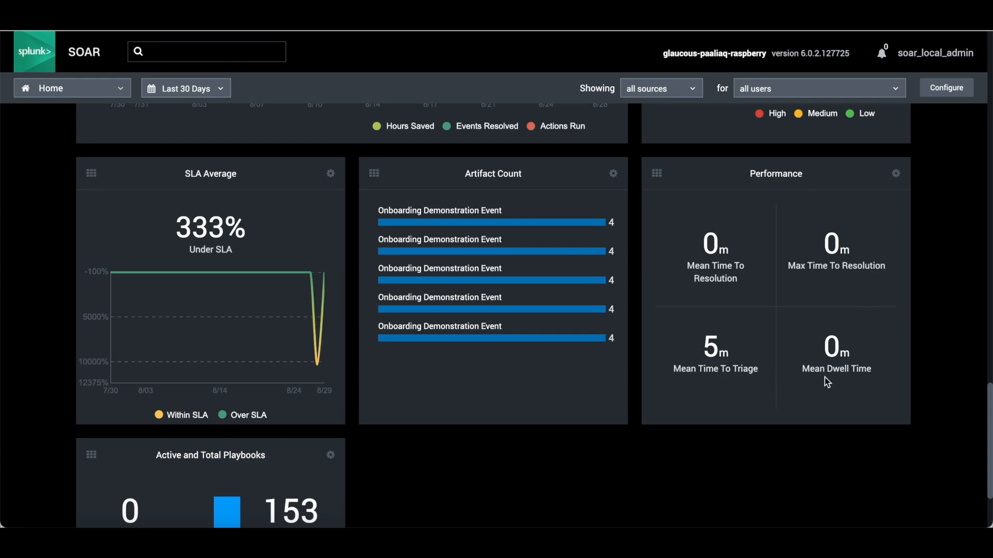
mouse_move(653, 371)
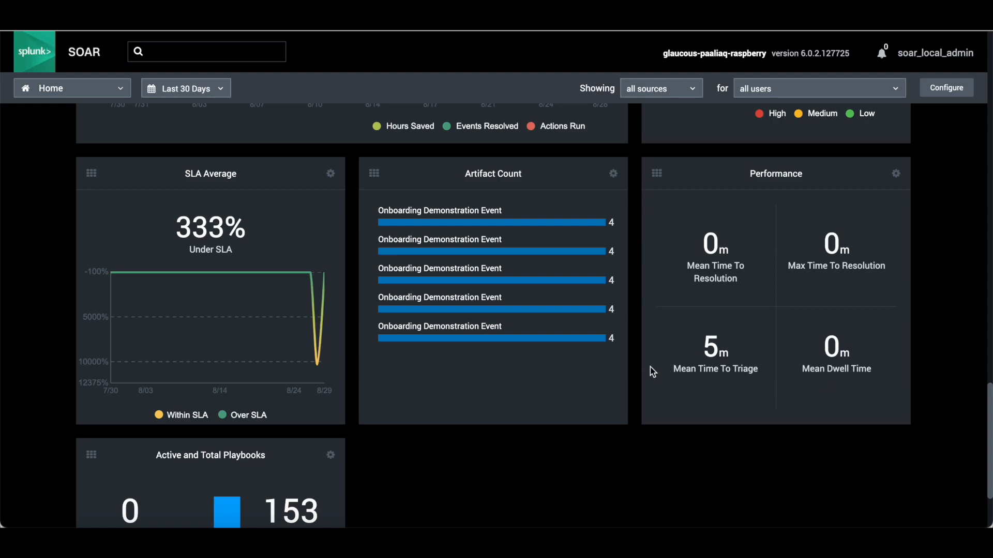
scroll(down, 3)
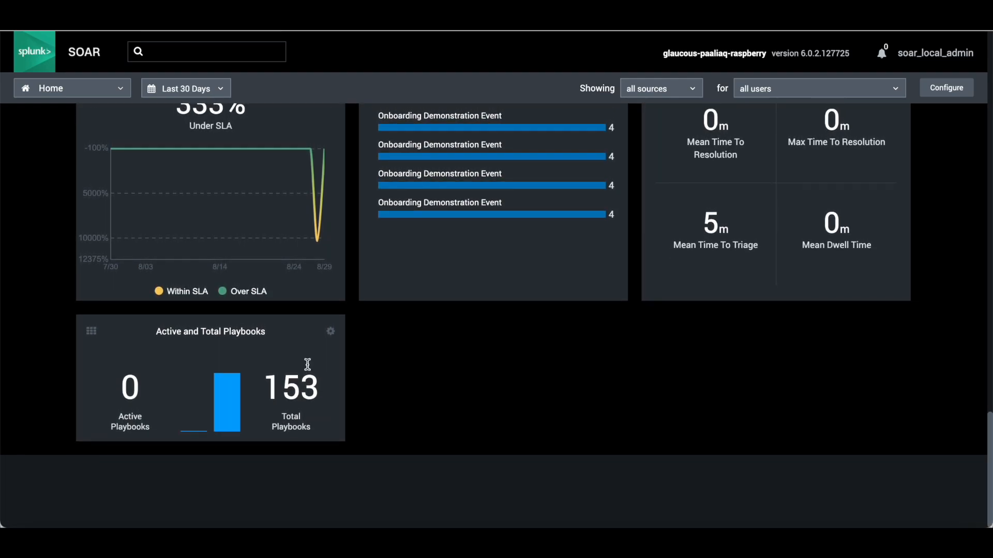
mouse_move(210, 347)
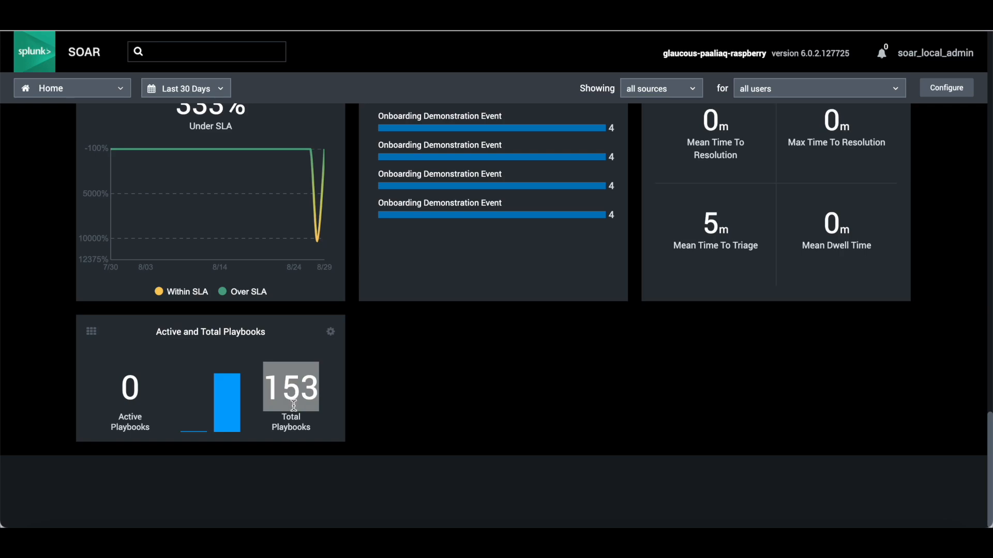
mouse_move(402, 424)
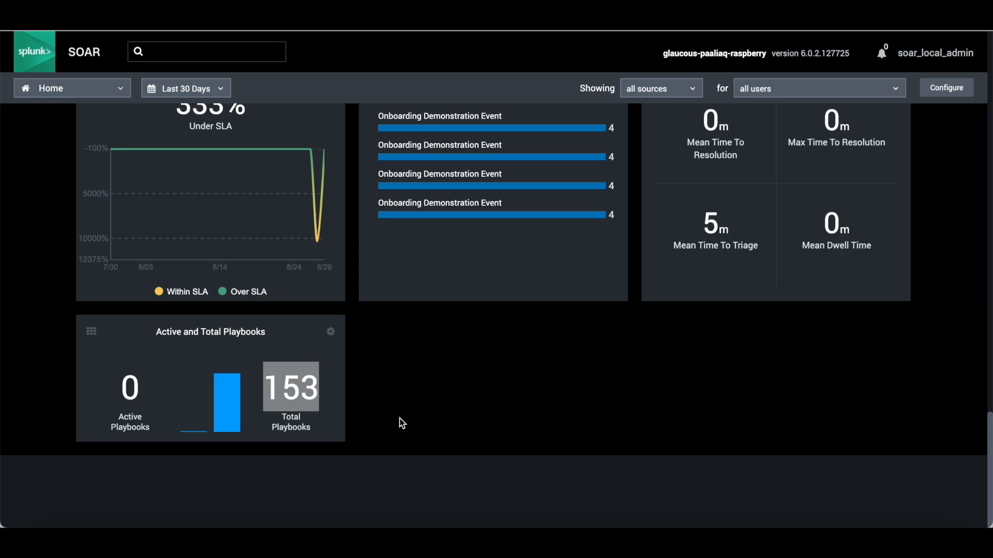
mouse_move(312, 420)
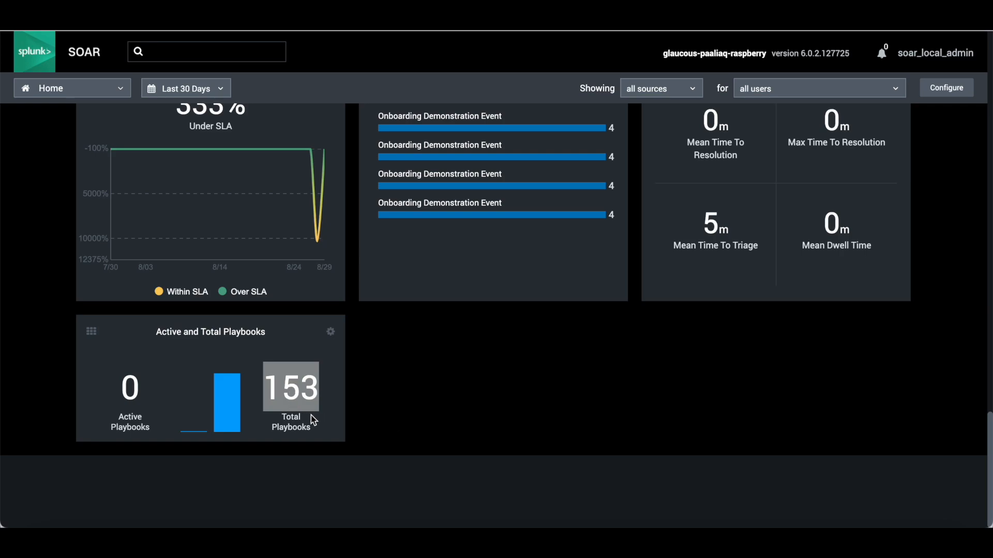
mouse_move(300, 397)
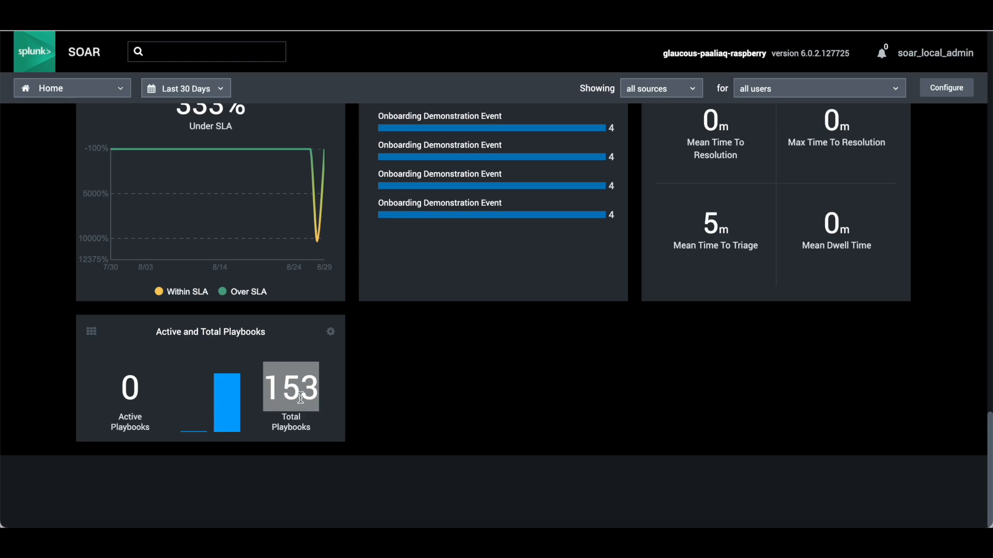
mouse_move(226, 403)
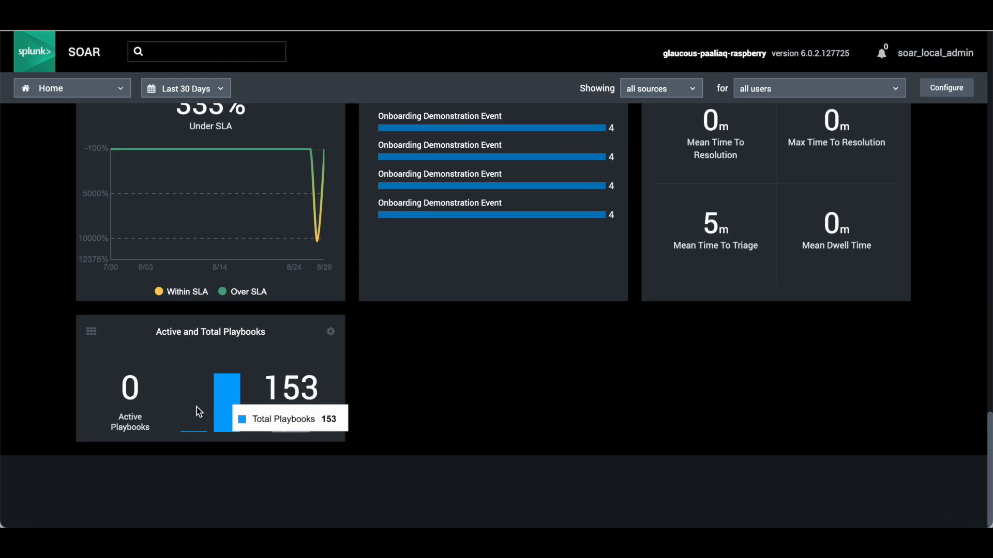
mouse_move(304, 403)
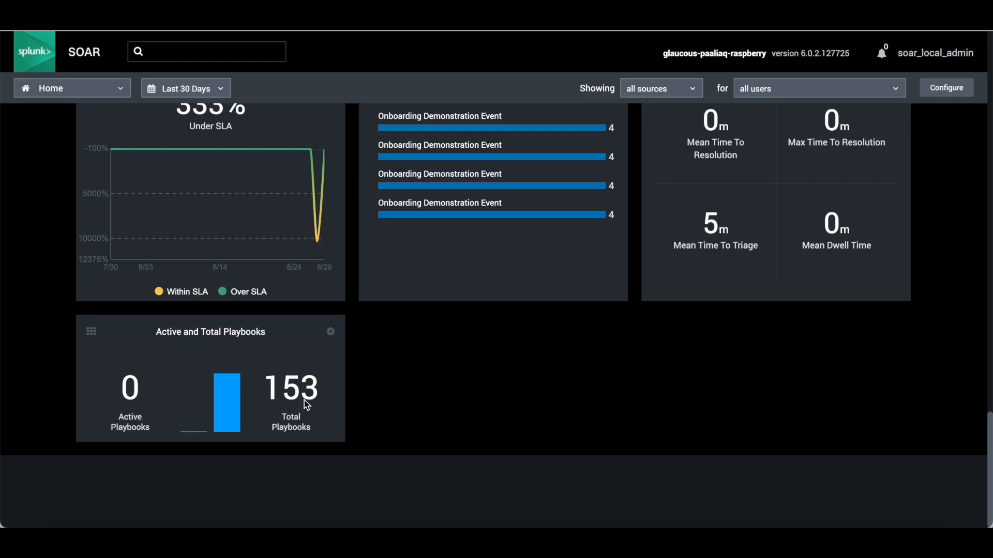
mouse_move(516, 371)
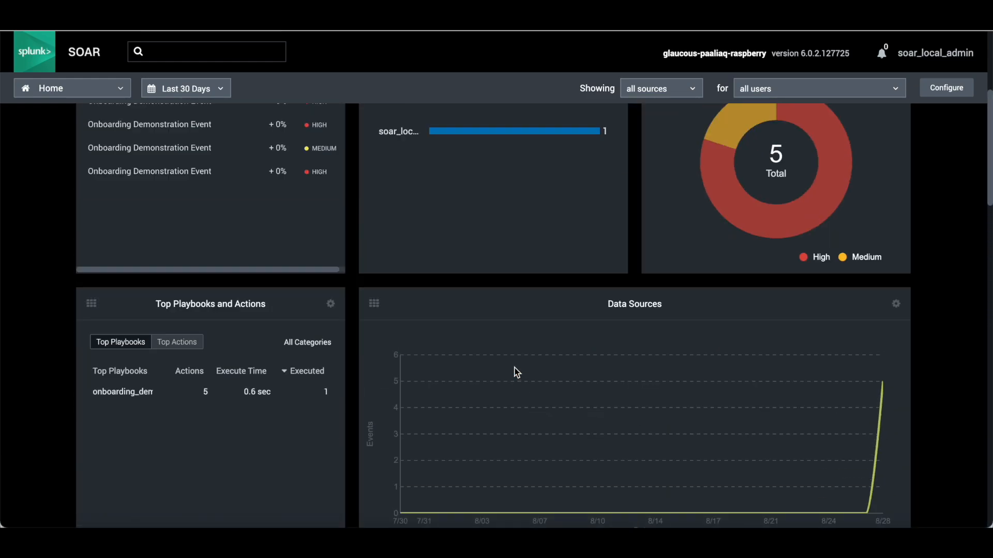
scroll(up, 3)
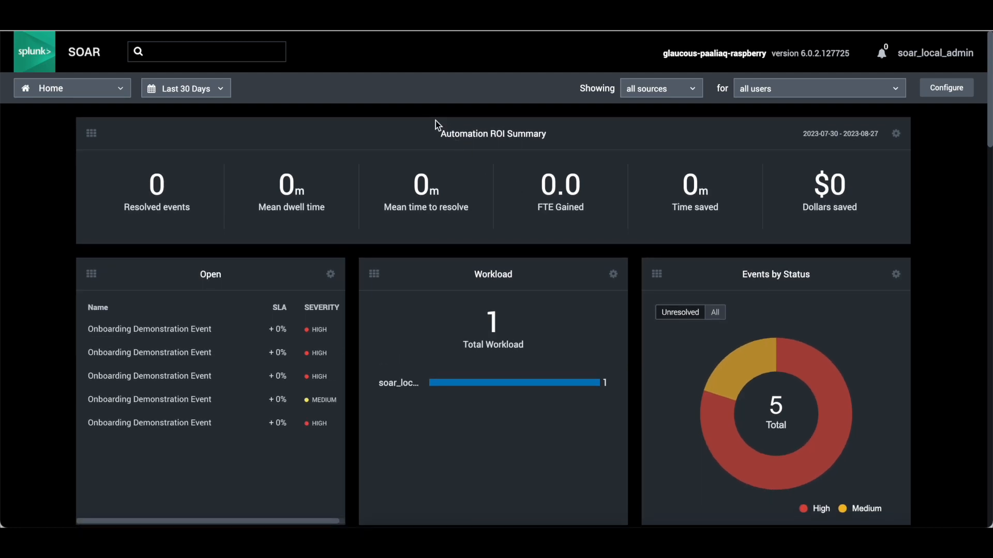
mouse_move(401, 117)
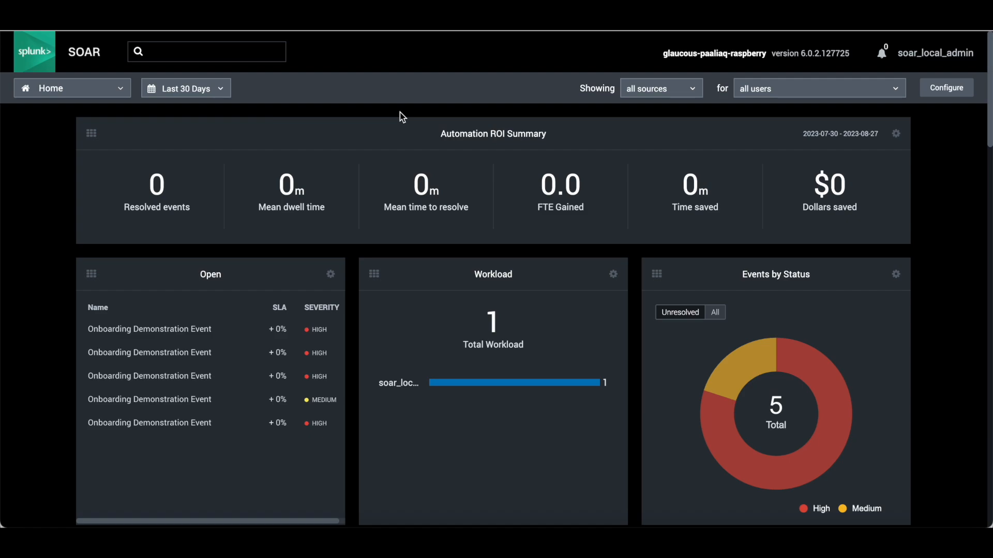
mouse_move(215, 112)
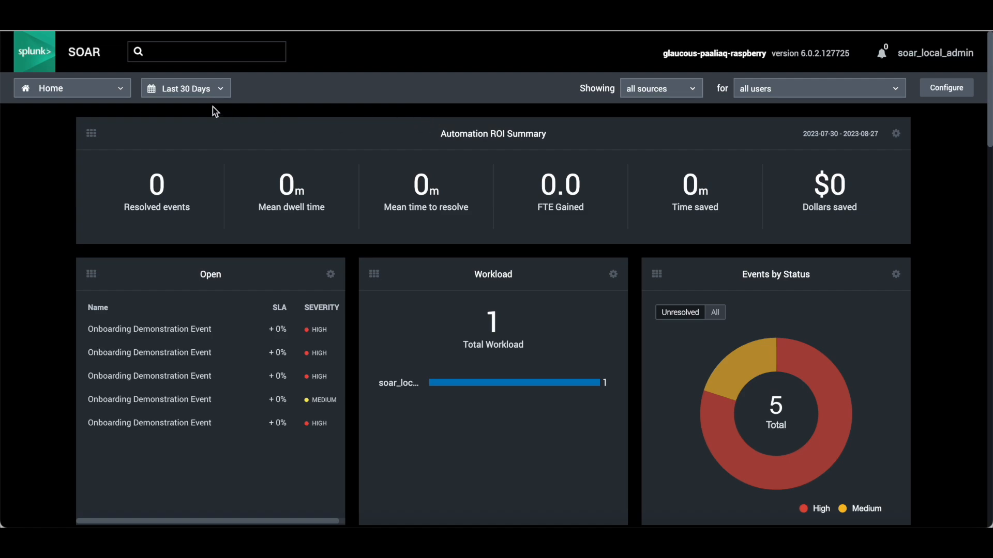
click(71, 88)
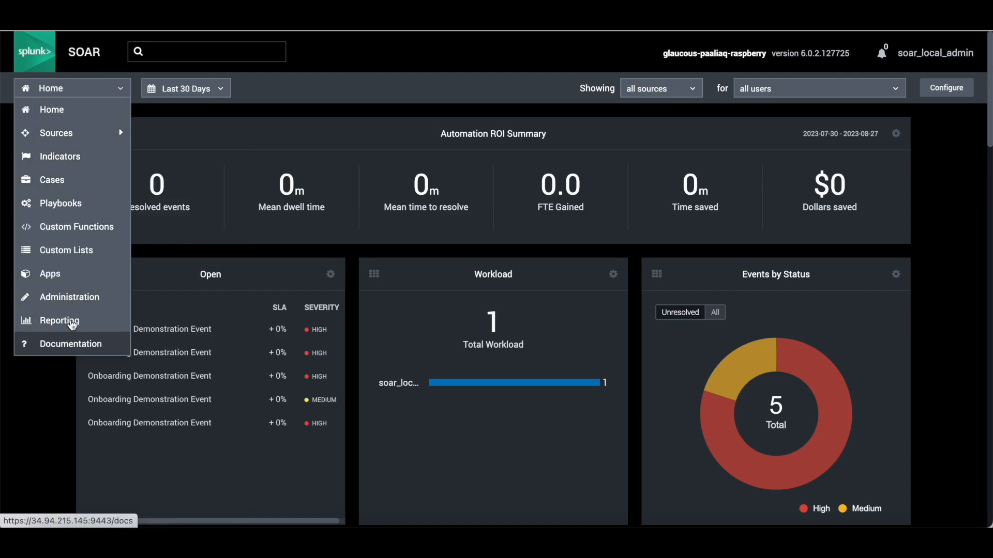
click(269, 115)
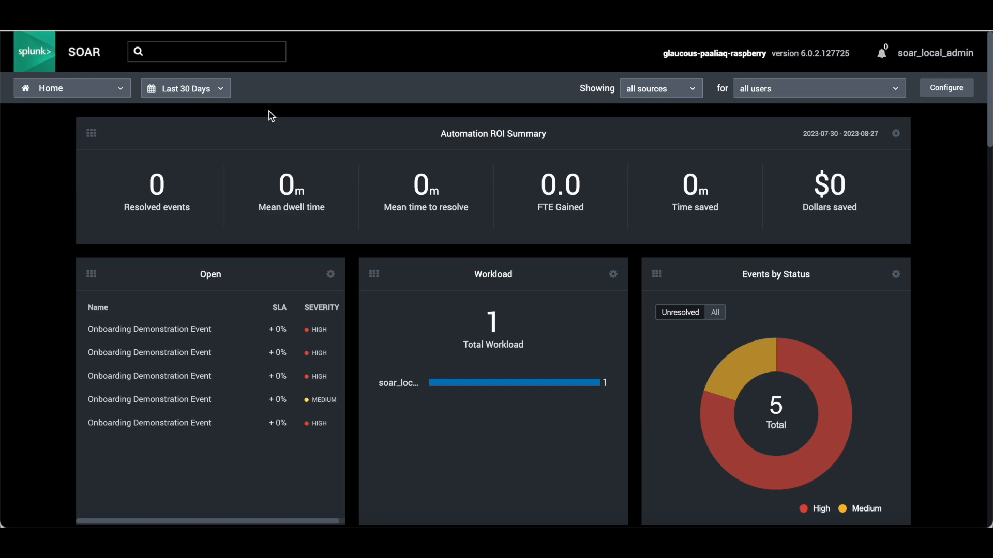
click(207, 51)
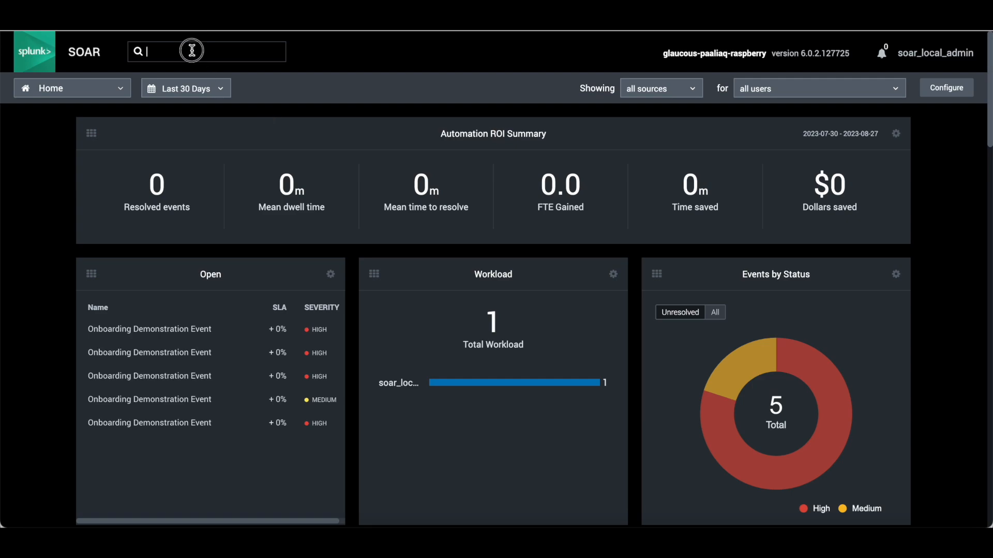
mouse_move(559, 68)
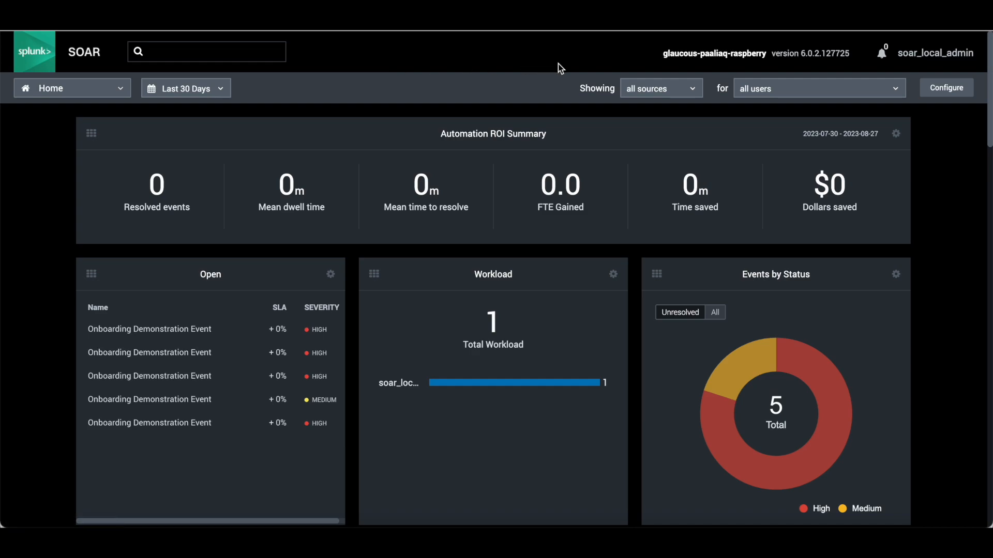
mouse_move(540, 140)
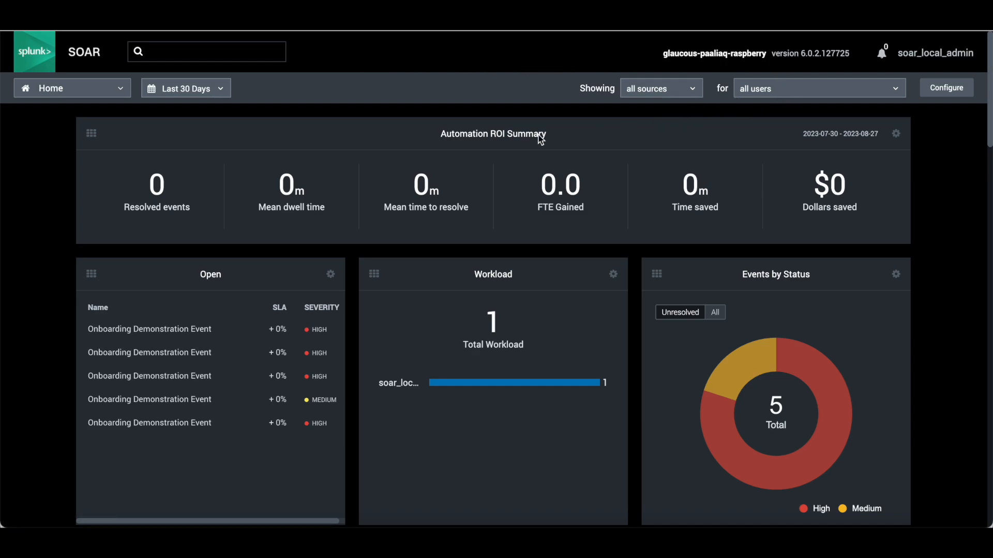
mouse_move(123, 95)
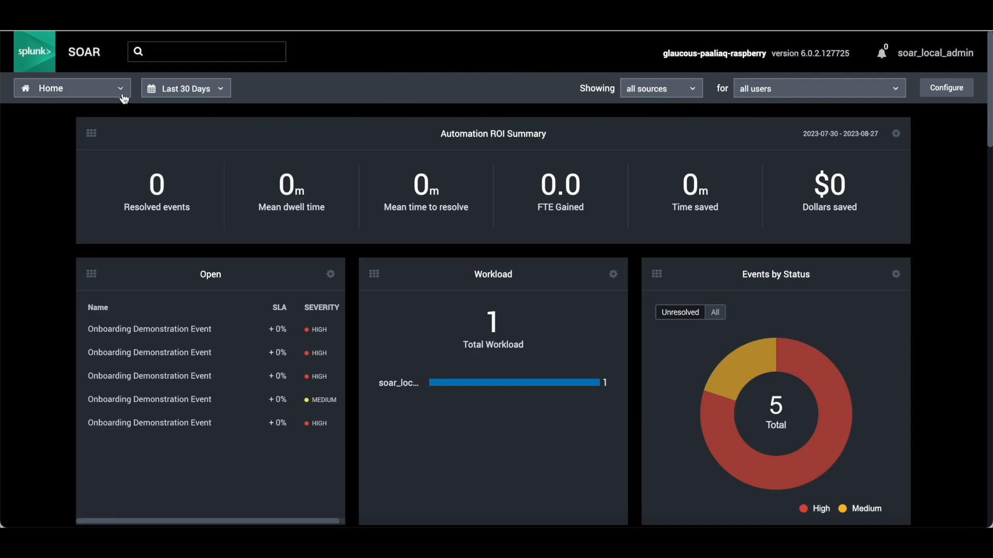
mouse_move(290, 112)
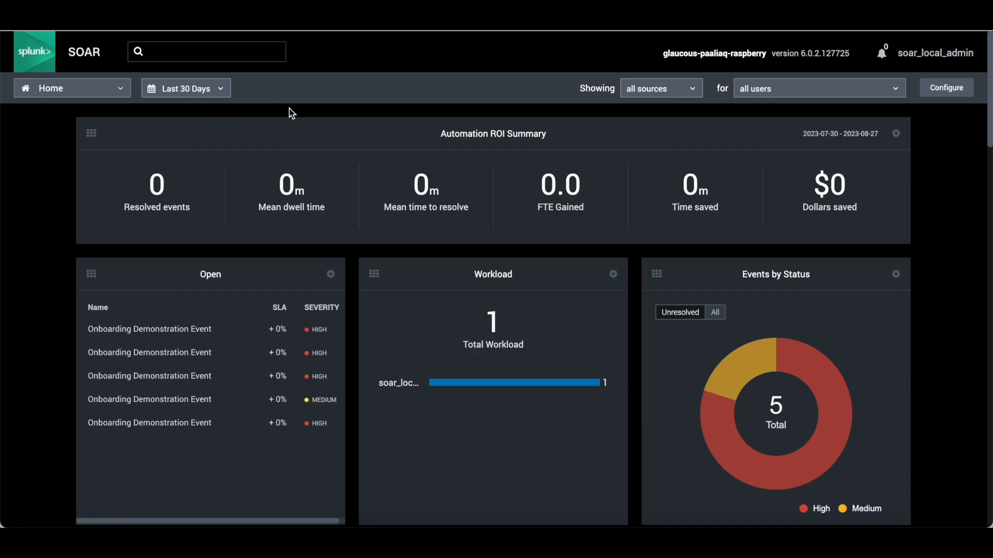